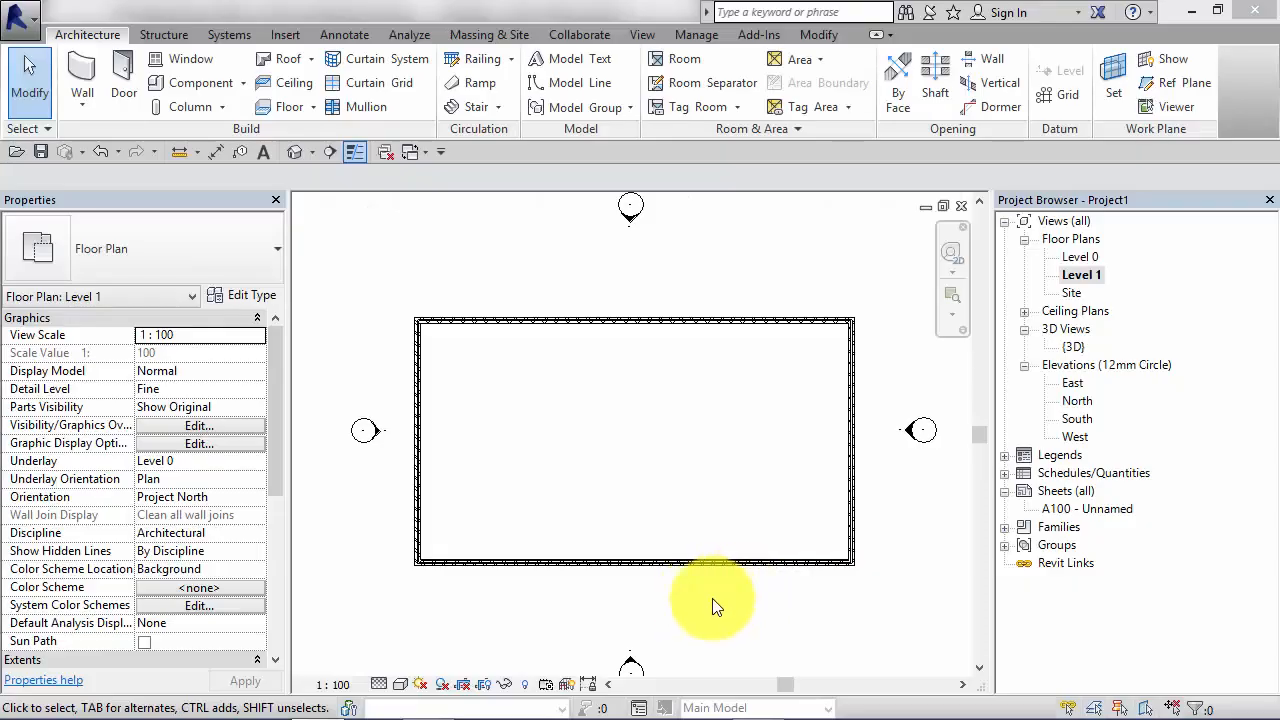
mouse_move(740, 616)
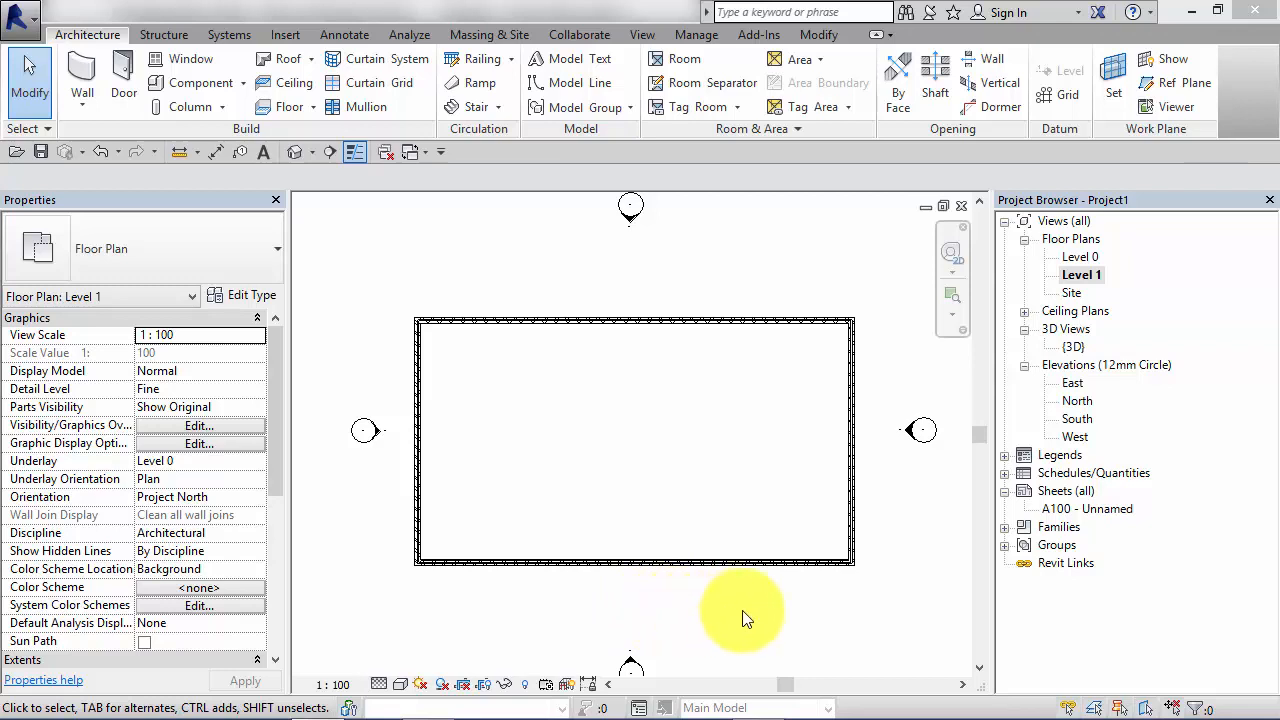
mouse_move(760, 610)
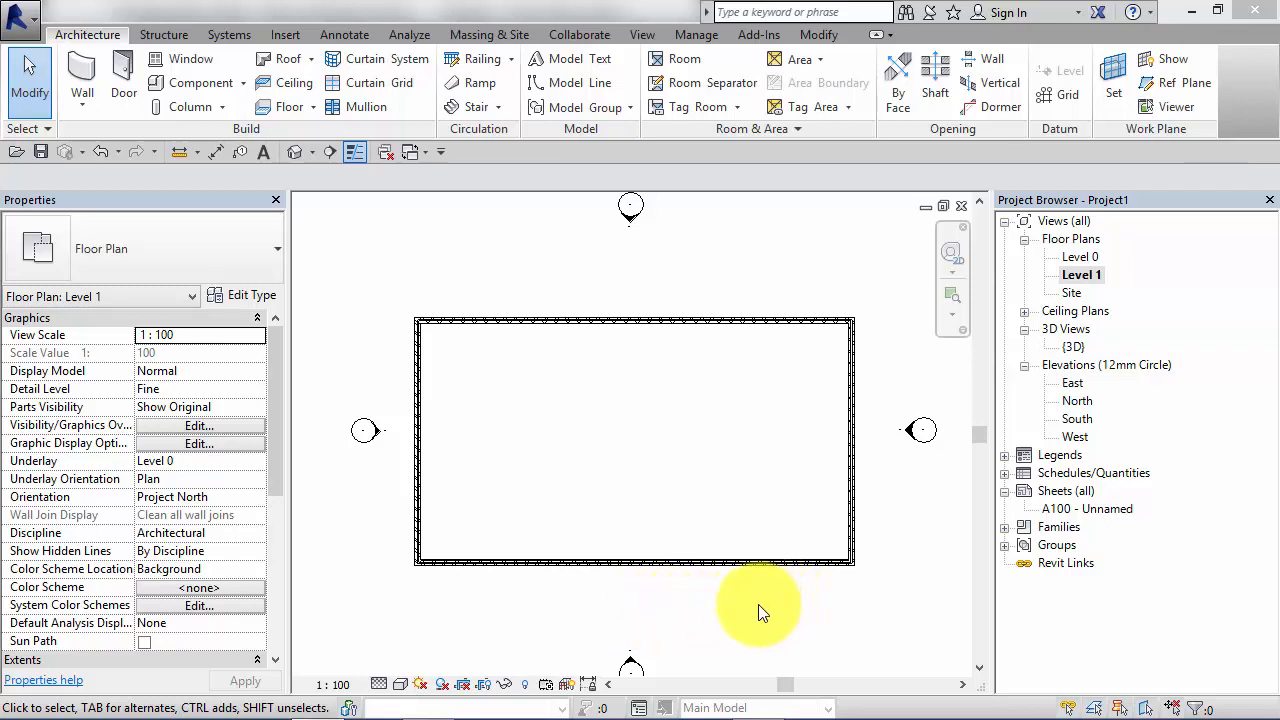
mouse_move(770, 610)
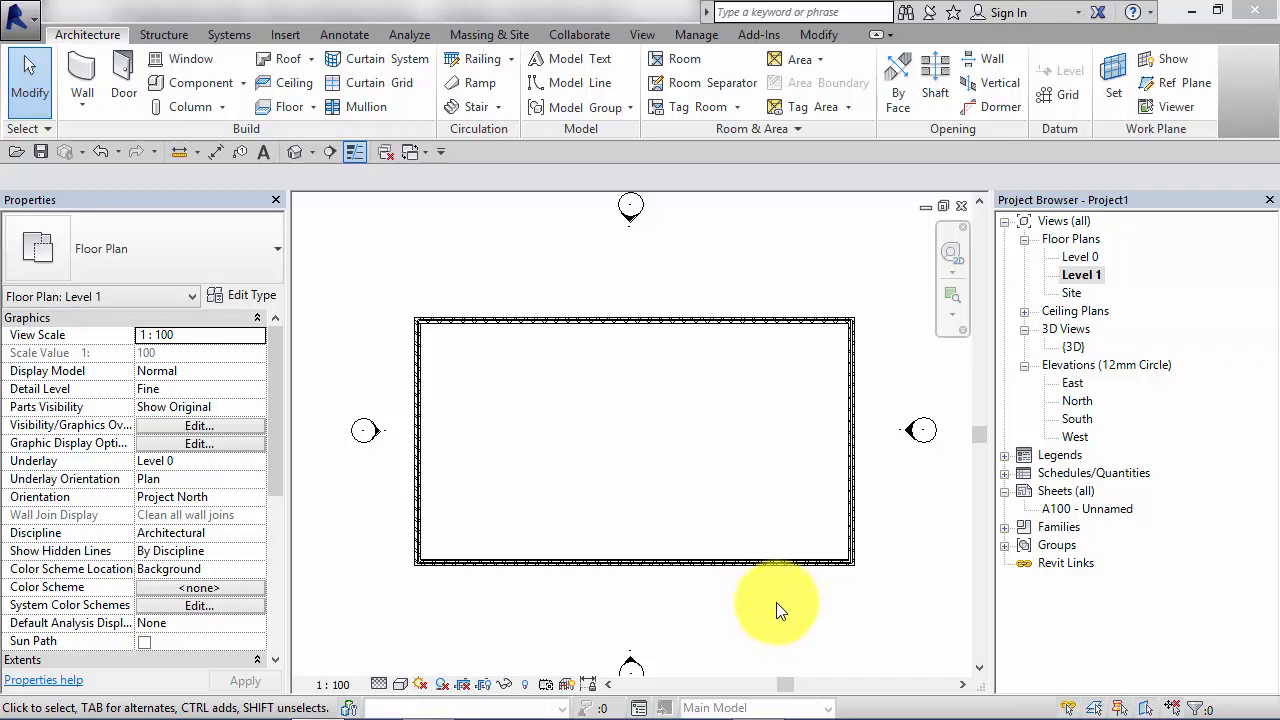
mouse_move(764, 608)
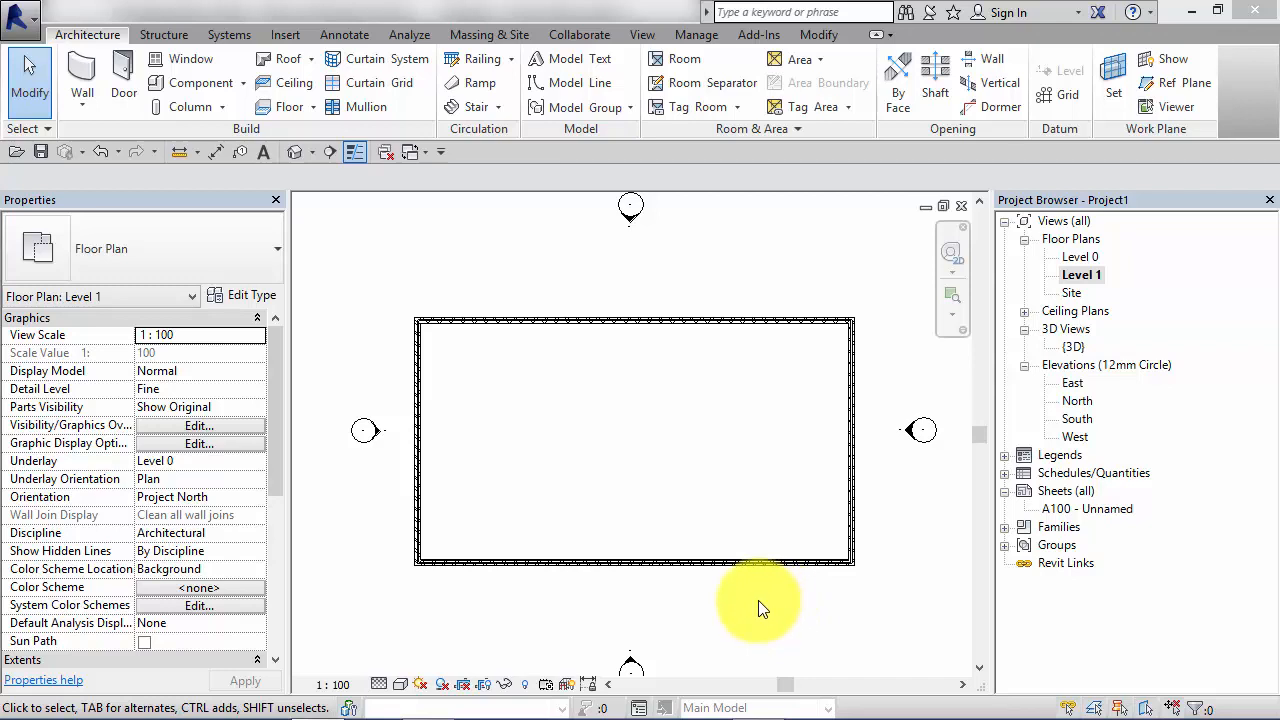
mouse_move(816, 532)
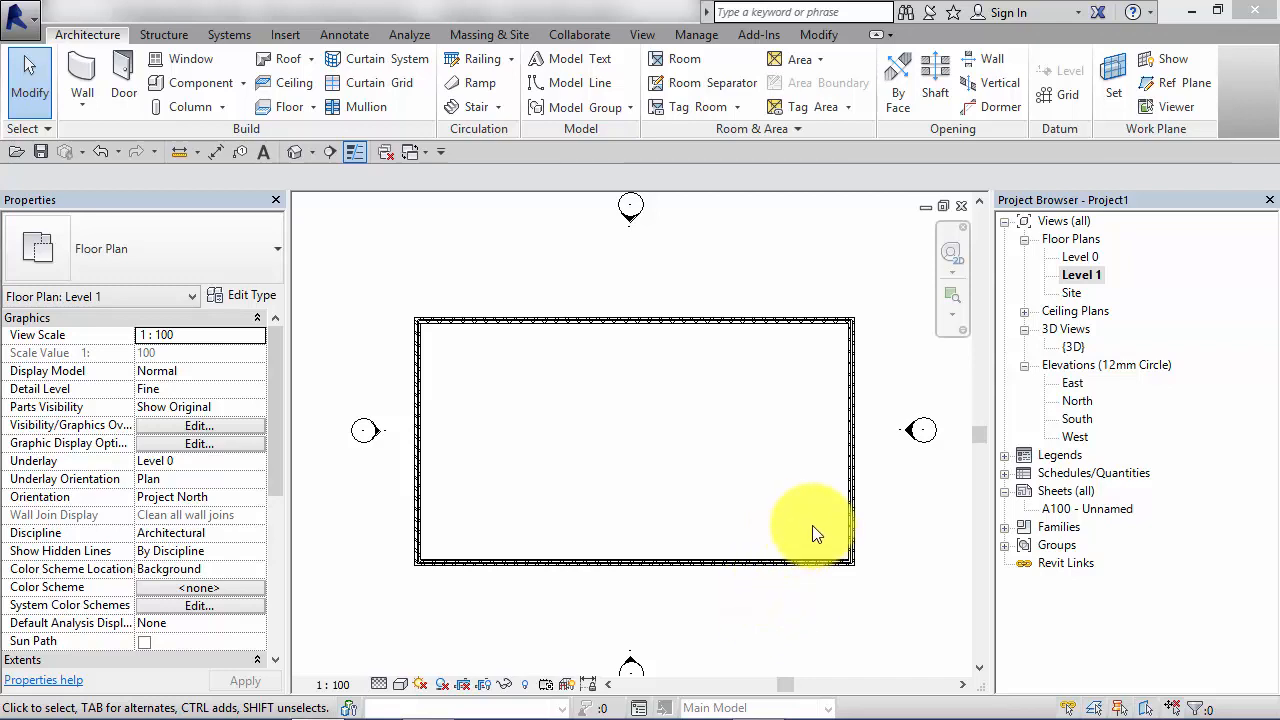
mouse_move(696, 360)
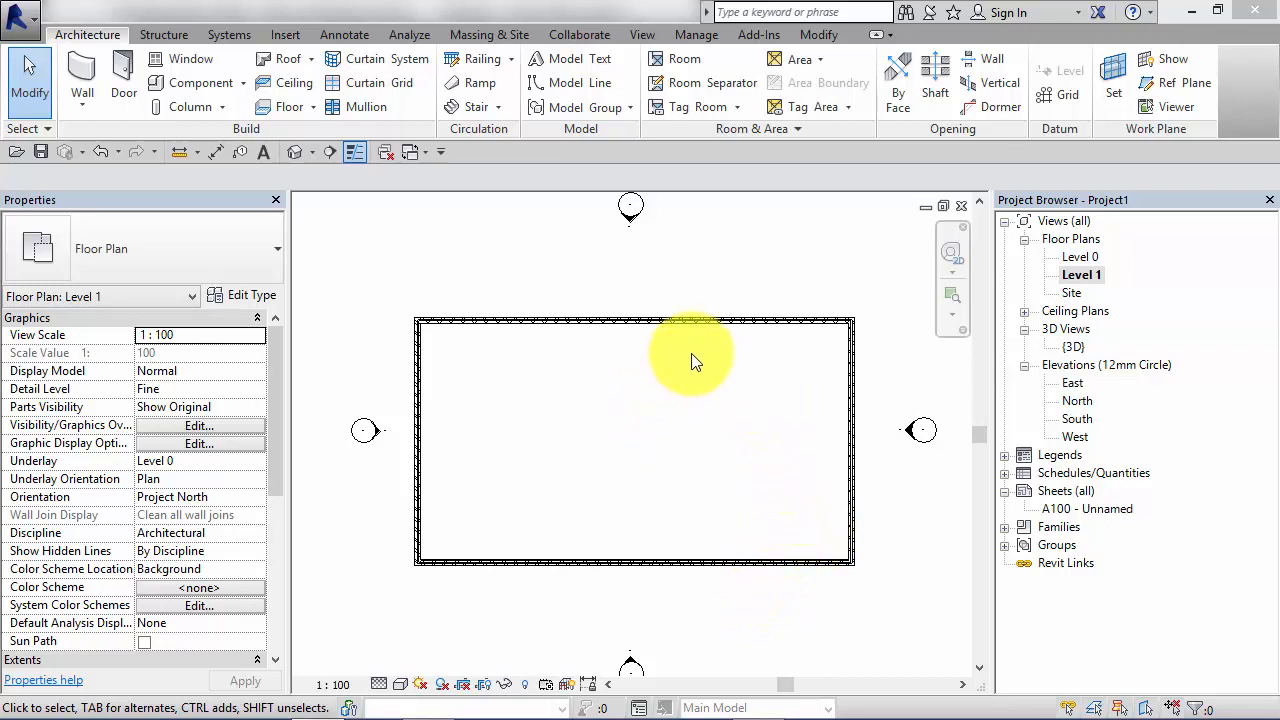
mouse_move(684, 440)
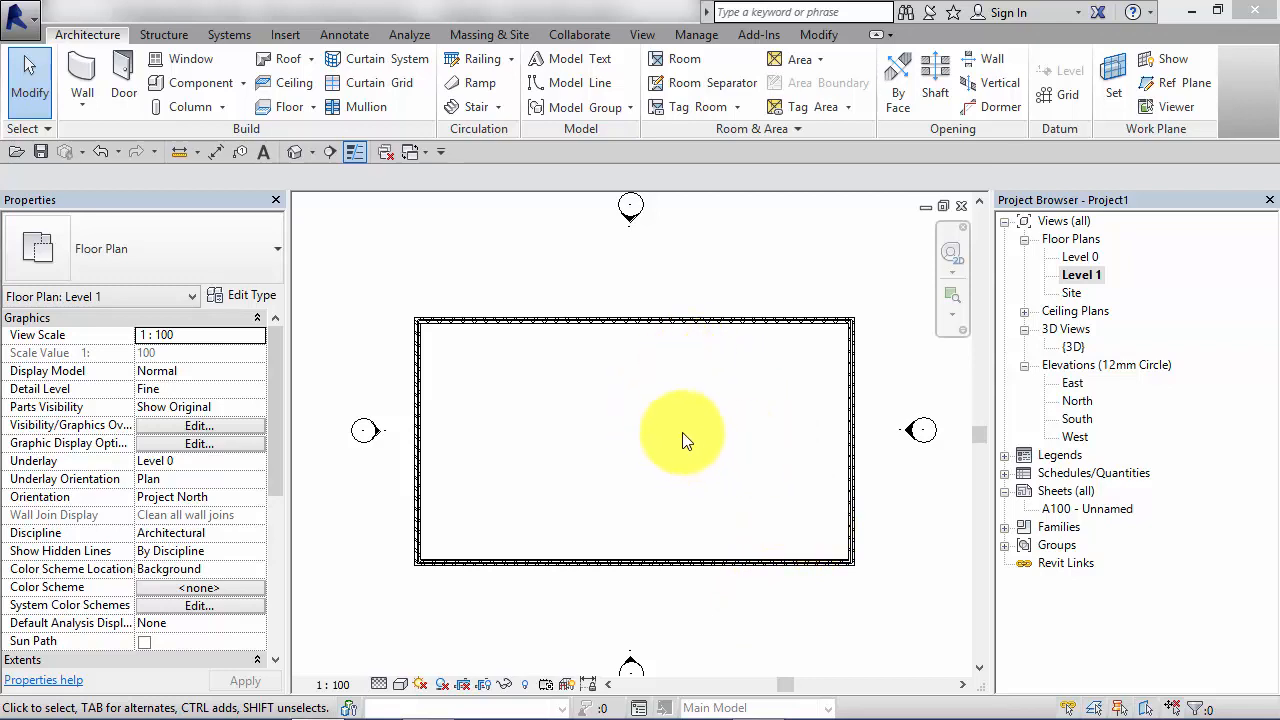
mouse_move(790, 424)
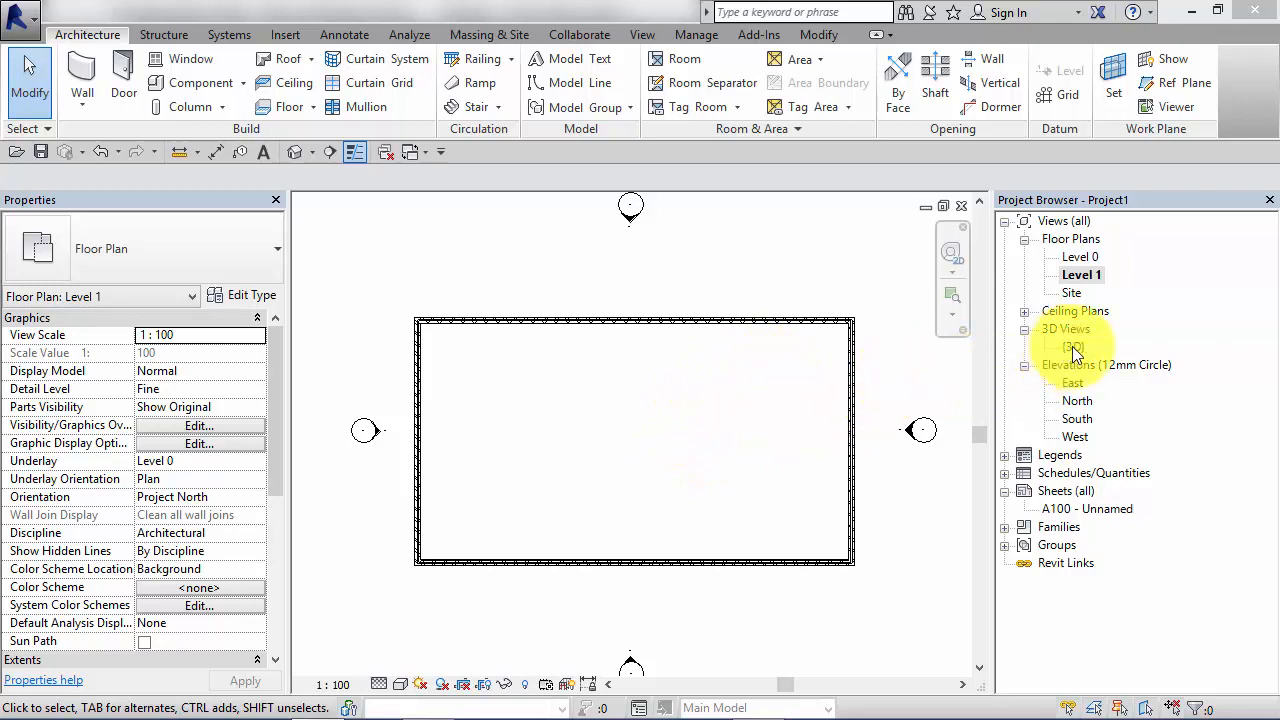
- After a look at the 3D view, start an Architectural Floor on Level 1 in boundary sketch mode
double_click(1072, 346)
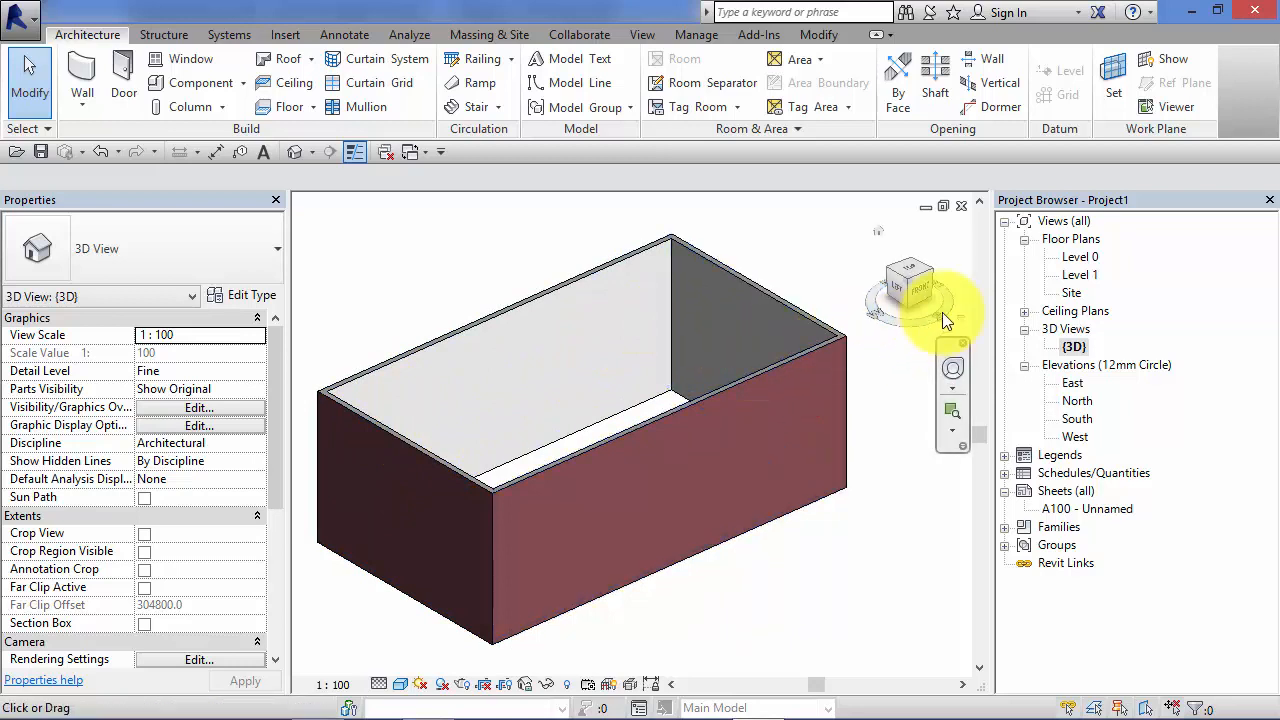
double_click(1080, 274)
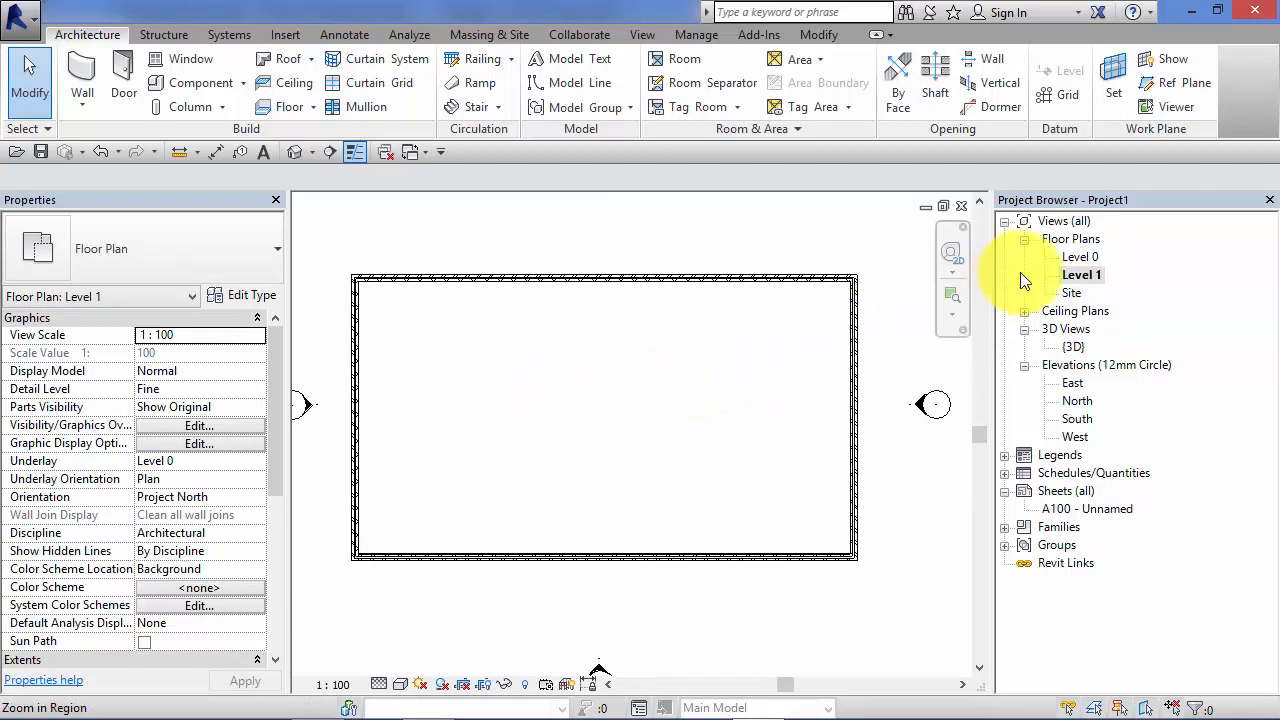
mouse_move(824, 308)
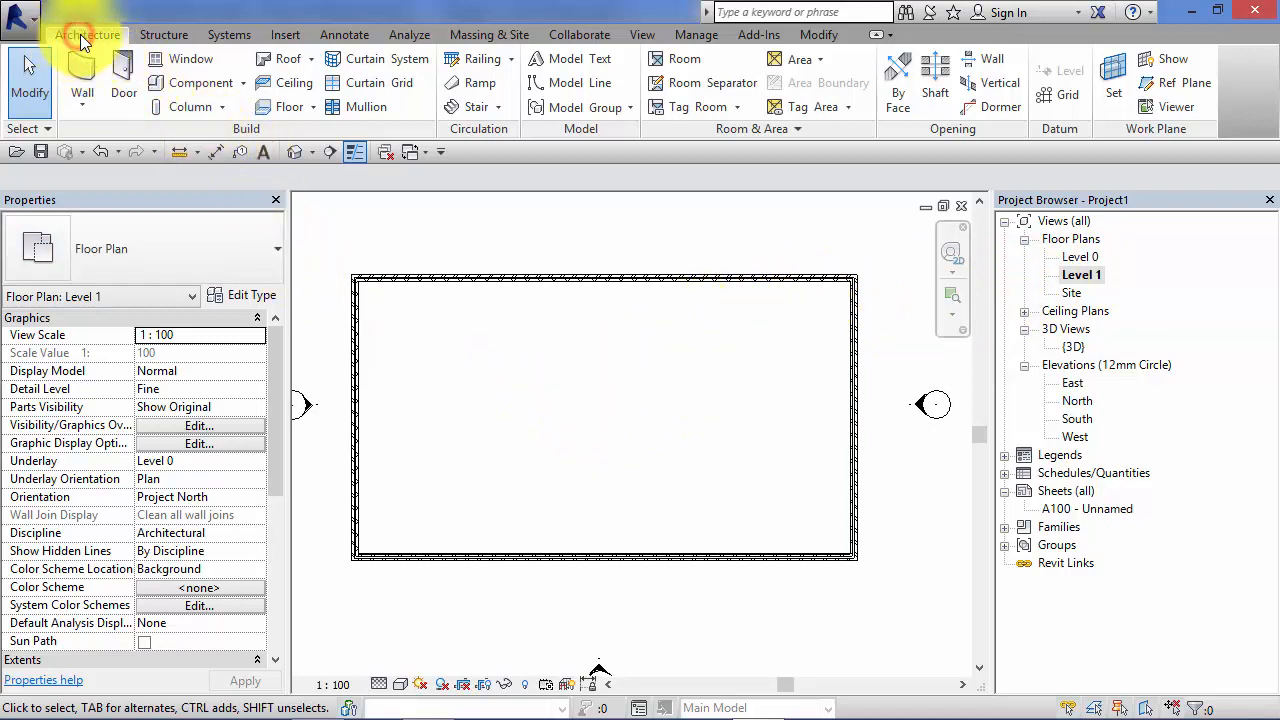
left_click(290, 108)
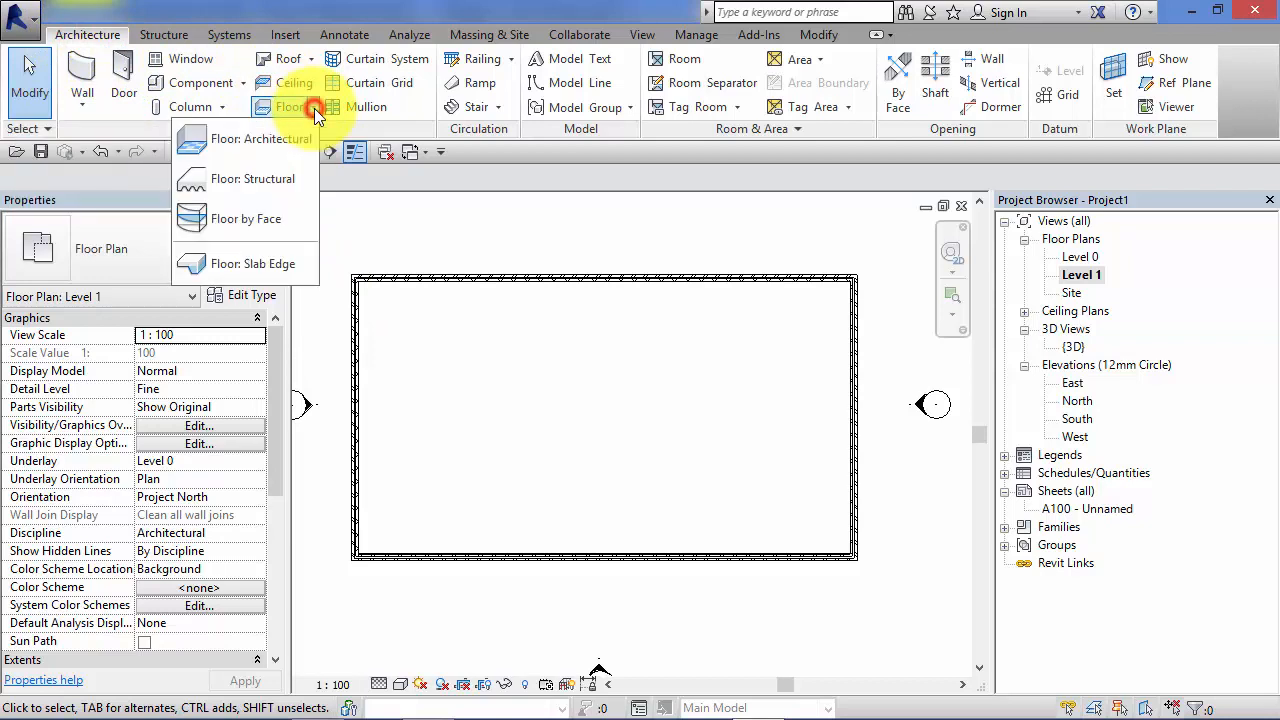
left_click(276, 138)
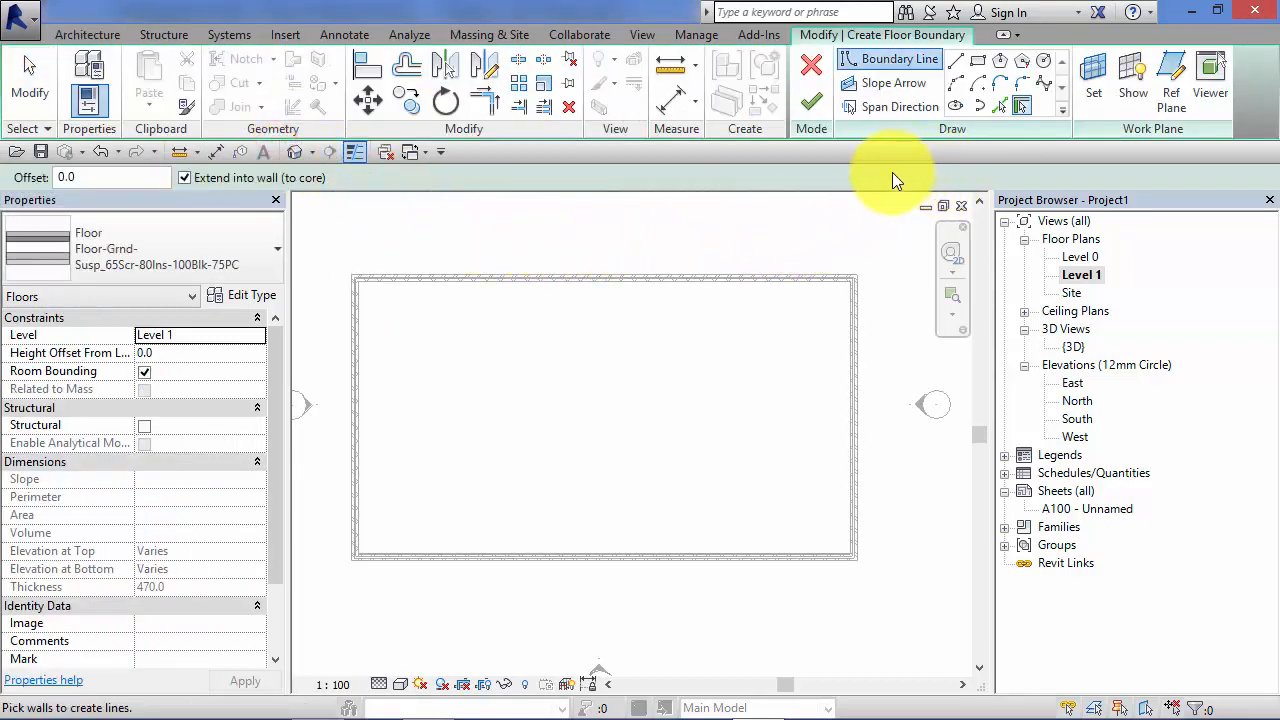
mouse_move(762, 36)
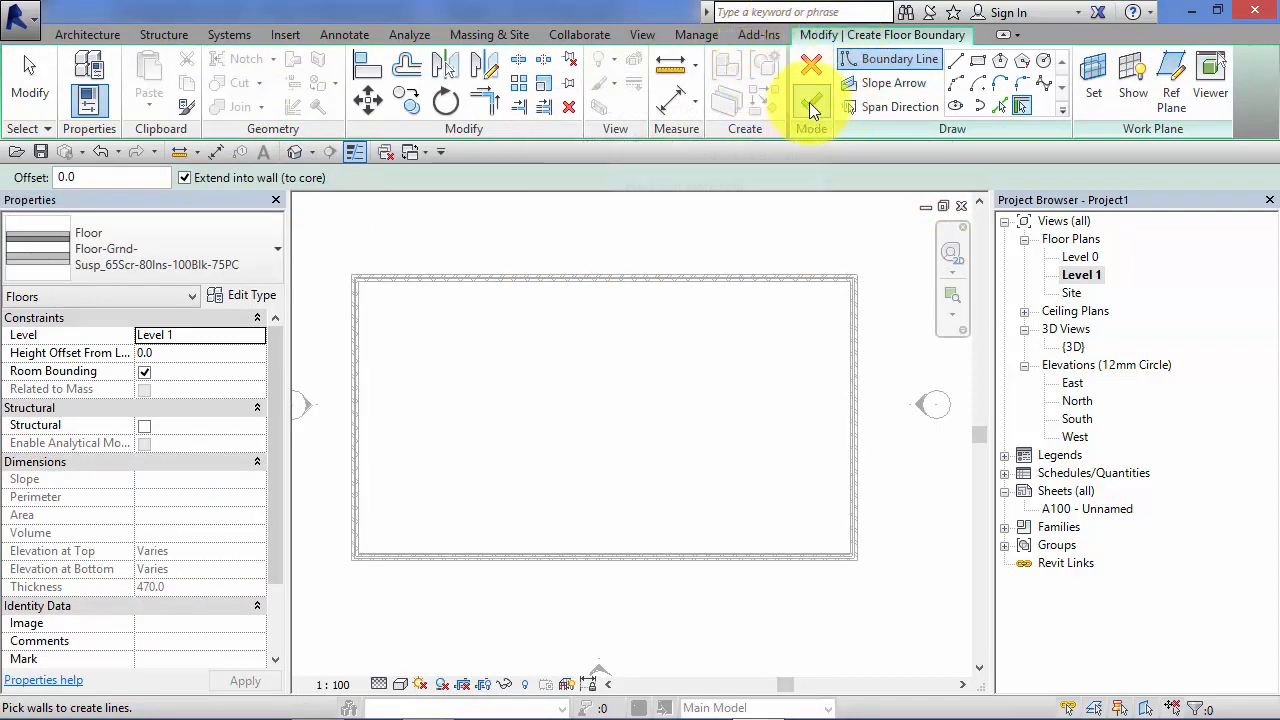
mouse_move(812, 100)
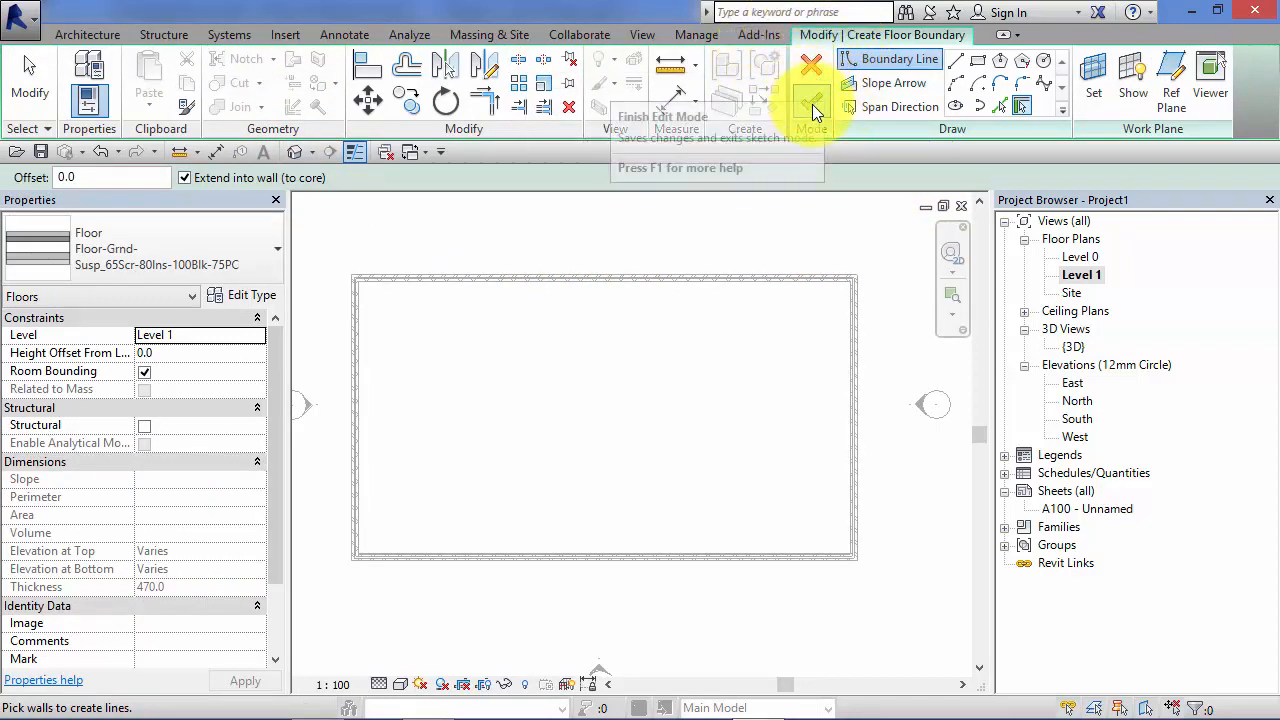
mouse_move(844, 224)
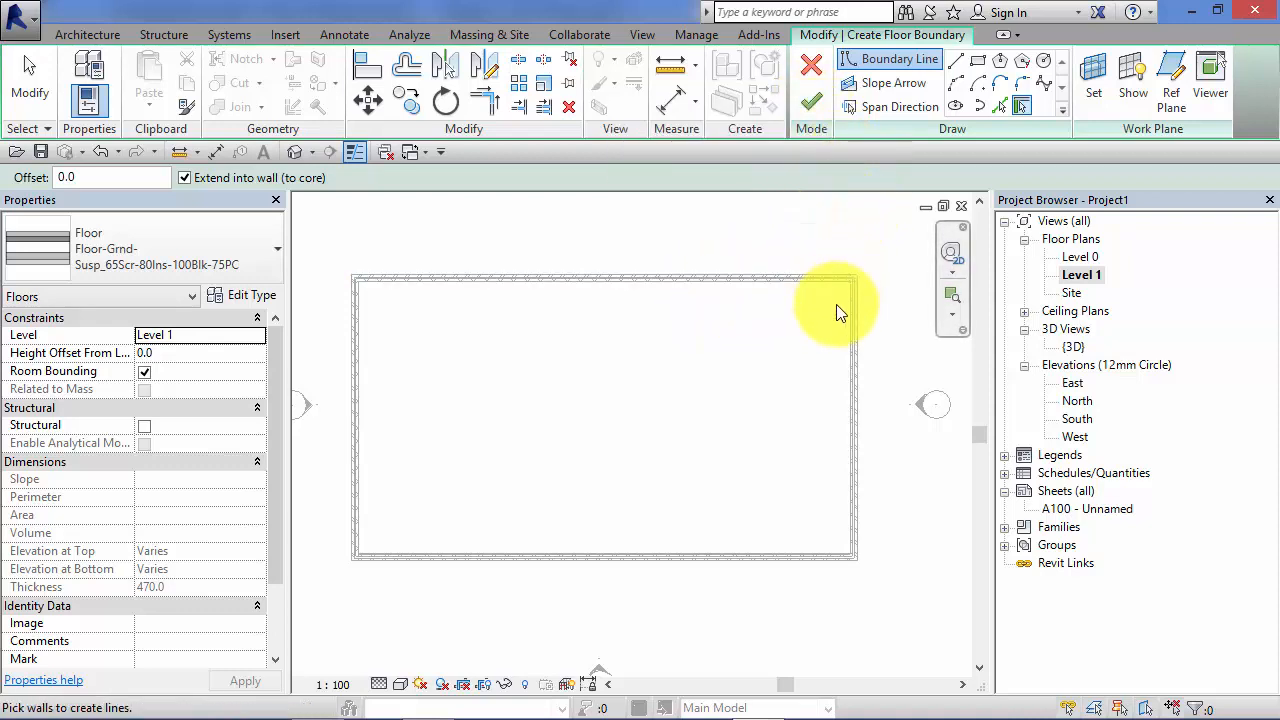
mouse_move(596, 528)
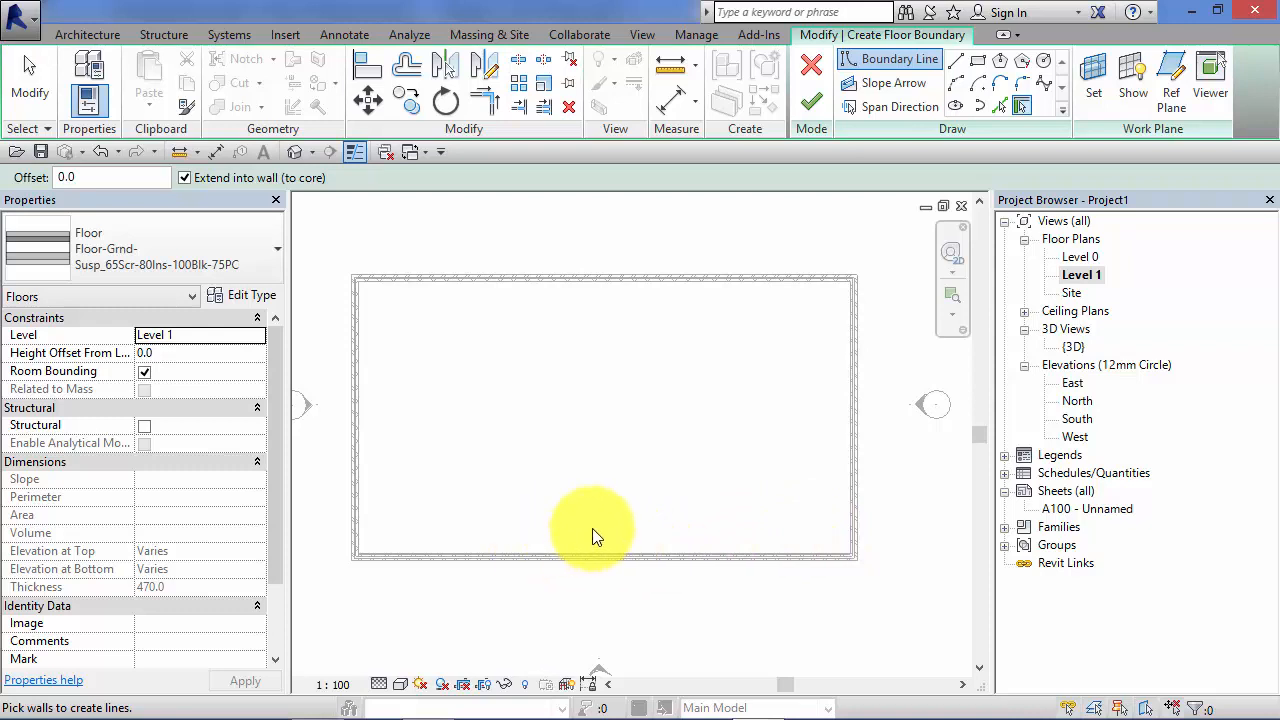
mouse_move(796, 252)
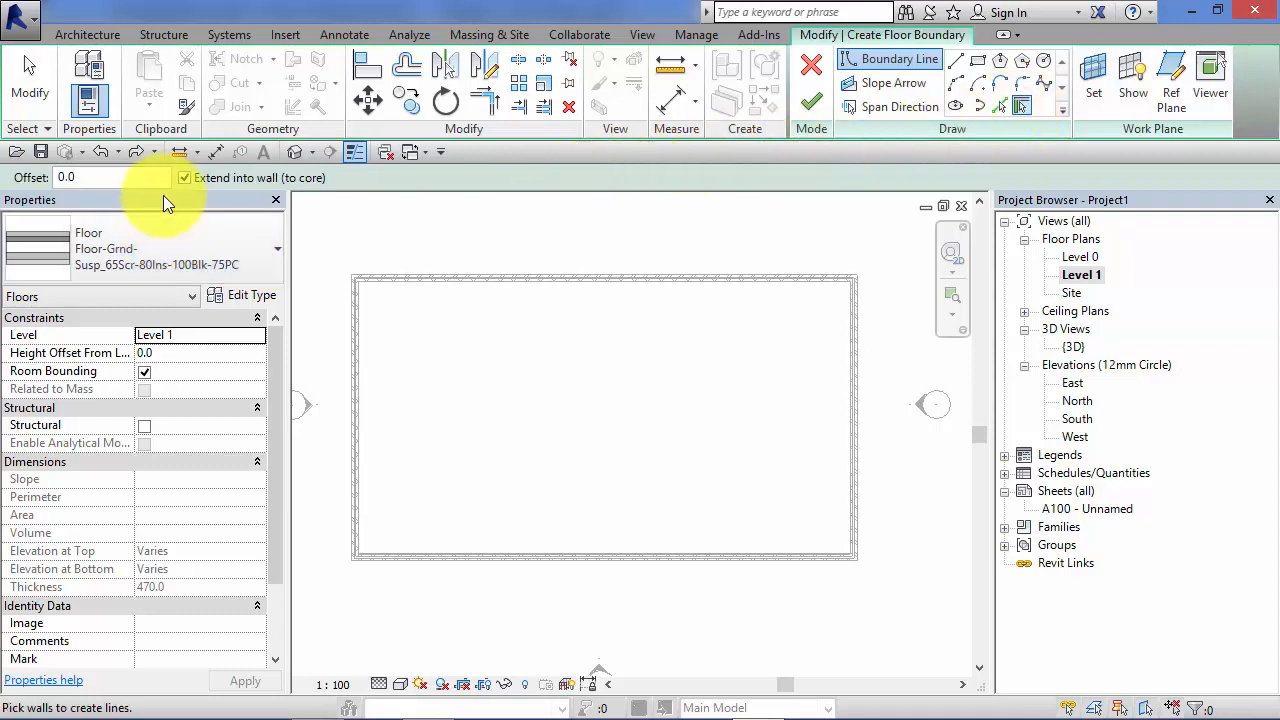
- Turn off Extend into wall core and pick the whole wall chain as the floor boundary
left_click(184, 176)
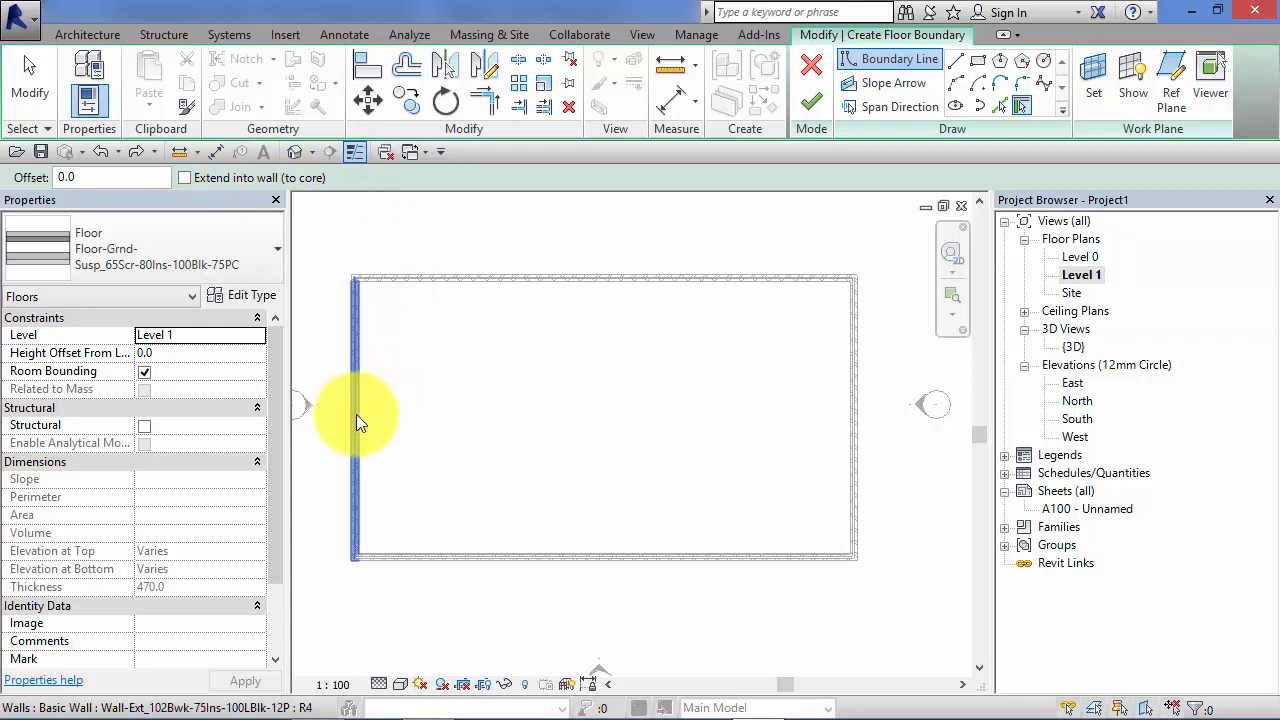
mouse_move(360, 340)
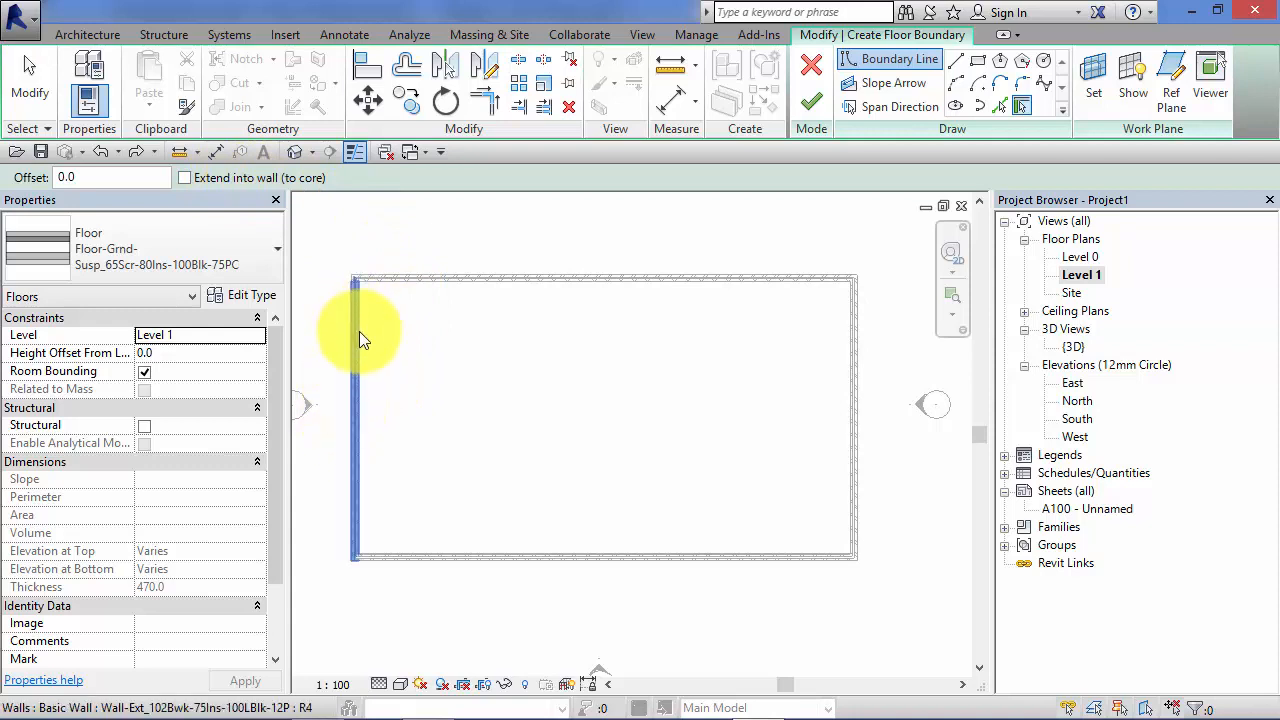
mouse_move(364, 352)
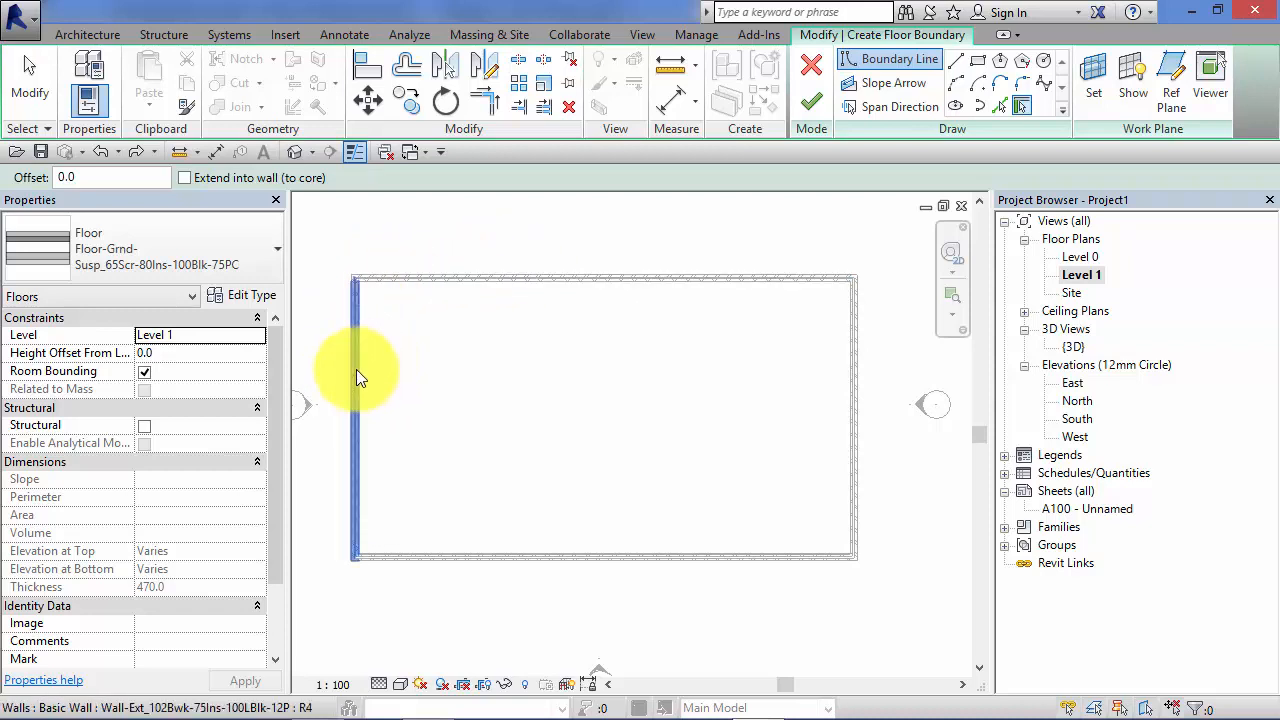
mouse_move(358, 390)
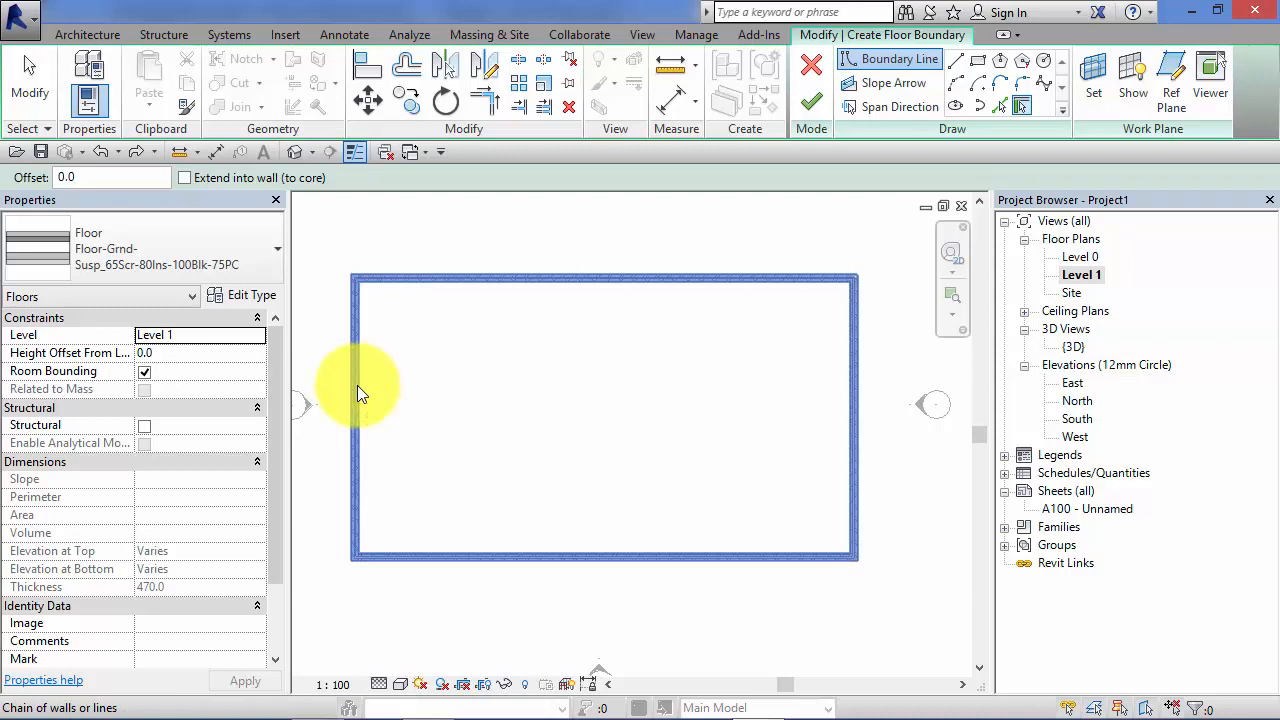
left_click(356, 388)
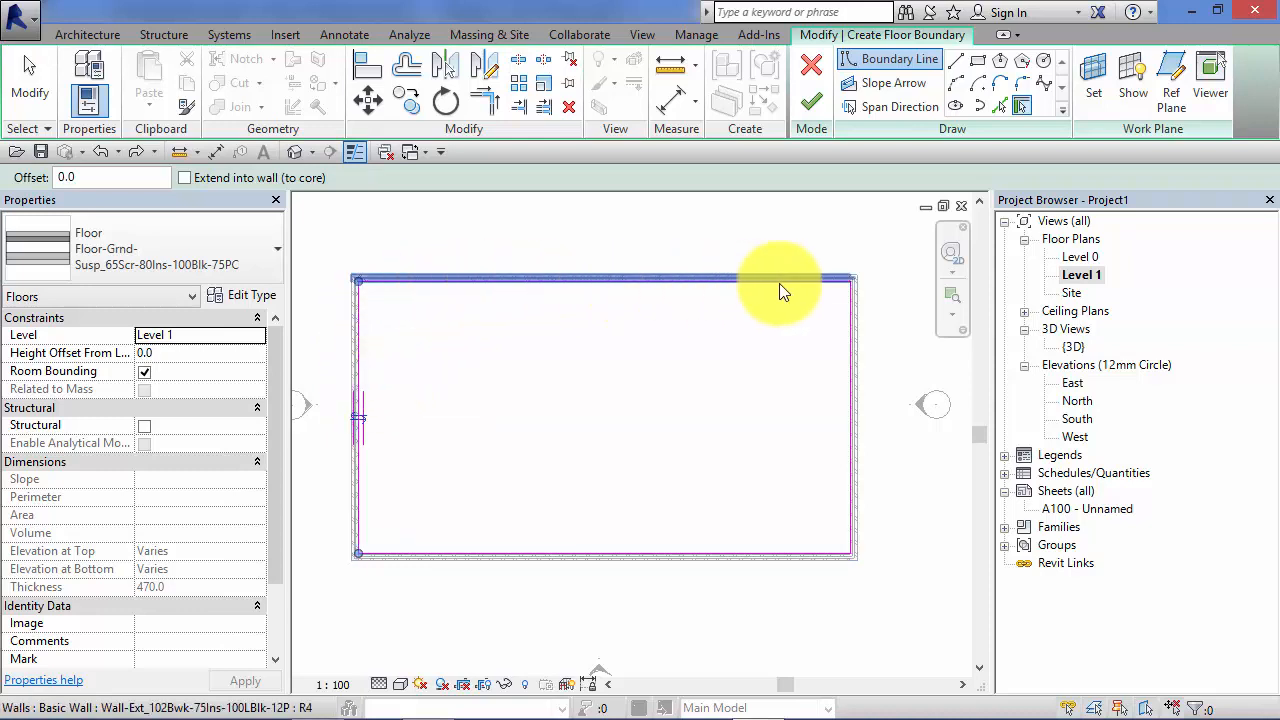
mouse_move(600, 518)
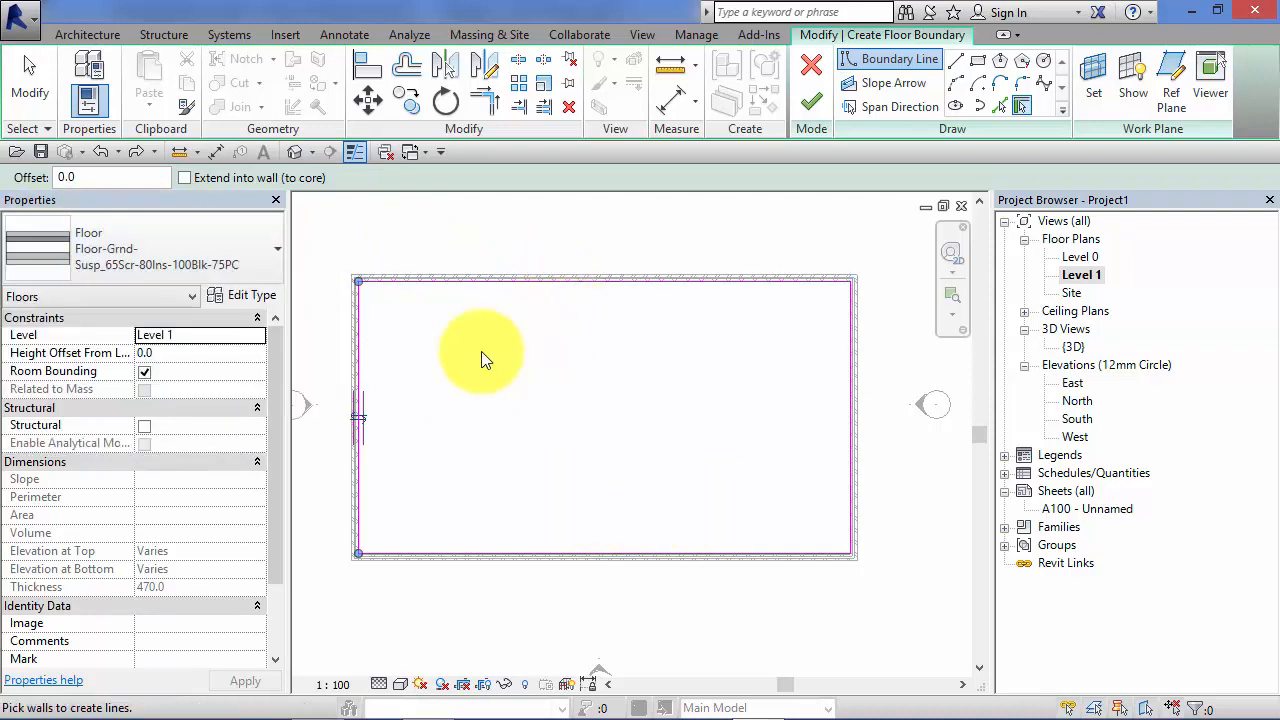
mouse_move(694, 276)
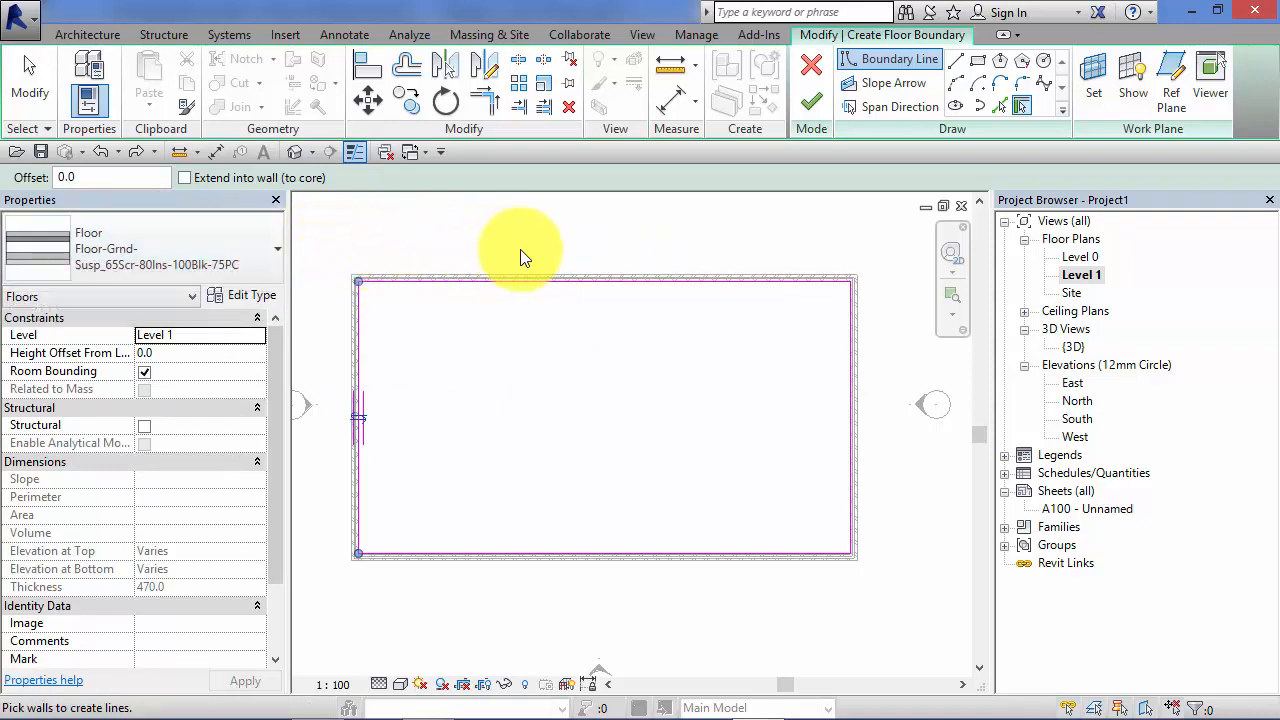
mouse_move(800, 144)
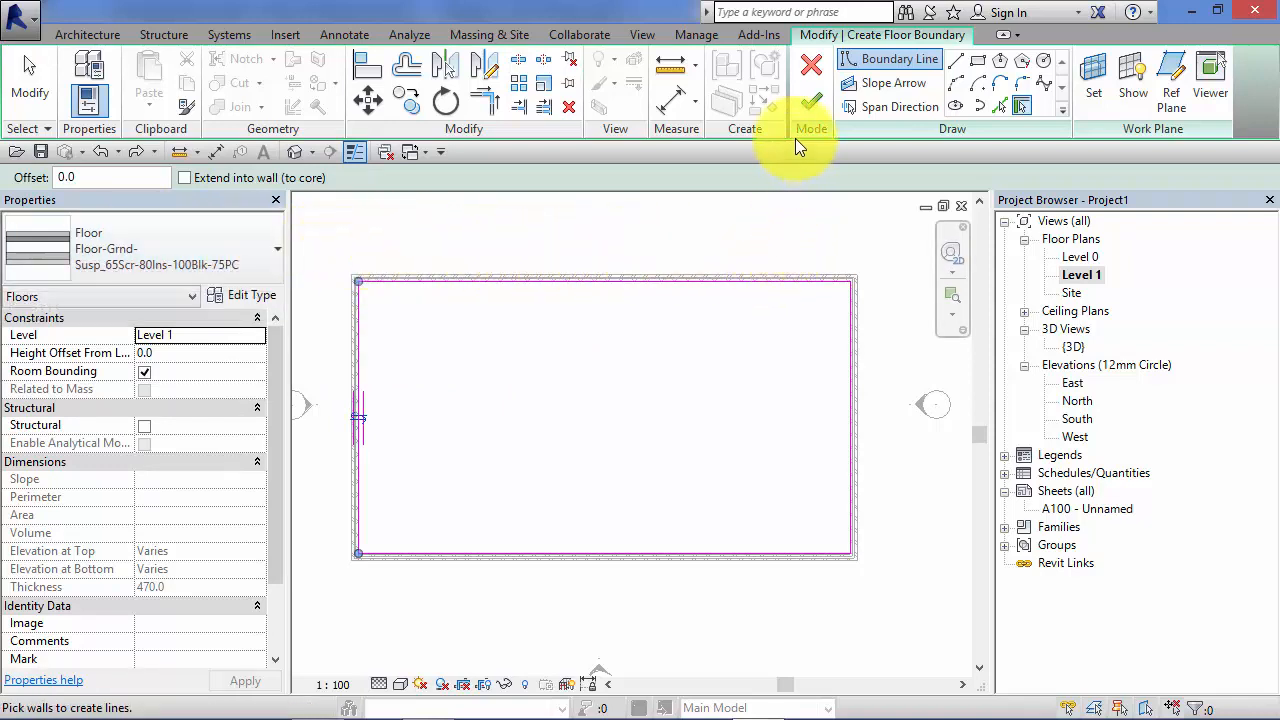
mouse_move(812, 104)
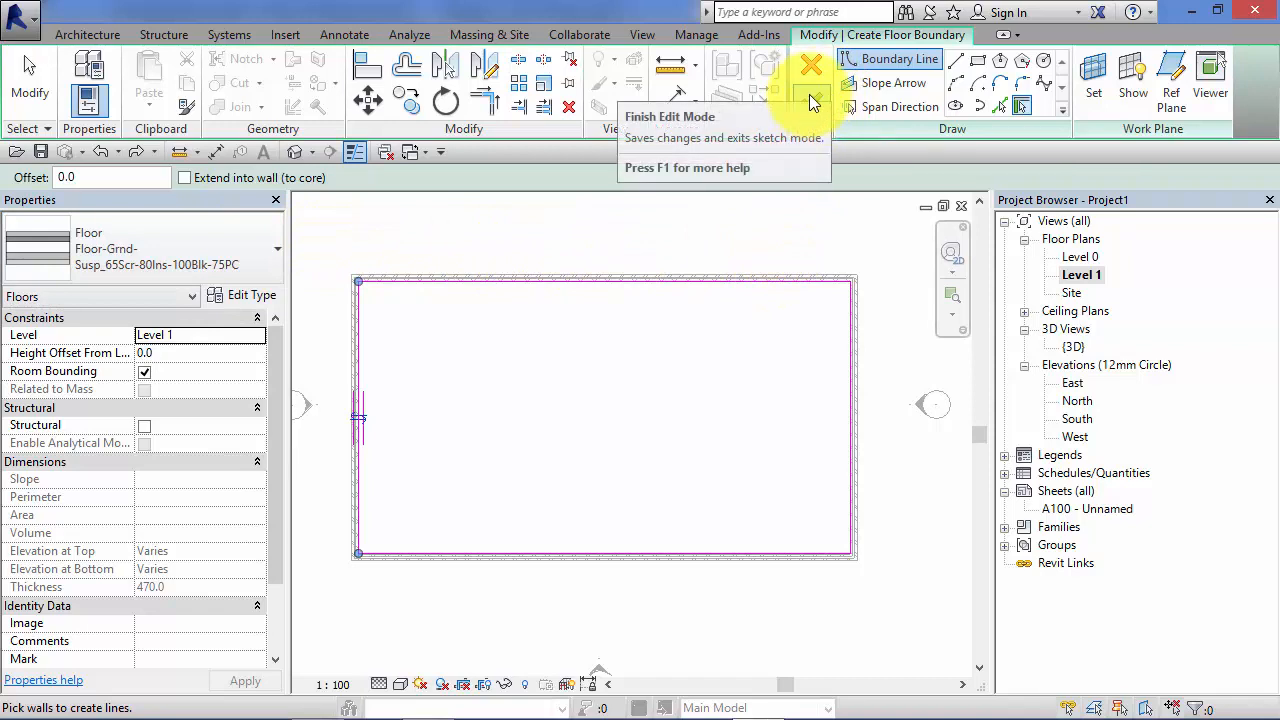
left_click(810, 64)
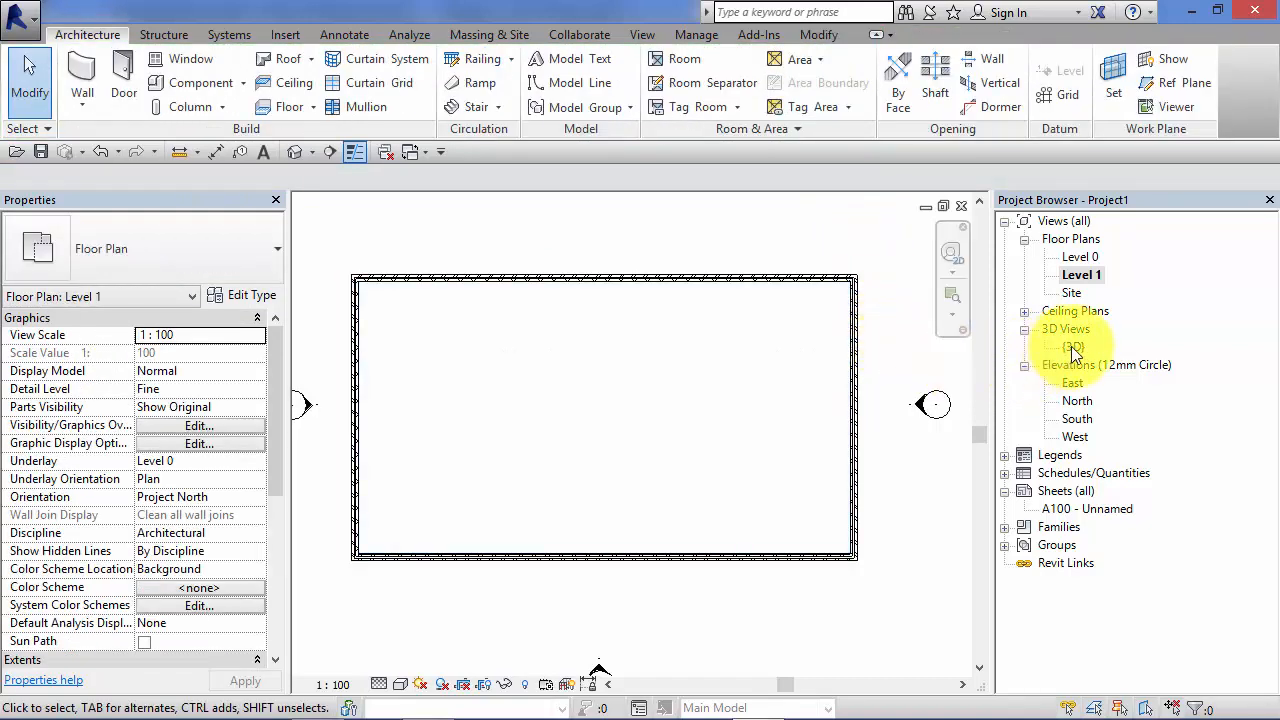
double_click(1072, 348)
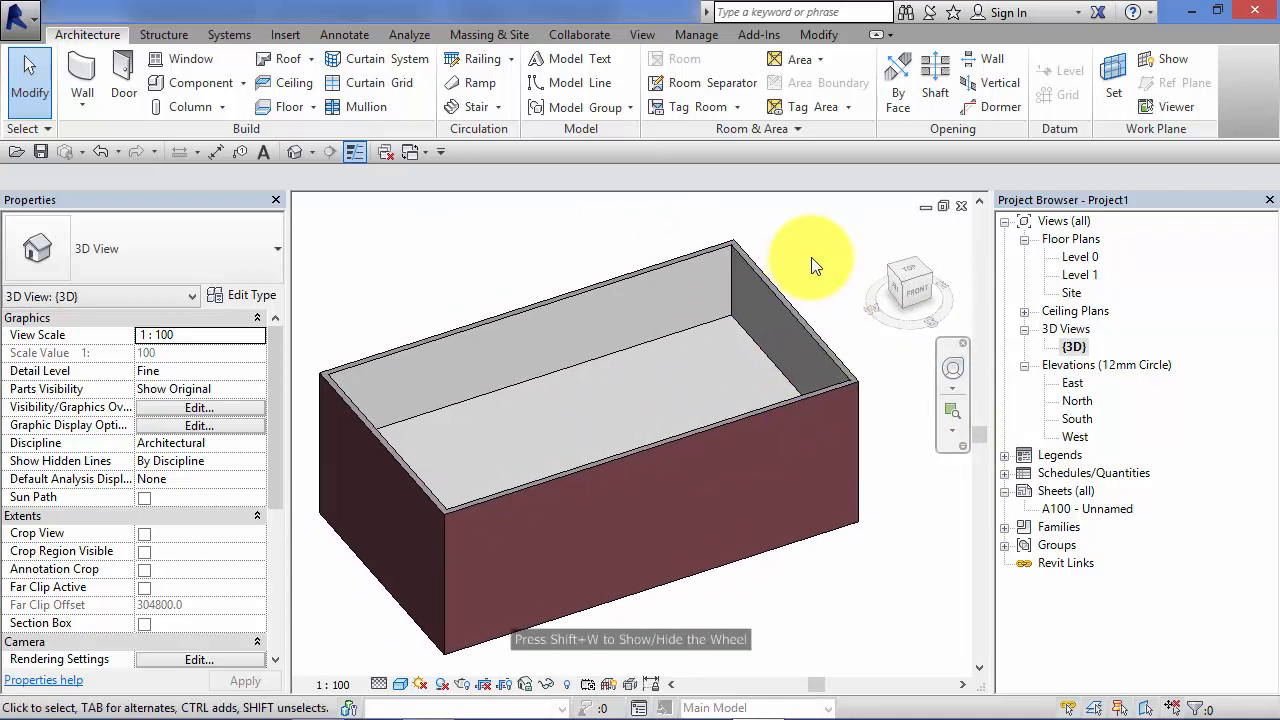
mouse_move(828, 236)
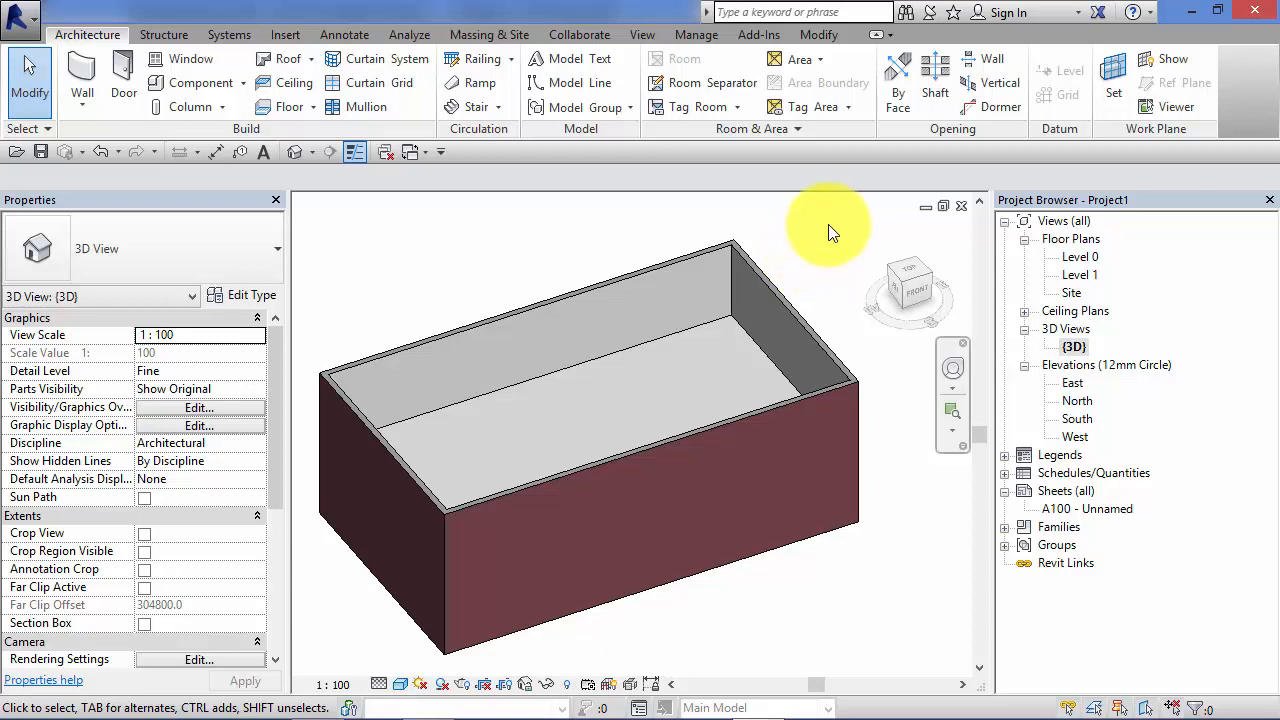
mouse_move(904, 560)
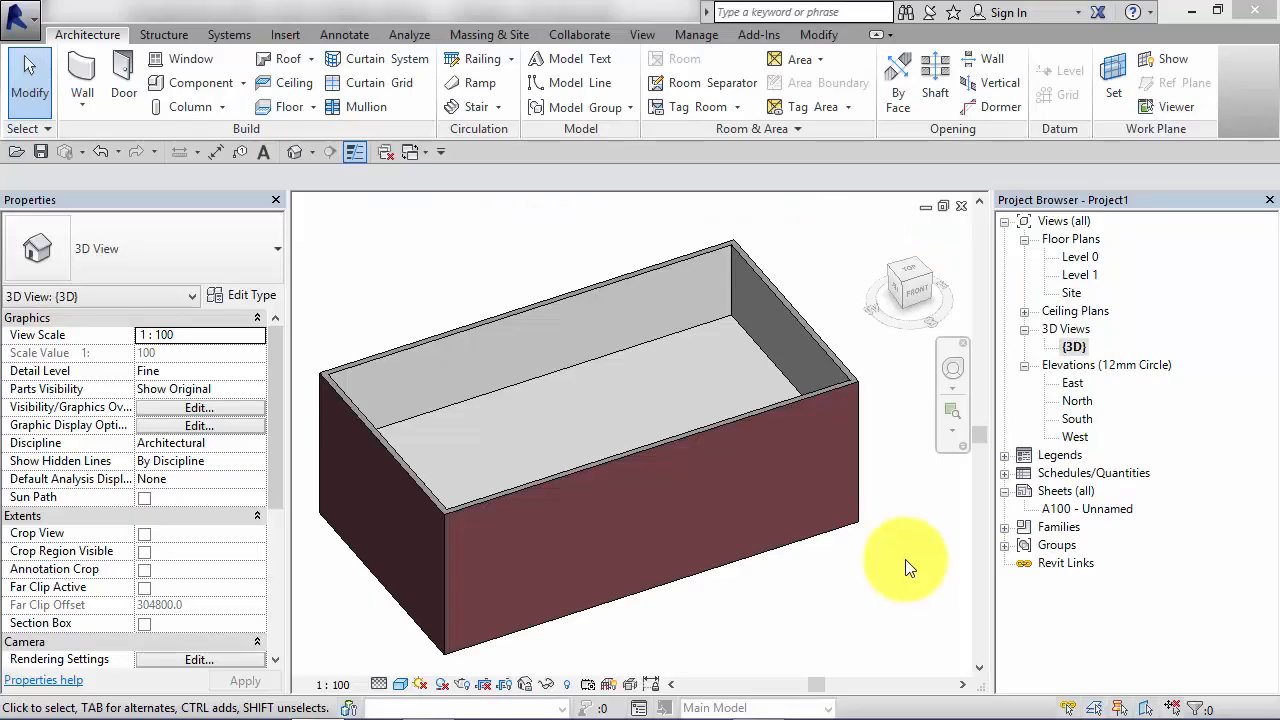
mouse_move(1078, 284)
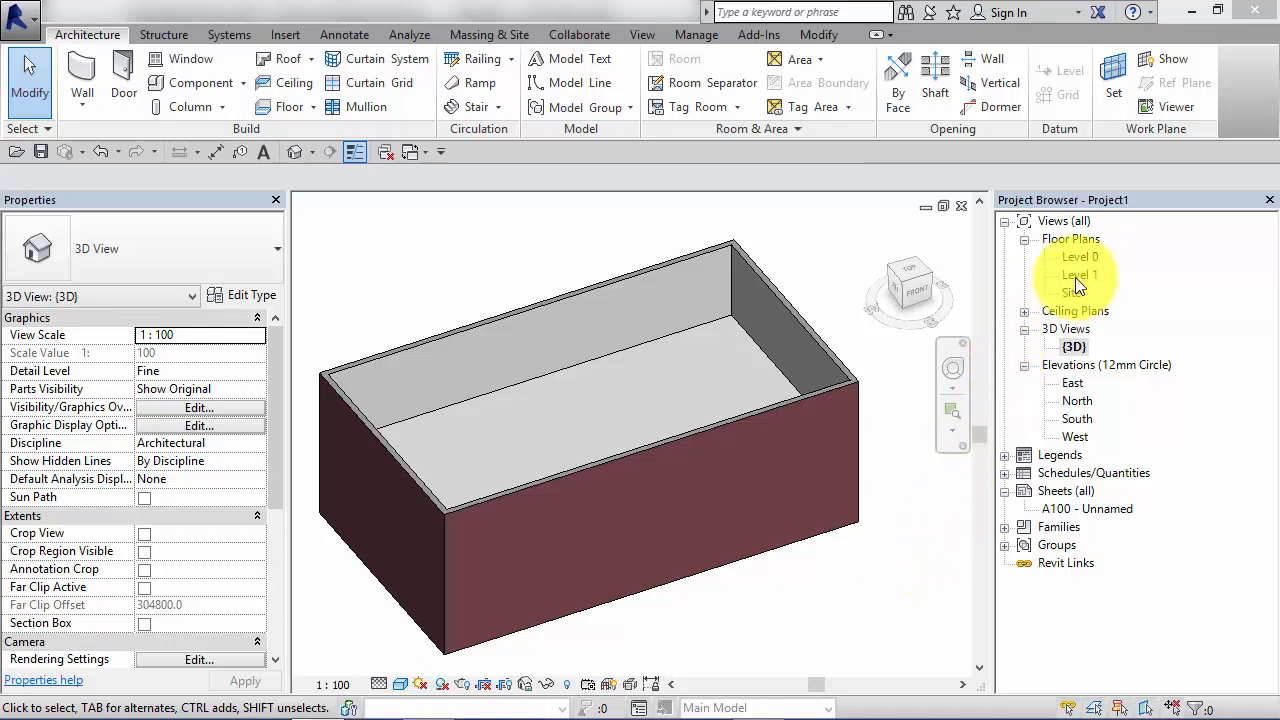
- Open the Level 1 plan and select the 470-thick suspended ground floor slab for shape editing
double_click(1080, 274)
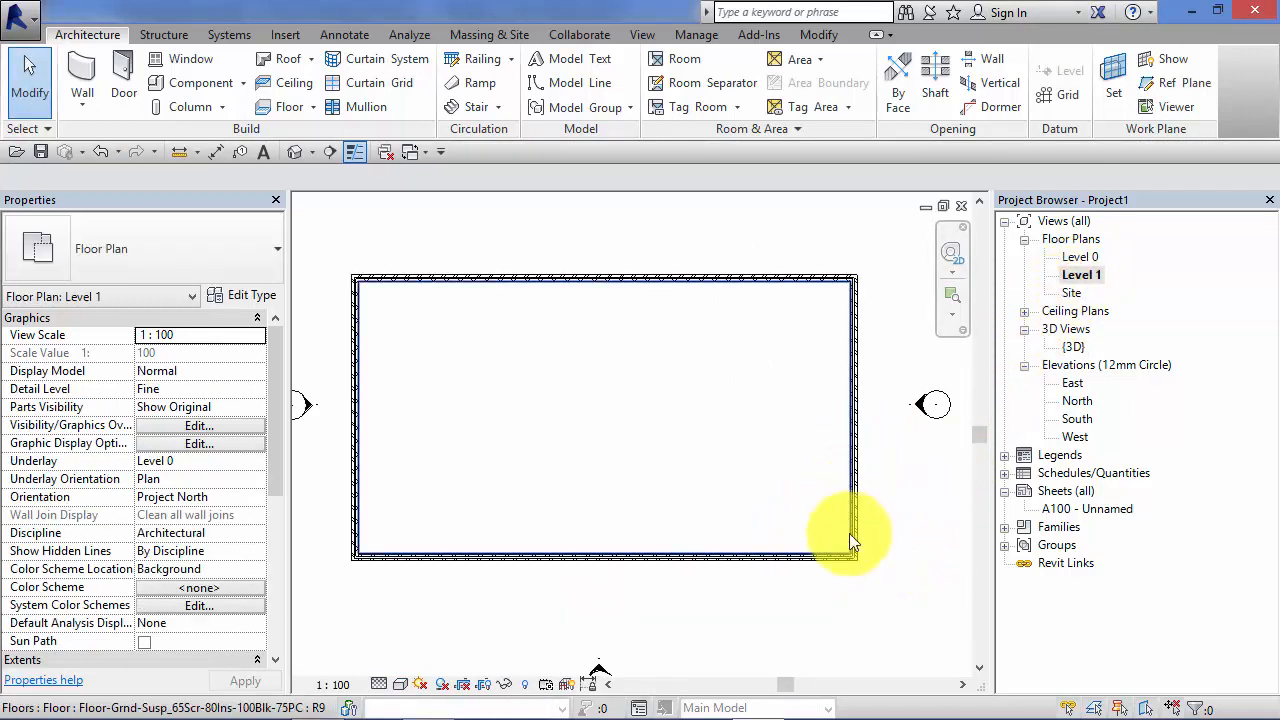
mouse_move(728, 400)
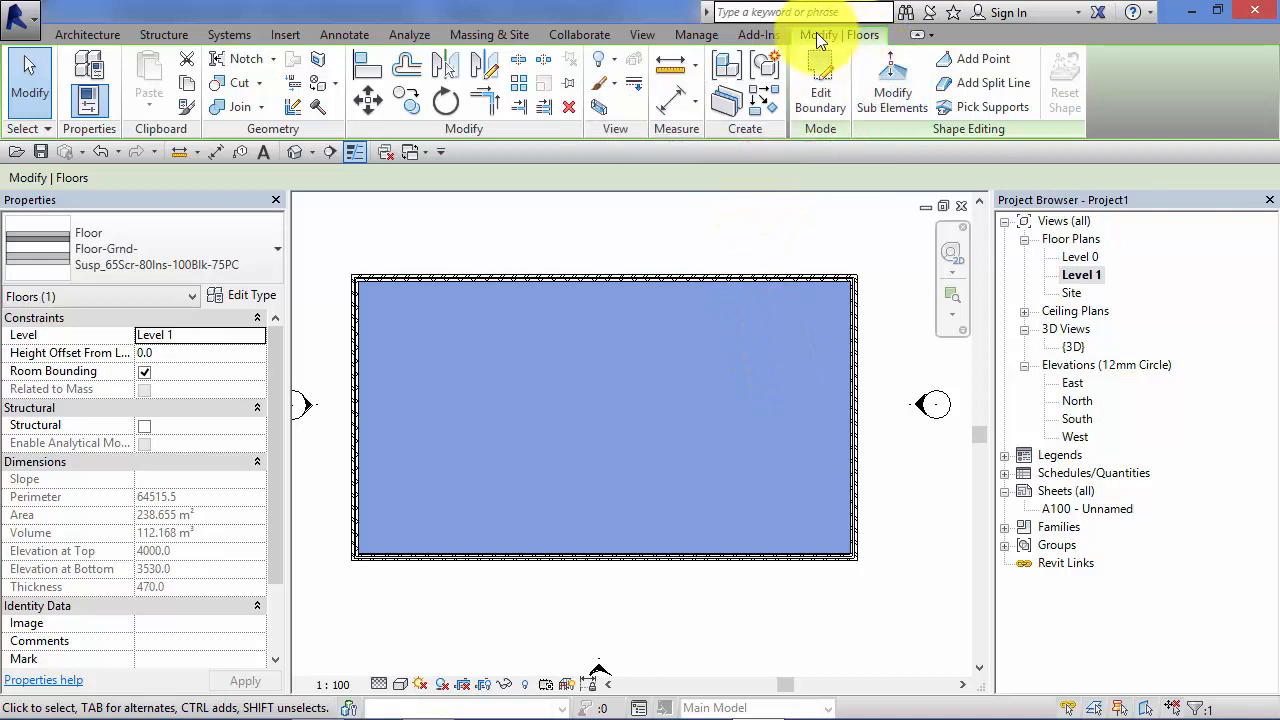
mouse_move(856, 50)
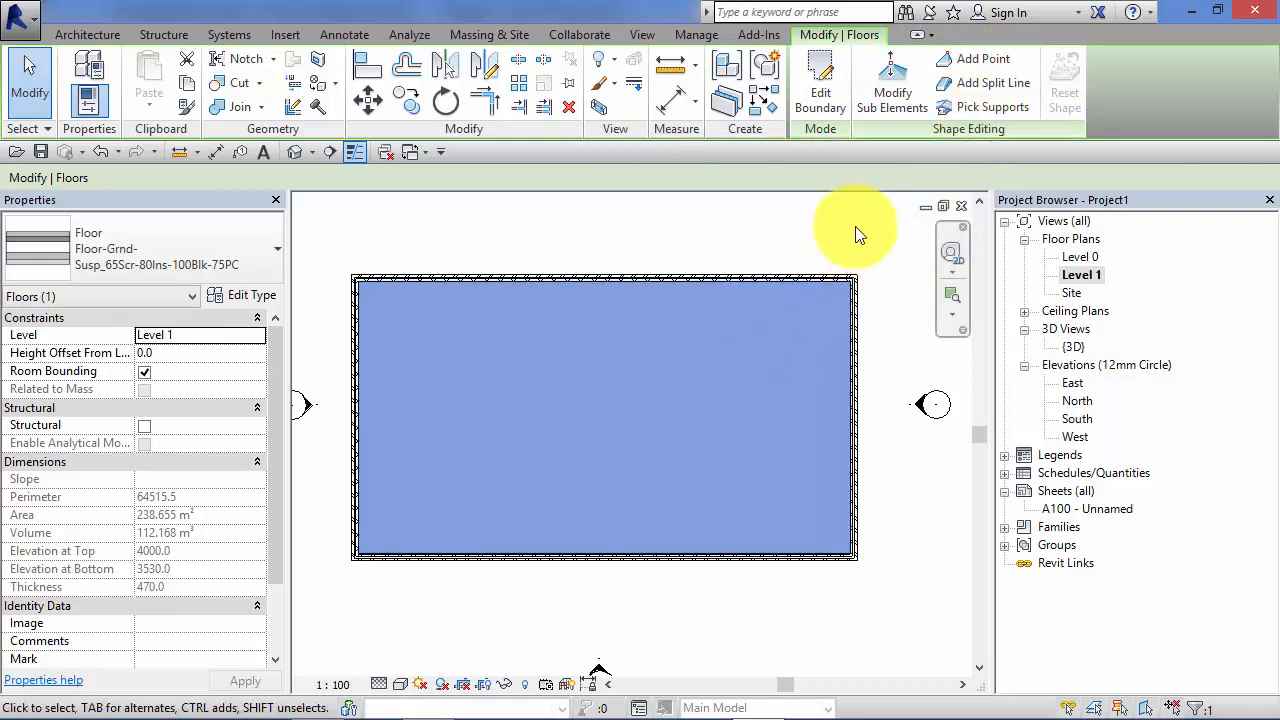
mouse_move(976, 58)
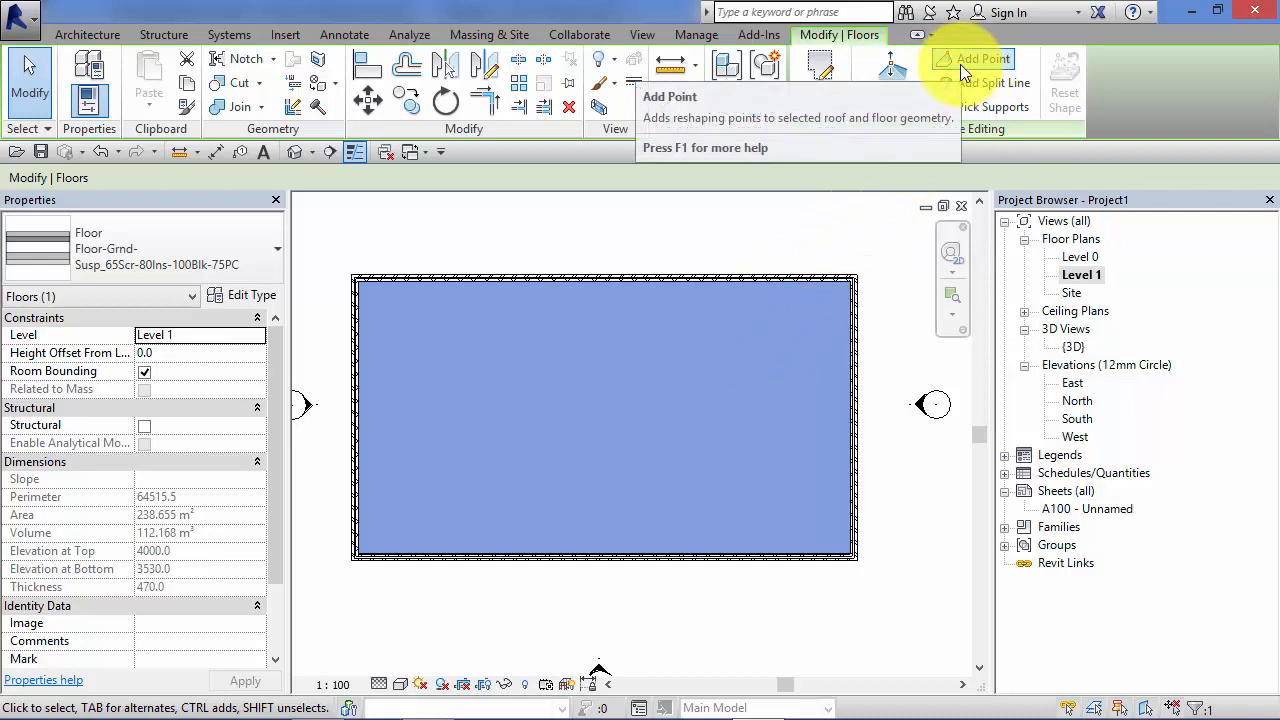
mouse_move(984, 60)
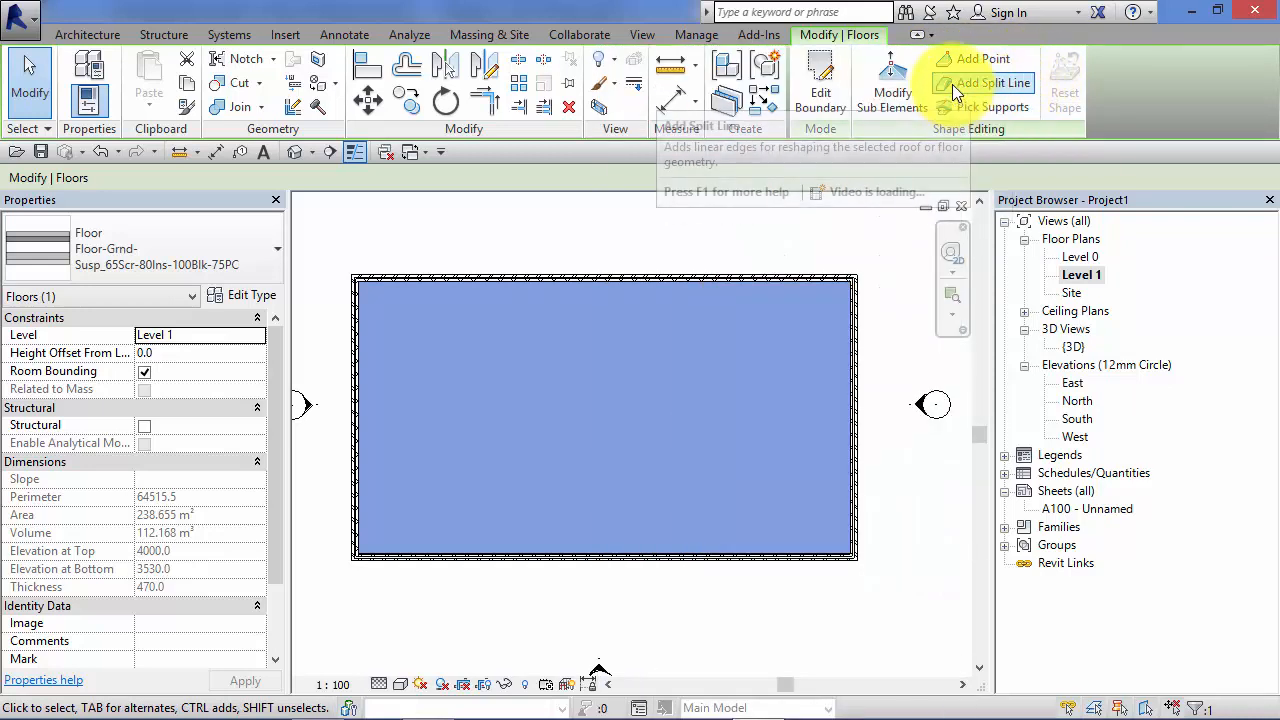
mouse_move(670, 256)
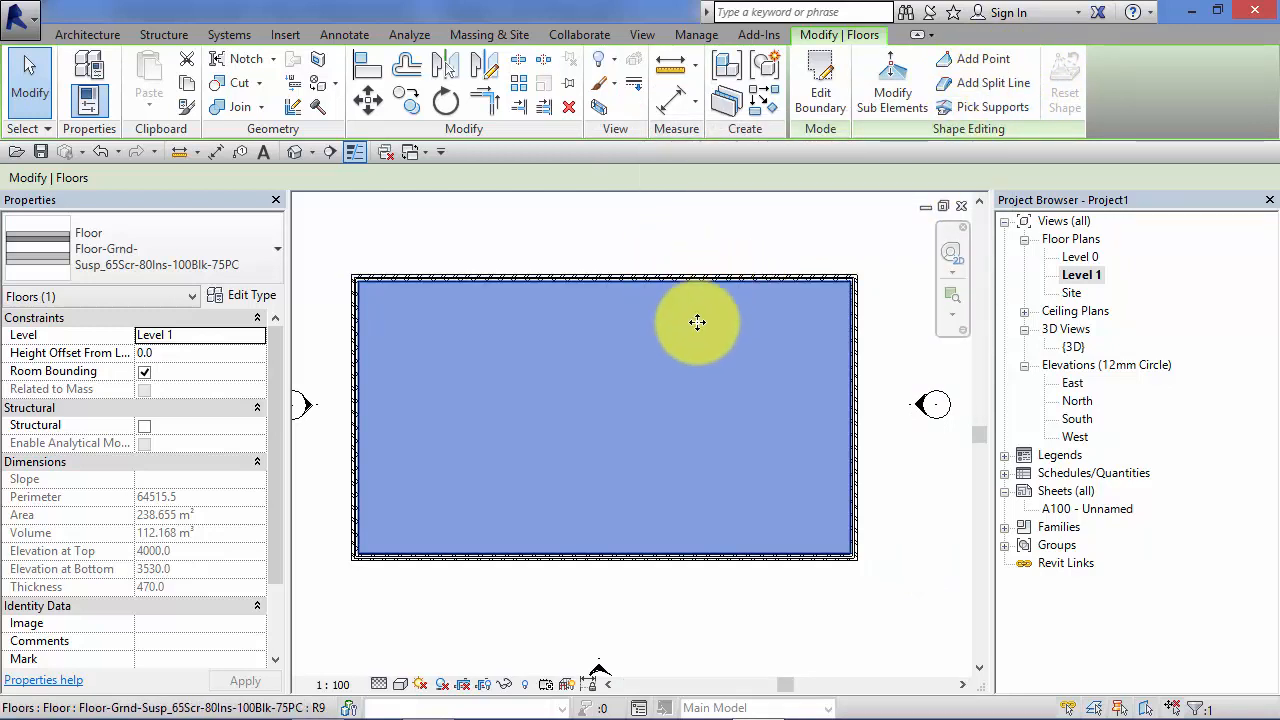
mouse_move(772, 392)
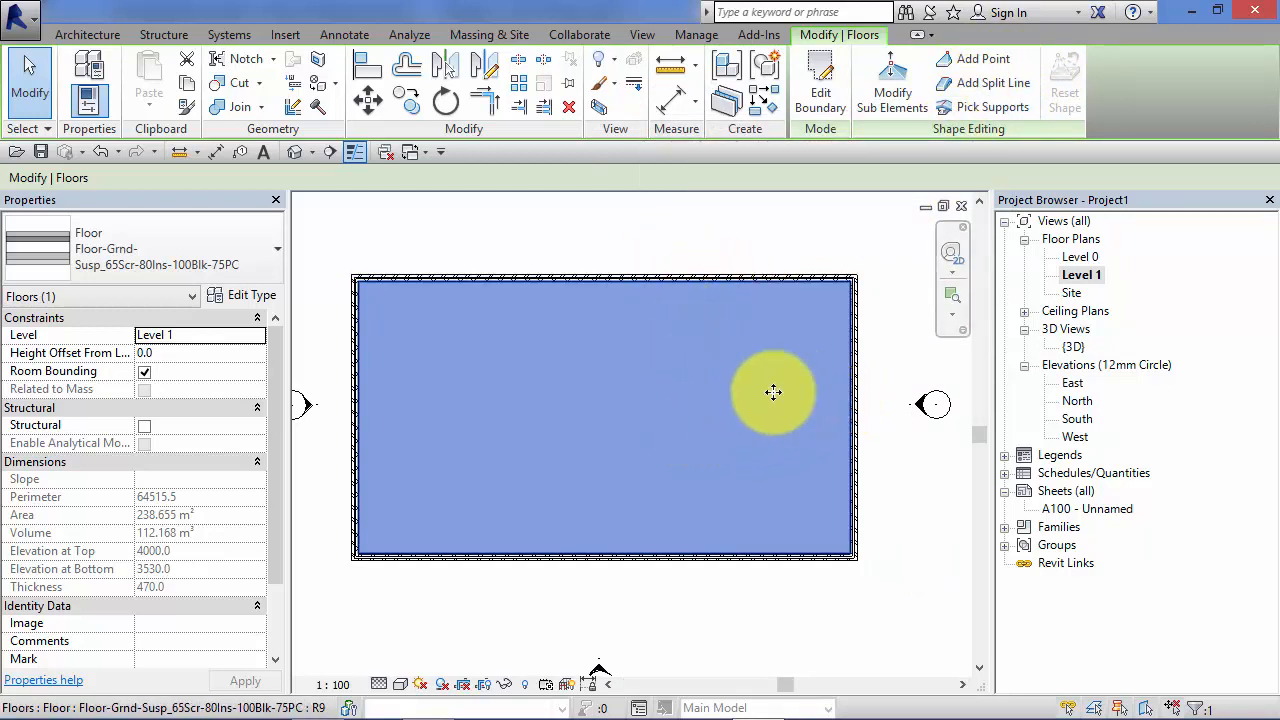
left_click_drag(776, 392, 680, 444)
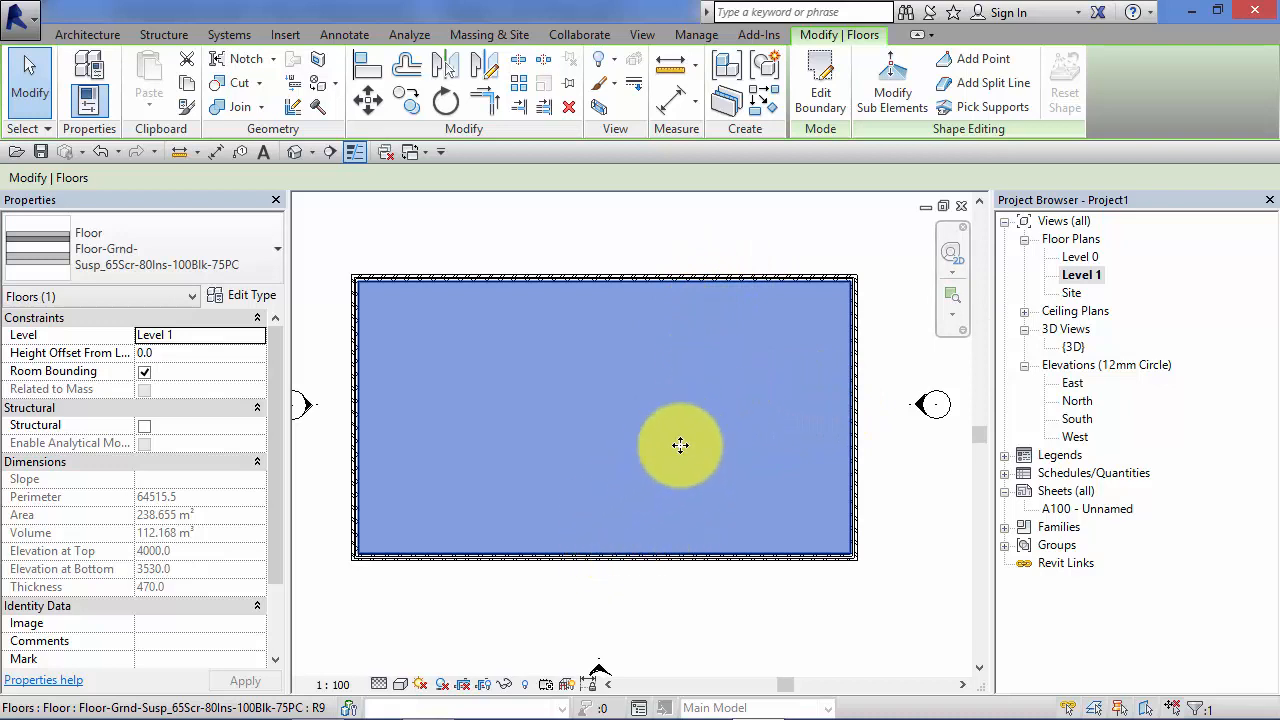
mouse_move(756, 356)
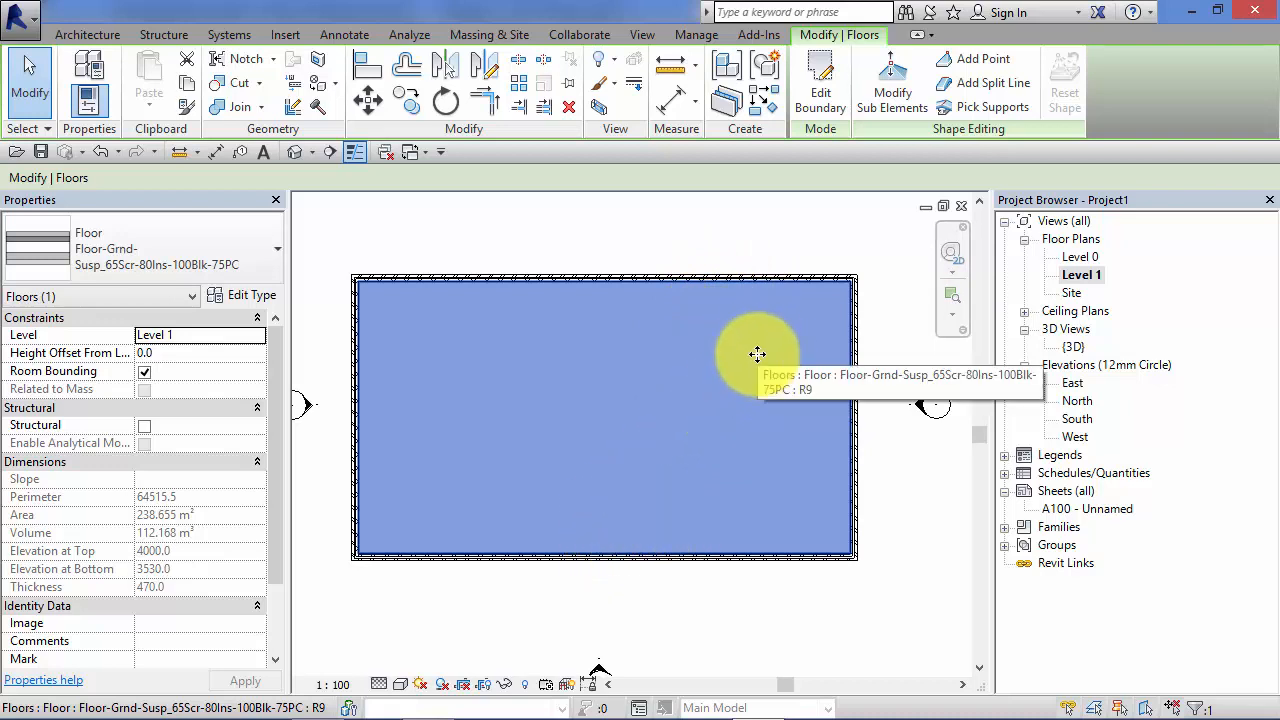
mouse_move(830, 300)
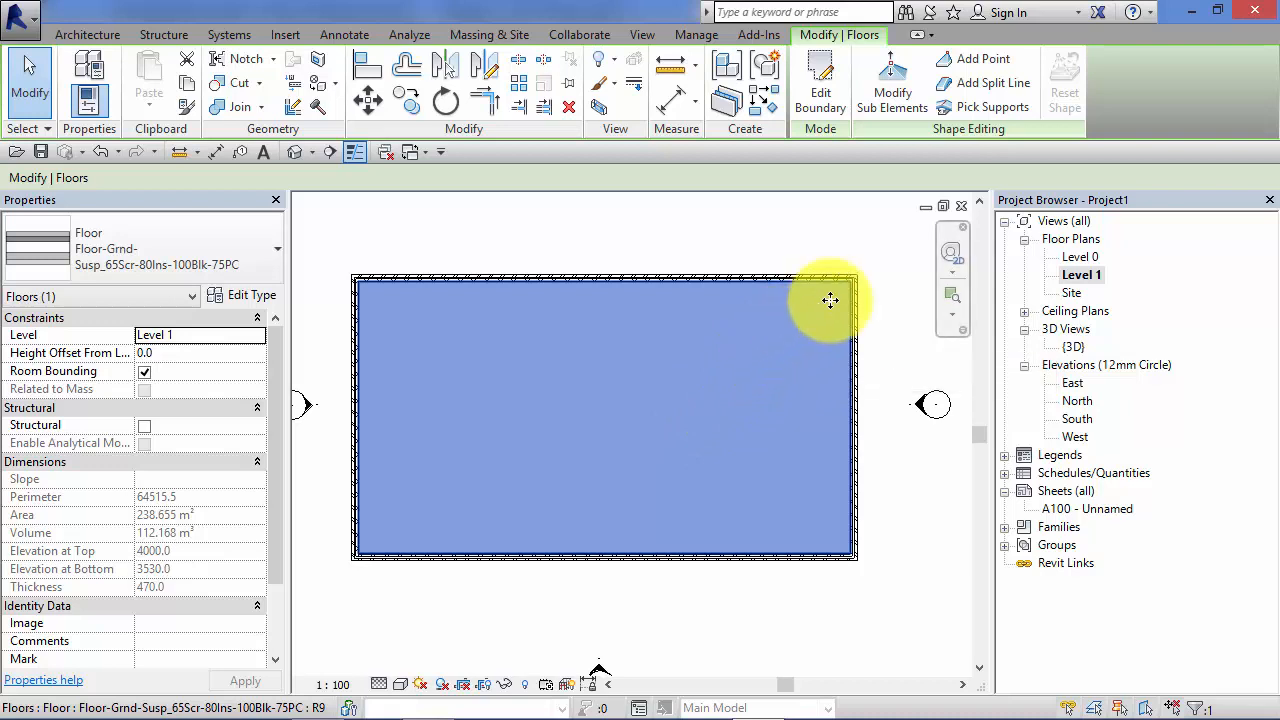
mouse_move(992, 108)
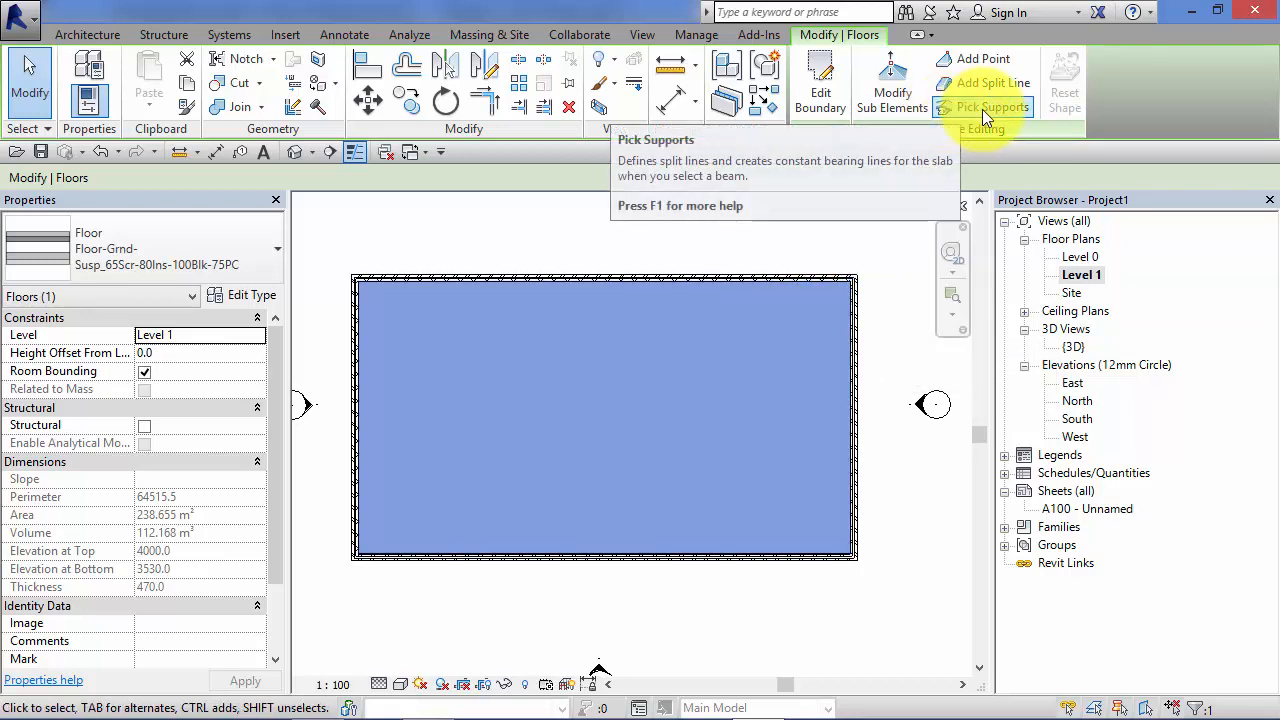
mouse_move(456, 248)
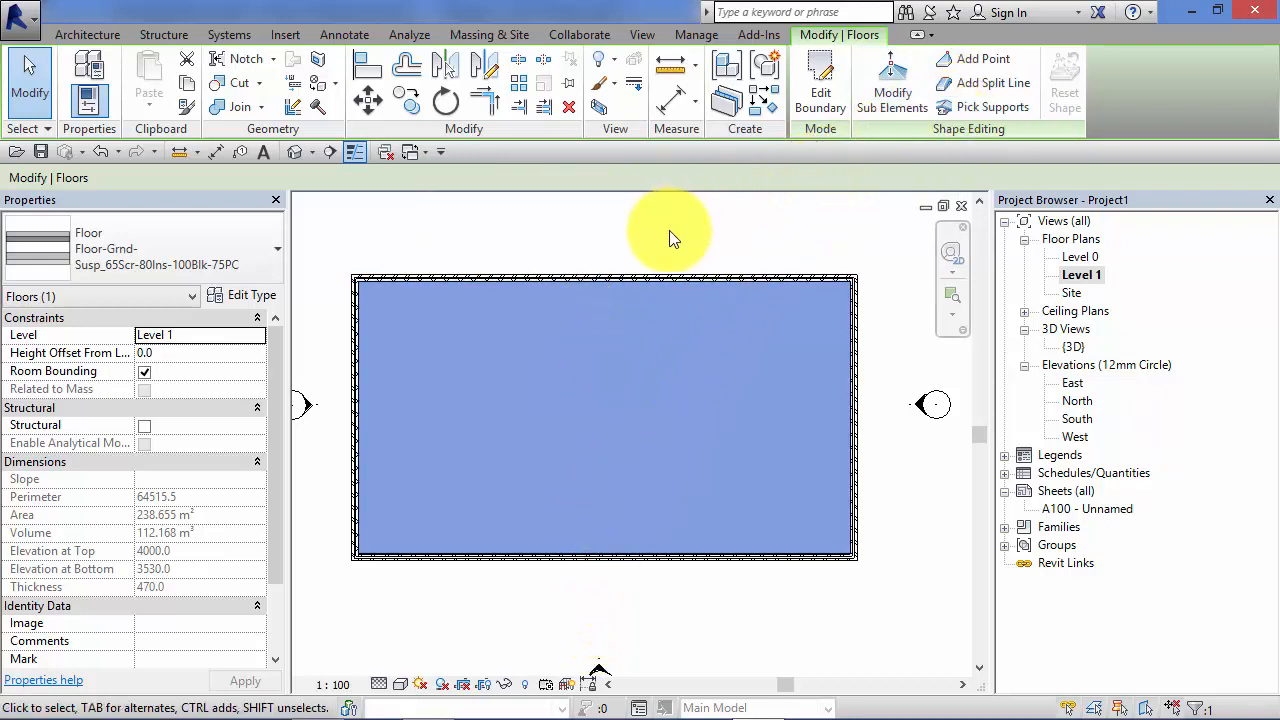
mouse_move(664, 256)
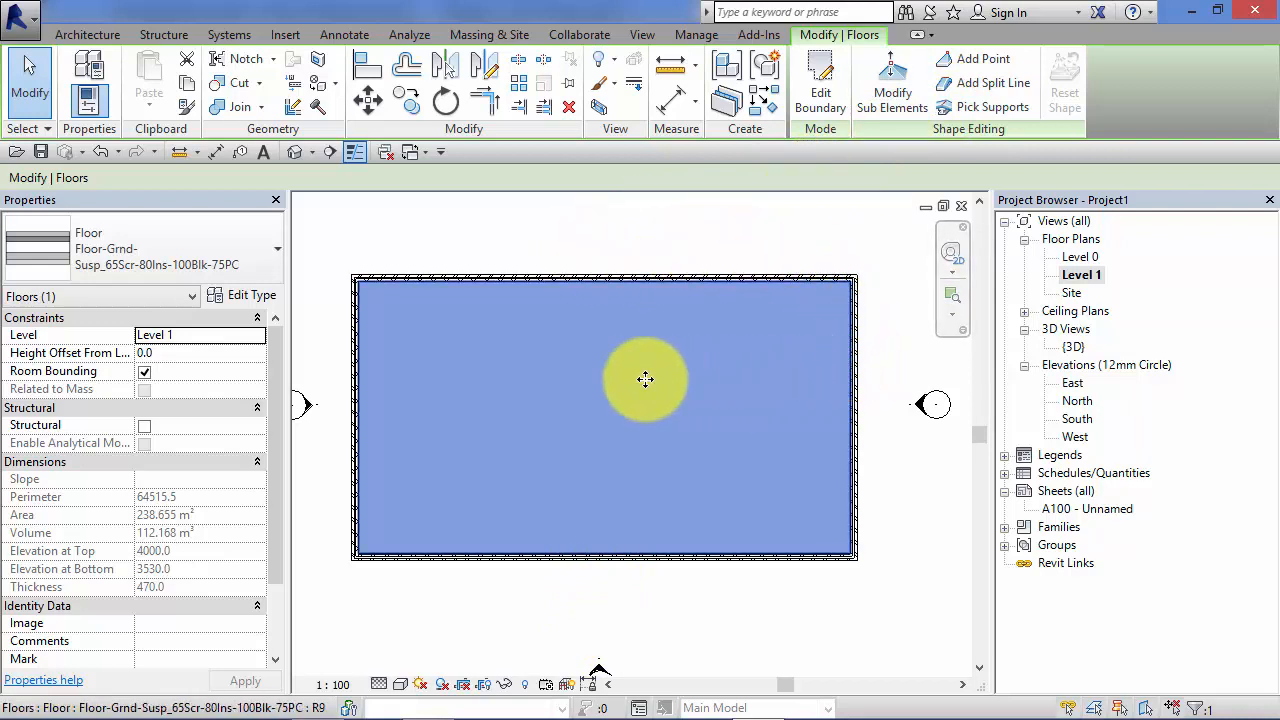
left_click_drag(644, 380, 780, 396)
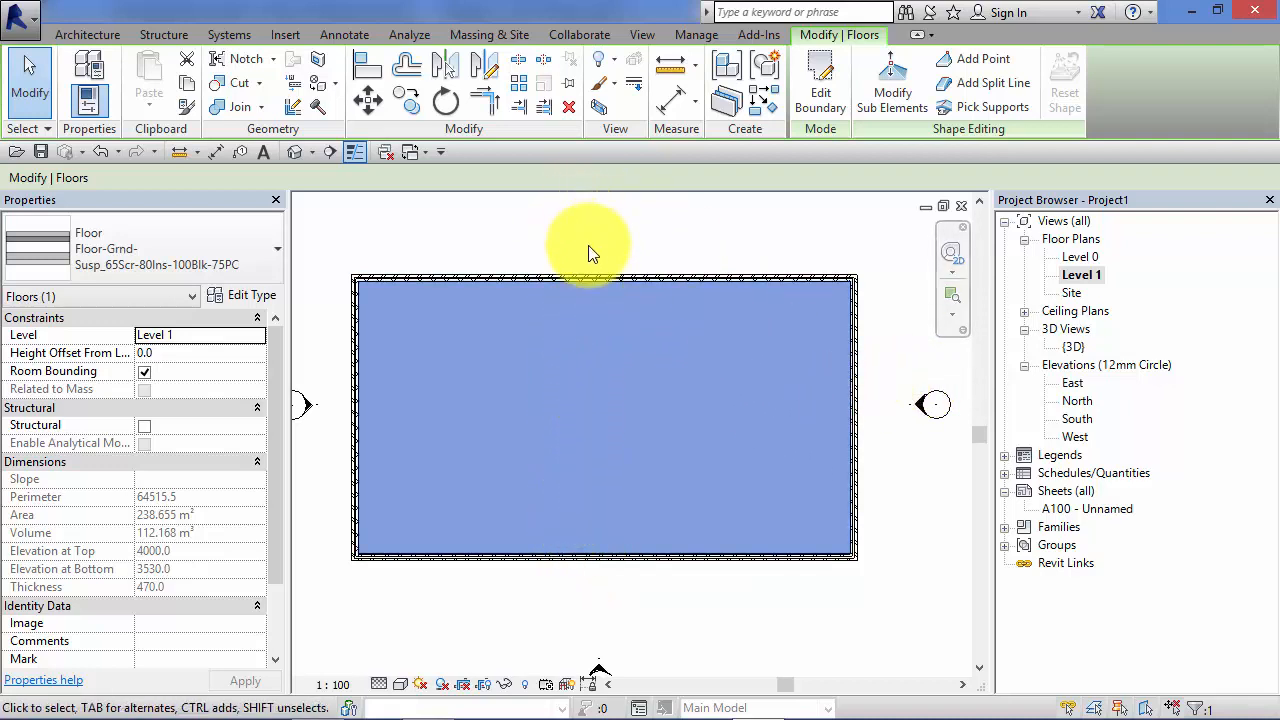
mouse_move(816, 240)
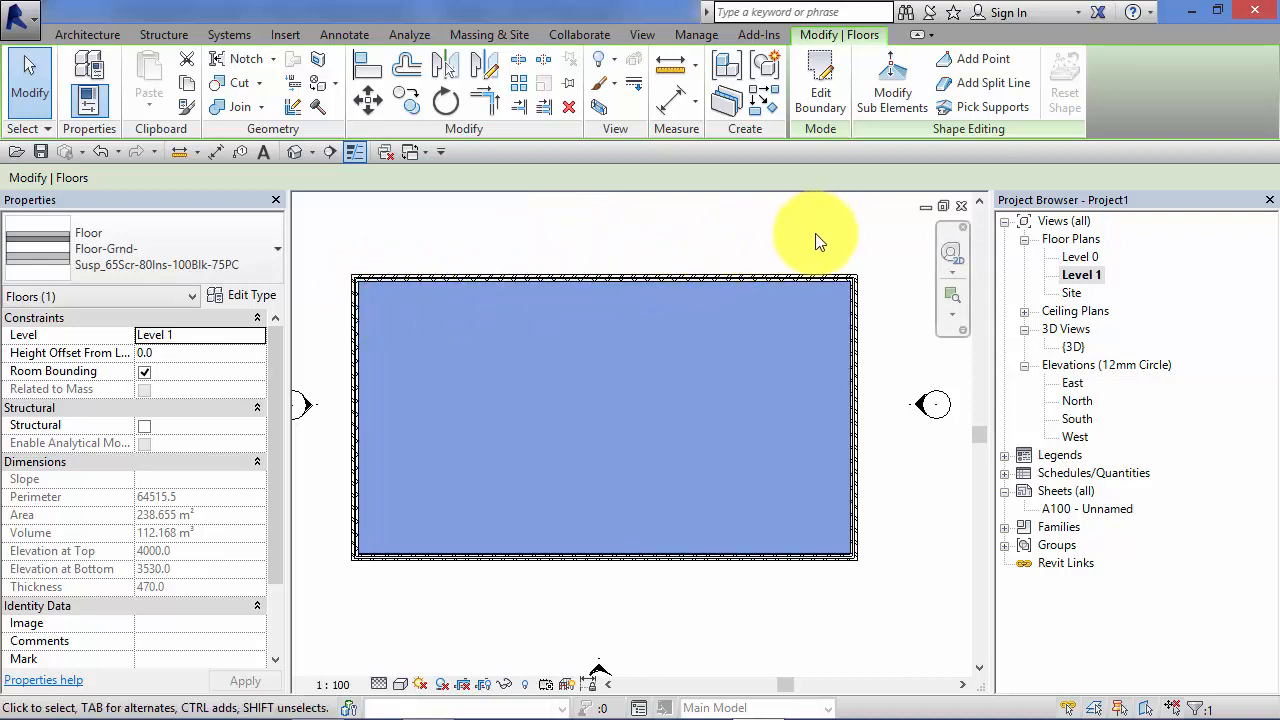
mouse_move(860, 240)
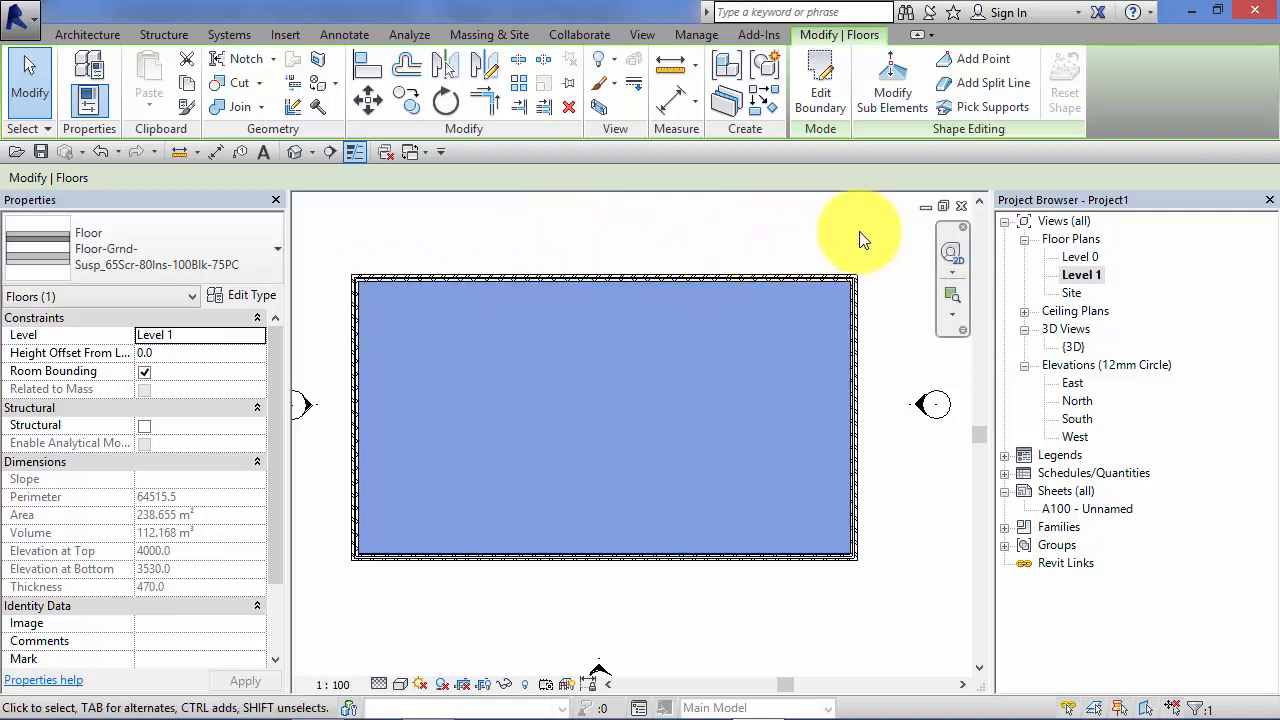
mouse_move(980, 60)
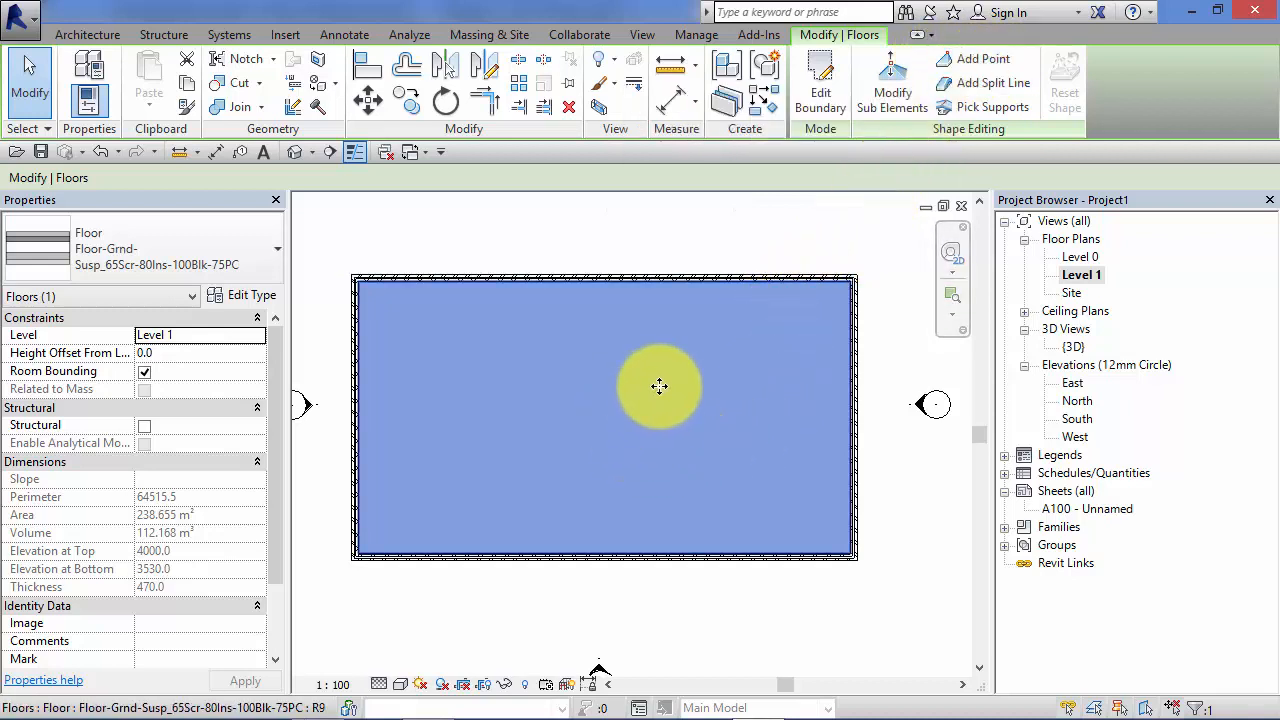
left_click(982, 58)
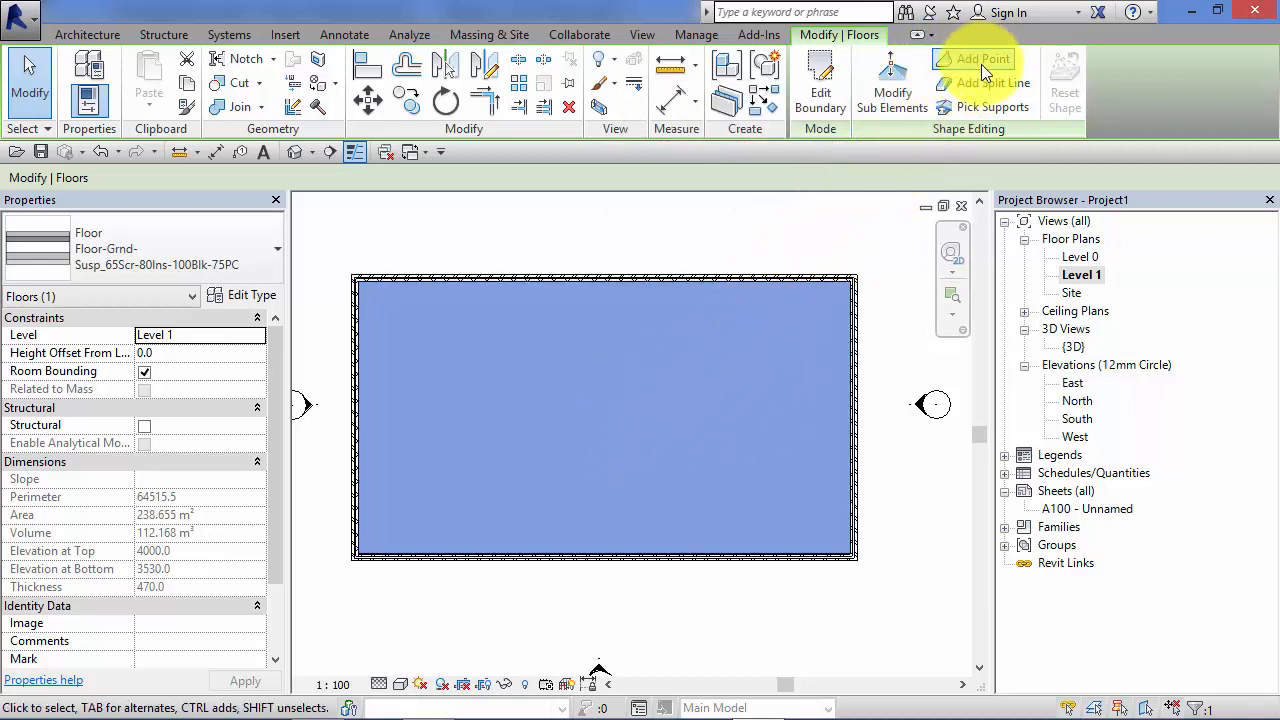
- Start Add Point on the selected floor, showing its edges and corners at elevation 0
left_click(974, 66)
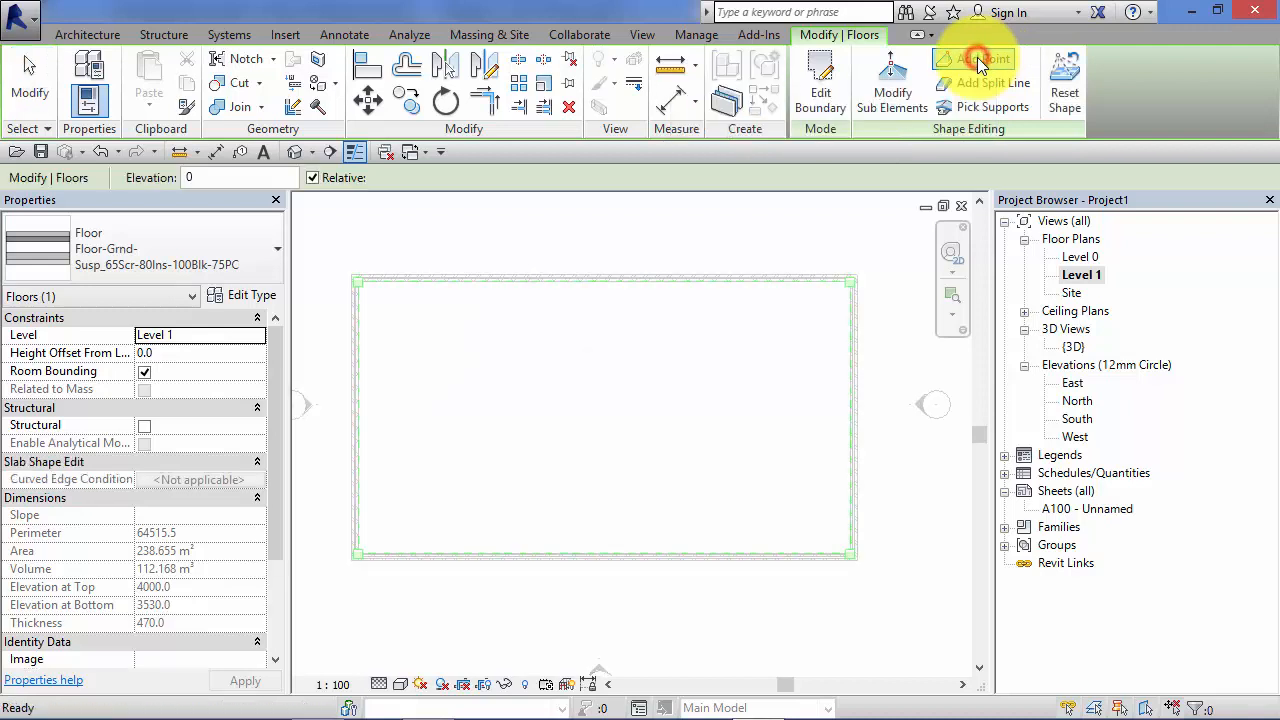
mouse_move(400, 136)
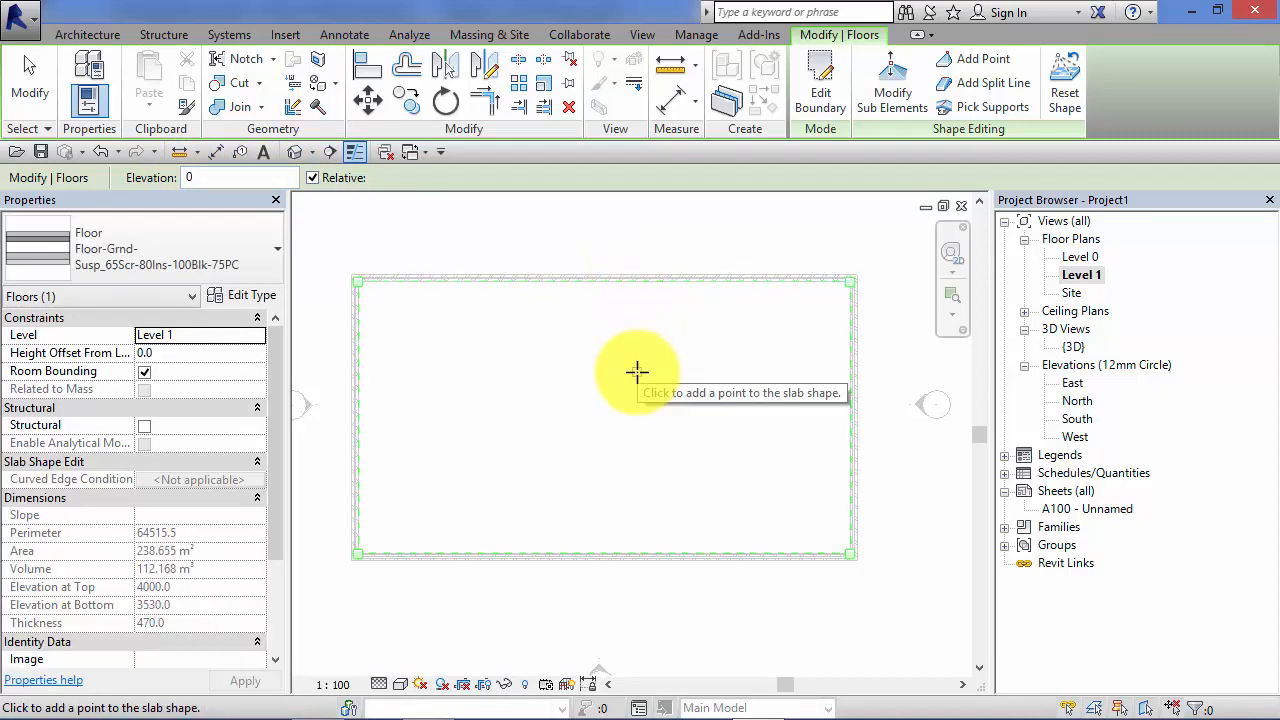
mouse_move(604, 386)
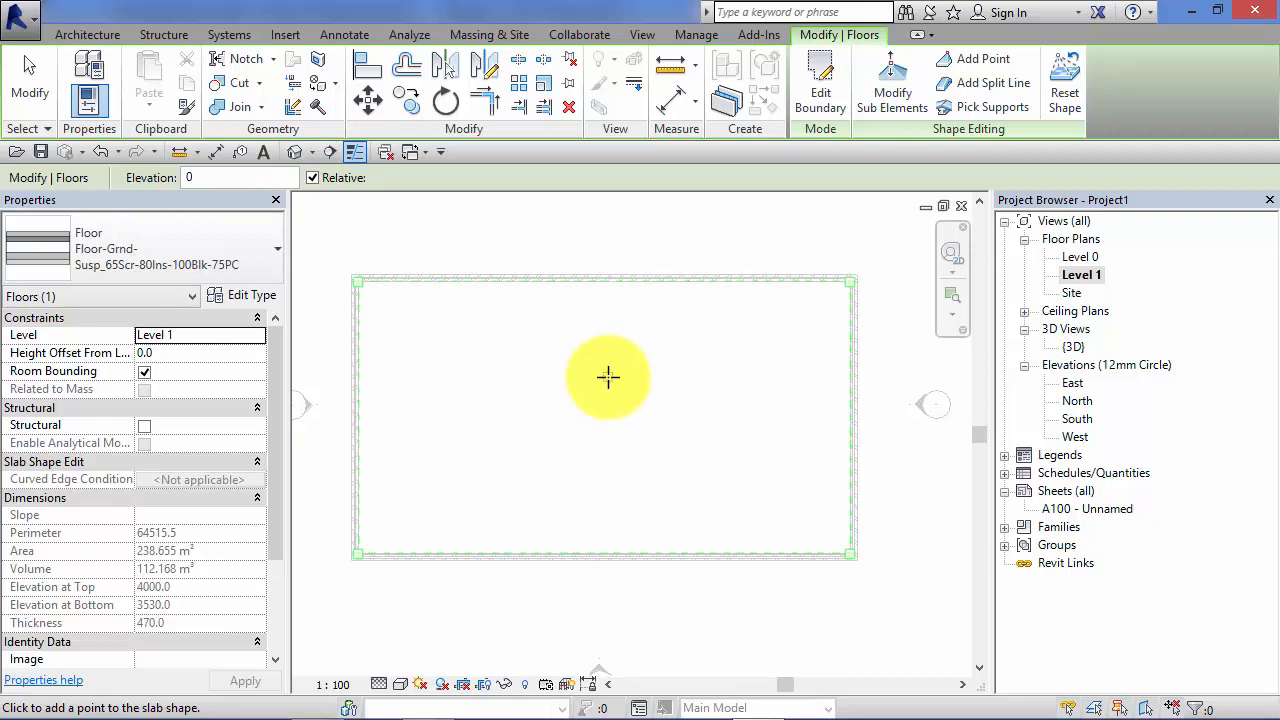
mouse_move(614, 388)
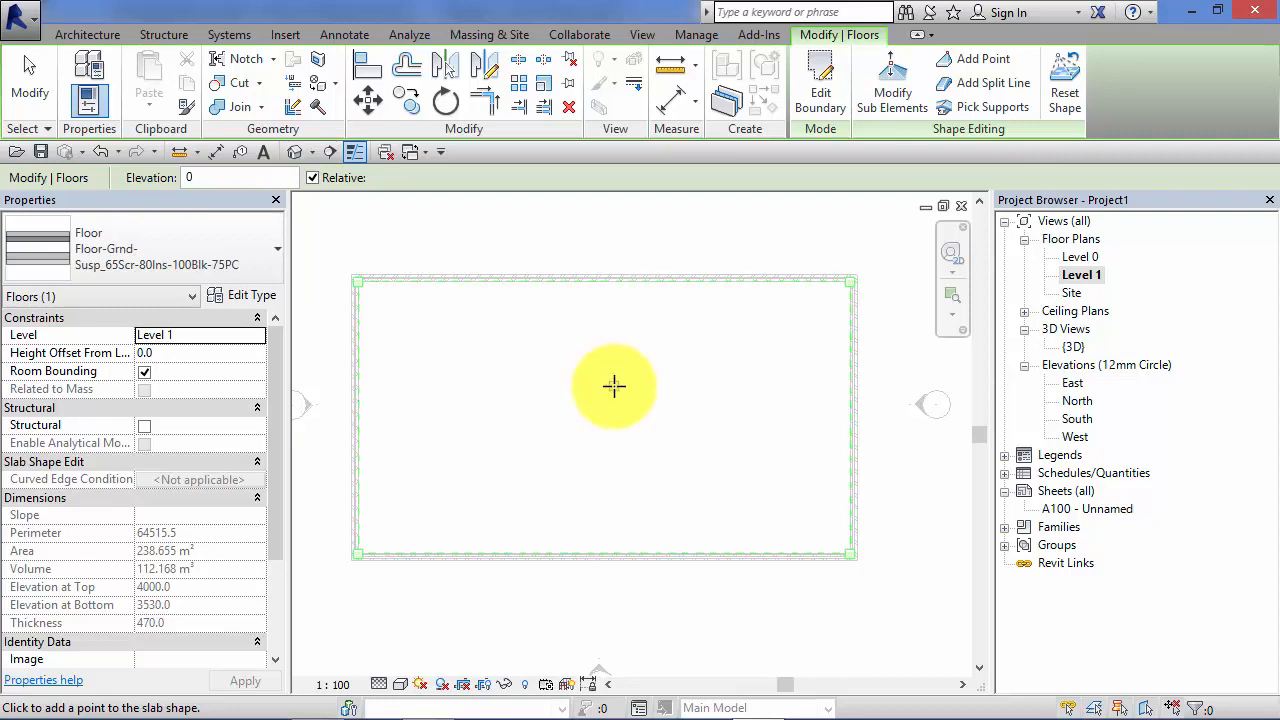
mouse_move(504, 190)
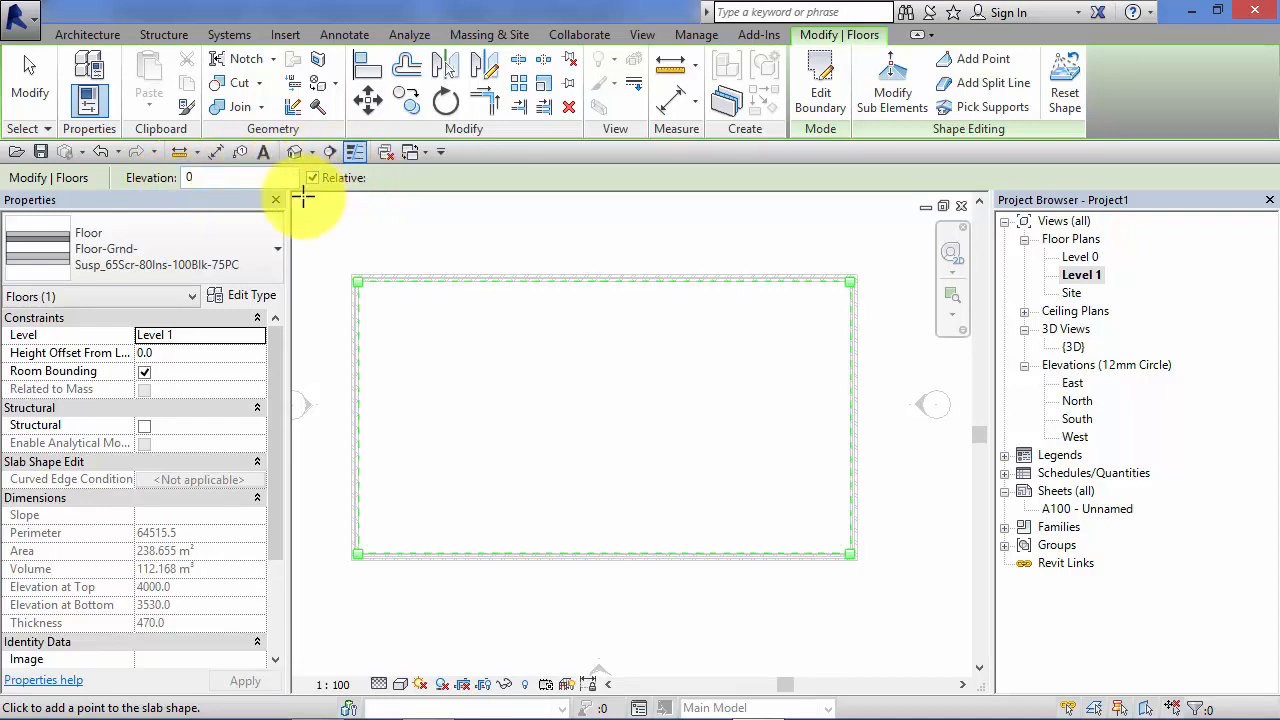
mouse_move(436, 196)
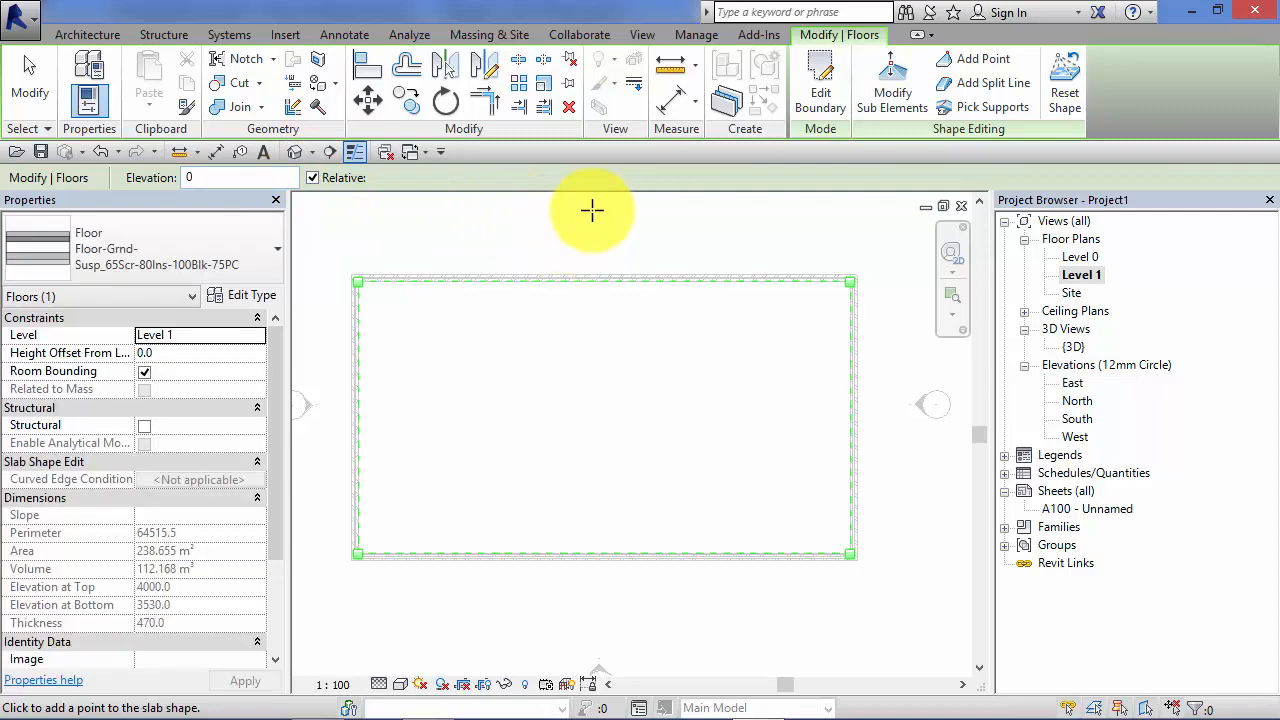
mouse_move(584, 400)
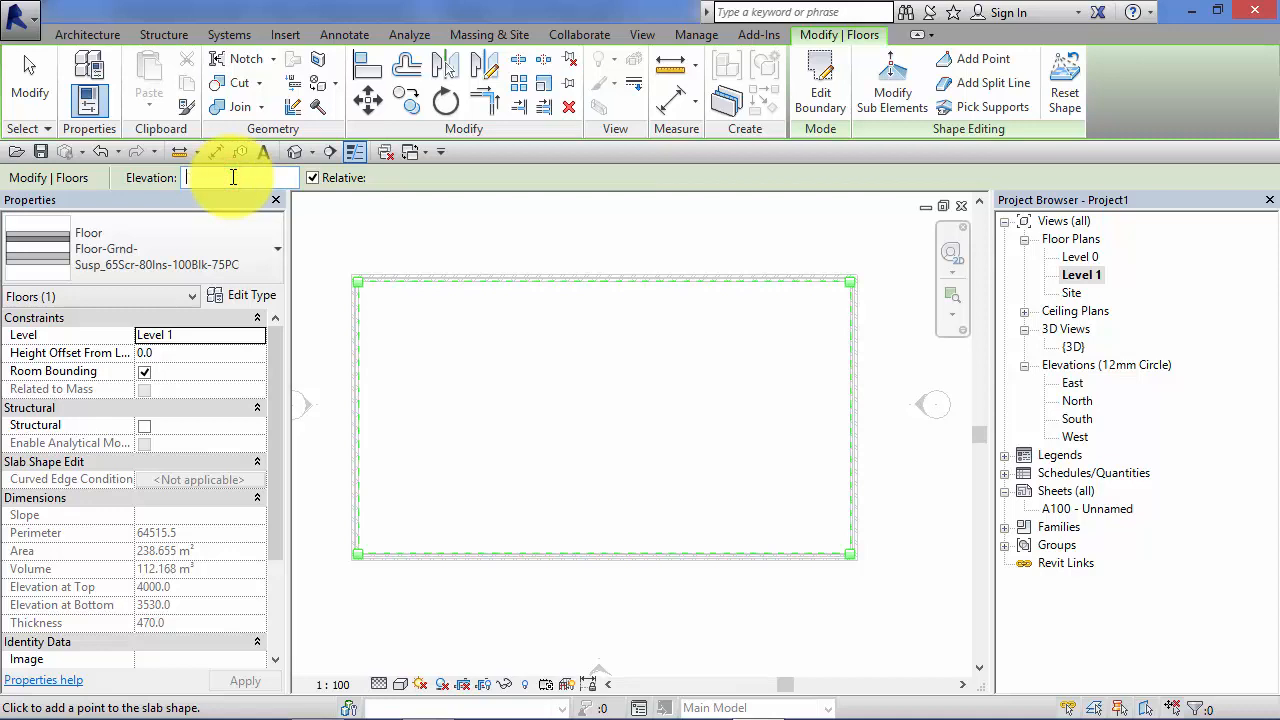
- Place a shape point at relative elevation -100 at the centre of the slab
type("-10")
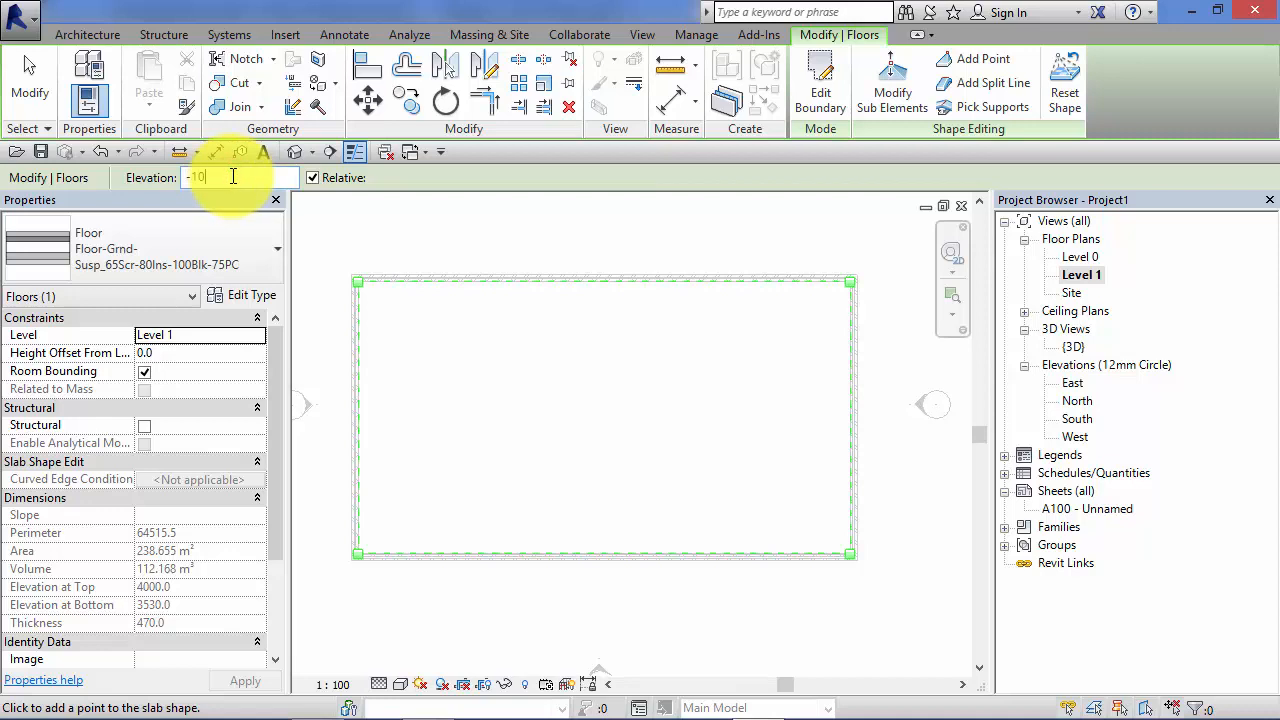
type("0")
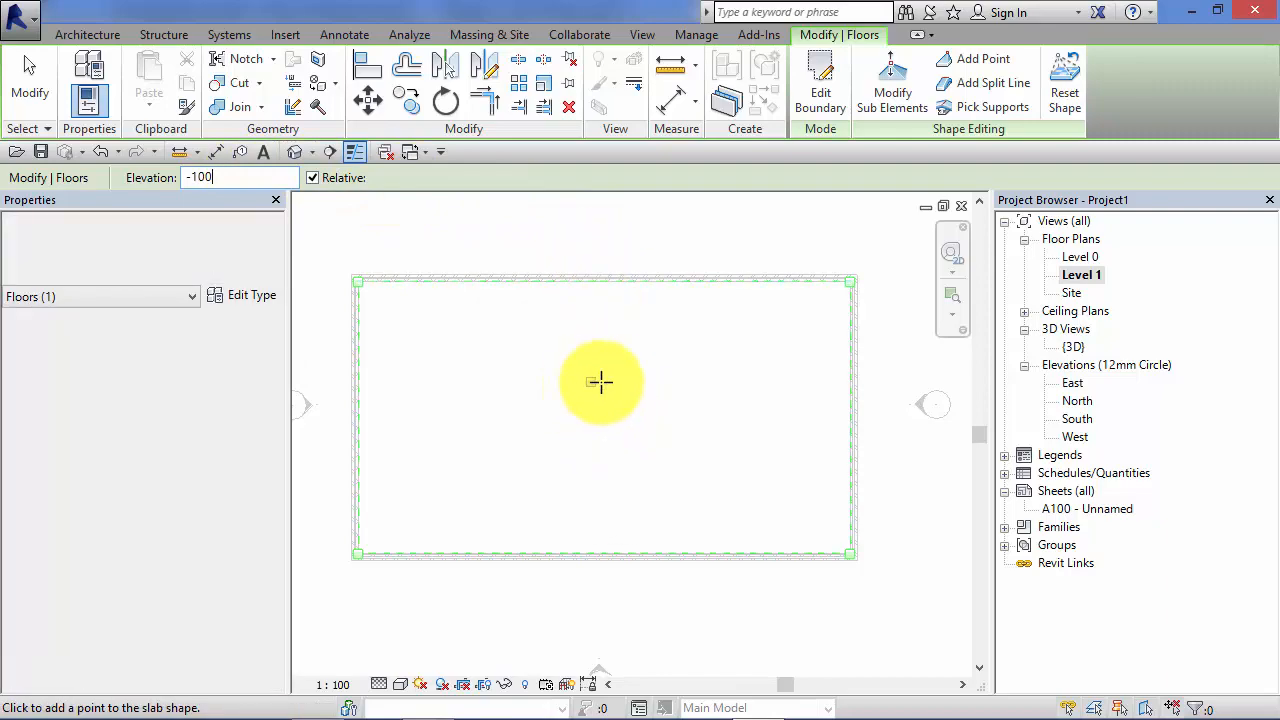
left_click(592, 408)
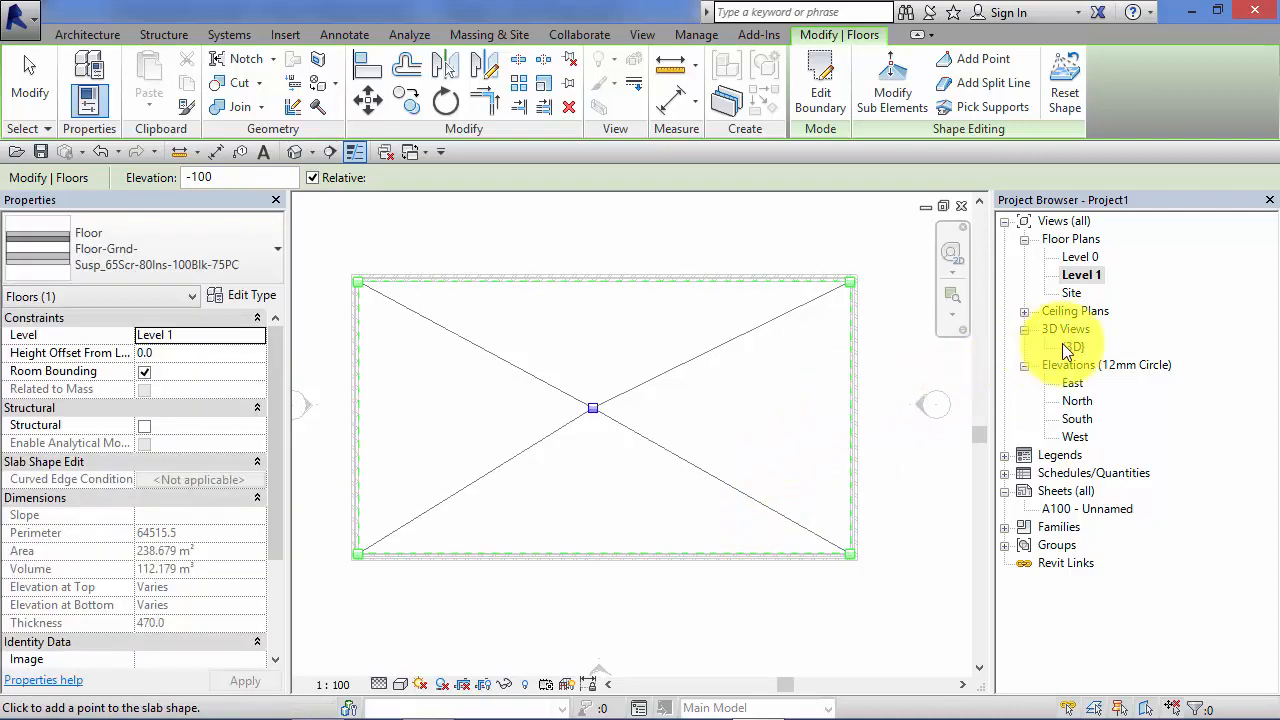
- Orbit the 3D view around the dished slab and its crease lines, then return to Level 1
double_click(1072, 346)
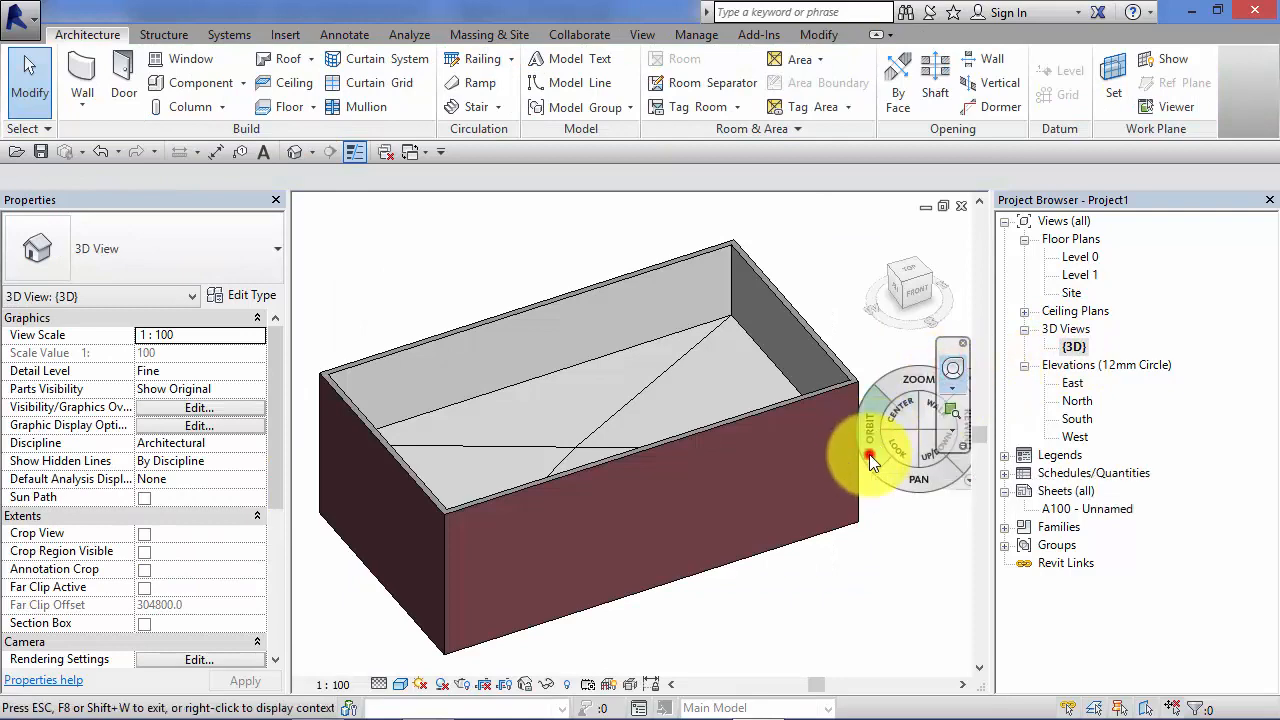
left_click_drag(870, 464, 710, 498)
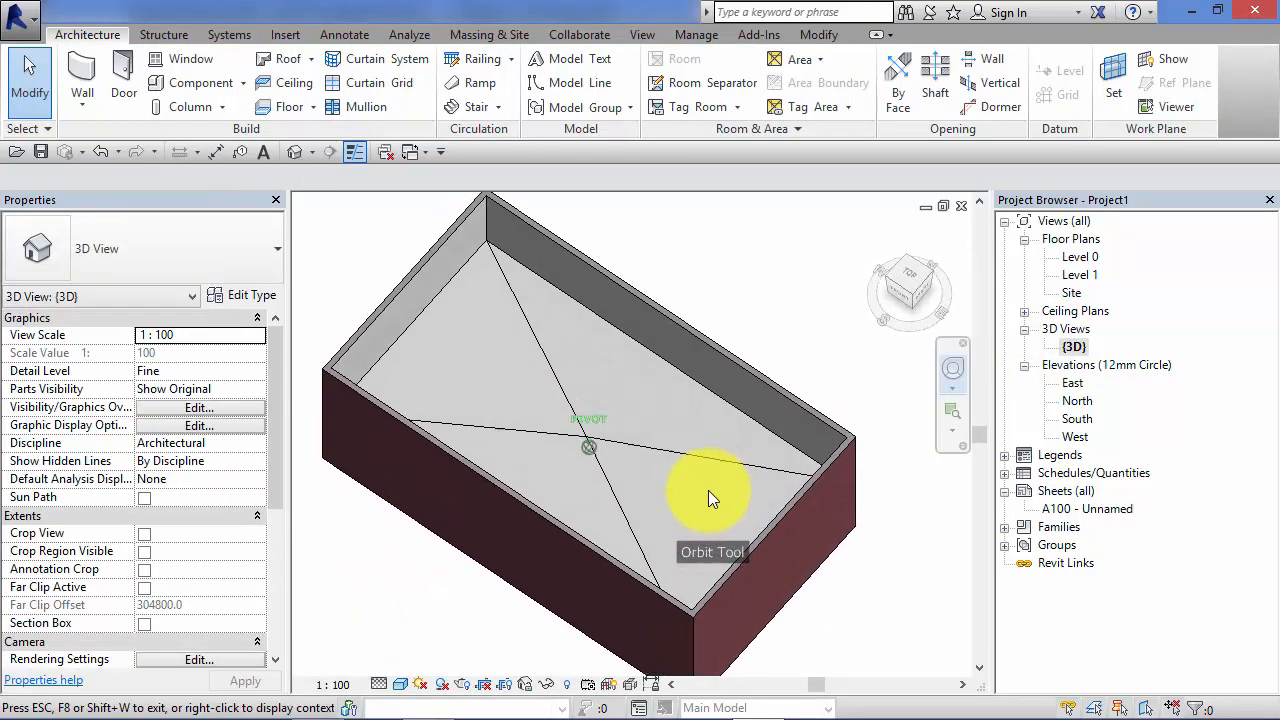
left_click_drag(710, 498, 576, 444)
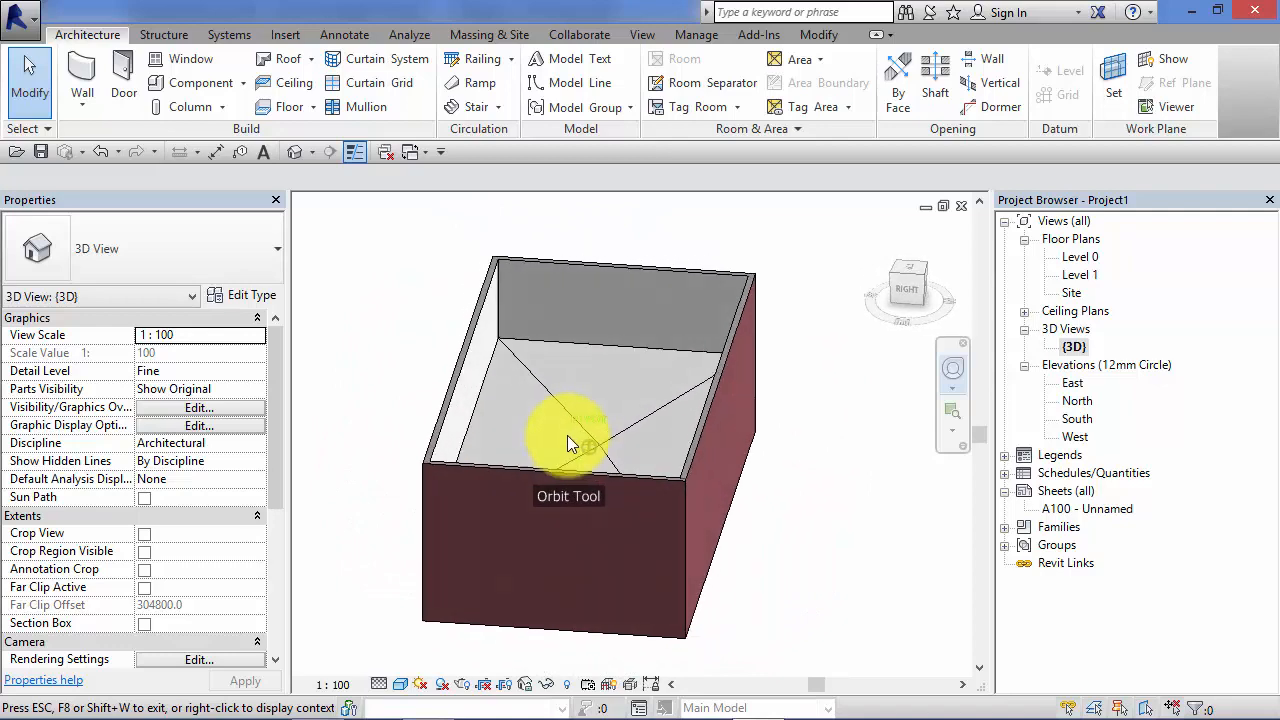
left_click_drag(570, 444, 556, 480)
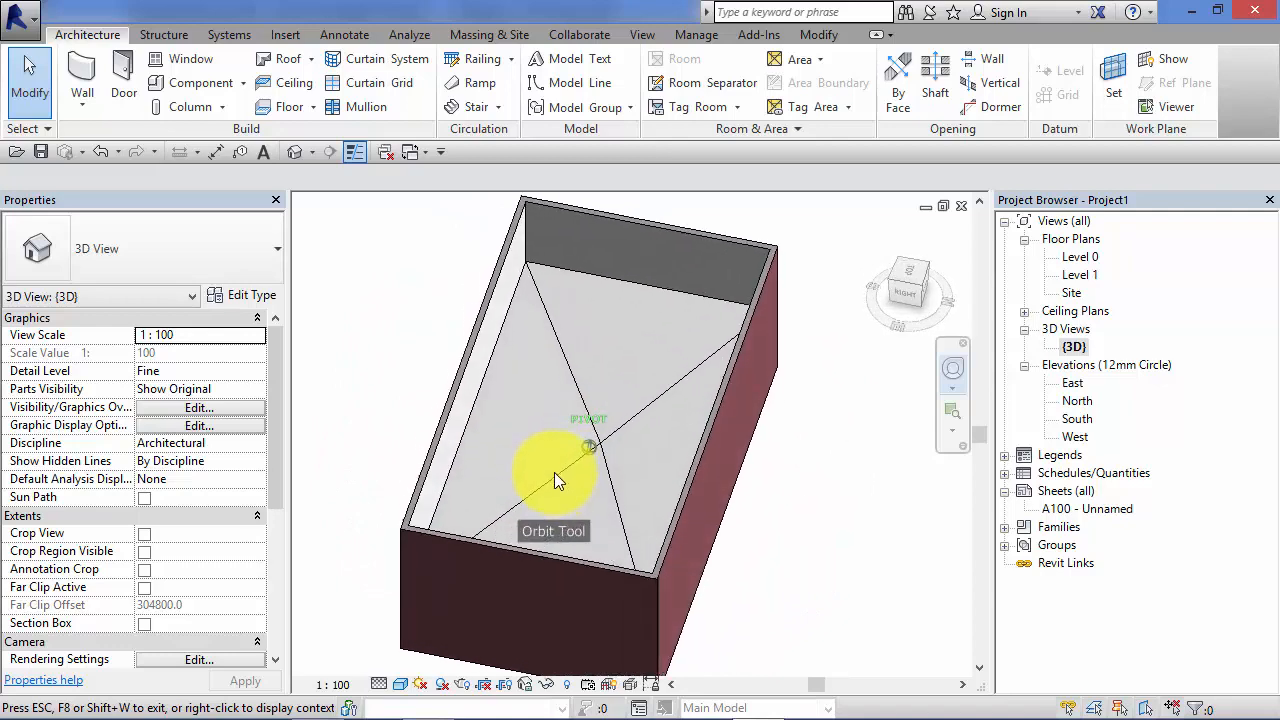
left_click_drag(556, 476, 700, 496)
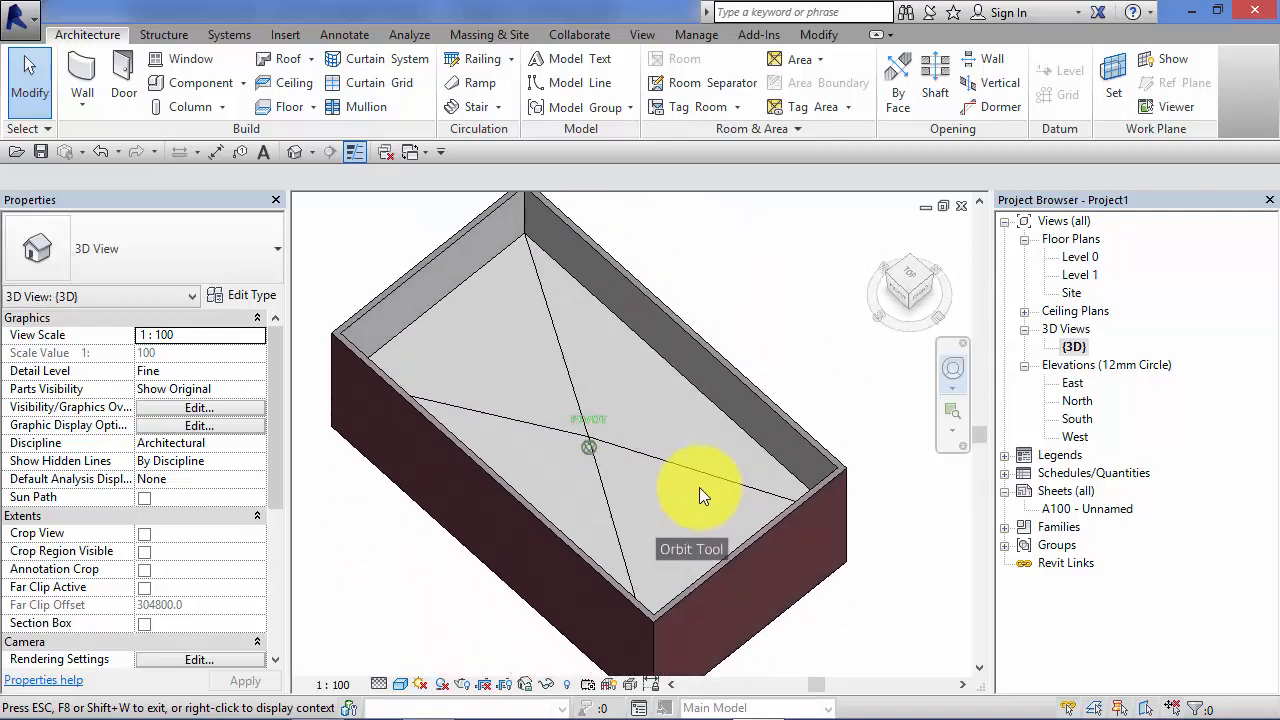
left_click_drag(700, 496, 724, 490)
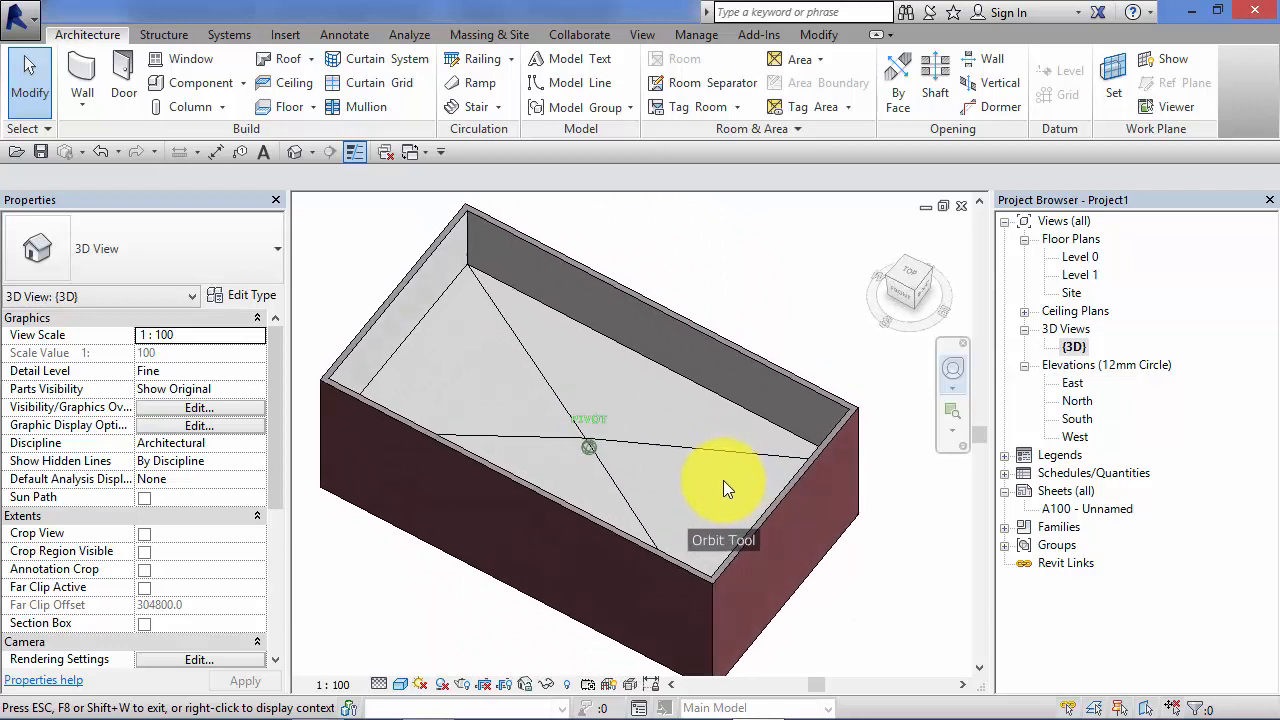
left_click_drag(724, 490, 696, 478)
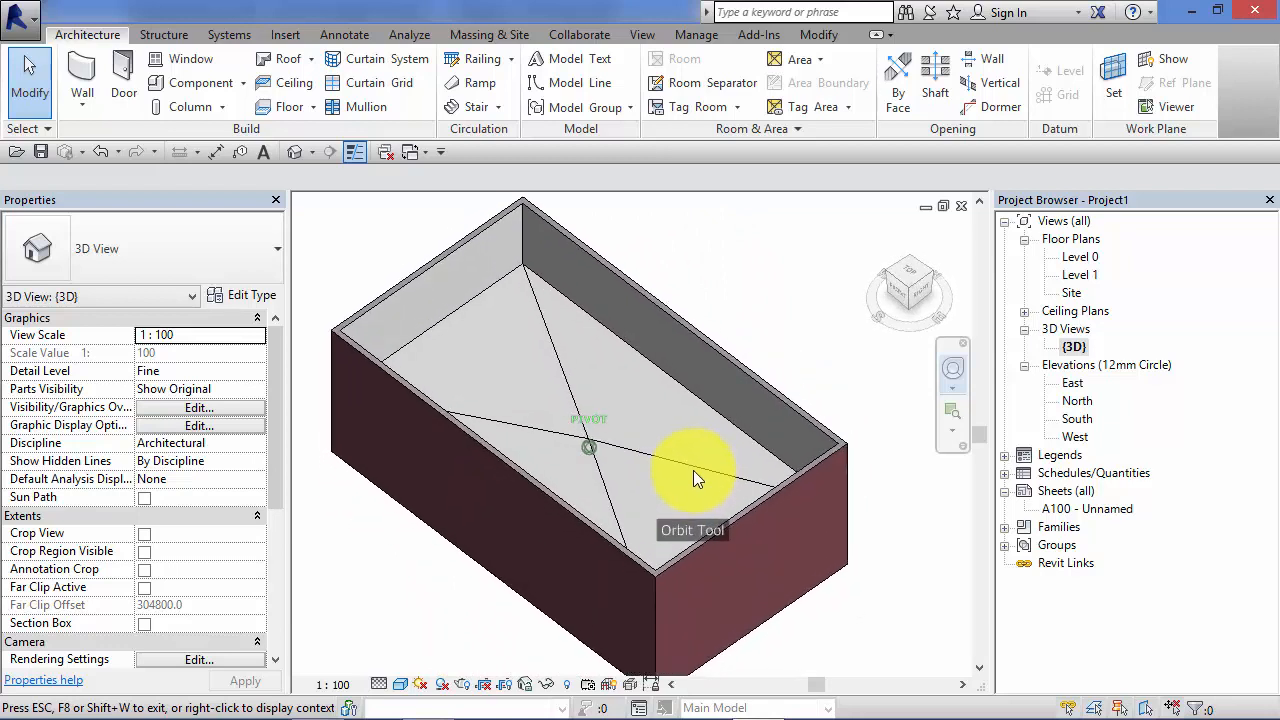
left_click_drag(696, 478, 680, 456)
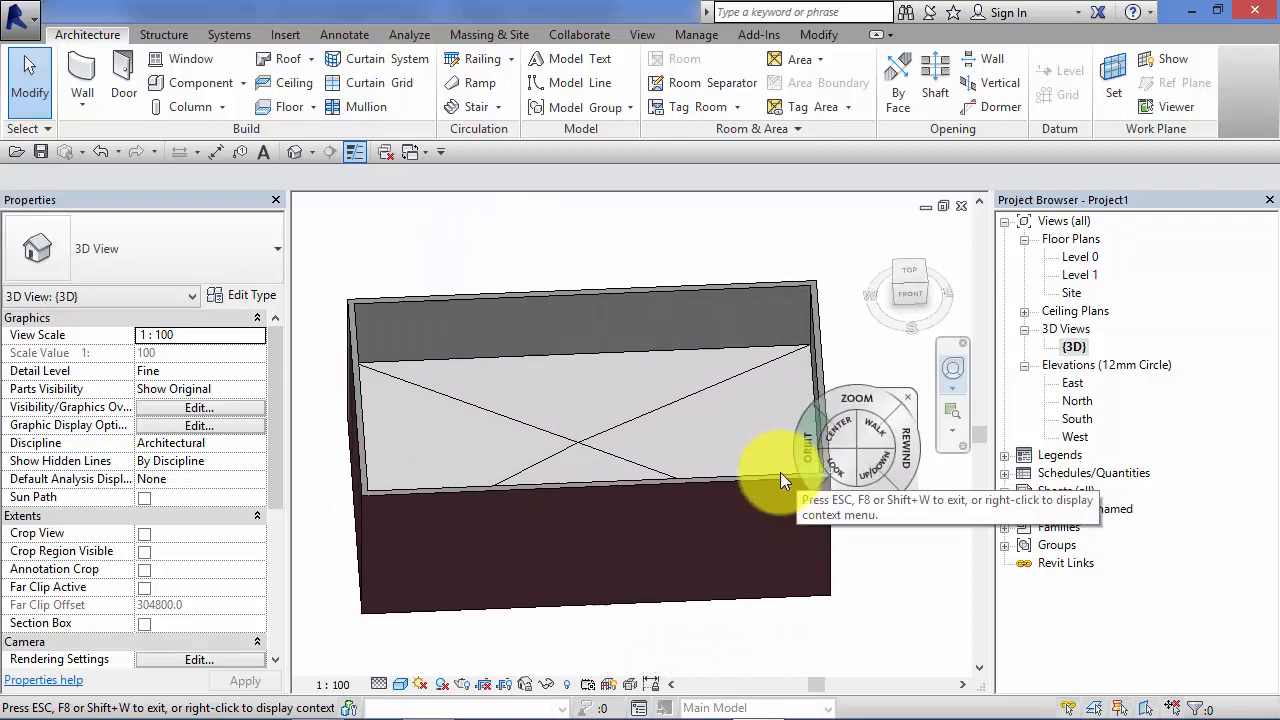
double_click(1080, 274)
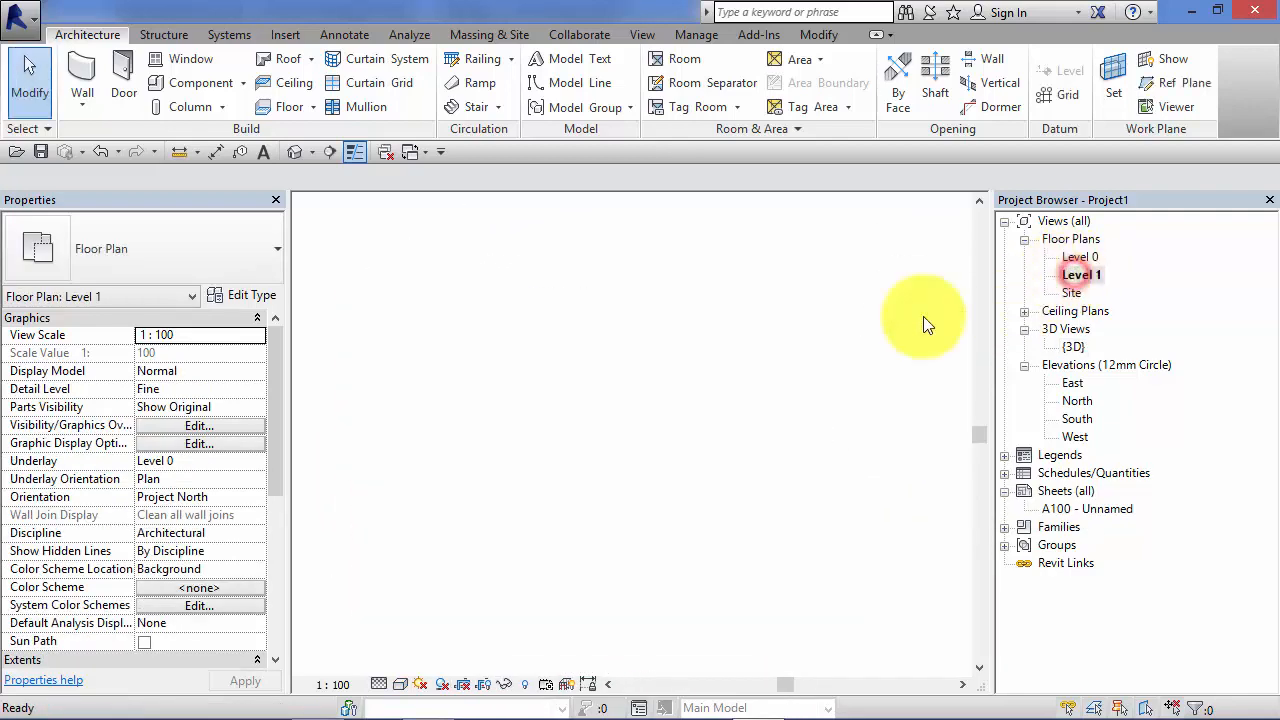
- Place a section line through the slab centre on Level 1 and select it to open Section 1
double_click(1080, 274)
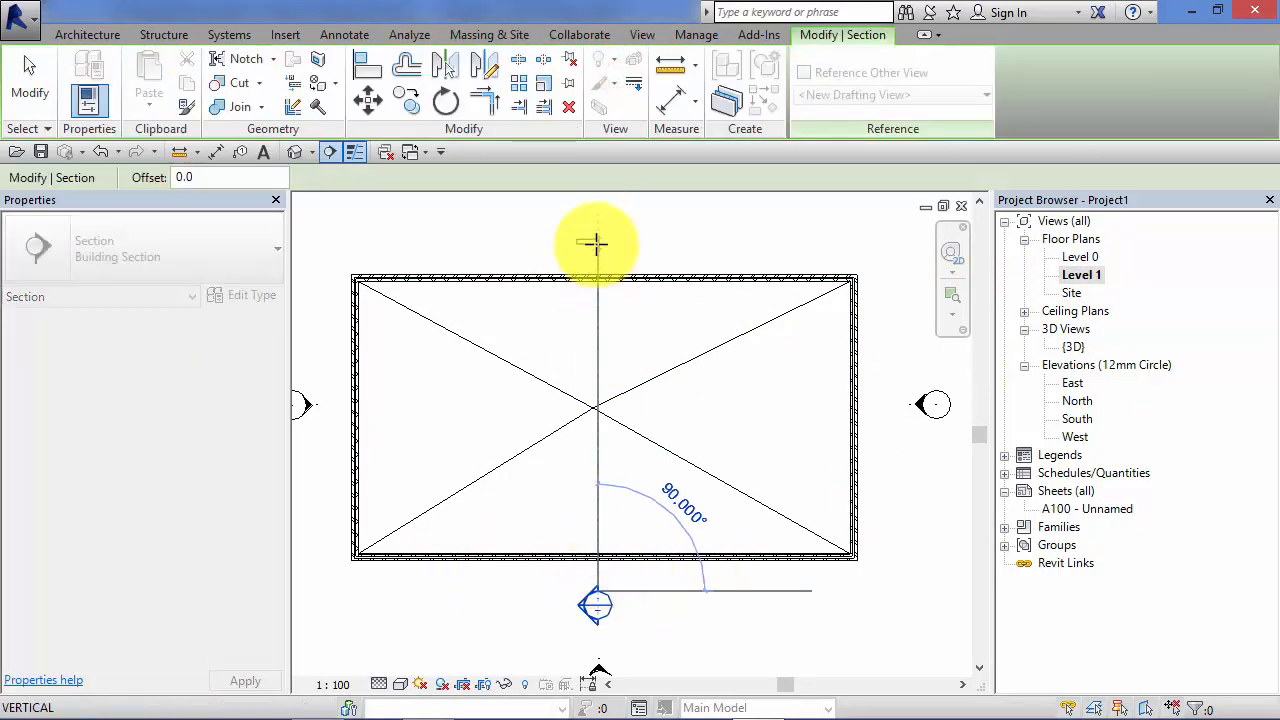
left_click(596, 344)
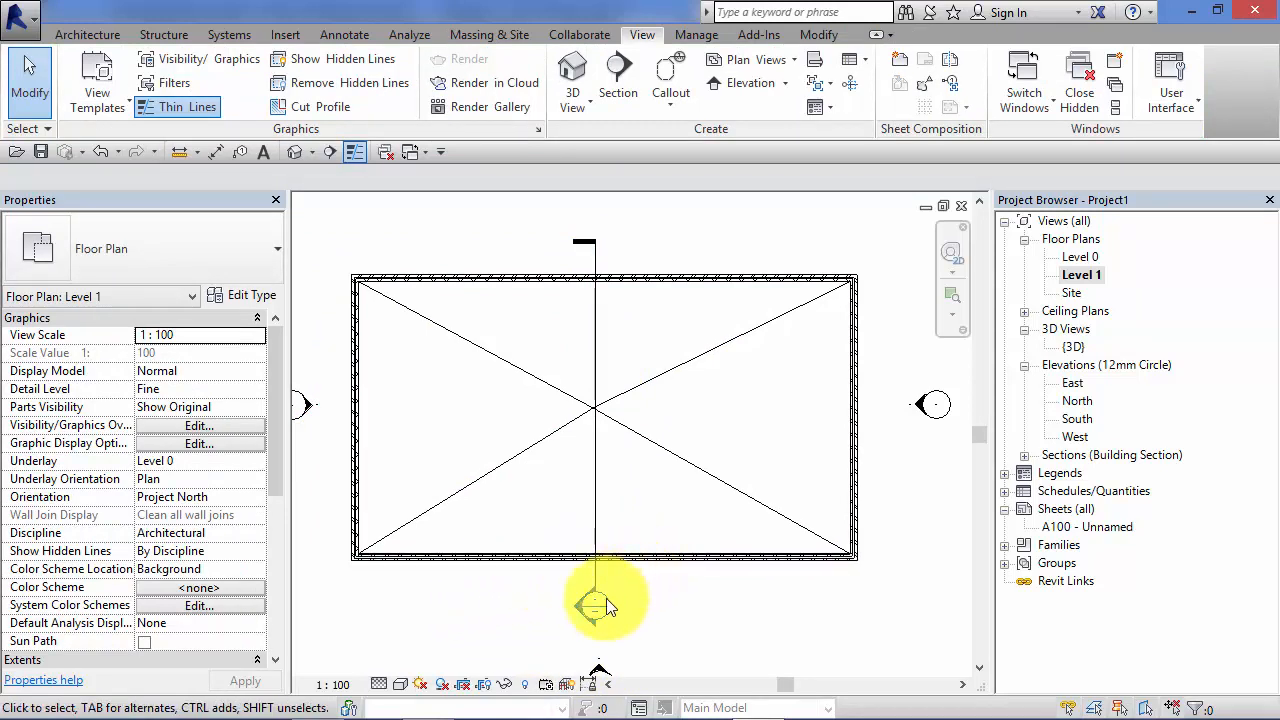
left_click(590, 554)
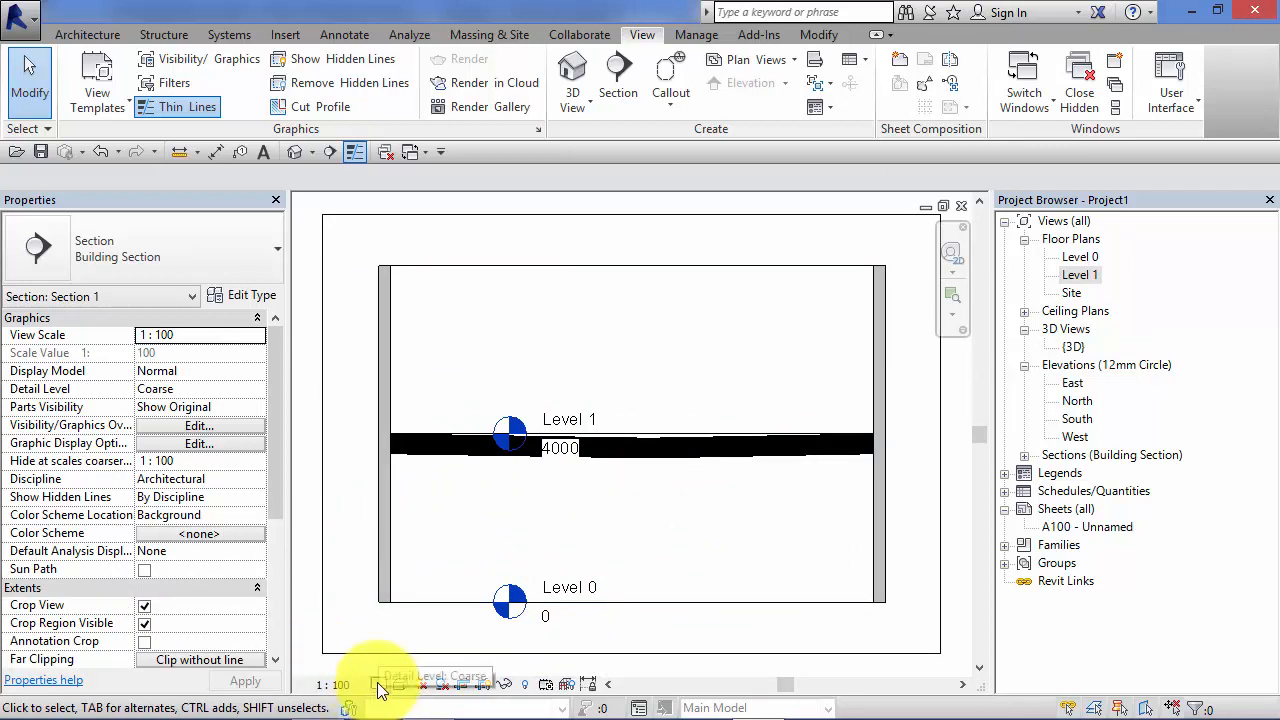
- Set the Section 1 view scale to 1:20 and select the cut floor slab
left_click(332, 684)
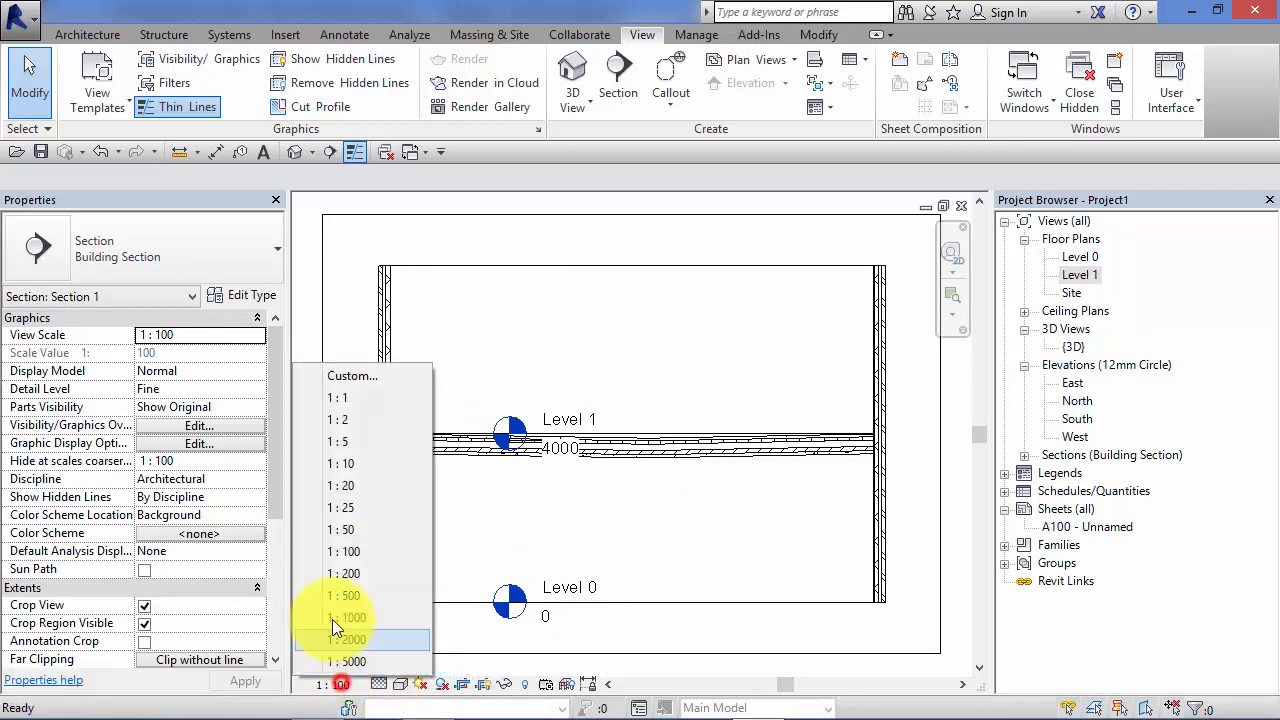
left_click(340, 486)
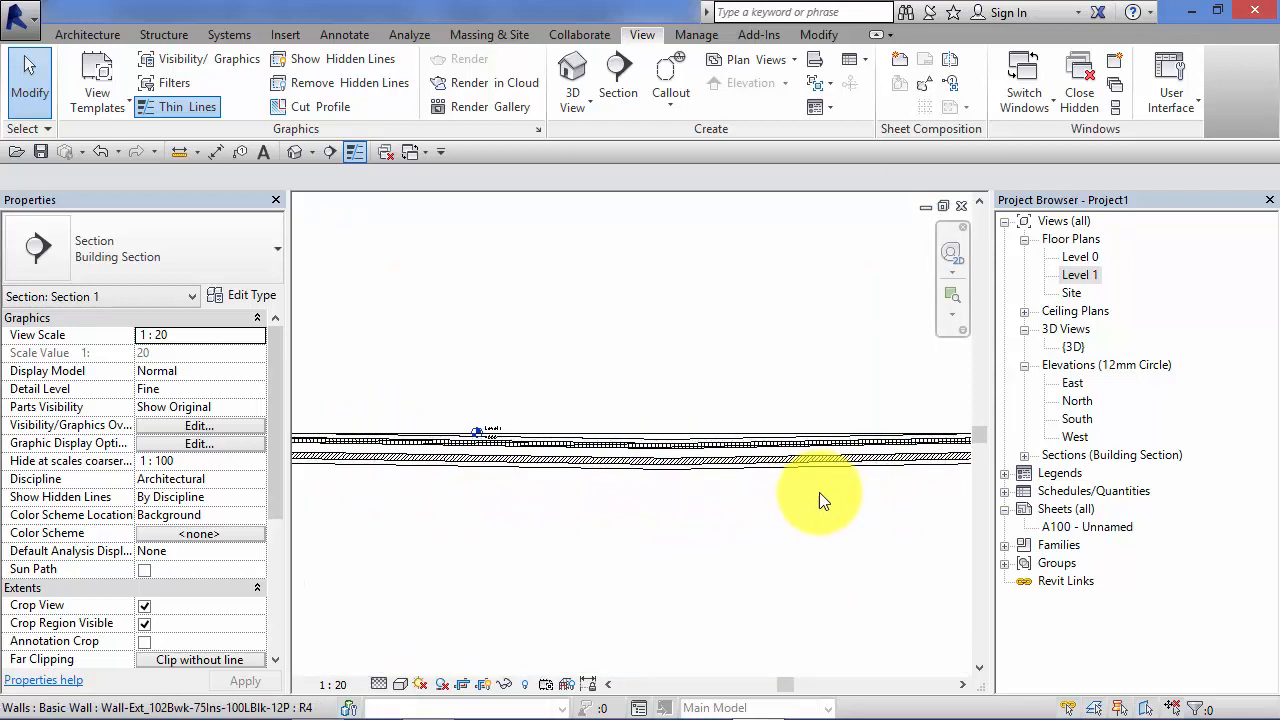
left_click(684, 456)
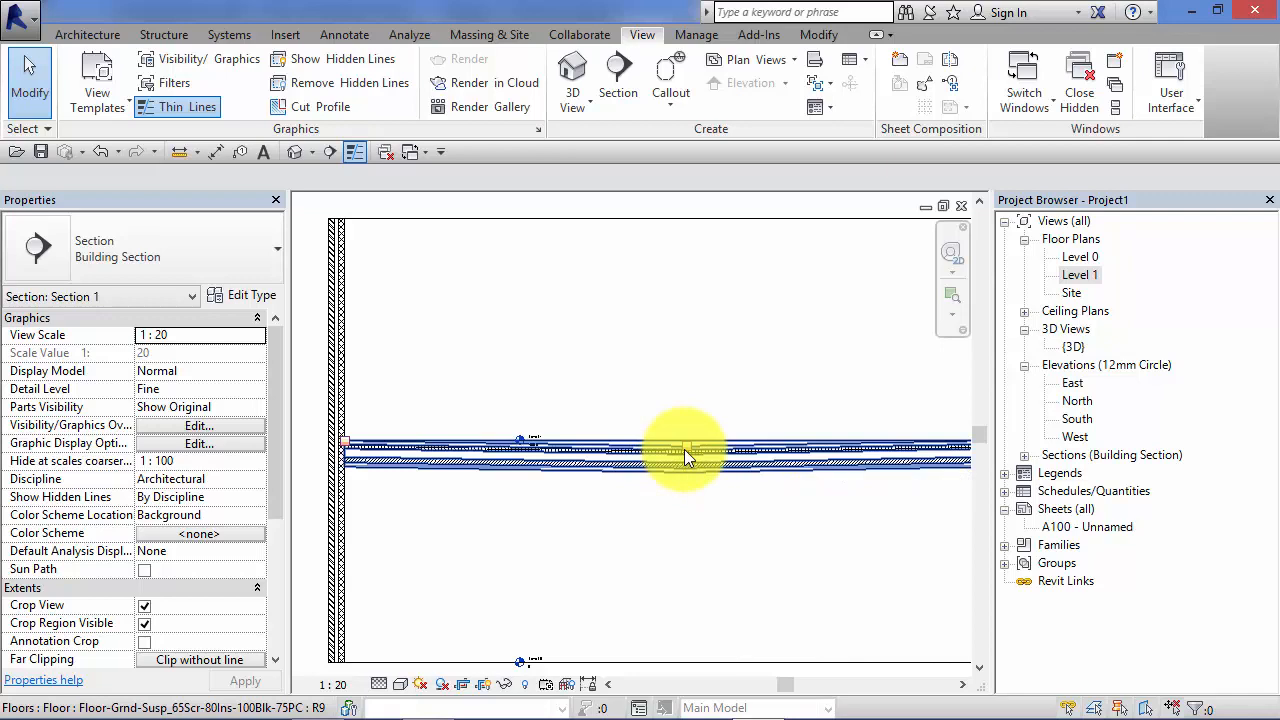
left_click(688, 450)
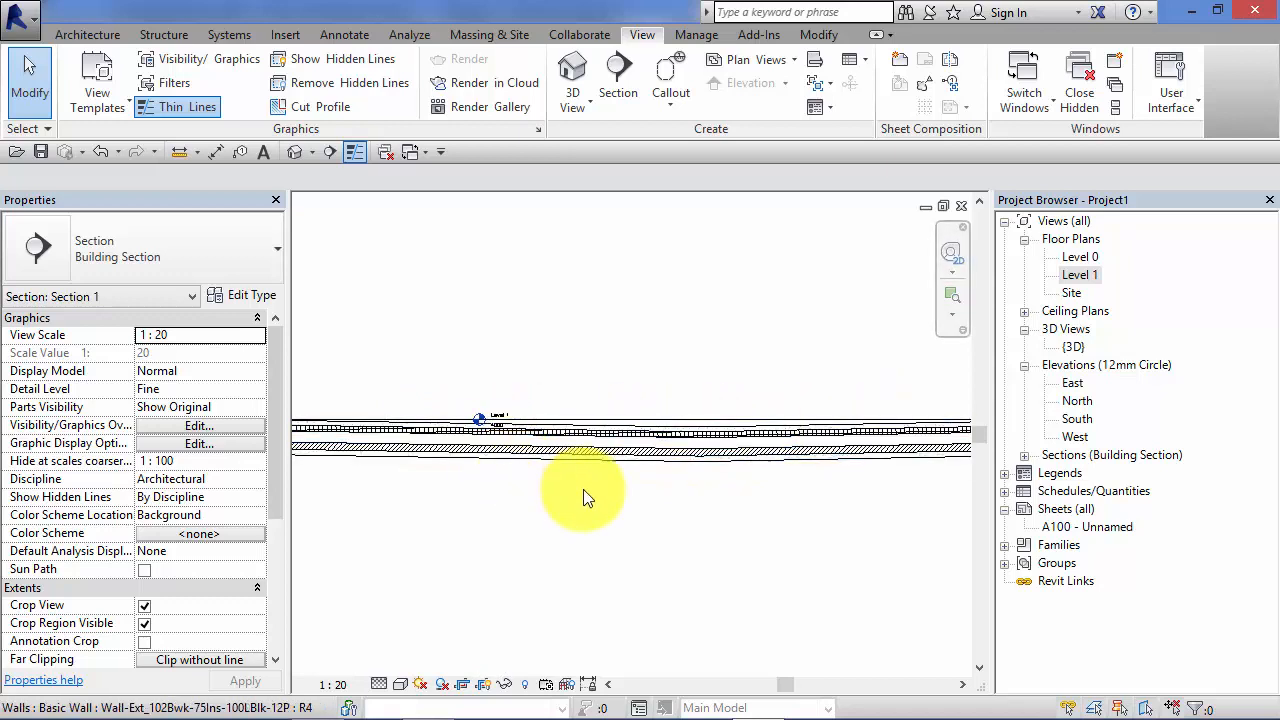
- Inspect the slab at its left end between the walls, then return to the Level 1 plan
left_click_drag(588, 498, 656, 522)
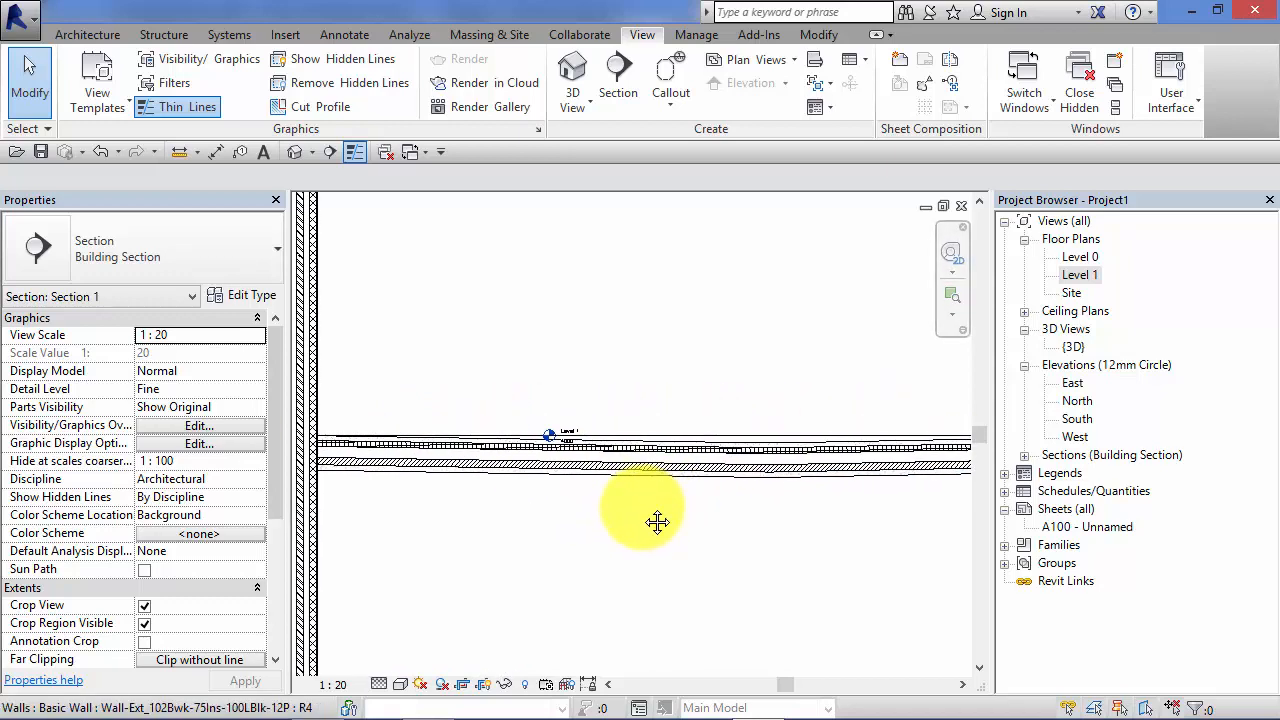
left_click(524, 444)
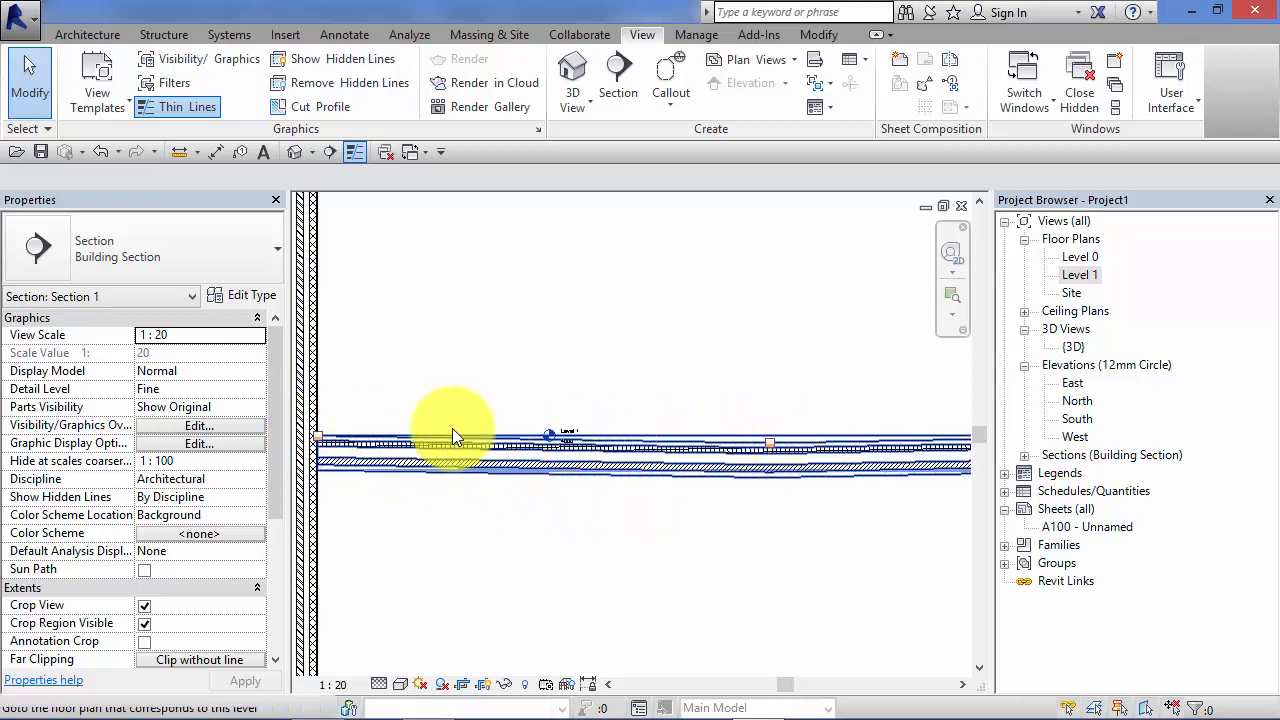
mouse_move(520, 440)
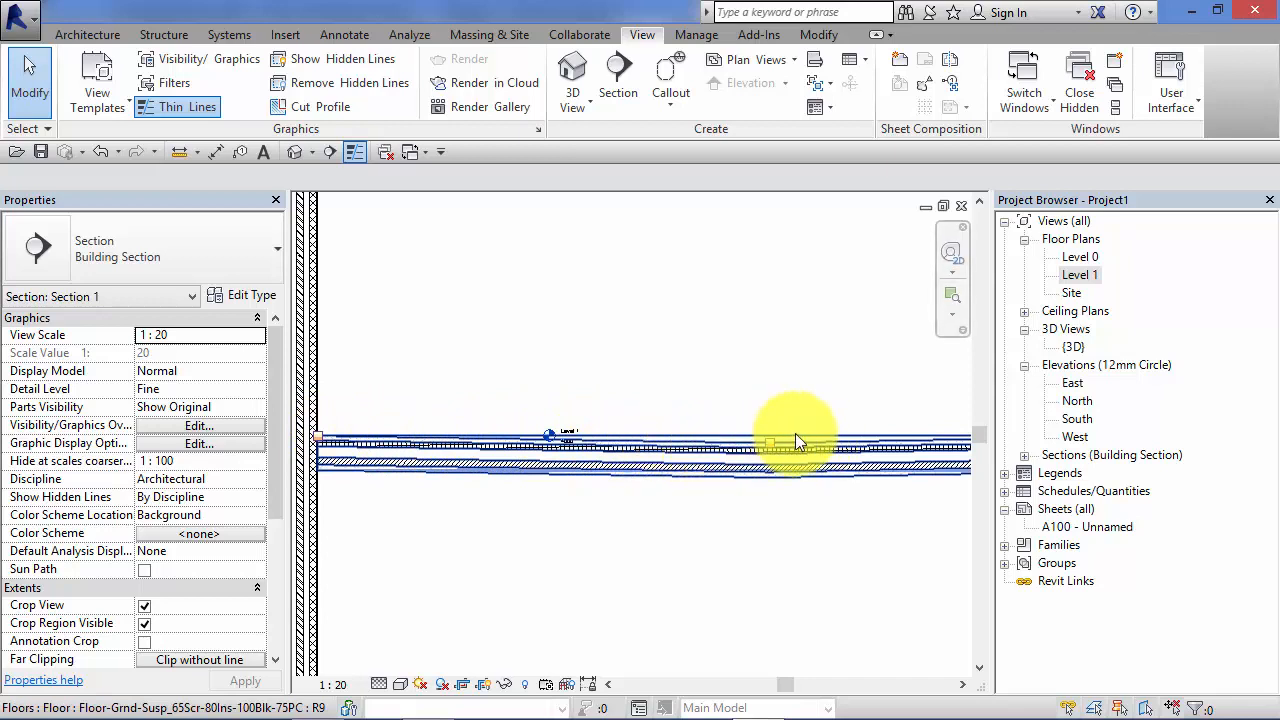
mouse_move(740, 444)
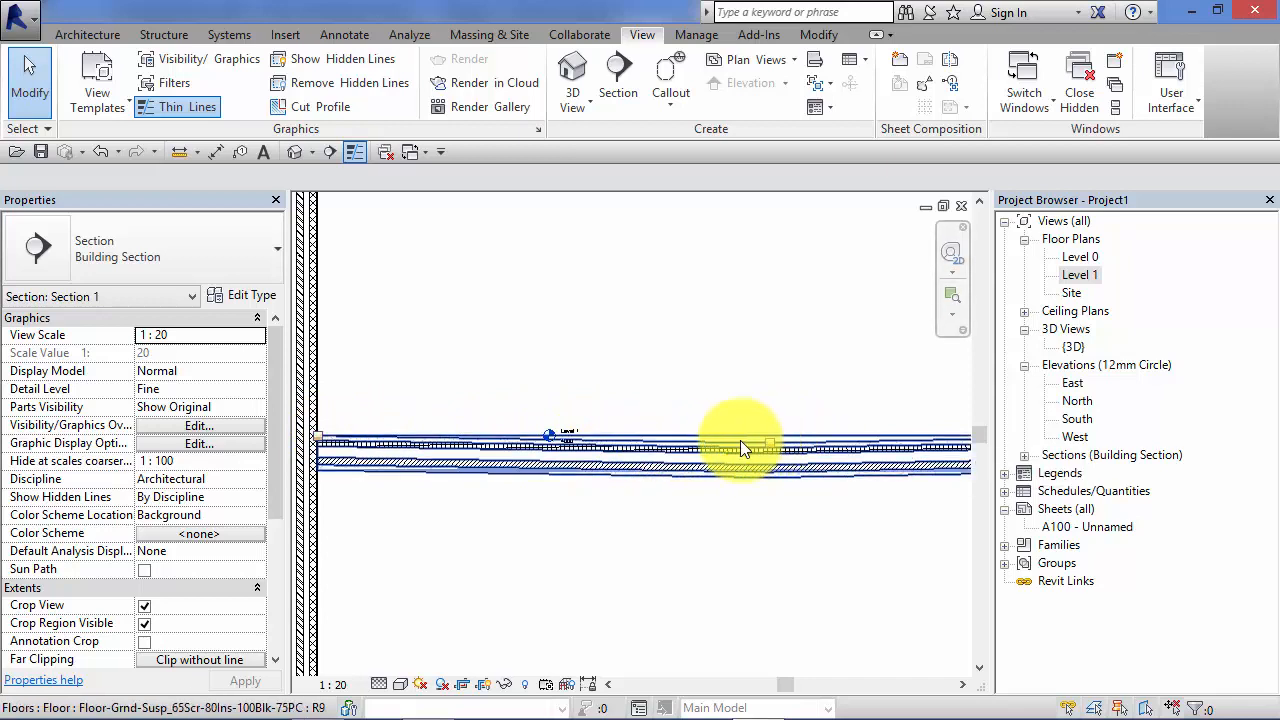
mouse_move(484, 440)
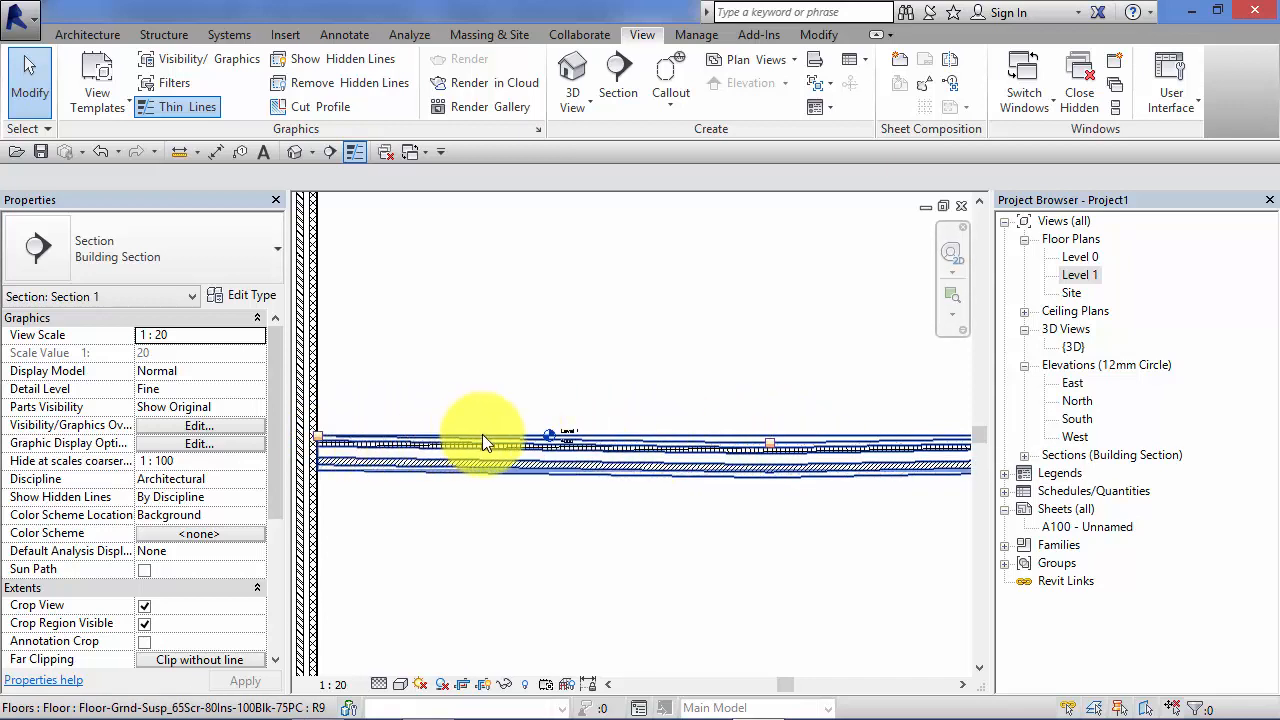
mouse_move(640, 470)
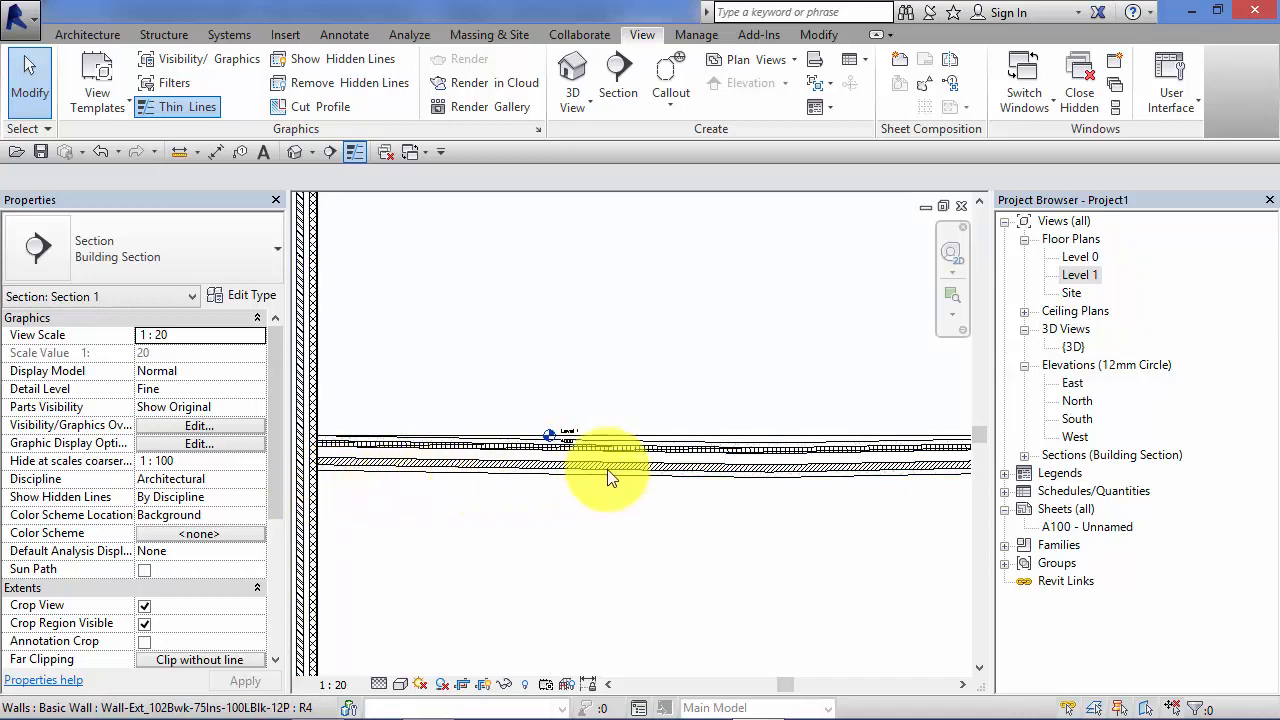
left_click(820, 464)
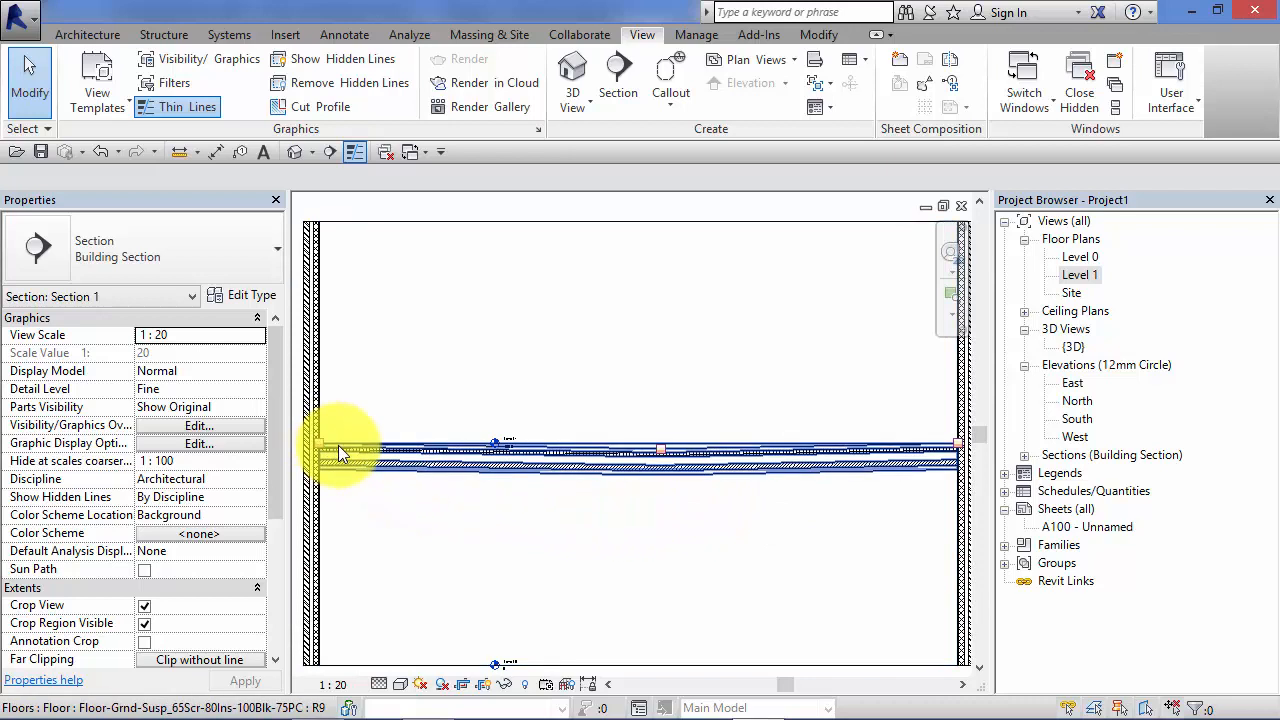
mouse_move(368, 458)
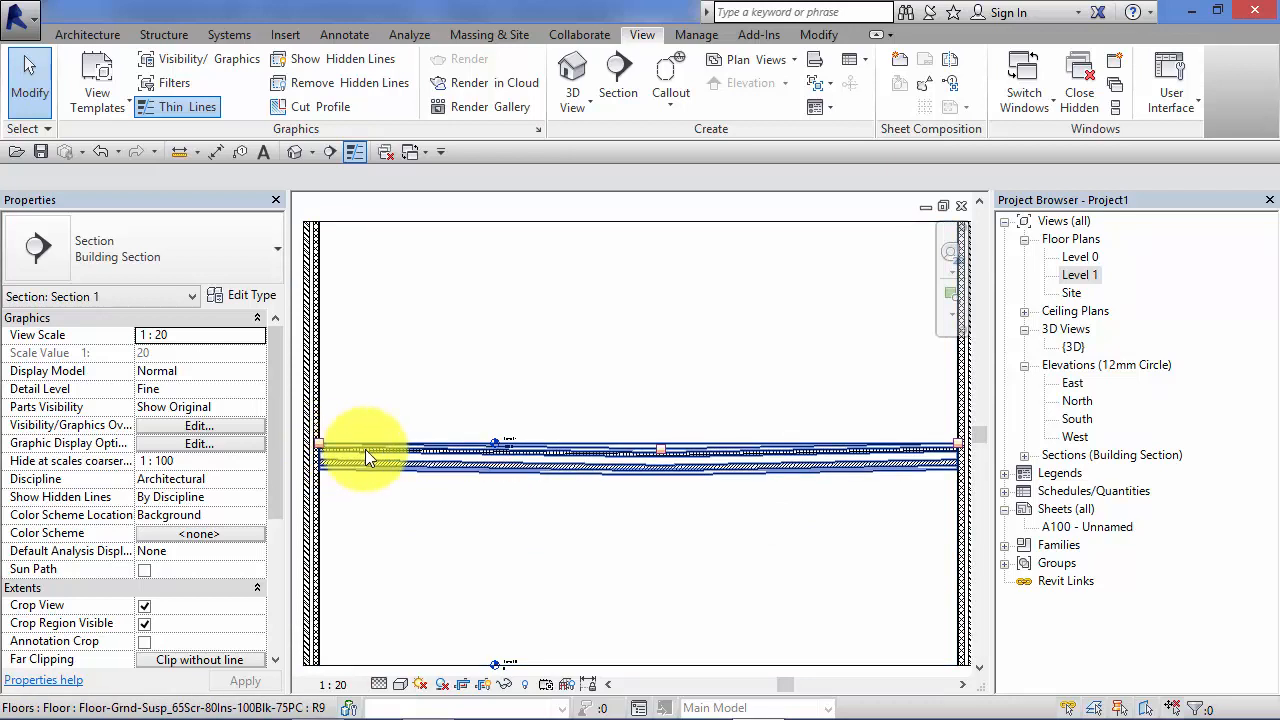
mouse_move(460, 450)
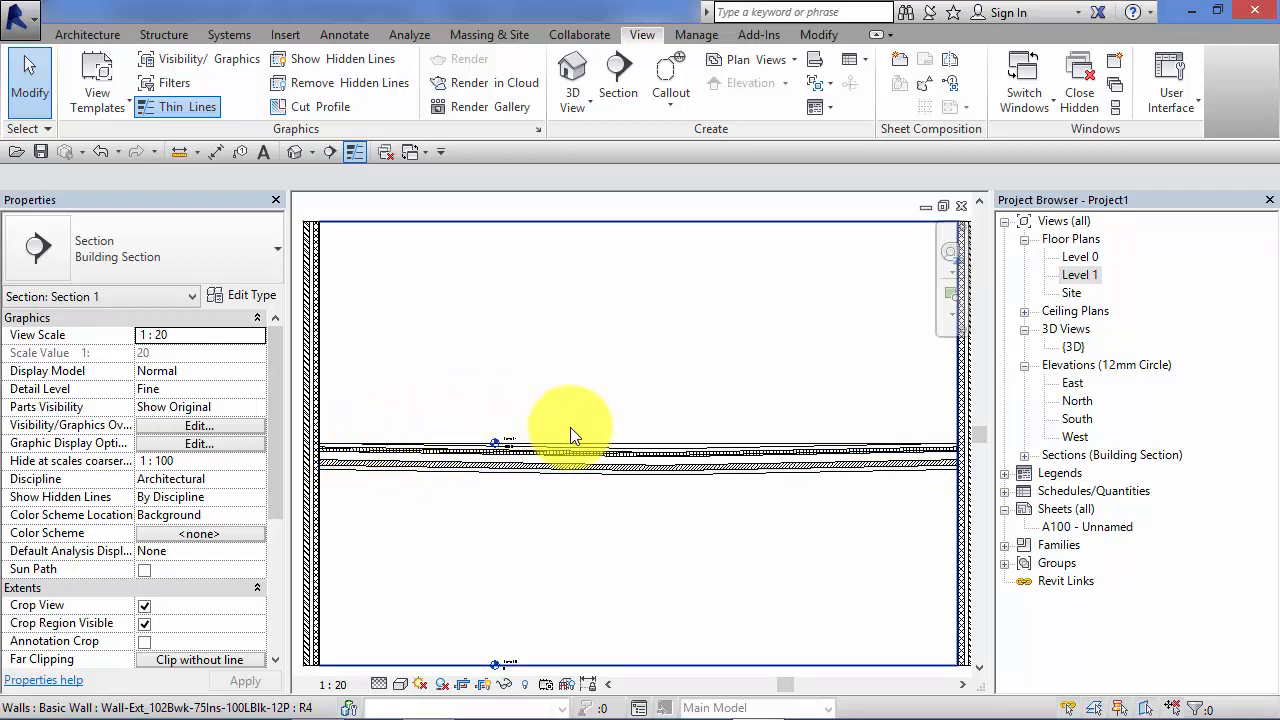
mouse_move(636, 508)
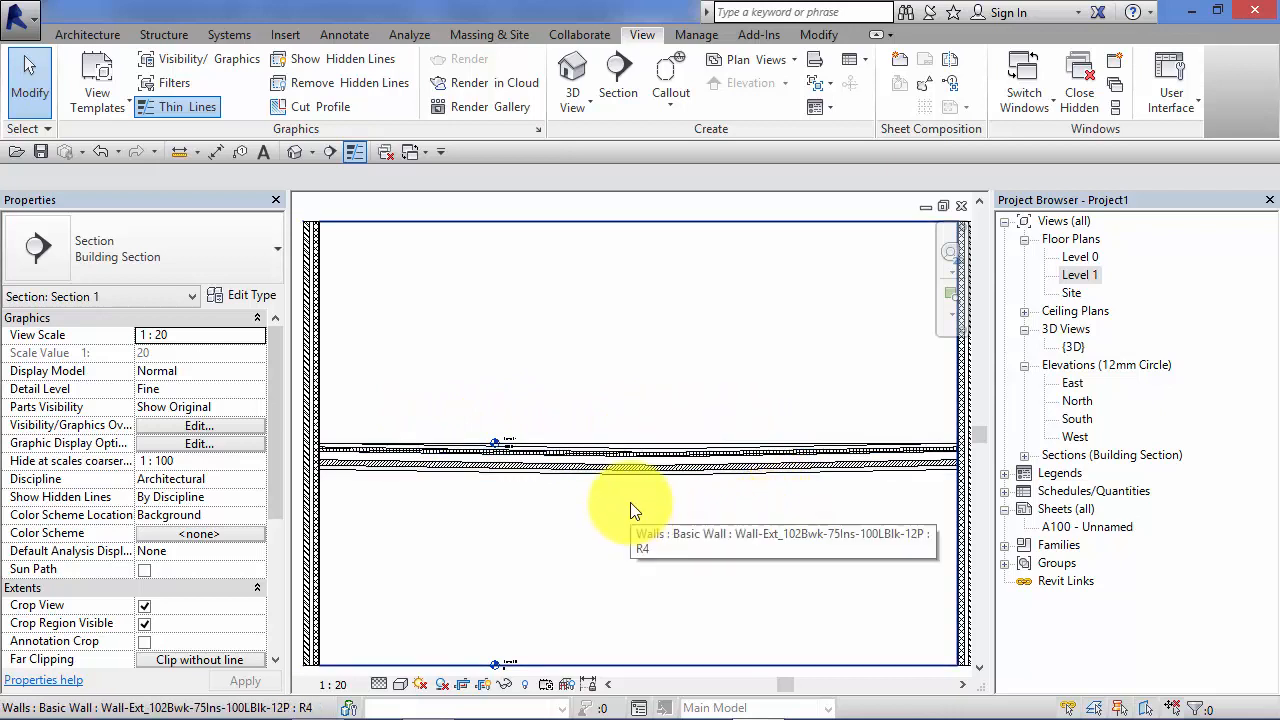
double_click(1080, 274)
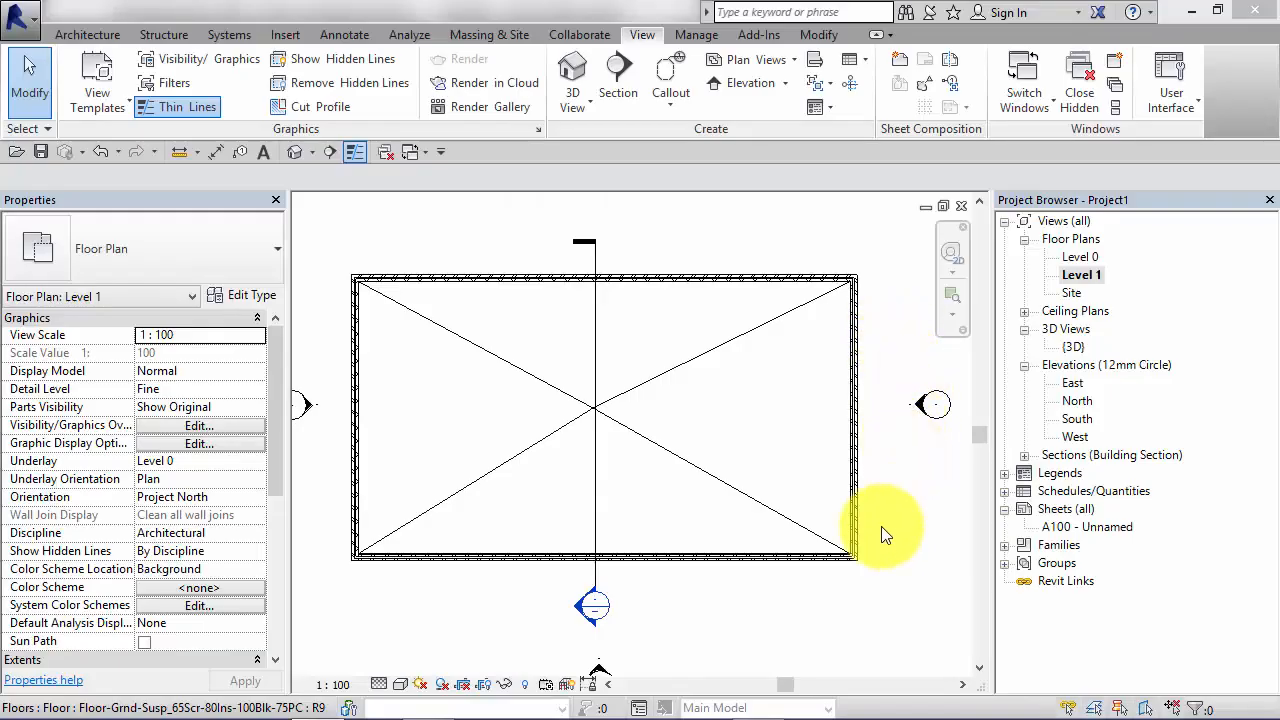
mouse_move(604, 404)
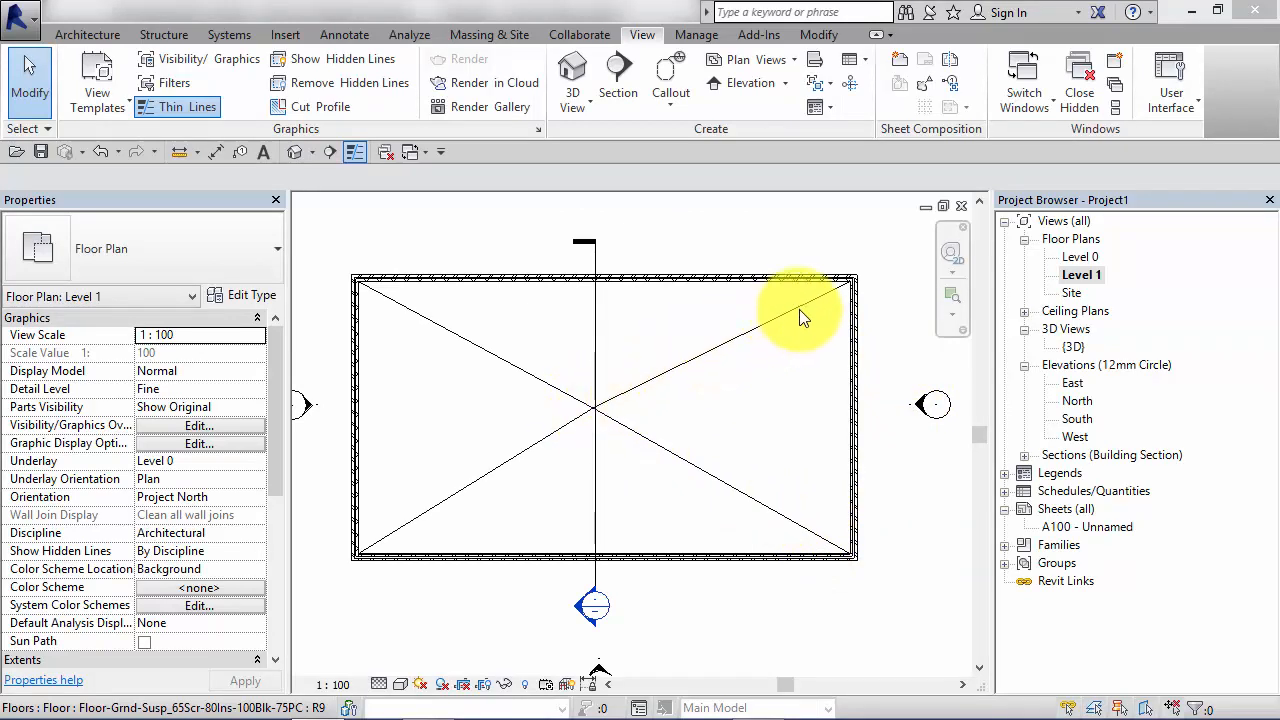
mouse_move(520, 408)
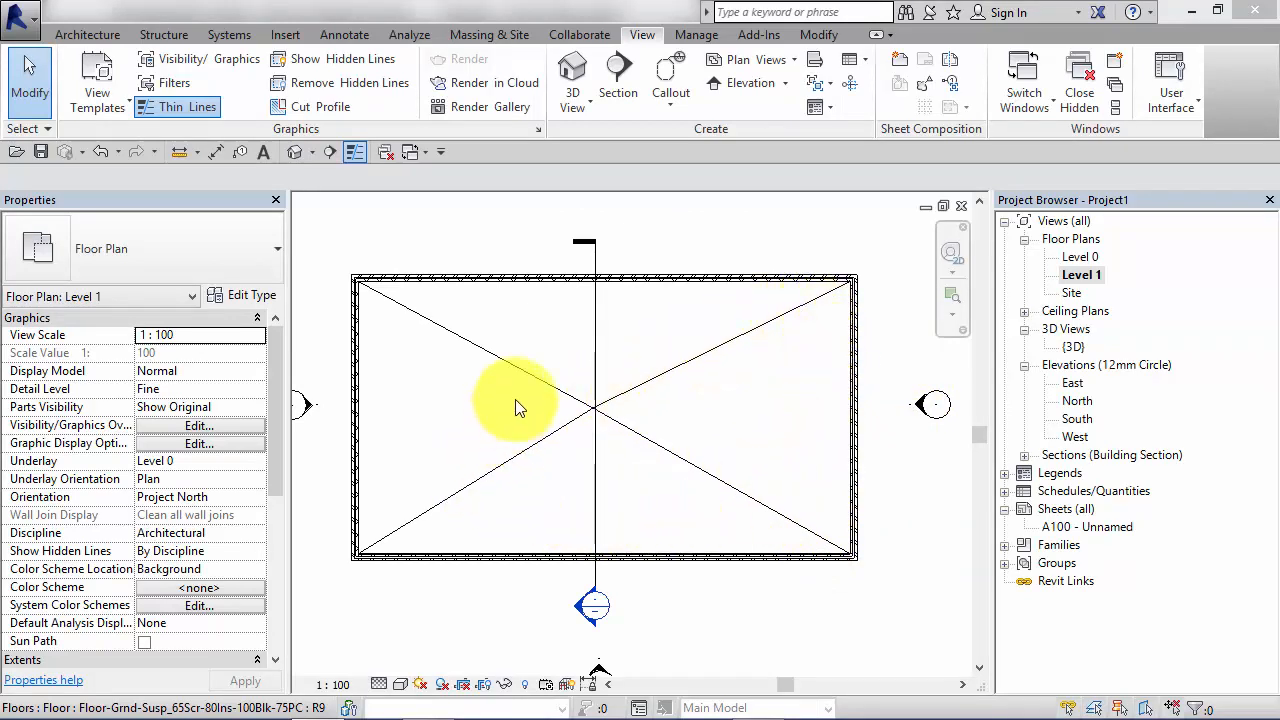
mouse_move(730, 370)
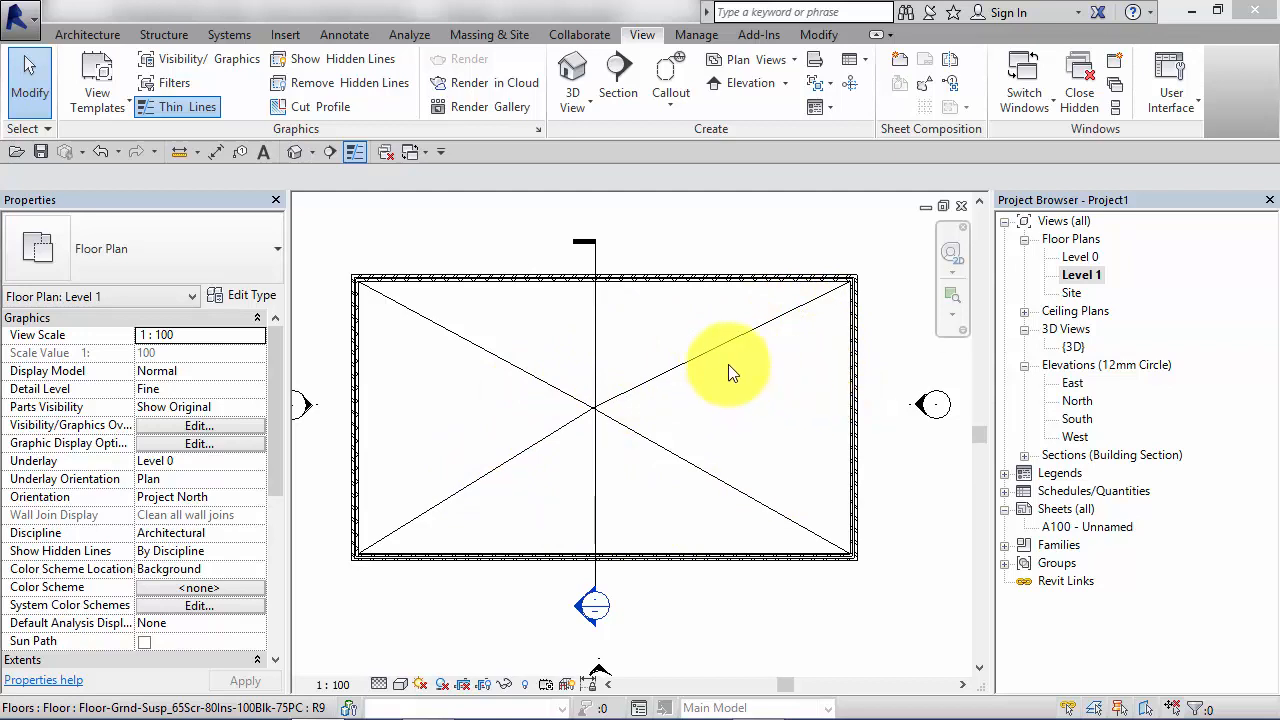
mouse_move(756, 360)
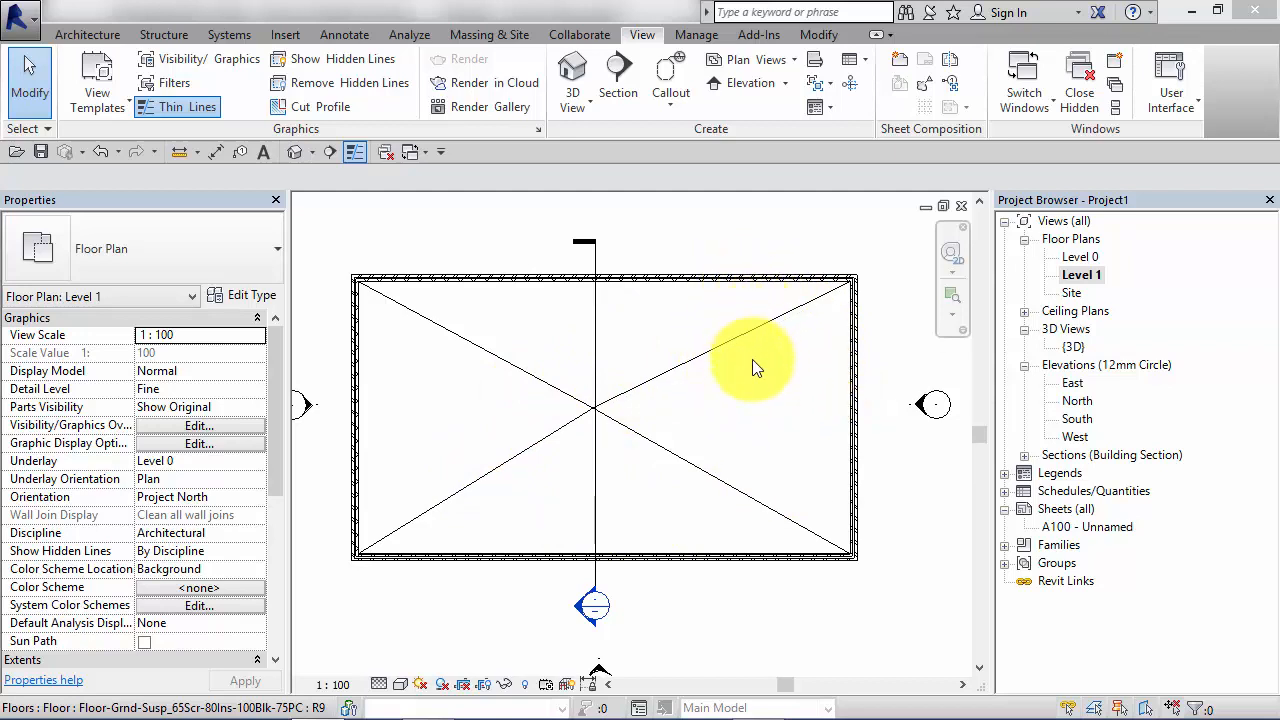
mouse_move(796, 390)
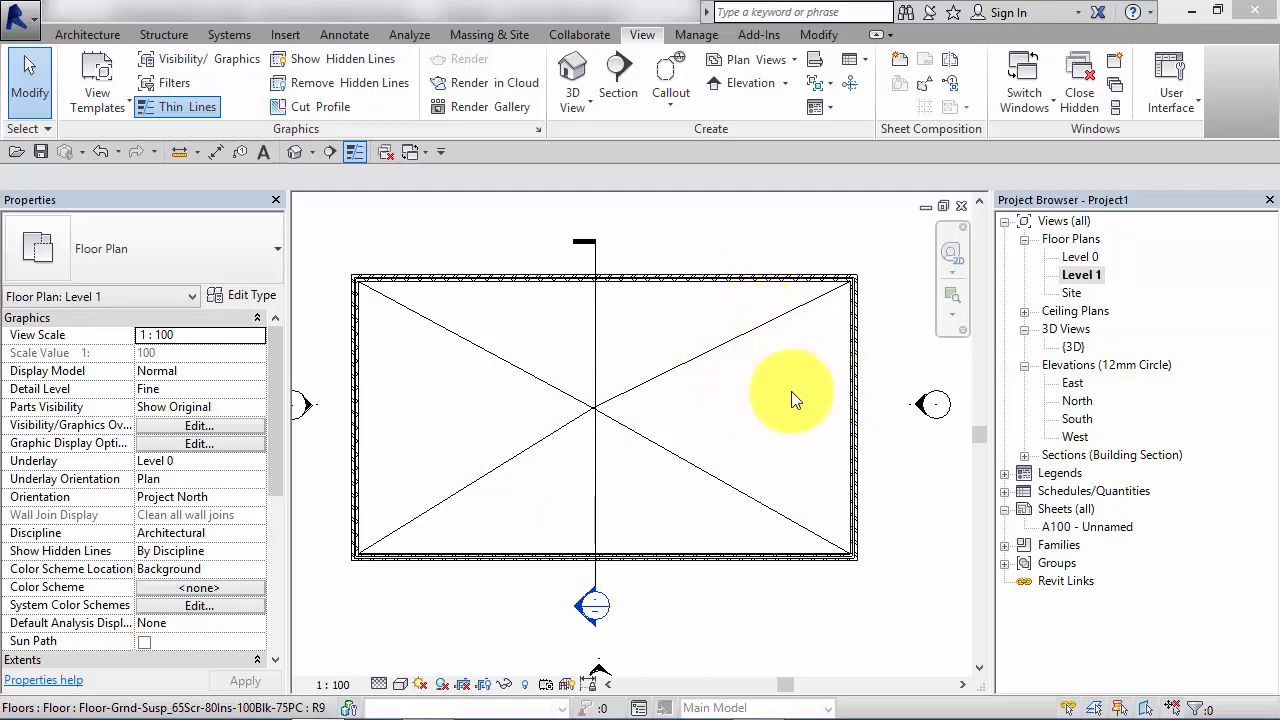
mouse_move(800, 336)
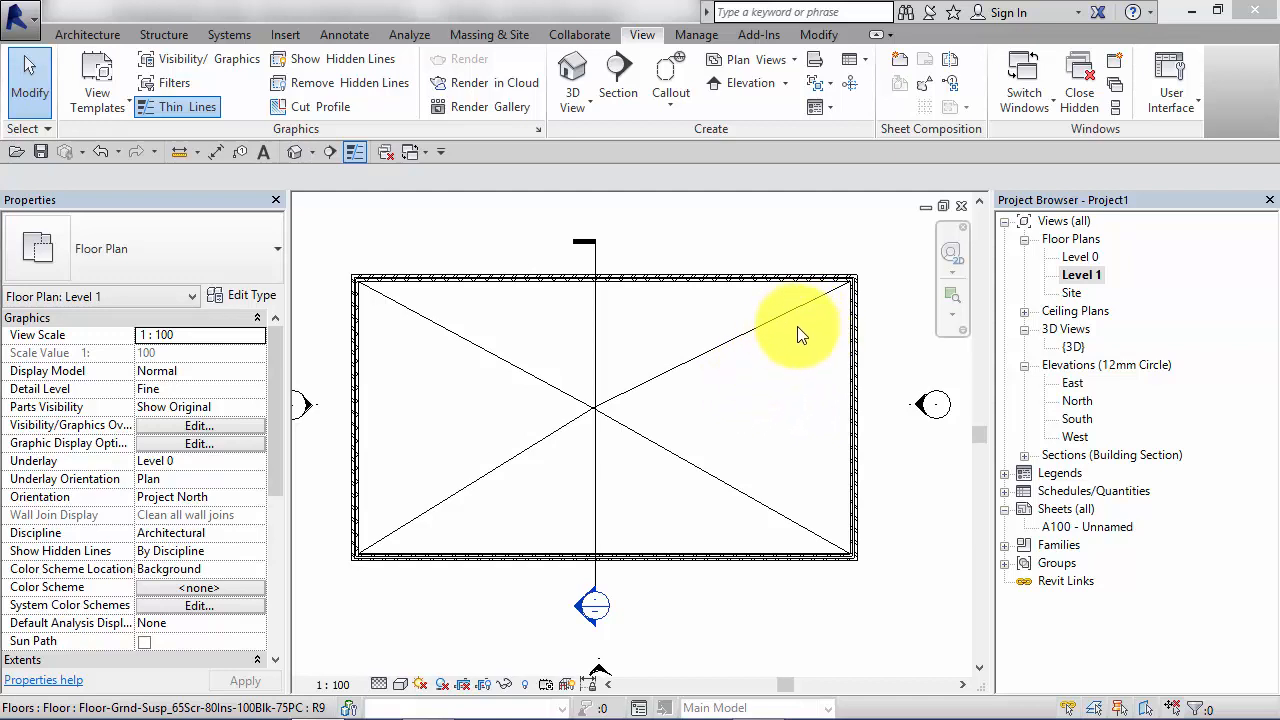
mouse_move(830, 324)
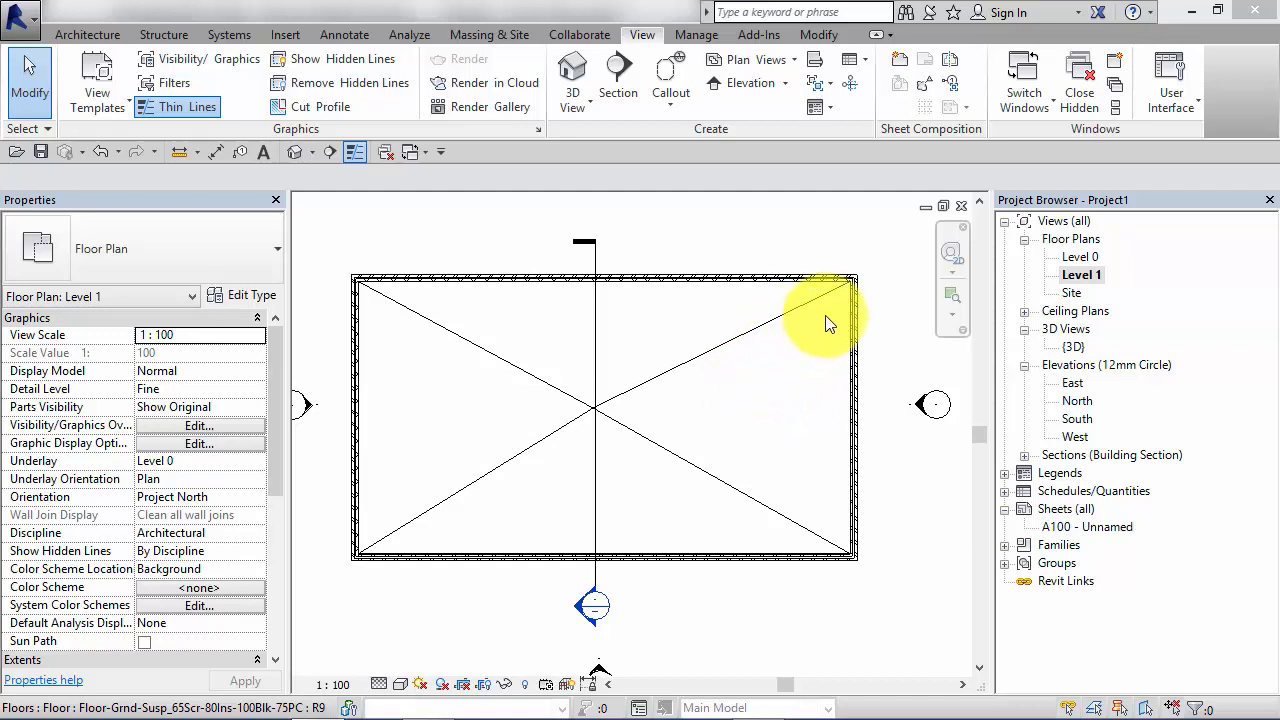
mouse_move(720, 500)
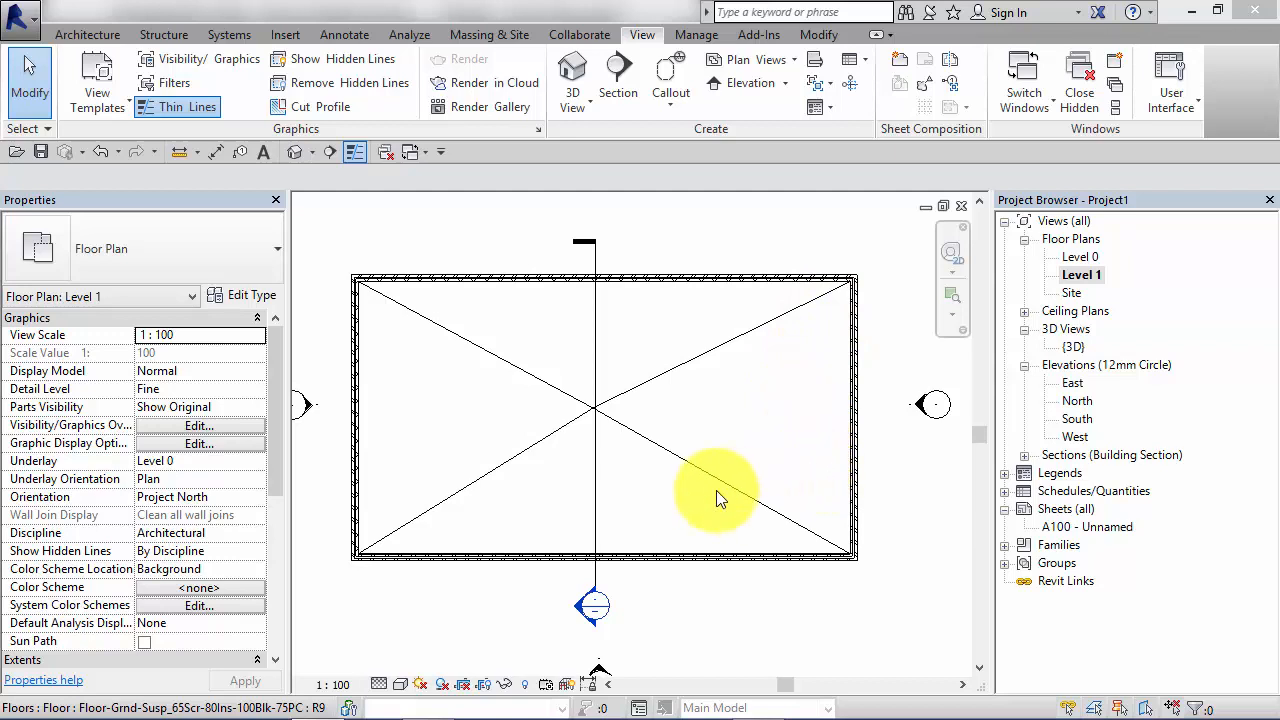
mouse_move(730, 332)
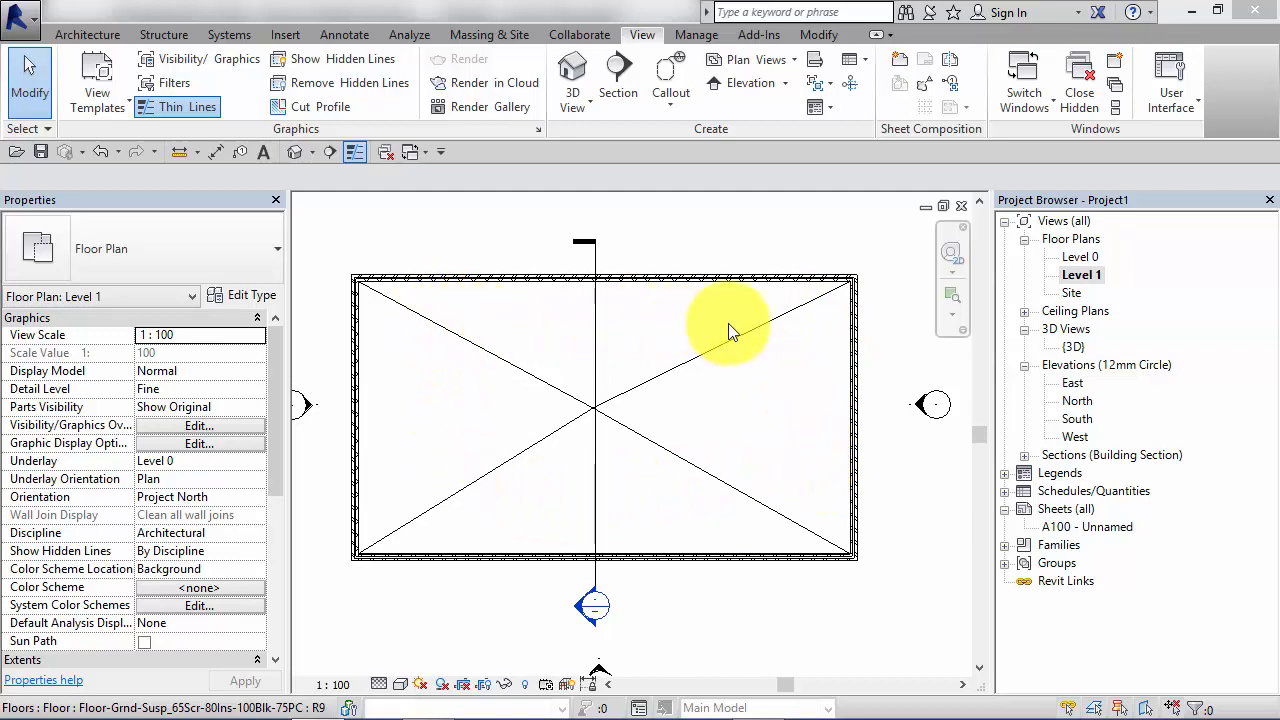
mouse_move(456, 372)
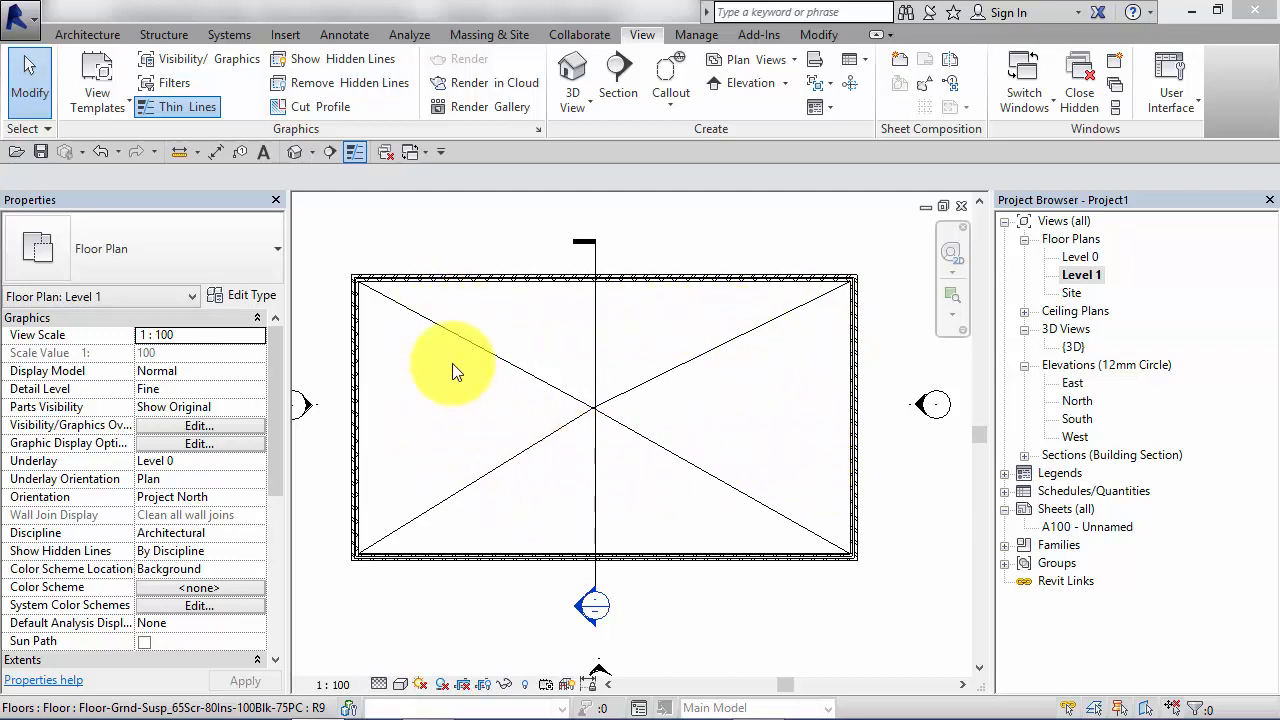
- Select the floor slab and reset its shape to flat, removing the diagonal creases
left_click(490, 344)
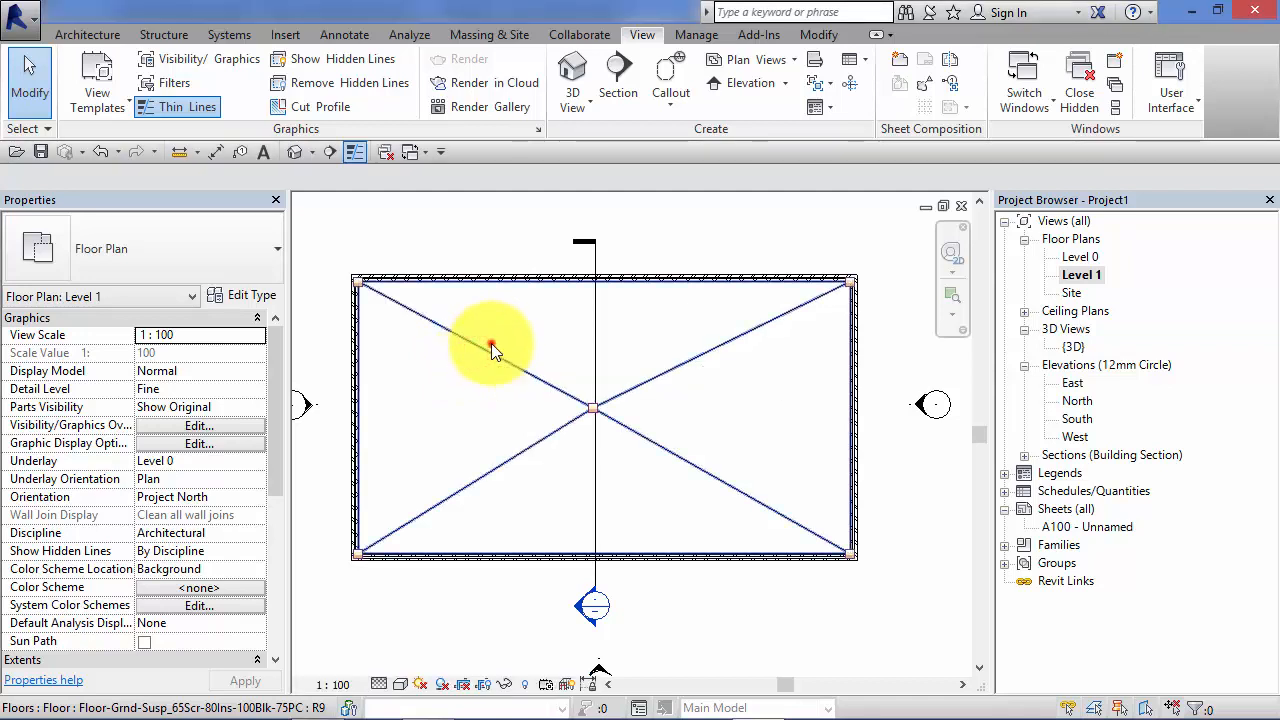
left_click(490, 344)
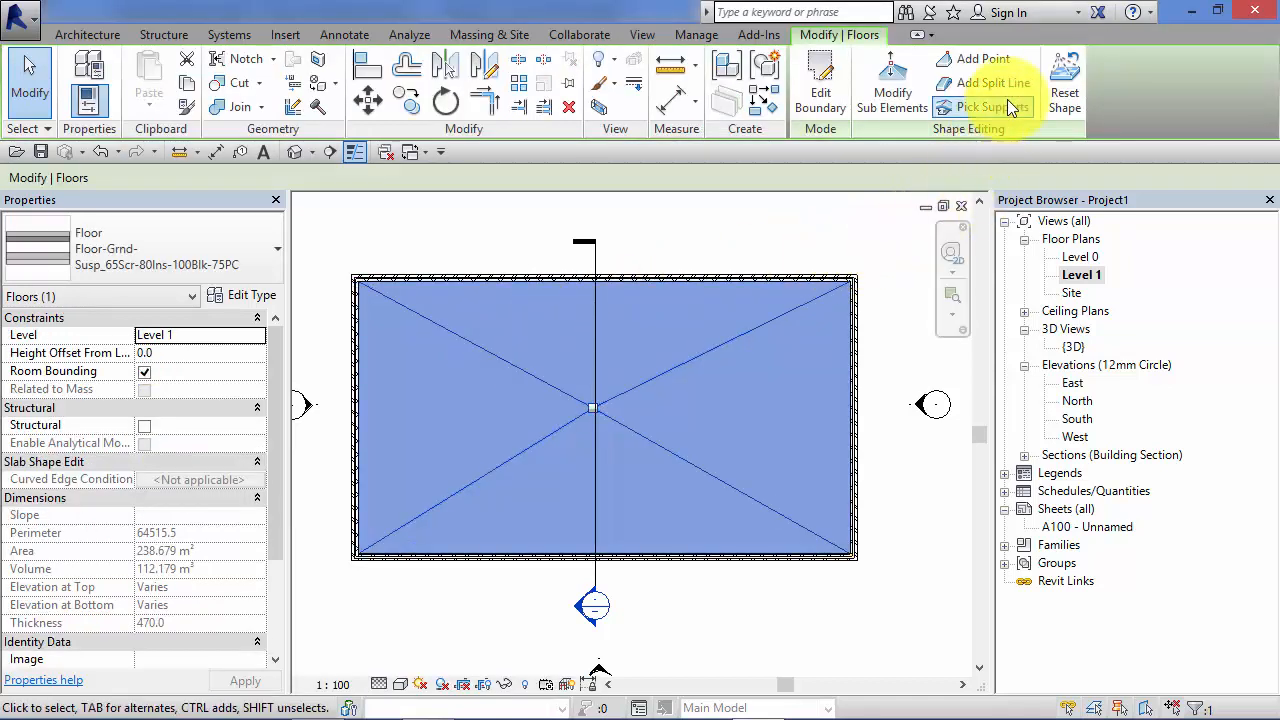
left_click(590, 404)
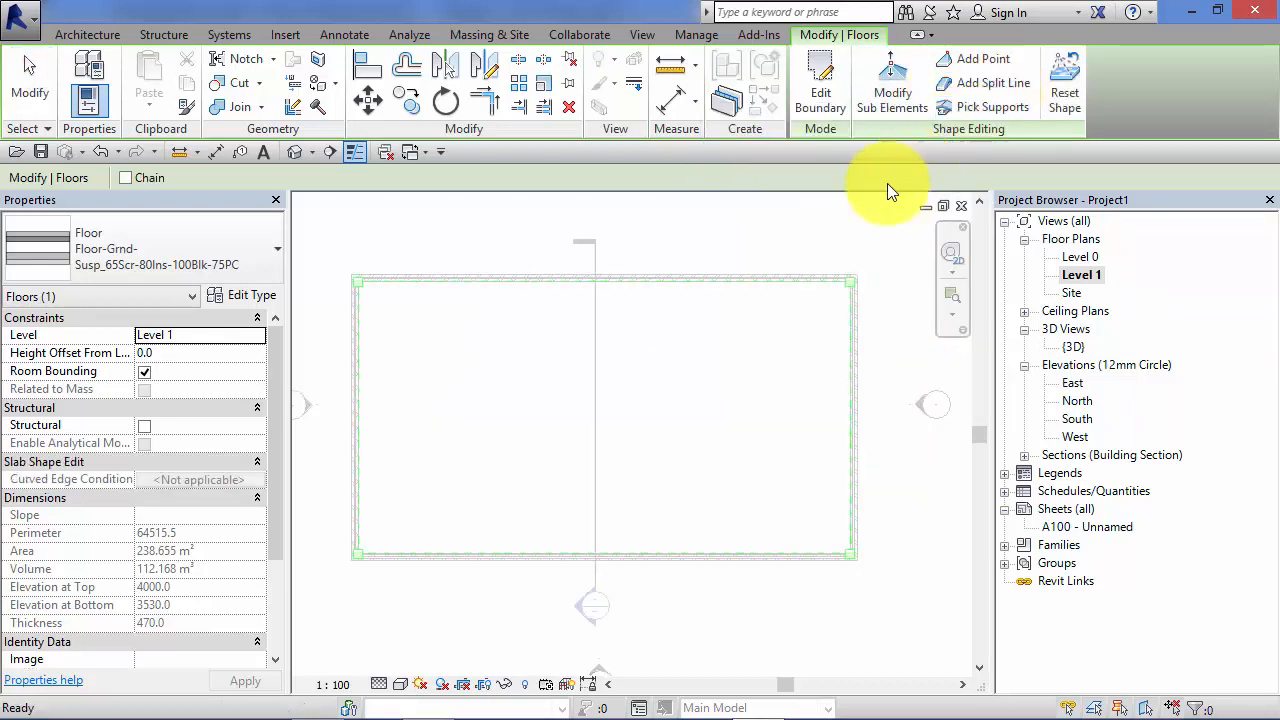
mouse_move(750, 284)
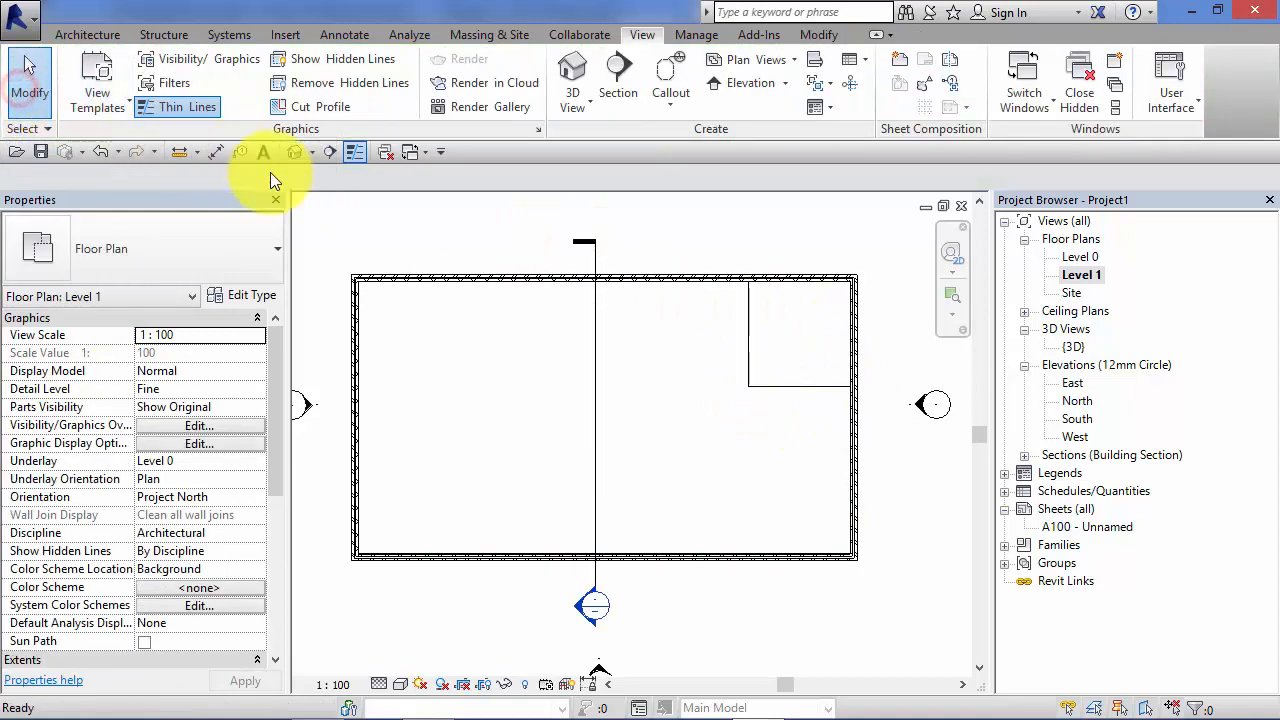
- With Modify Sub Elements, add a shape point at relative elevation -50 on the slab
left_click(740, 284)
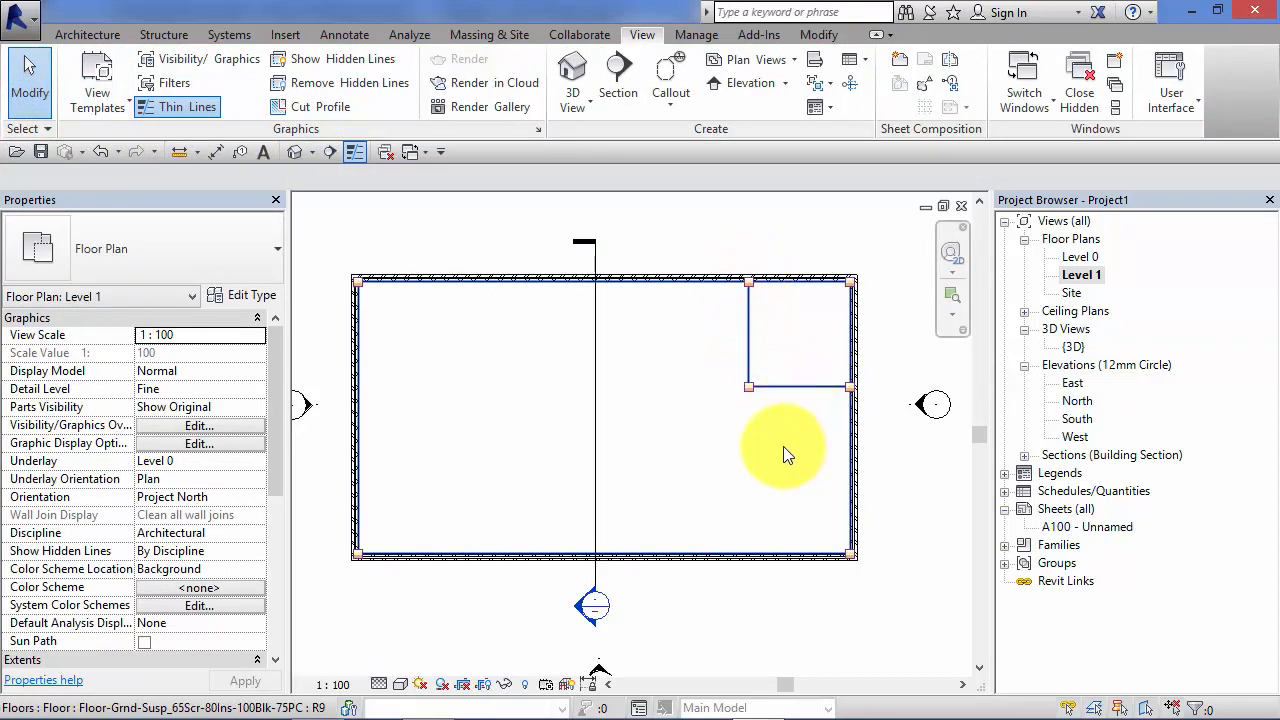
left_click(604, 420)
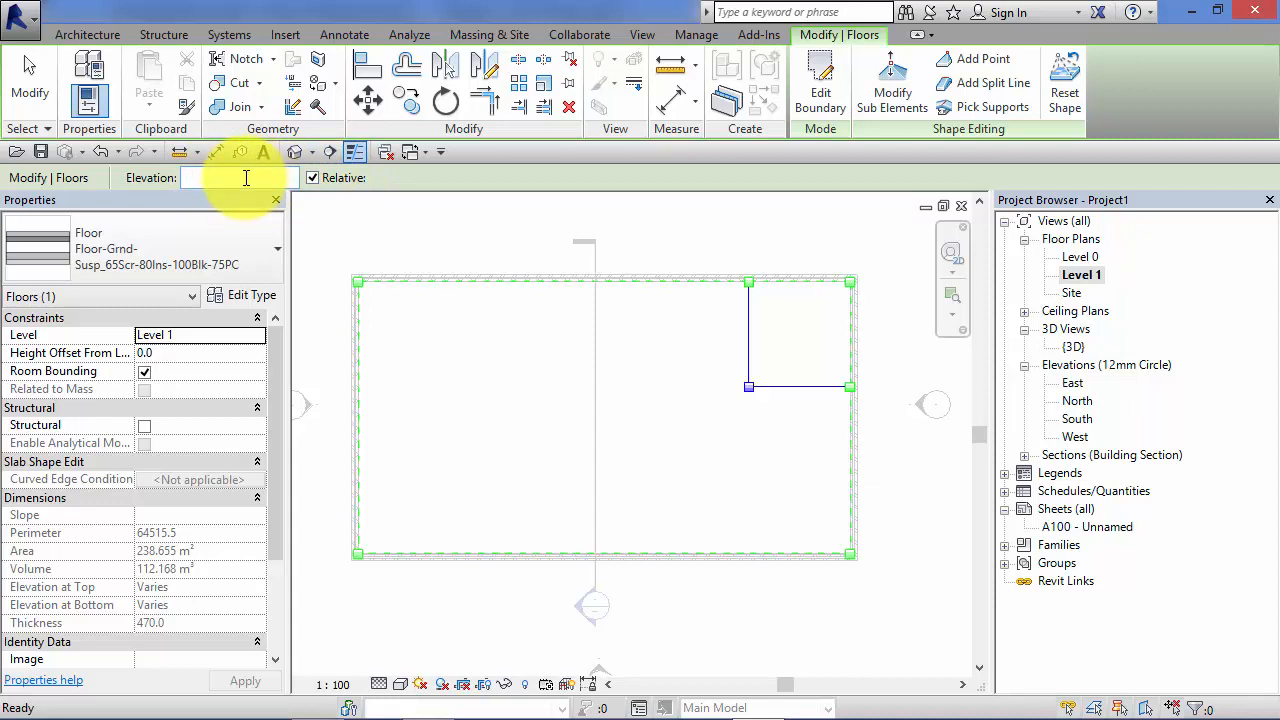
type("-50")
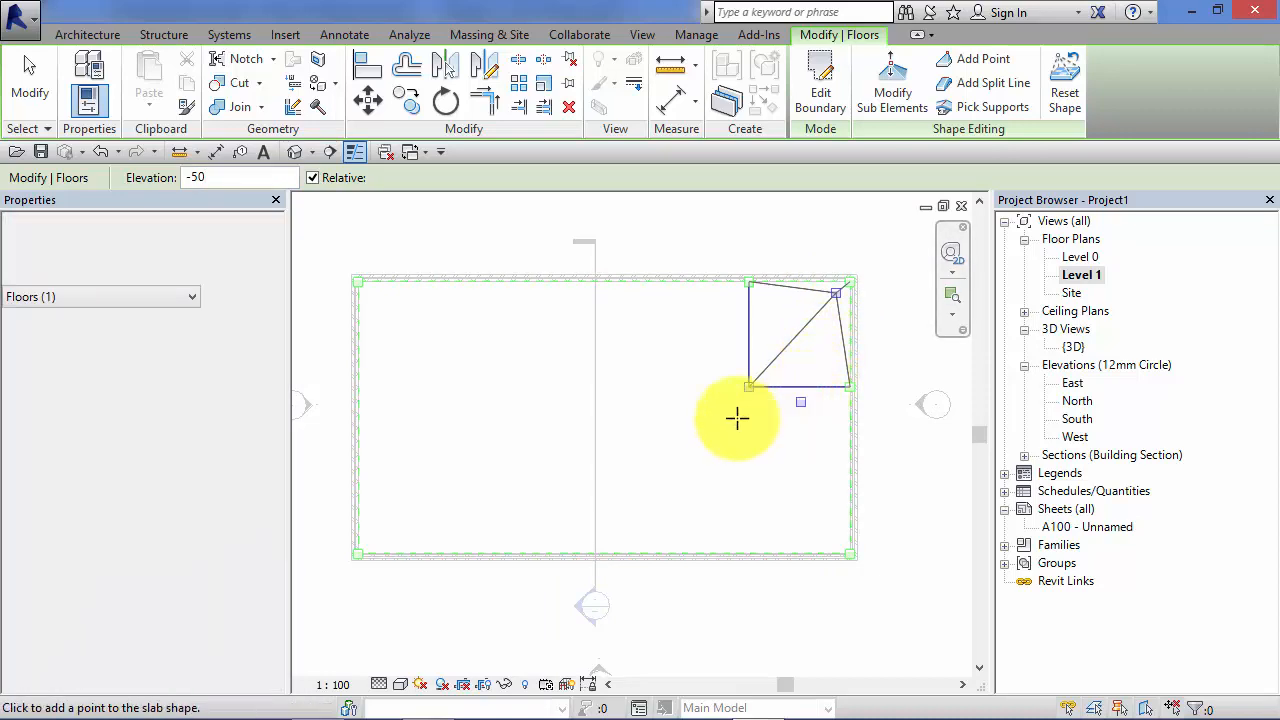
mouse_move(490, 488)
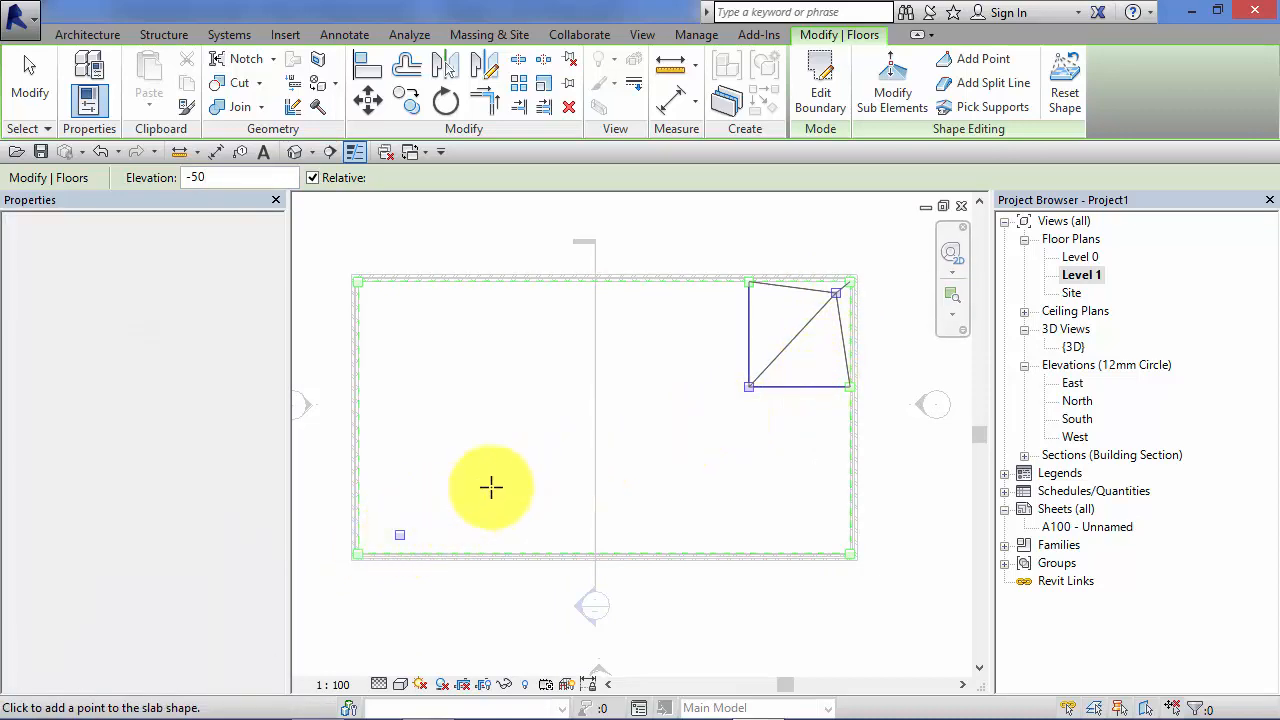
left_click(764, 398)
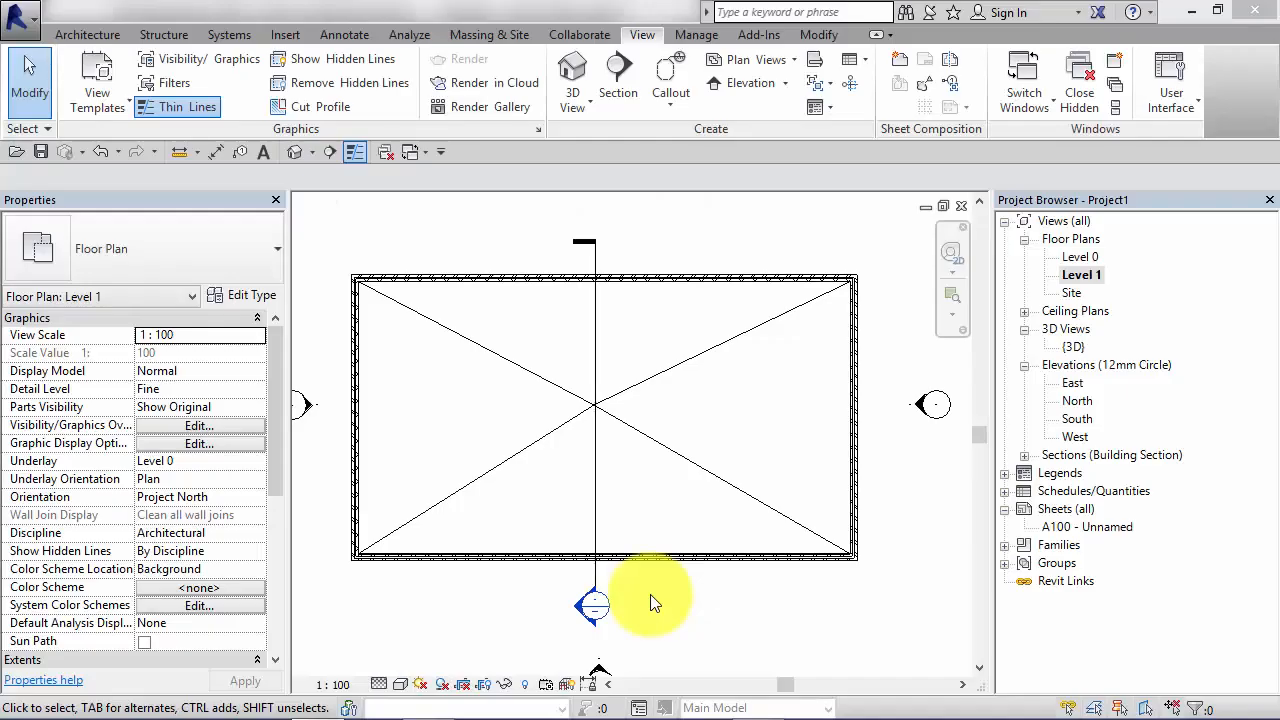
mouse_move(676, 544)
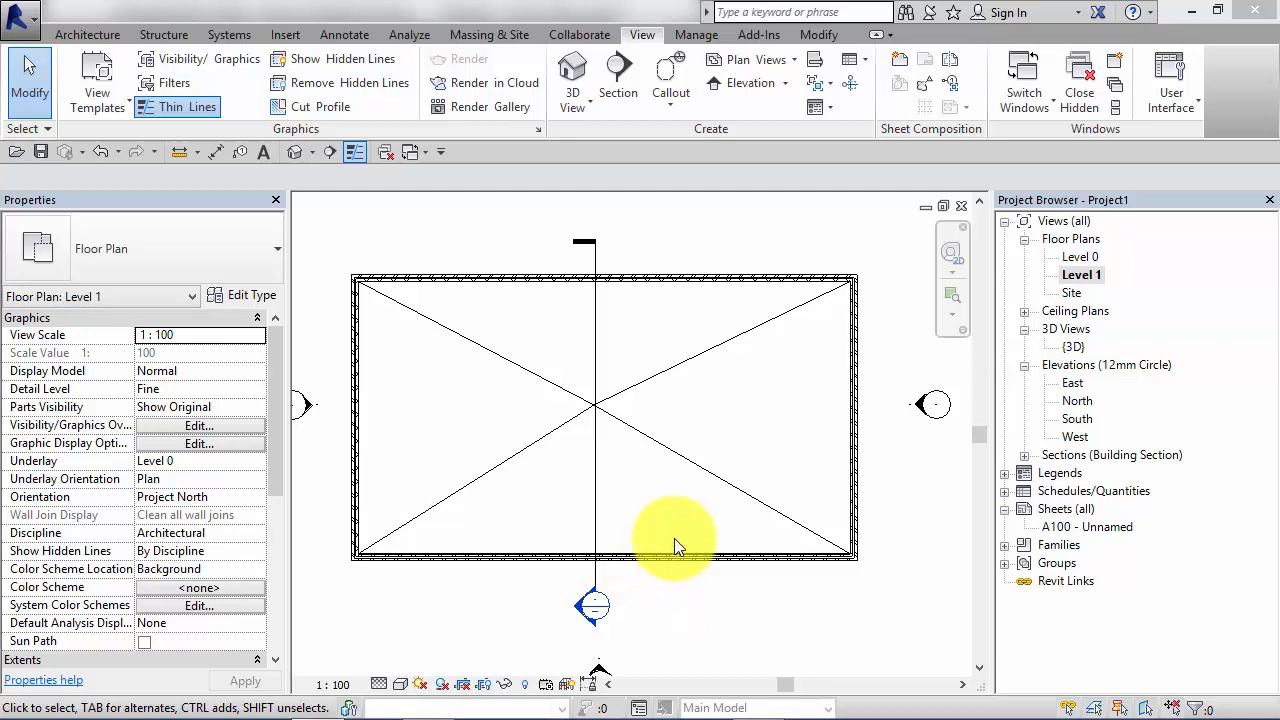
mouse_move(584, 370)
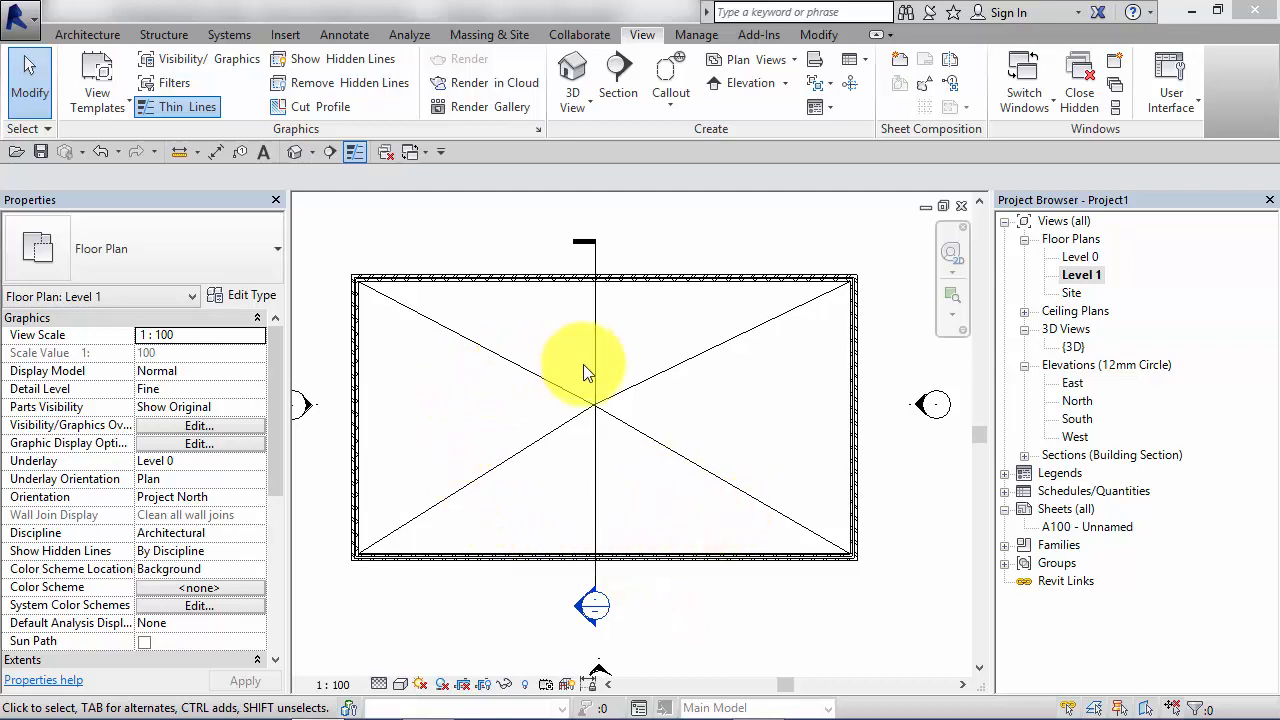
mouse_move(592, 412)
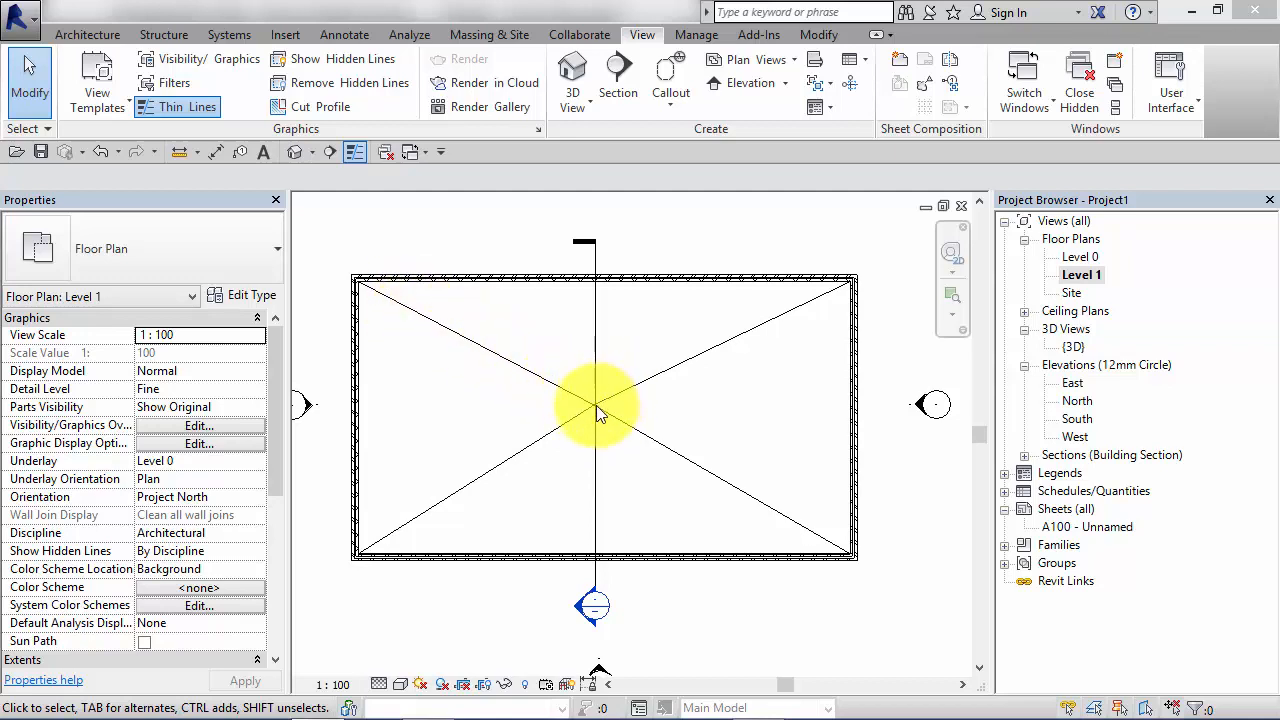
mouse_move(604, 320)
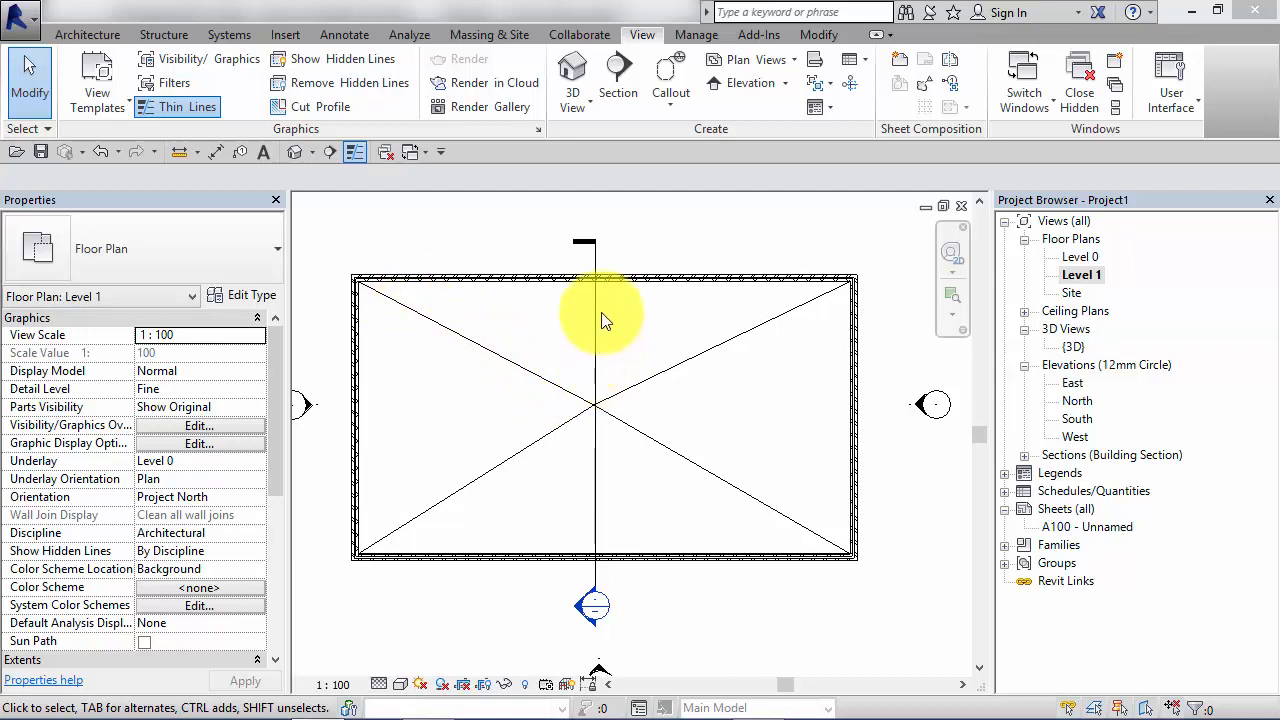
mouse_move(584, 404)
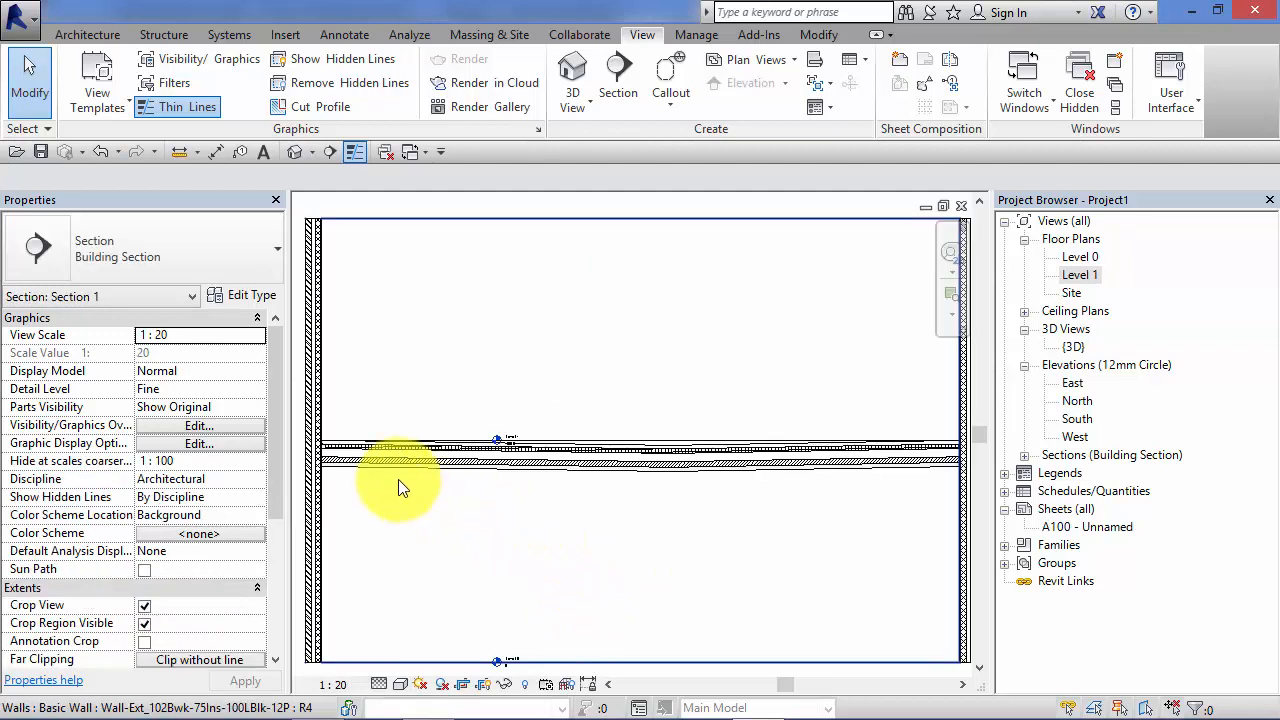
mouse_move(640, 504)
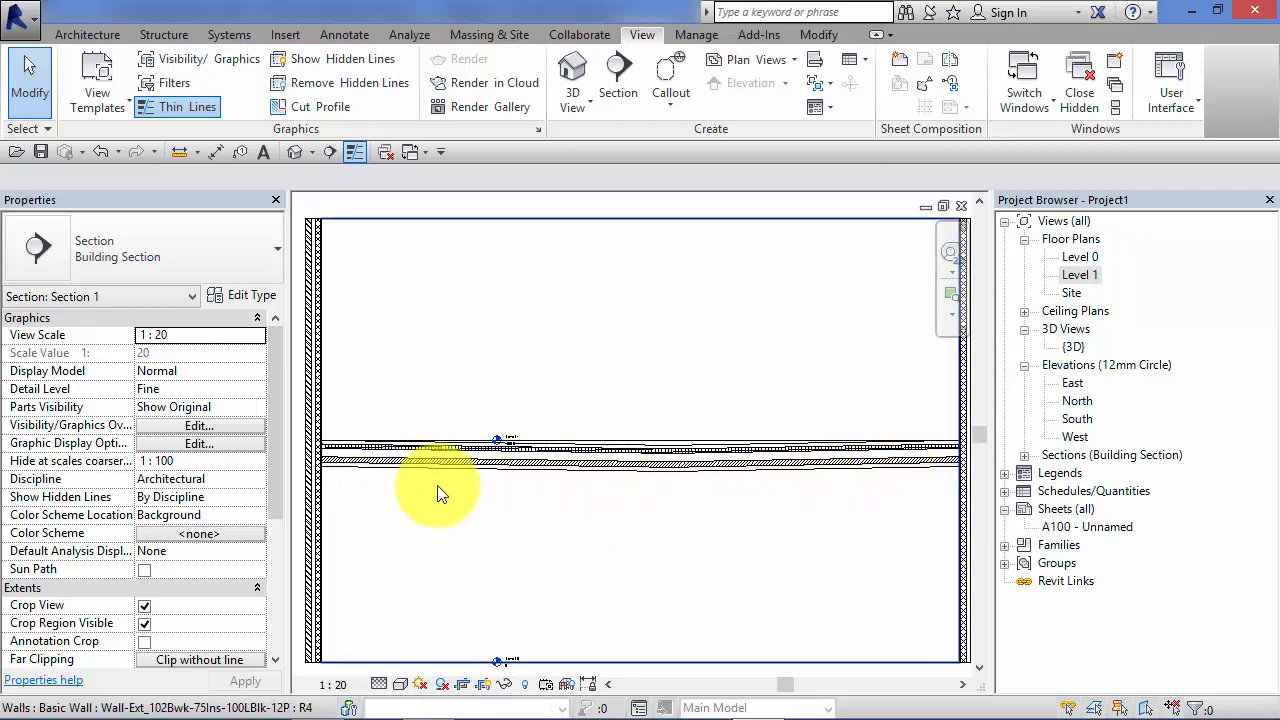
mouse_move(744, 500)
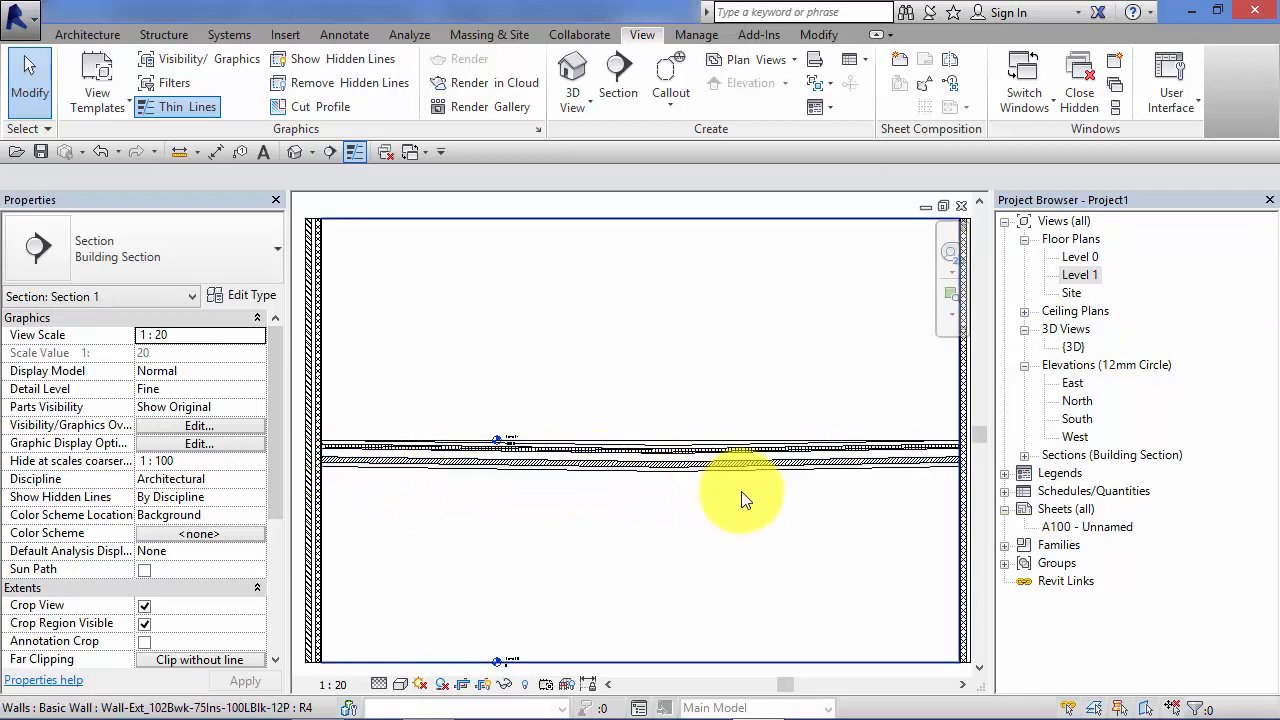
mouse_move(704, 504)
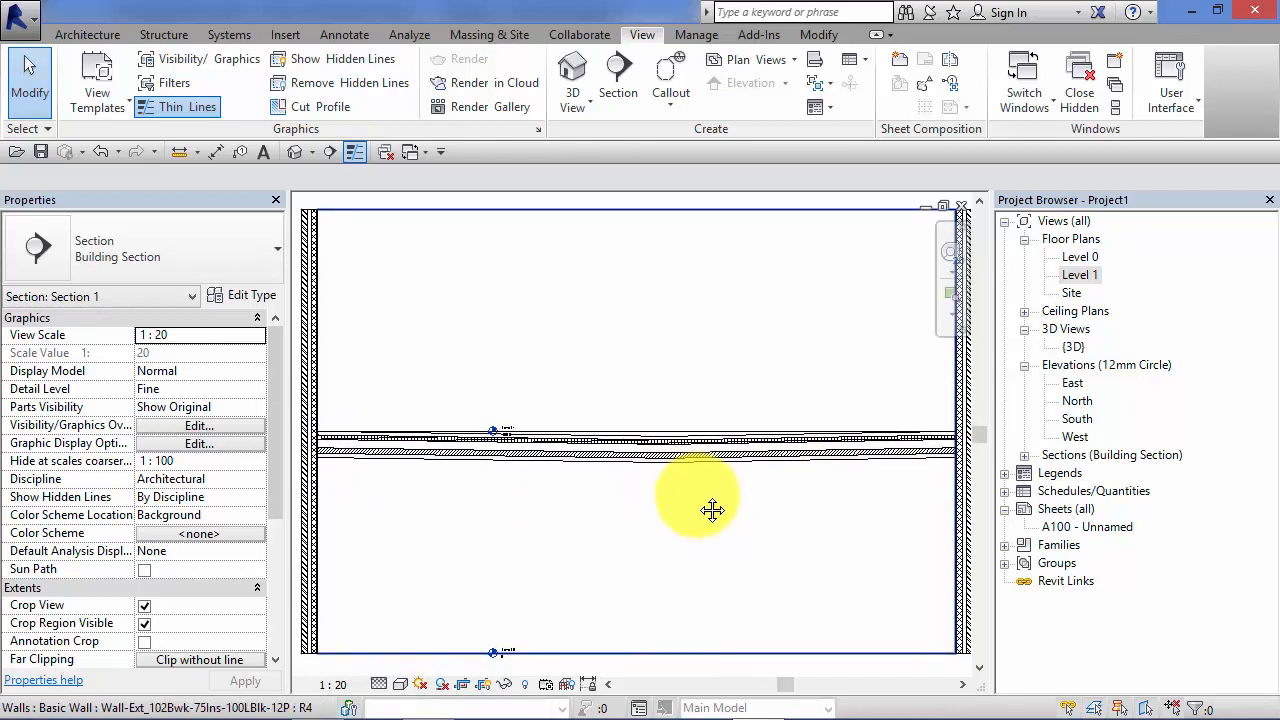
mouse_move(364, 490)
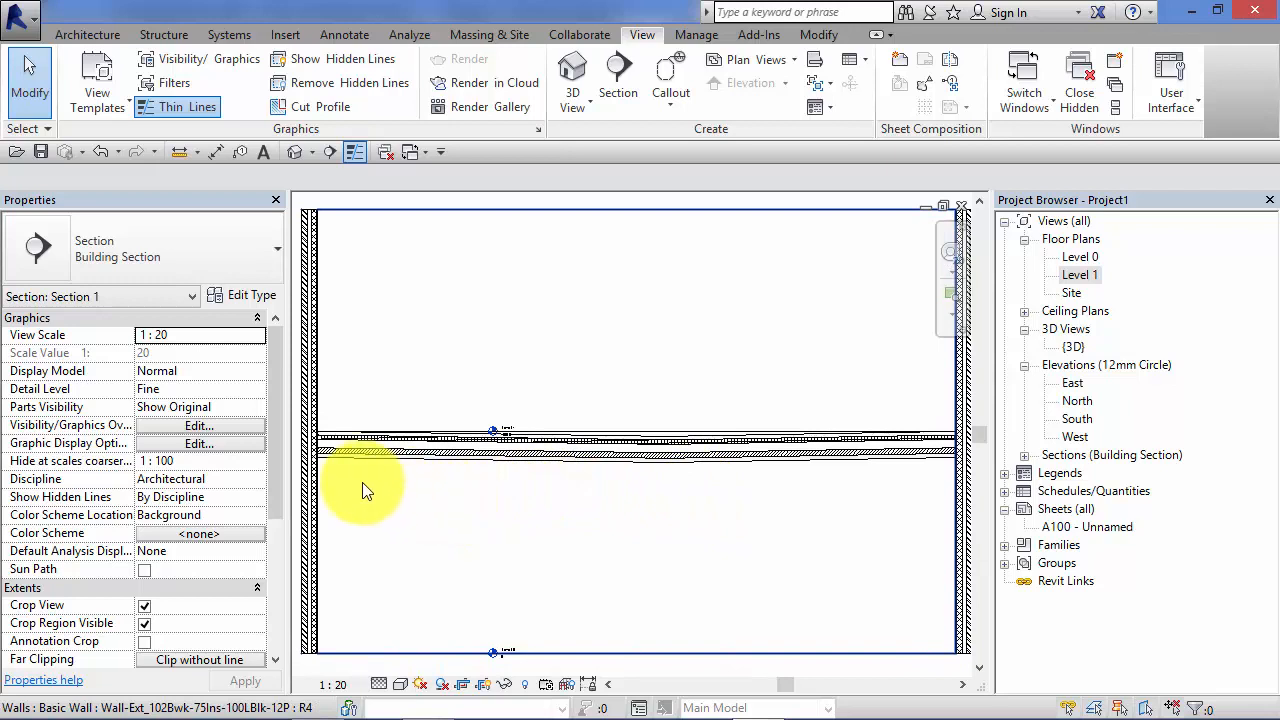
mouse_move(400, 486)
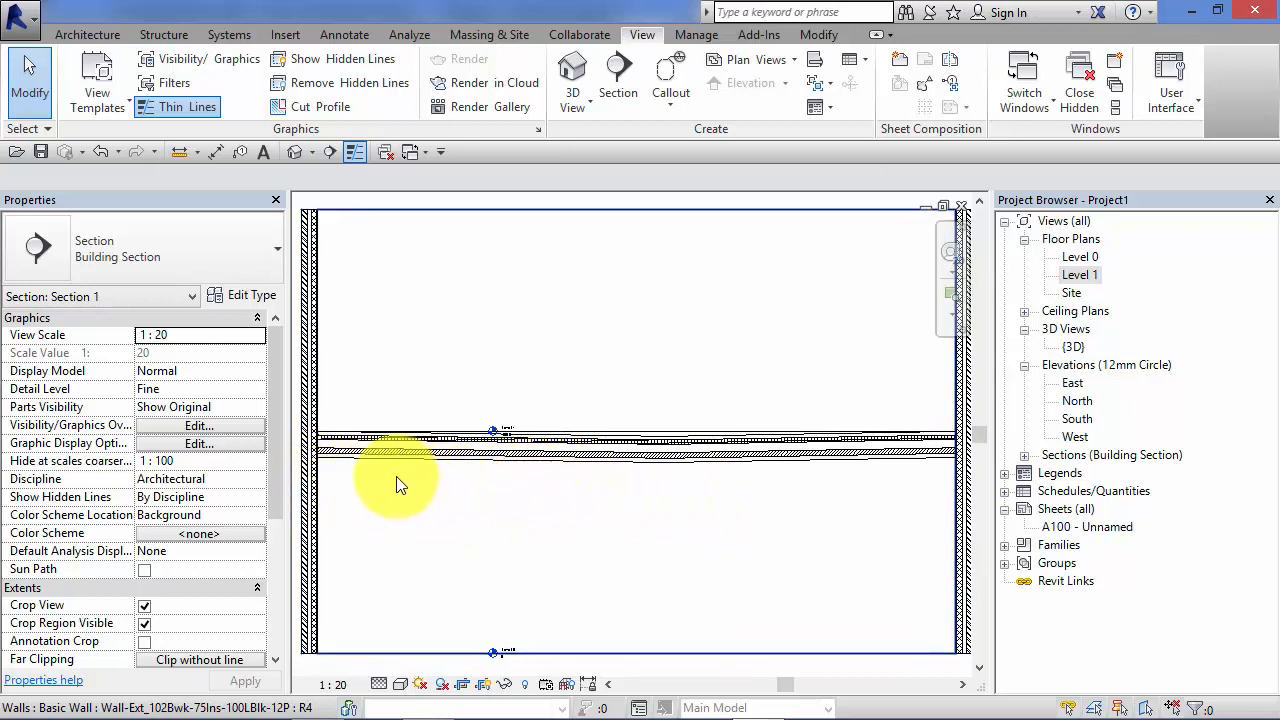
mouse_move(920, 476)
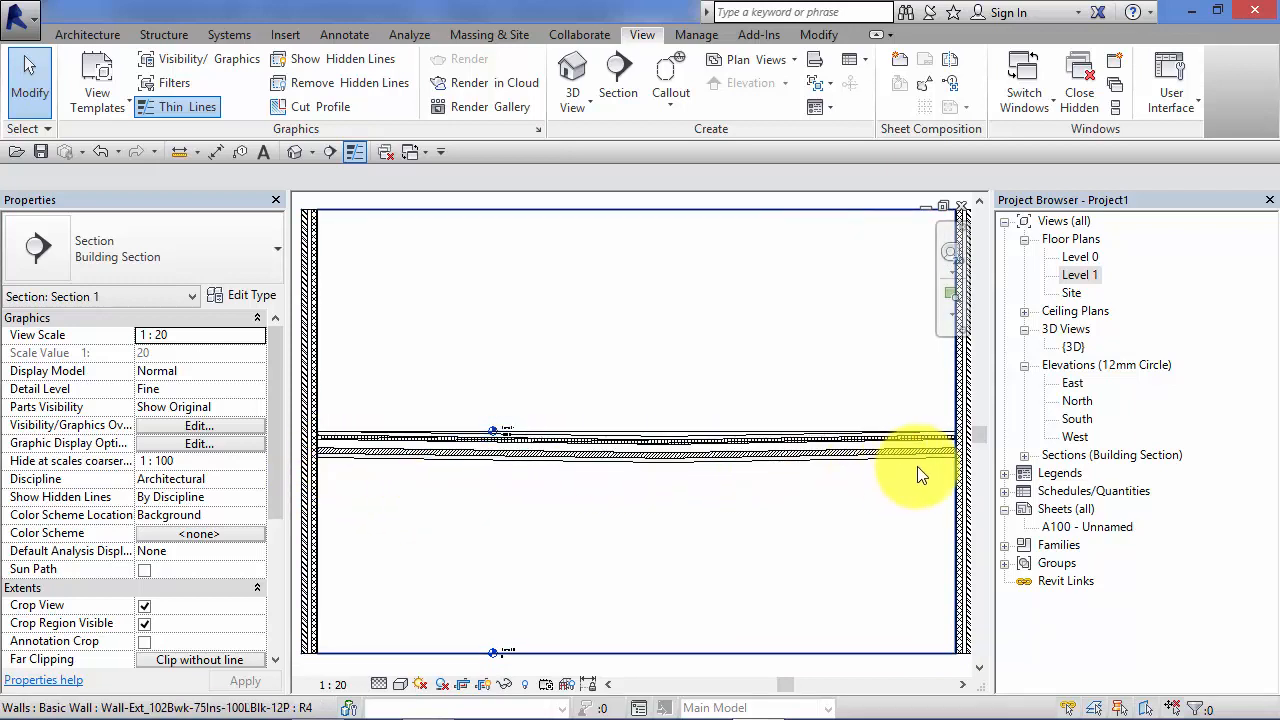
mouse_move(388, 476)
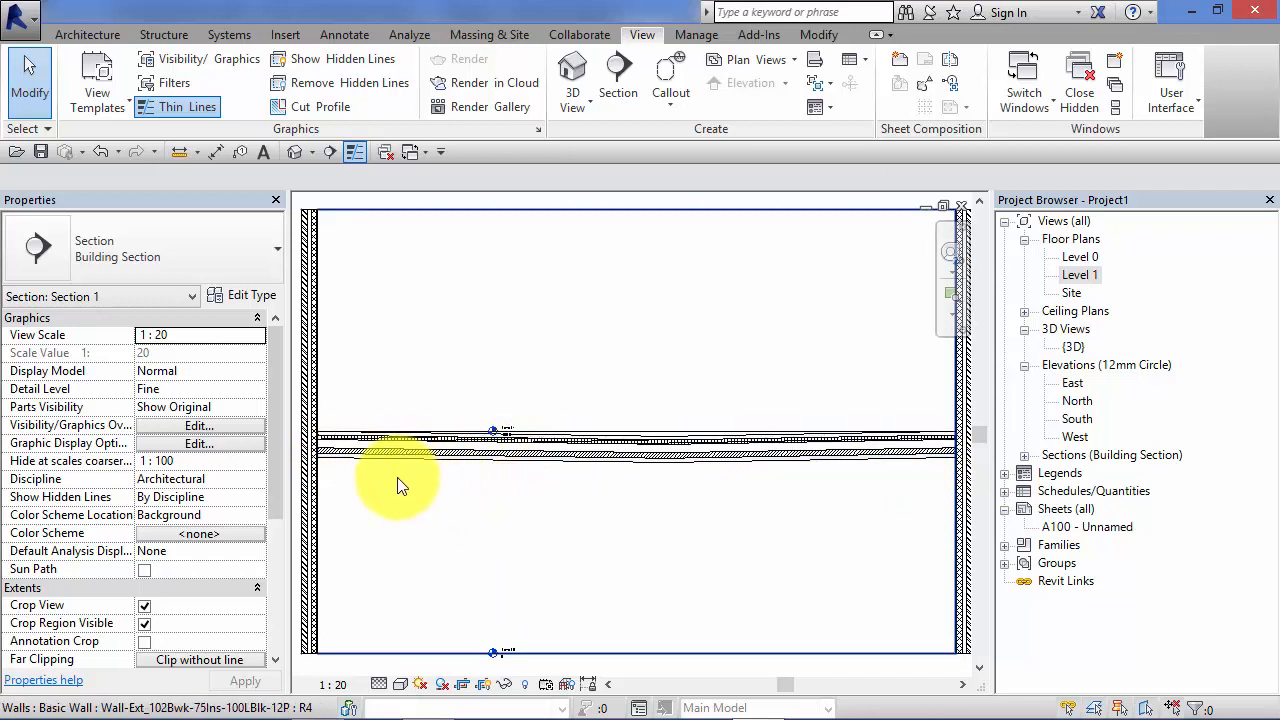
mouse_move(430, 504)
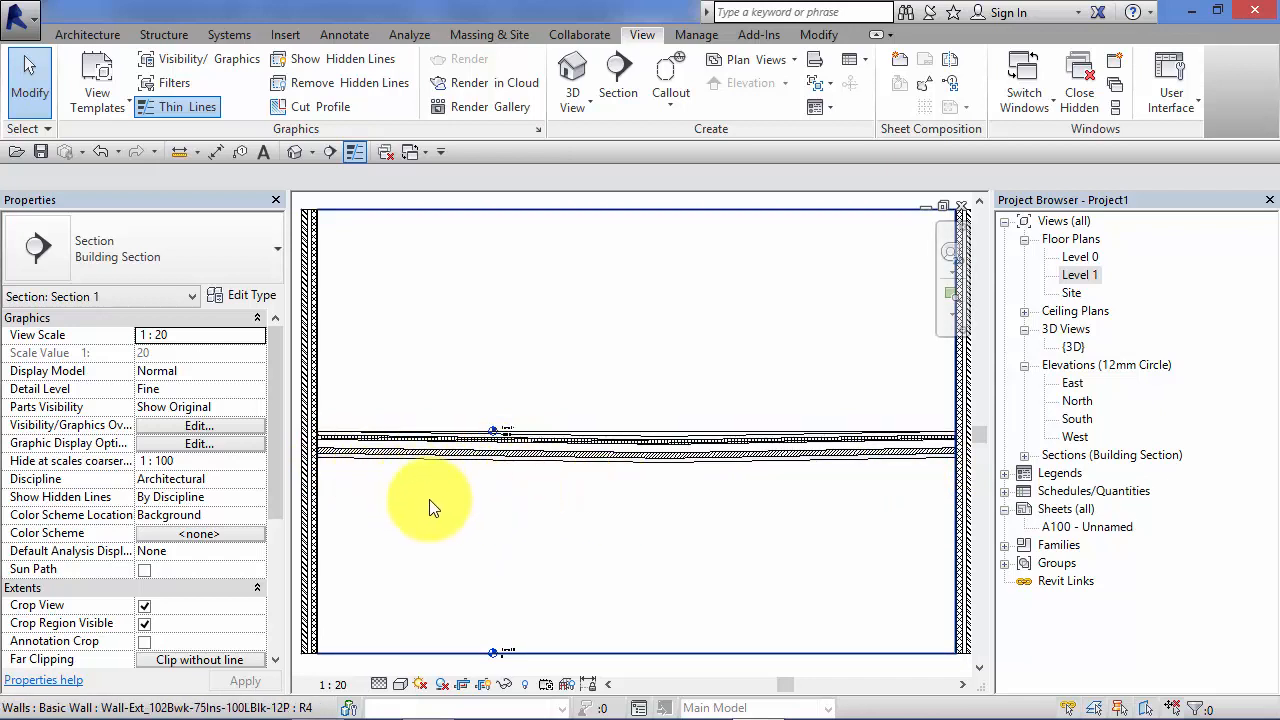
mouse_move(560, 520)
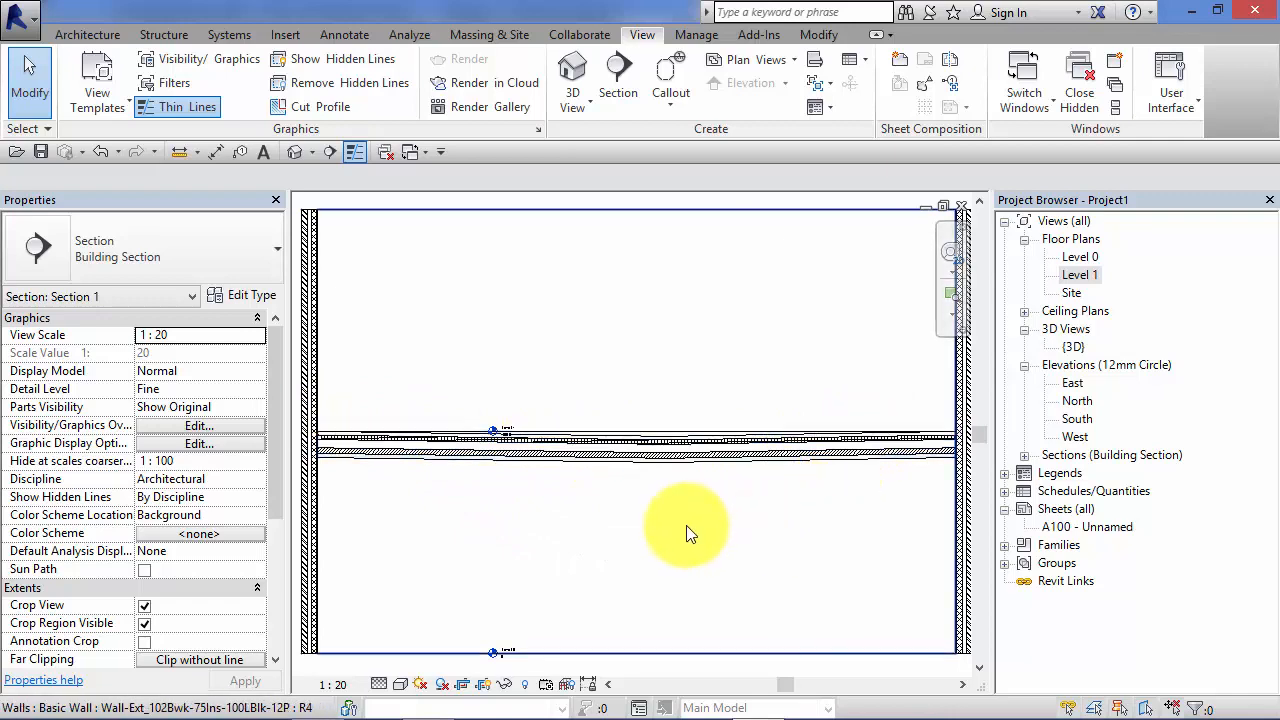
mouse_move(622, 496)
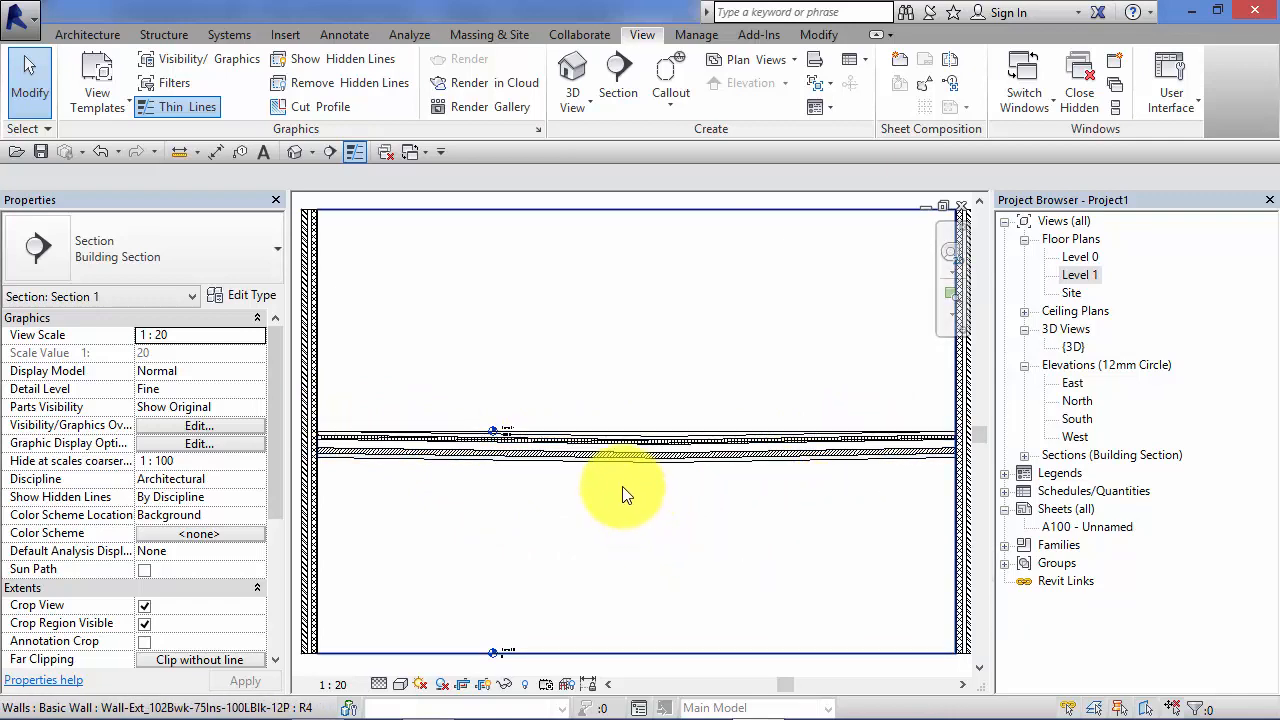
- Select the floor slab in the section and bring up its type properties (470 default thickness)
left_click(620, 440)
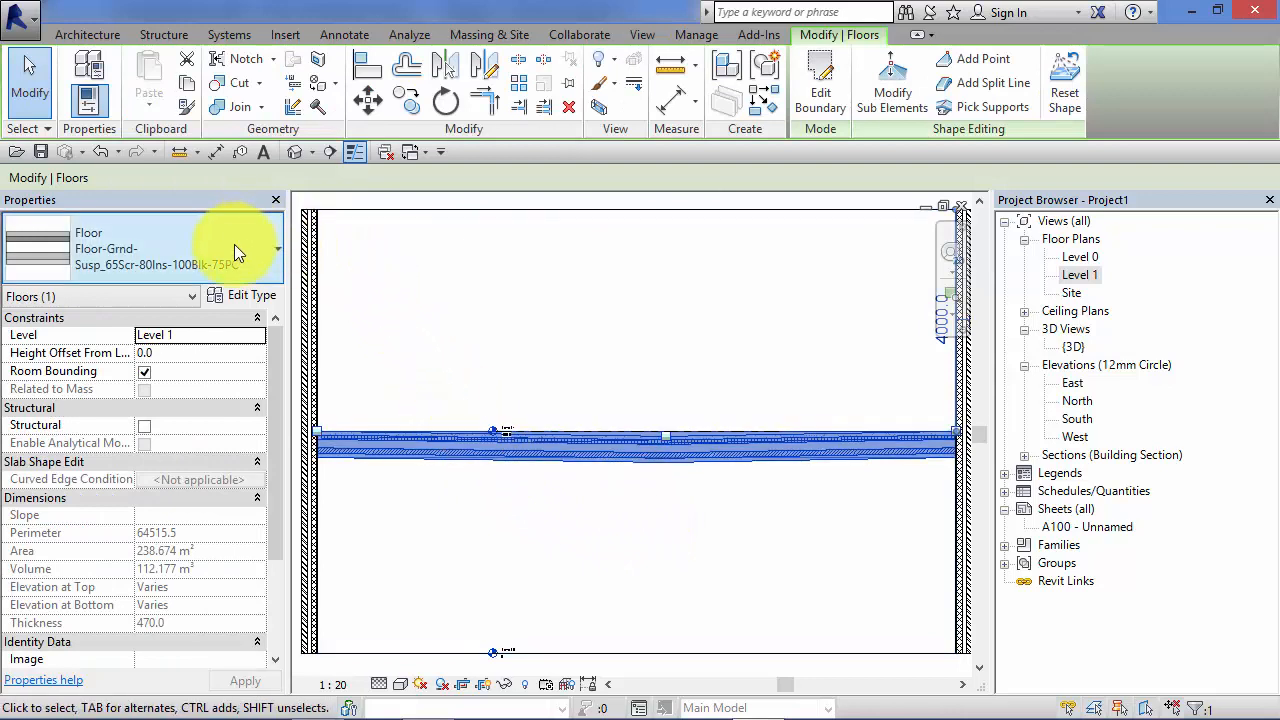
mouse_move(240, 296)
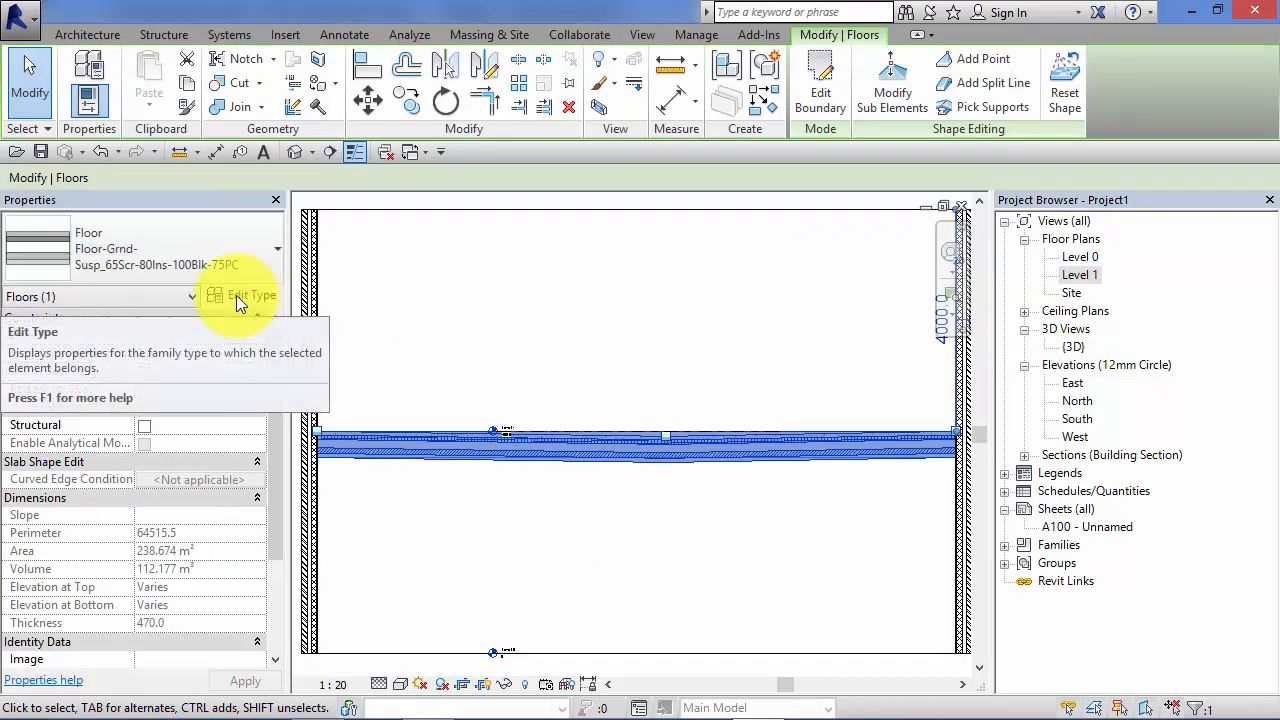
left_click(242, 296)
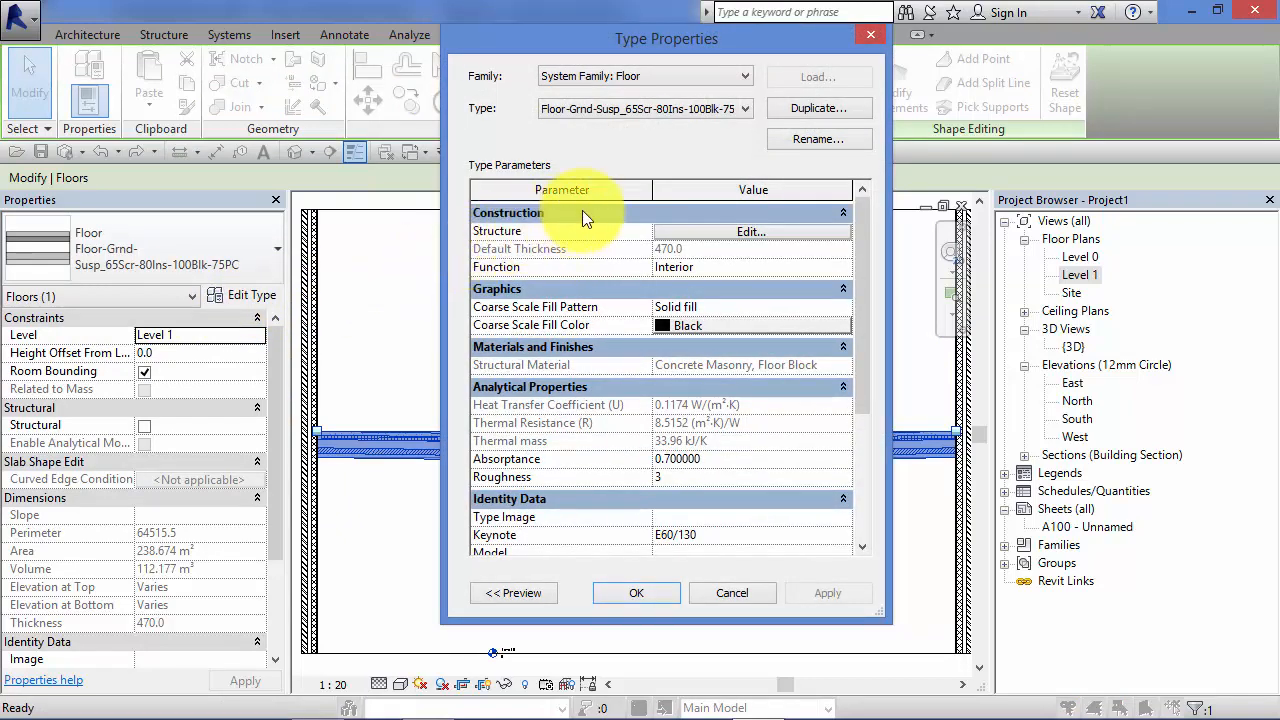
mouse_move(640, 236)
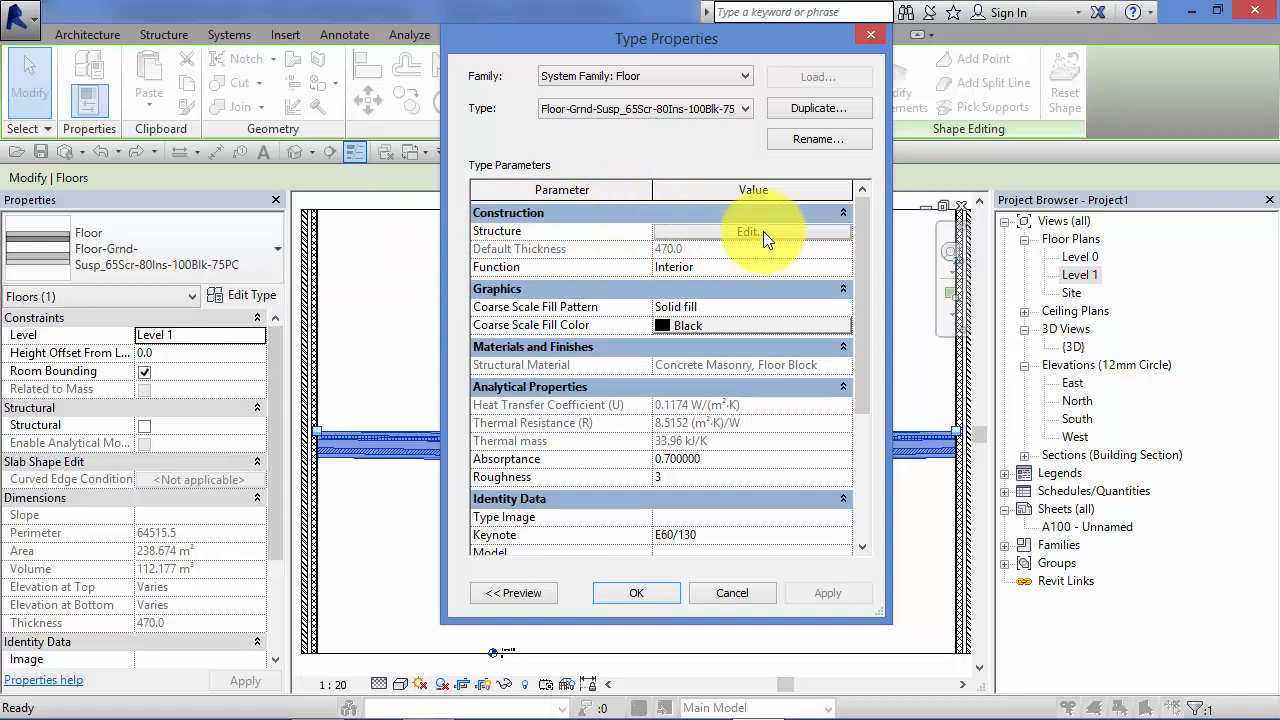
- In the structure editor, set the 100 Concrete Masonry, Floor layer to Variable and confirm the assembly
left_click(748, 232)
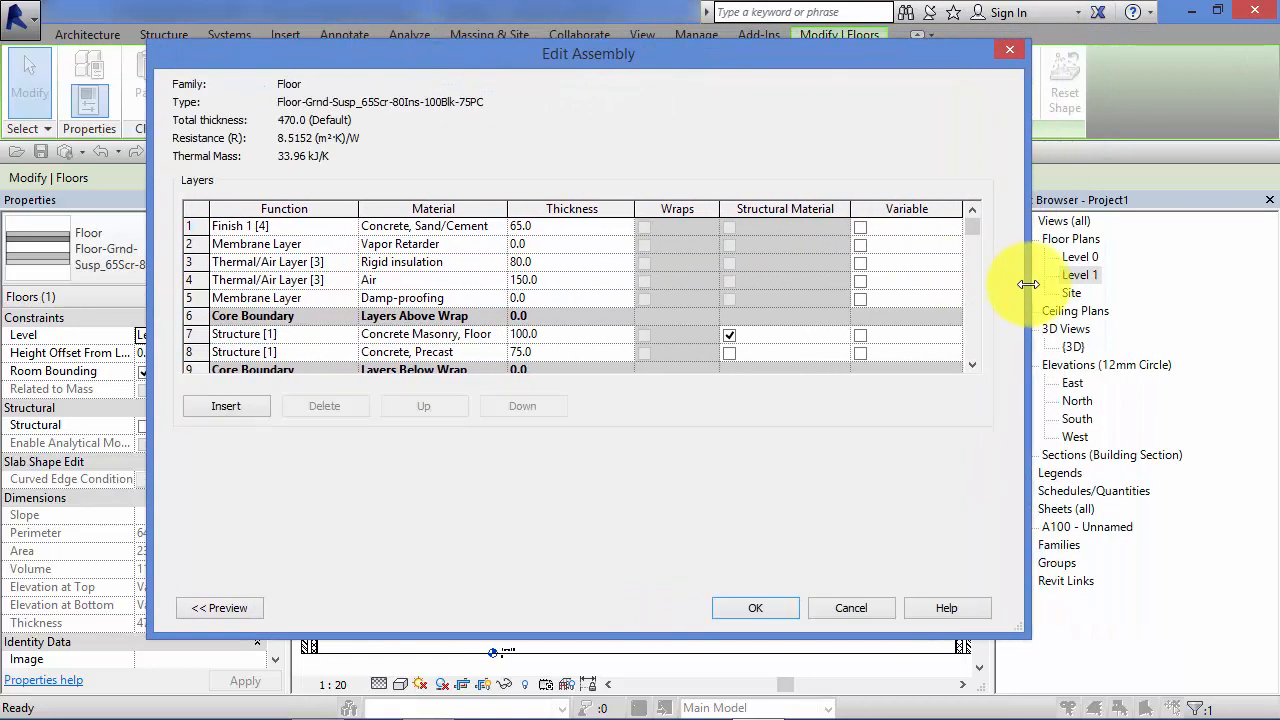
mouse_move(710, 160)
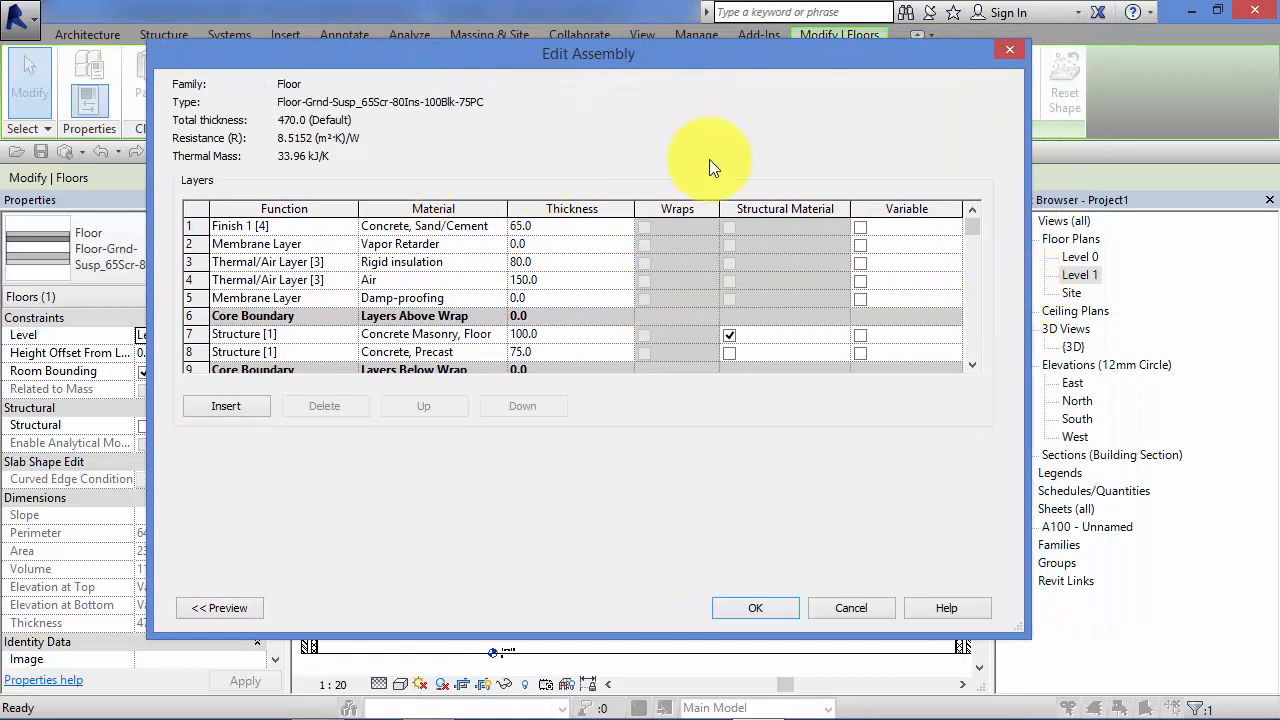
mouse_move(900, 380)
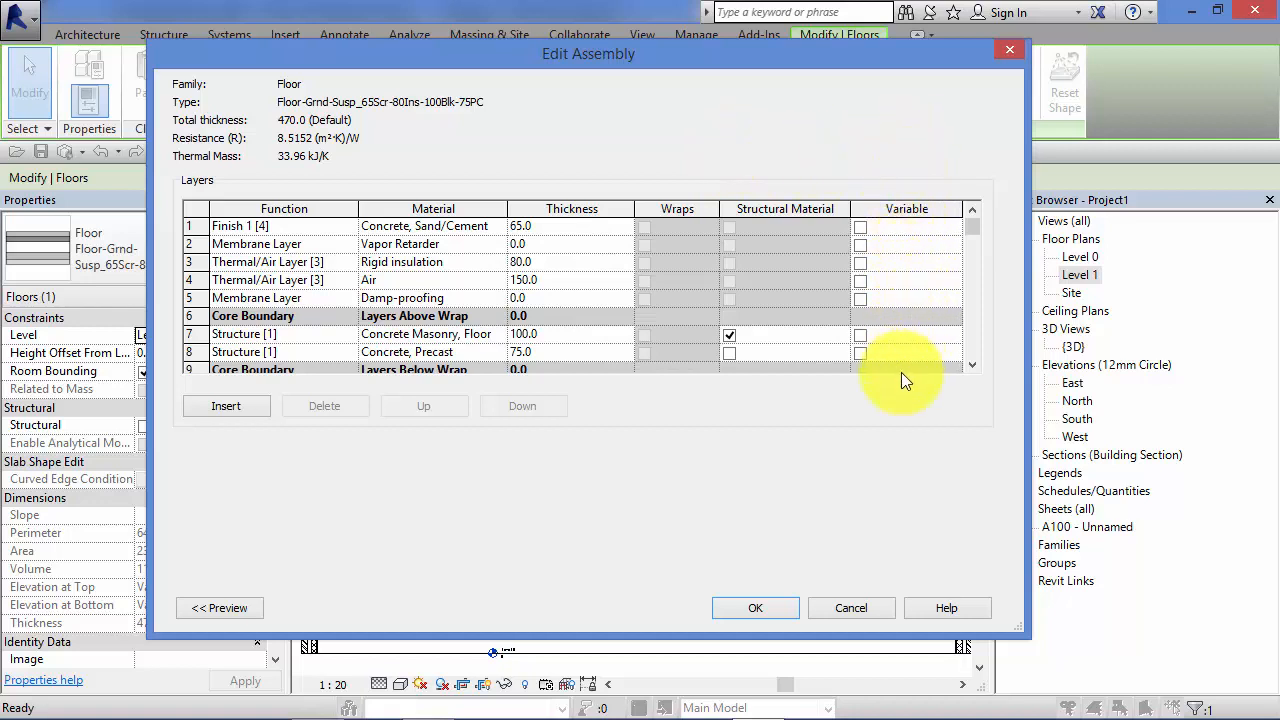
mouse_move(884, 276)
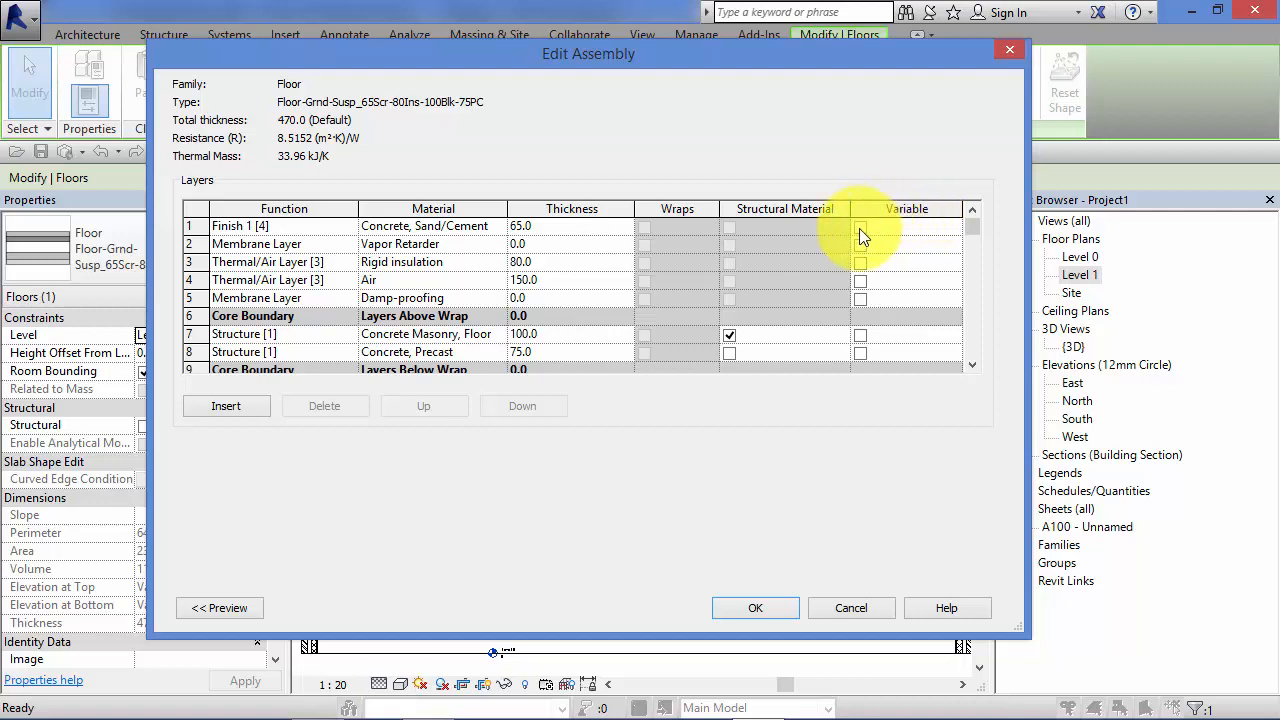
mouse_move(864, 360)
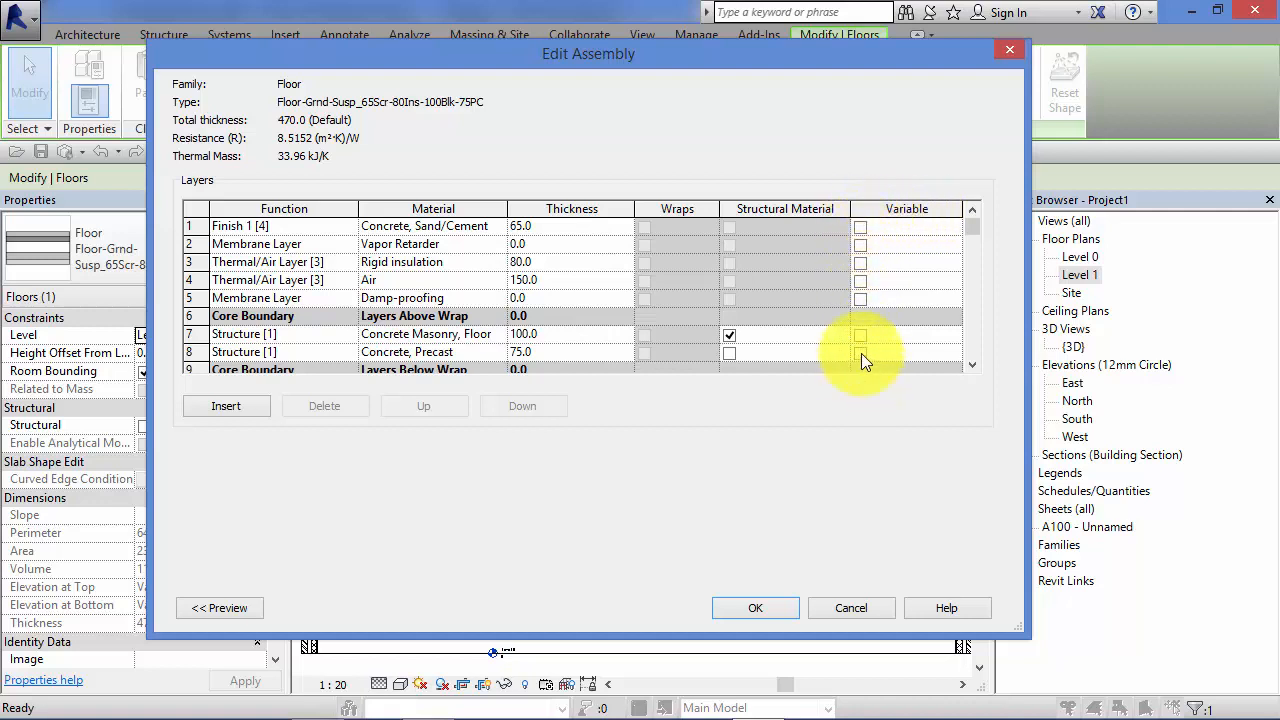
mouse_move(890, 188)
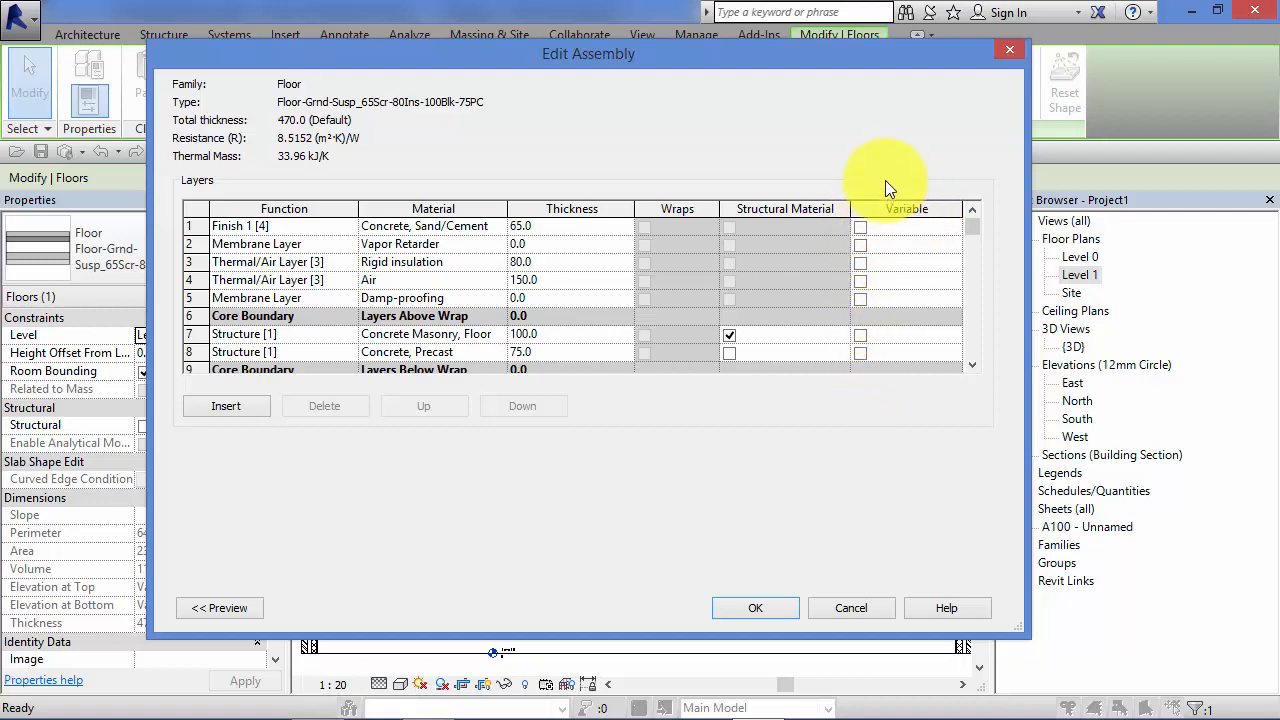
mouse_move(410, 256)
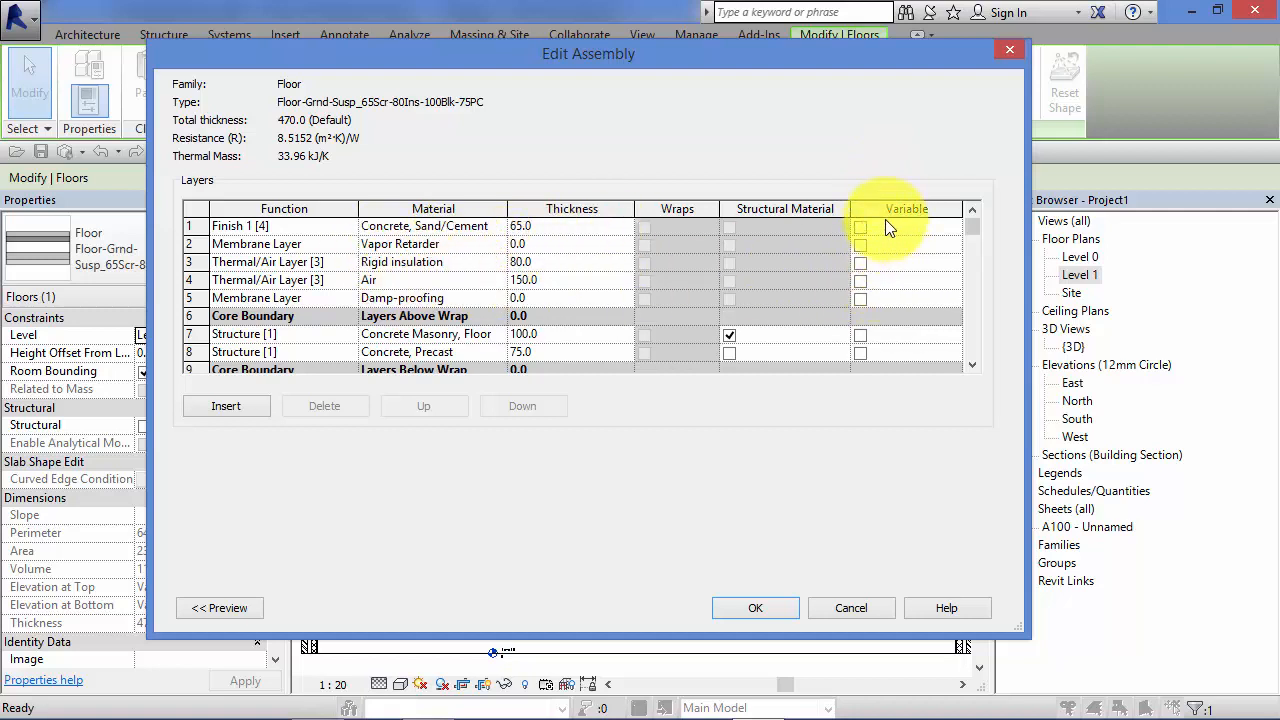
mouse_move(896, 304)
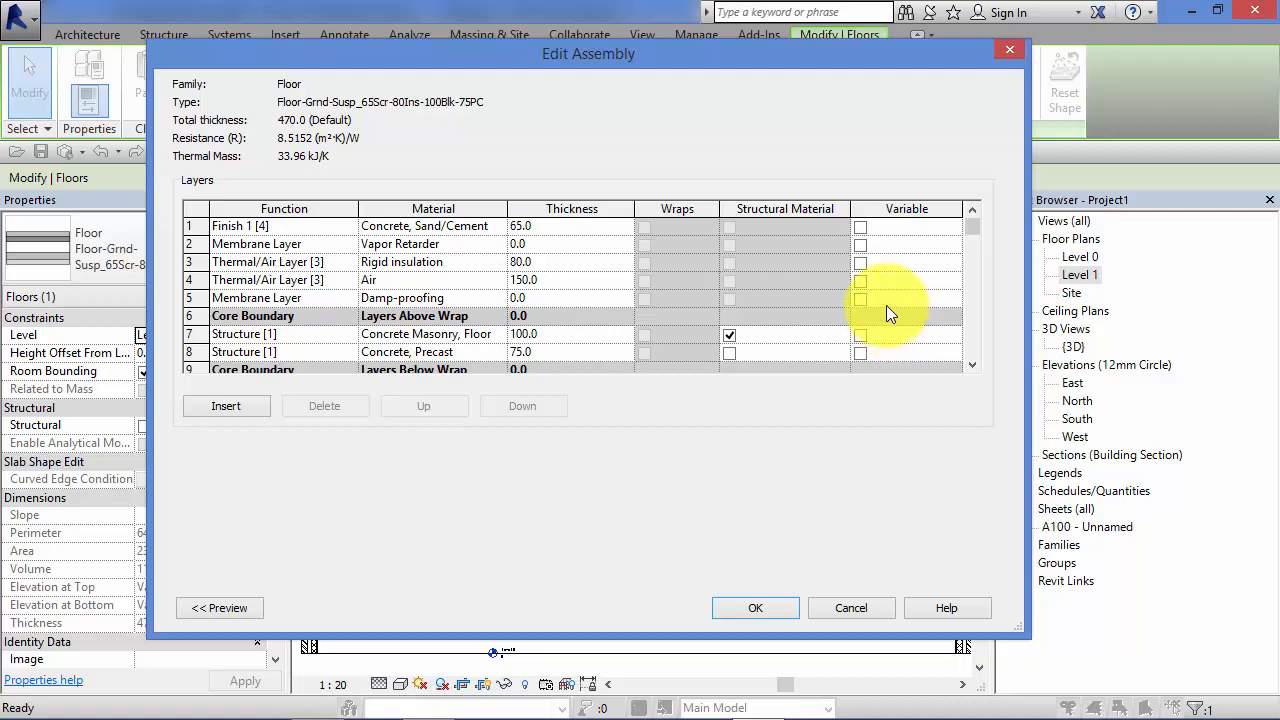
mouse_move(892, 252)
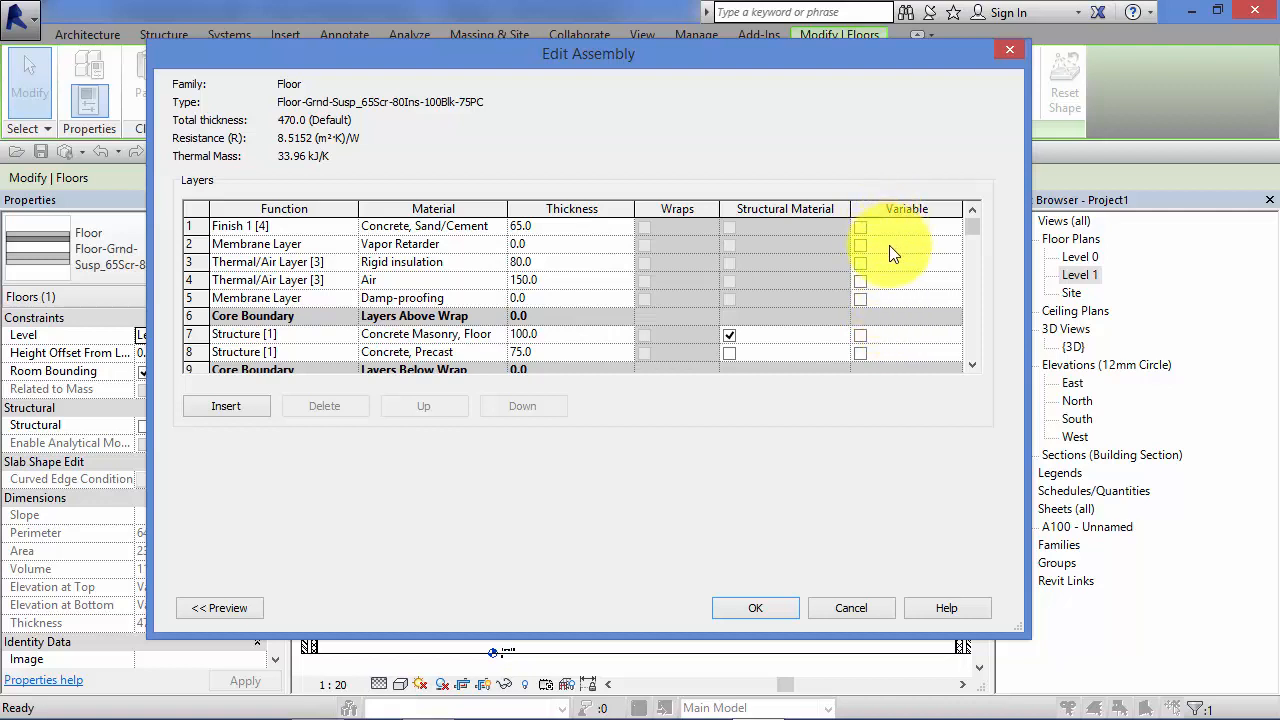
mouse_move(892, 304)
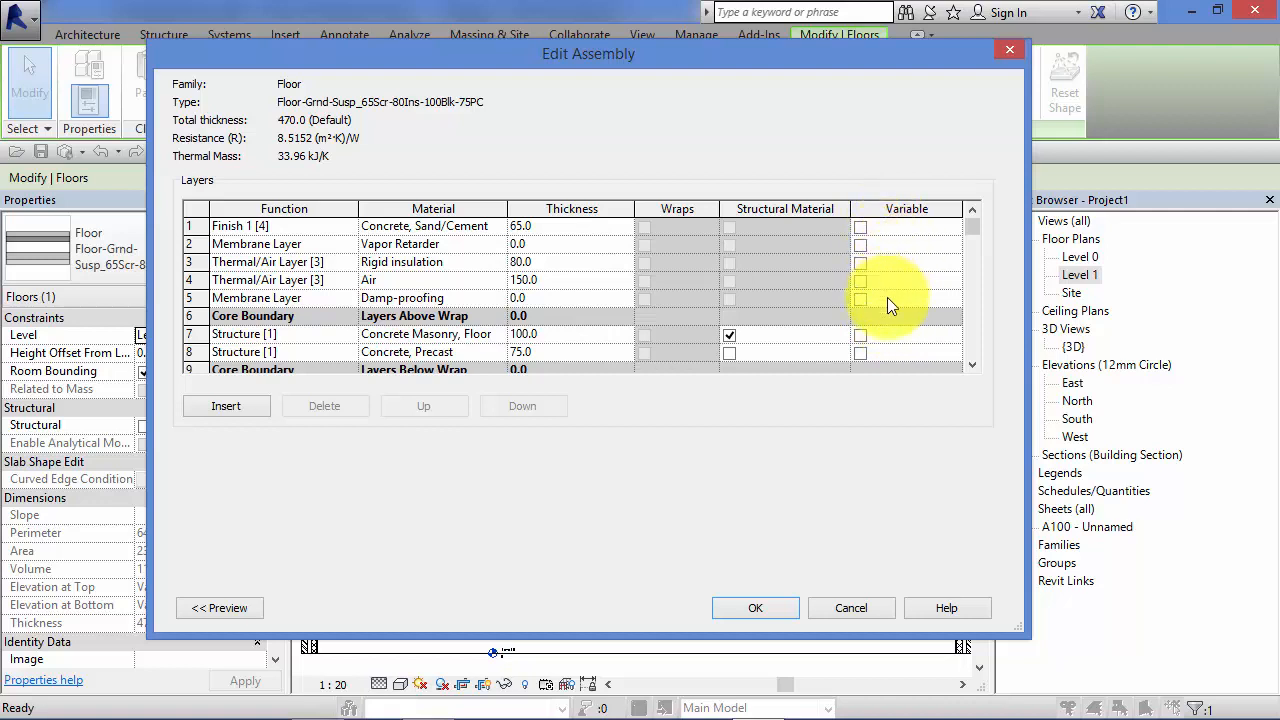
mouse_move(896, 244)
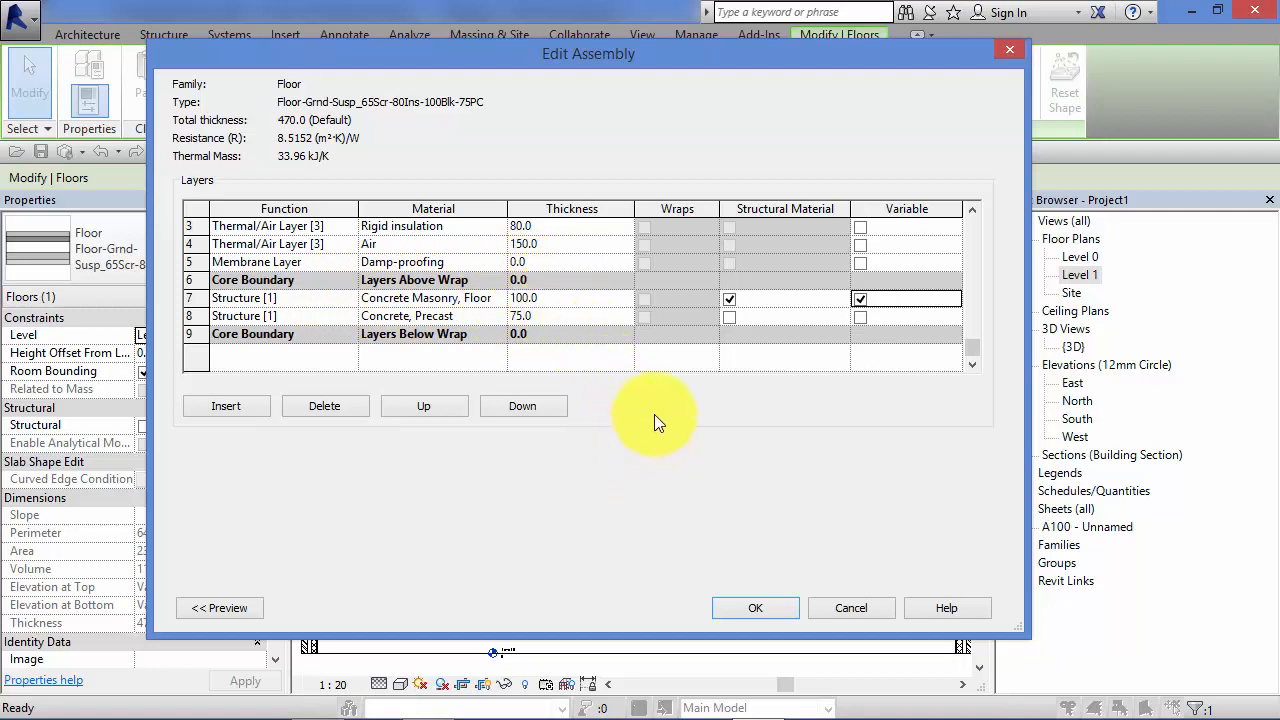
mouse_move(650, 476)
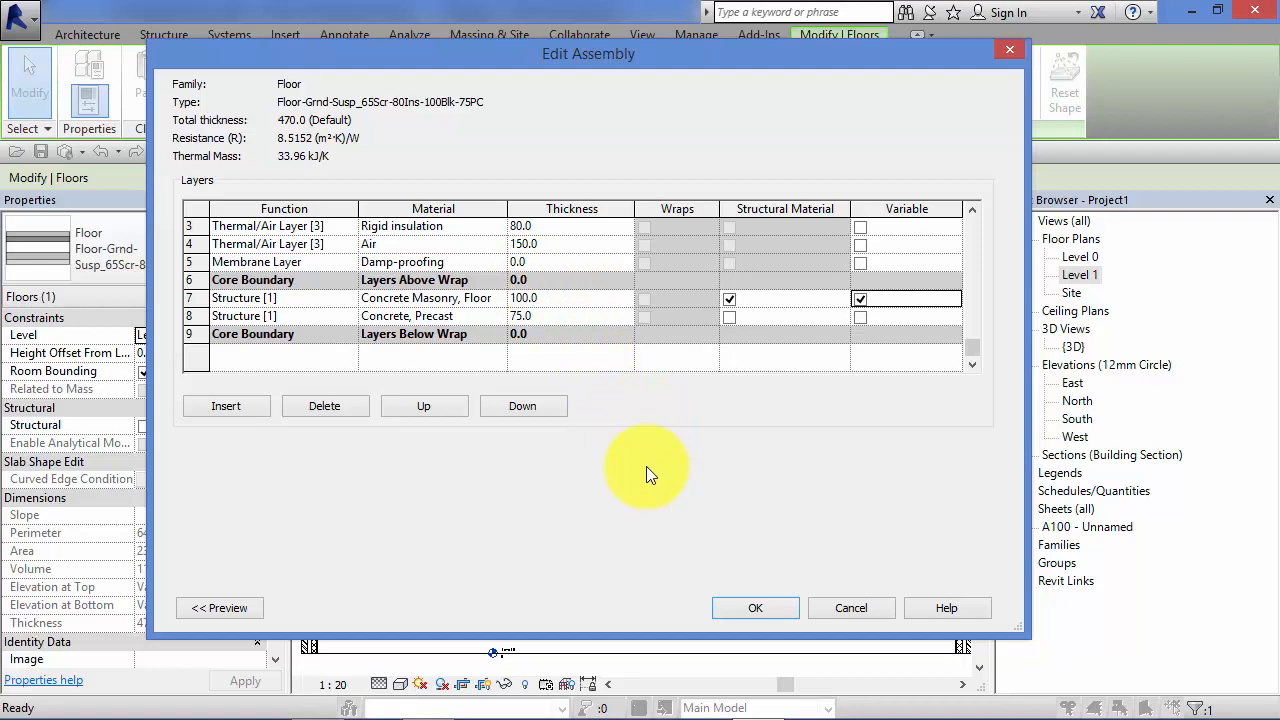
mouse_move(688, 464)
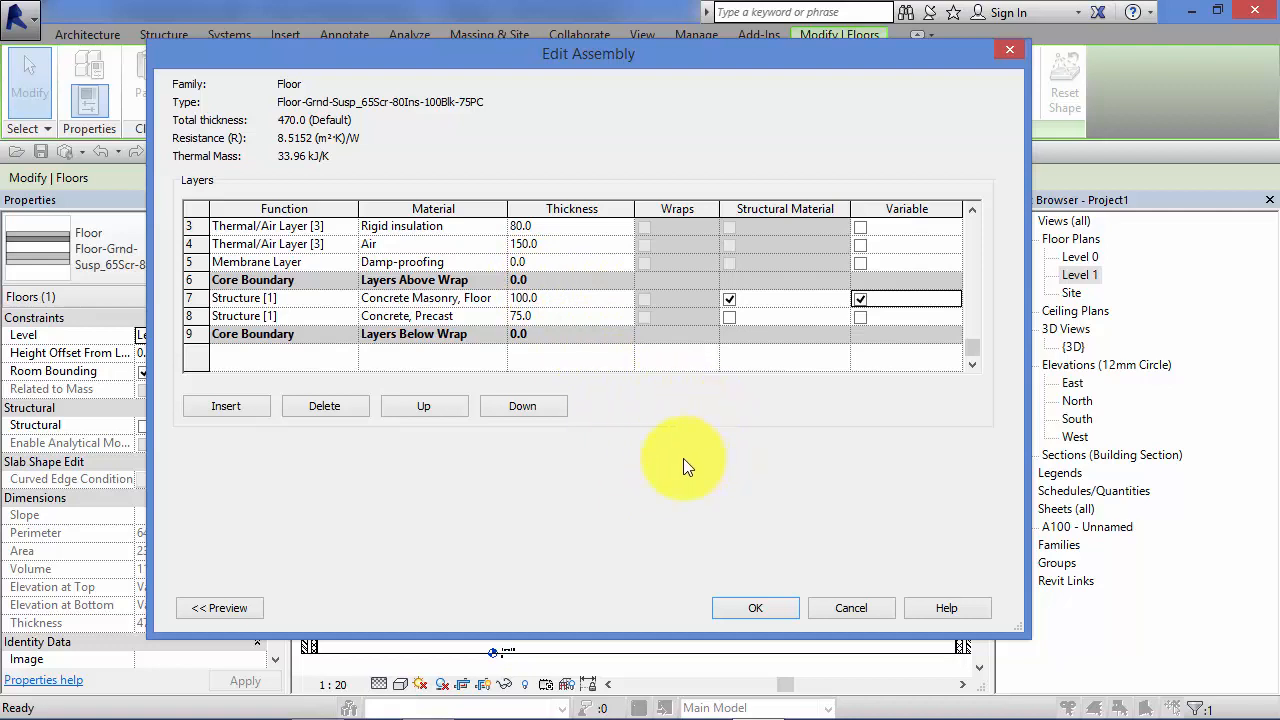
mouse_move(680, 434)
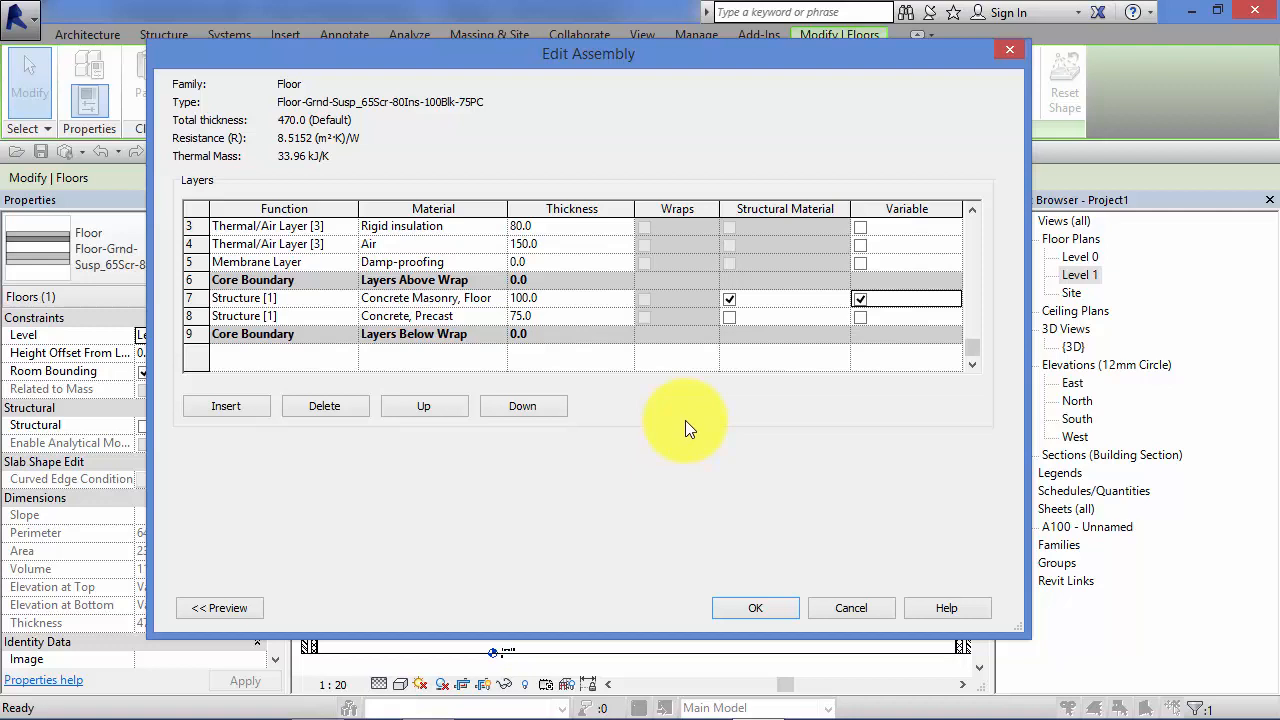
mouse_move(372, 304)
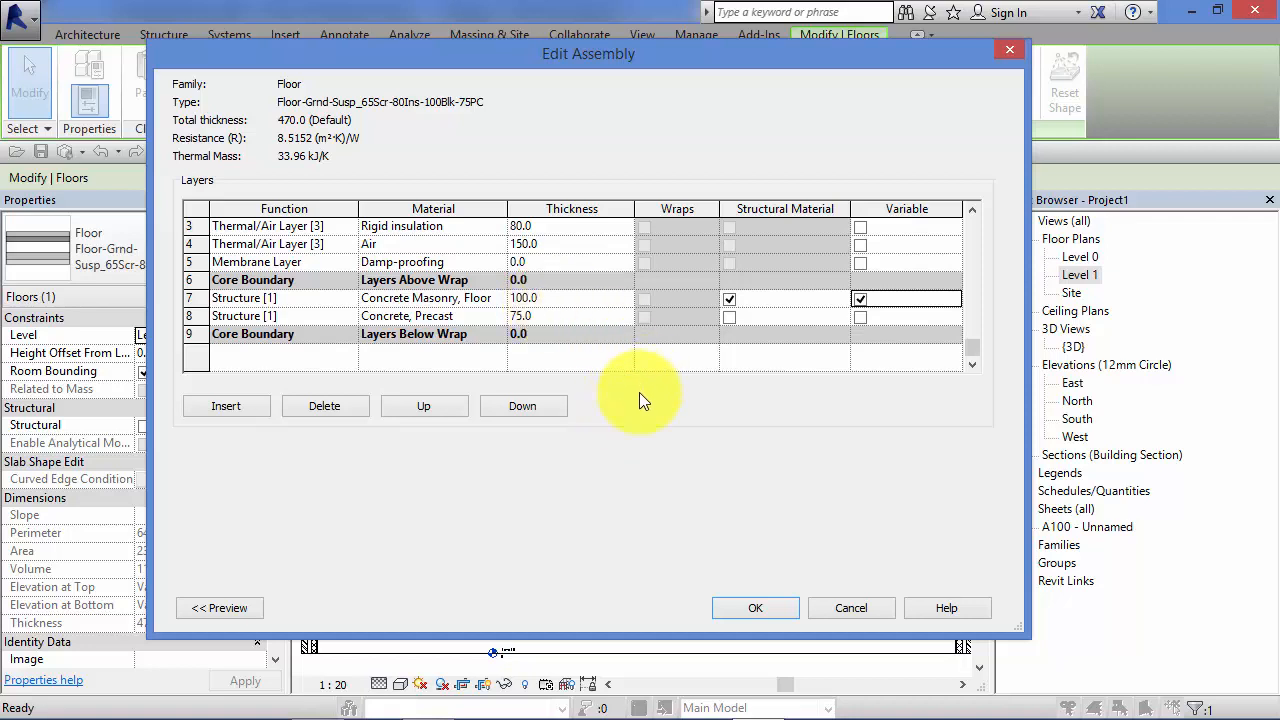
mouse_move(688, 432)
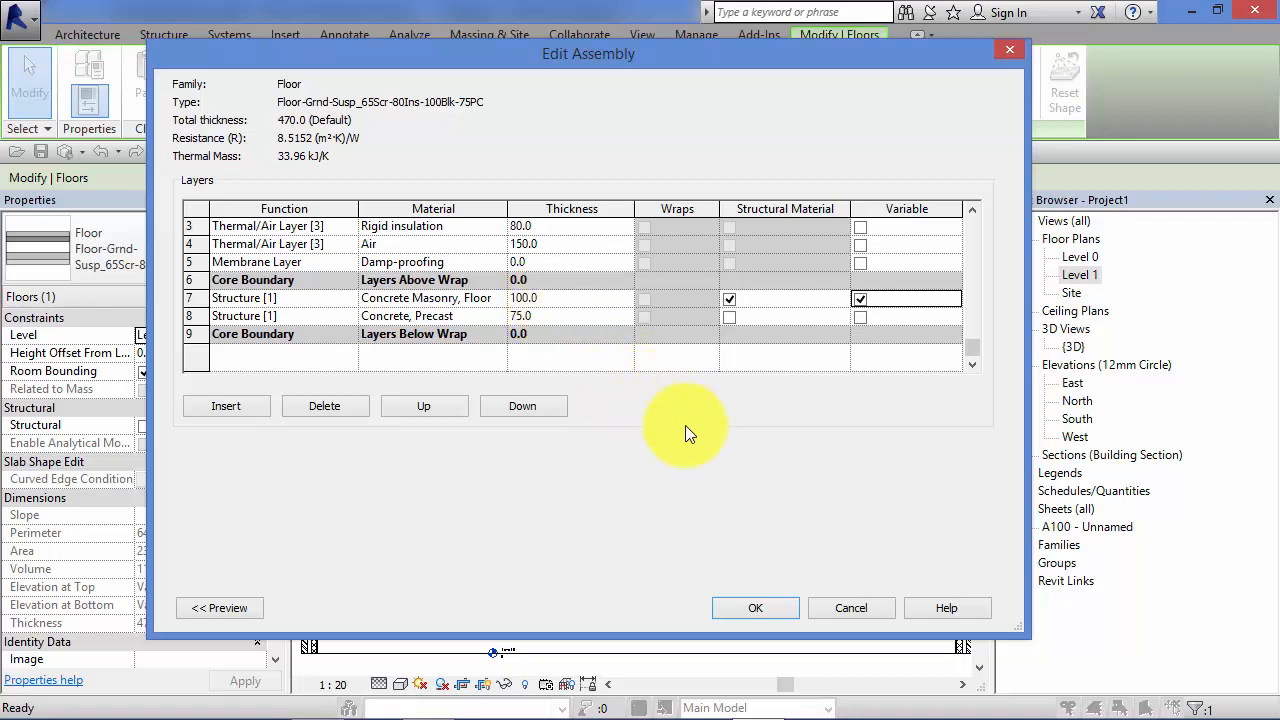
mouse_move(672, 468)
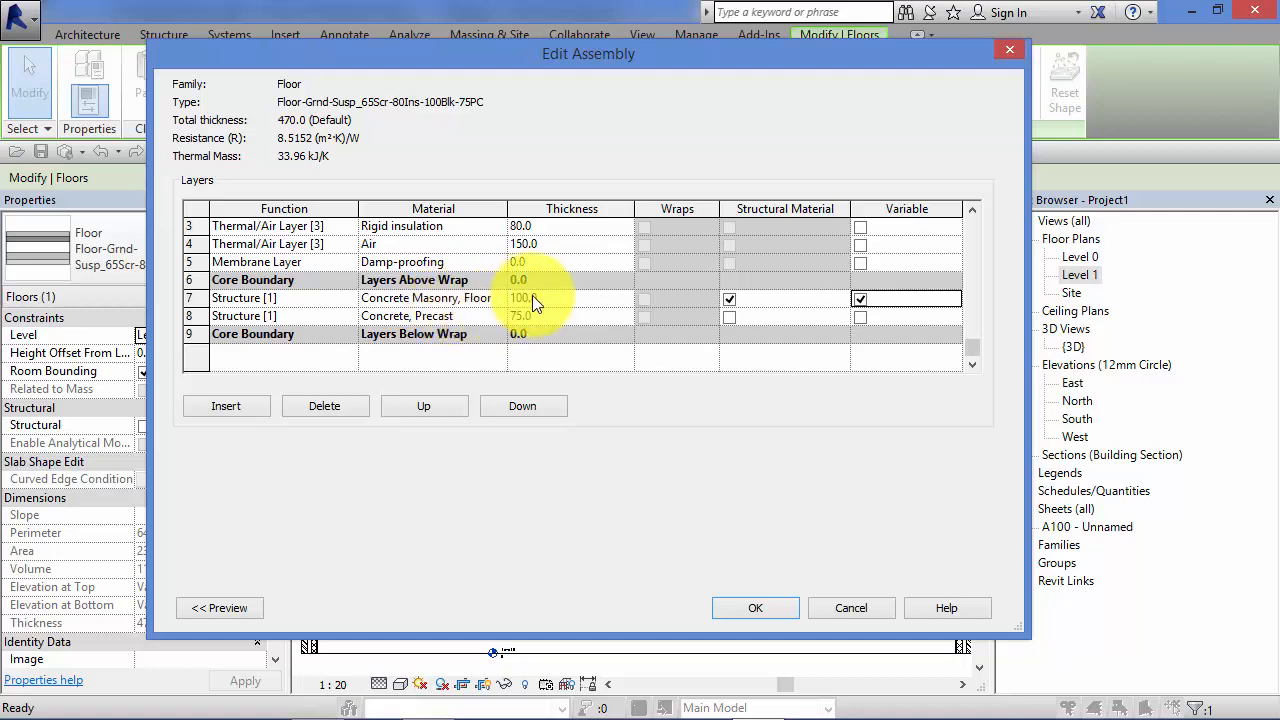
mouse_move(670, 310)
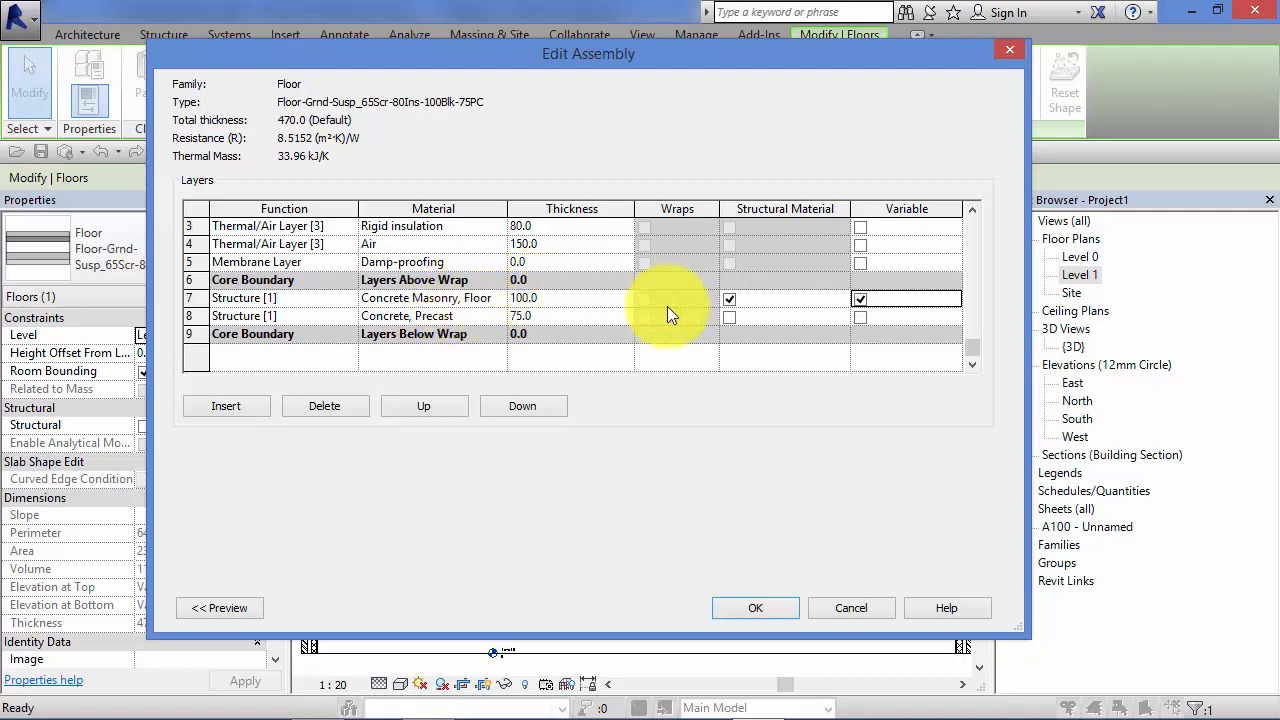
left_click(860, 298)
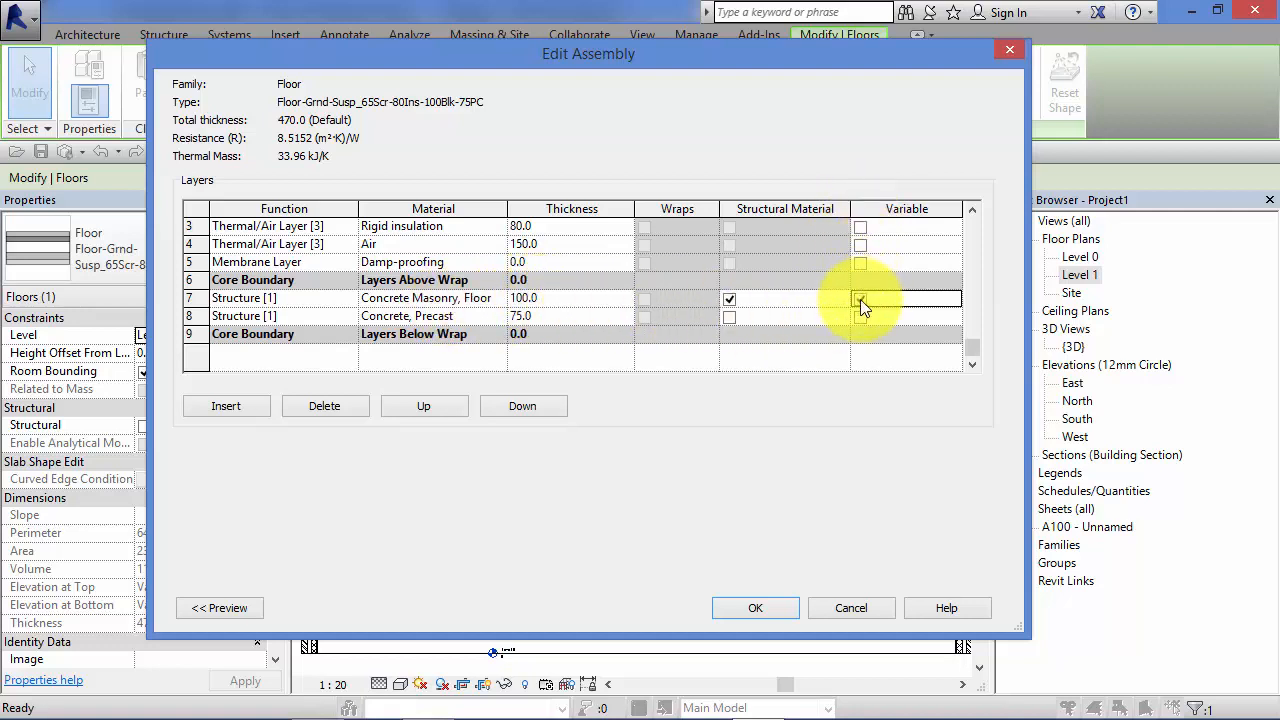
left_click(860, 300)
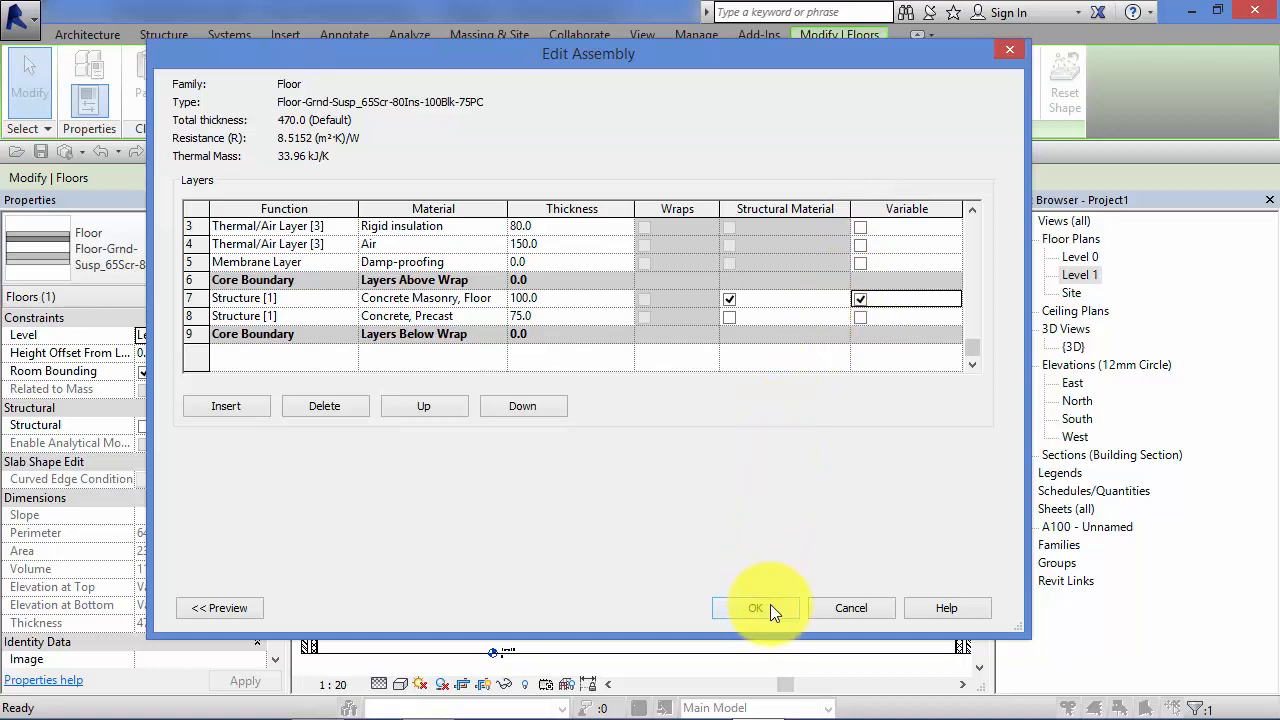
left_click(756, 608)
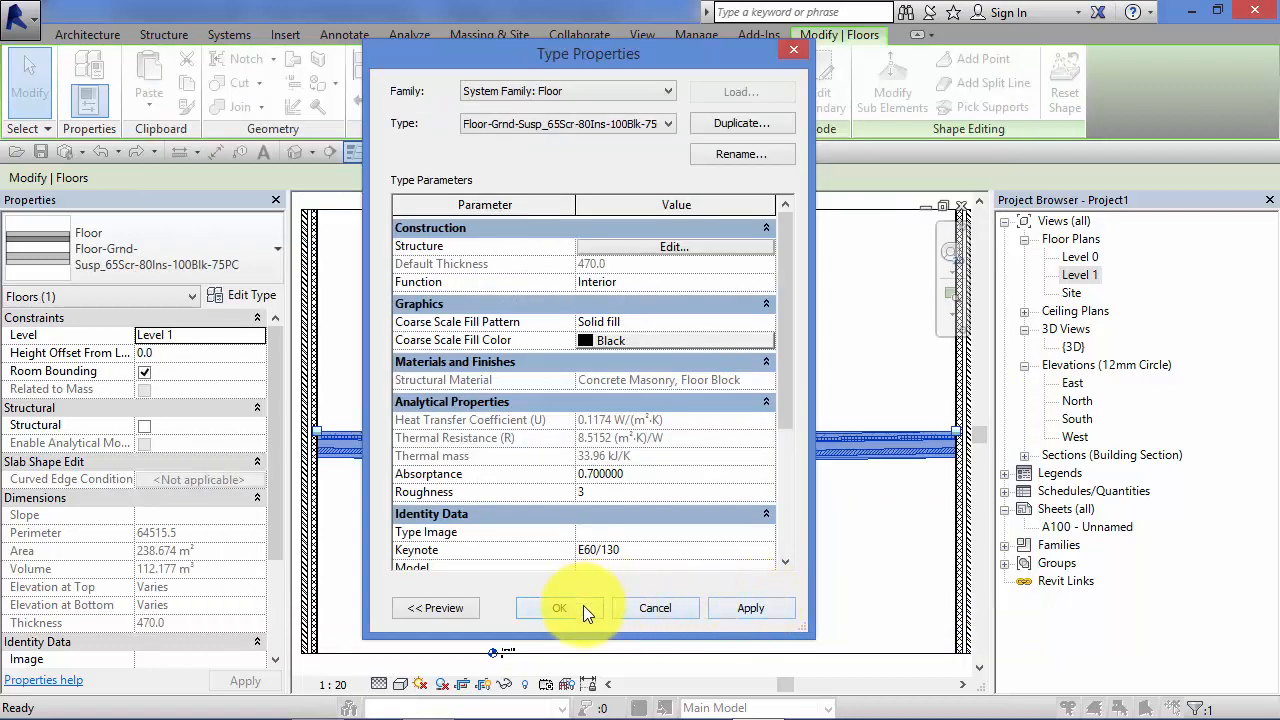
- Accept the floor type changes and move on to the 3D view of the building
left_click(560, 608)
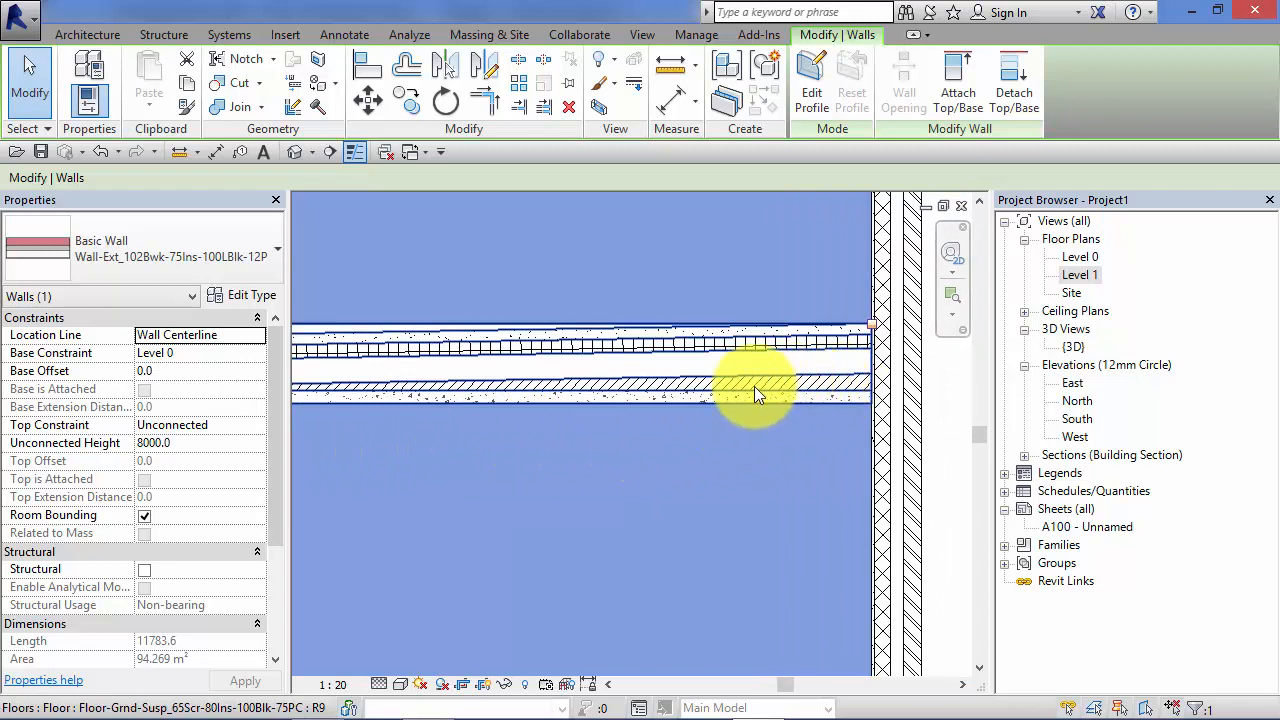
mouse_move(470, 396)
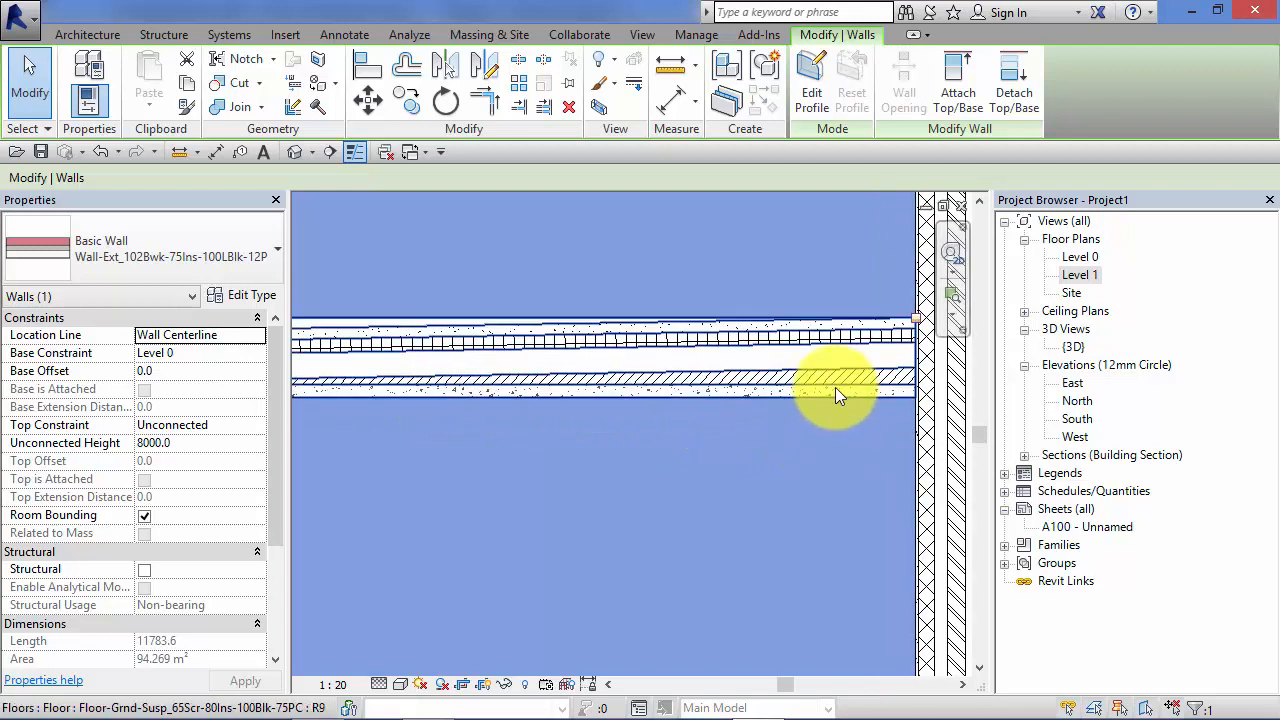
mouse_move(860, 380)
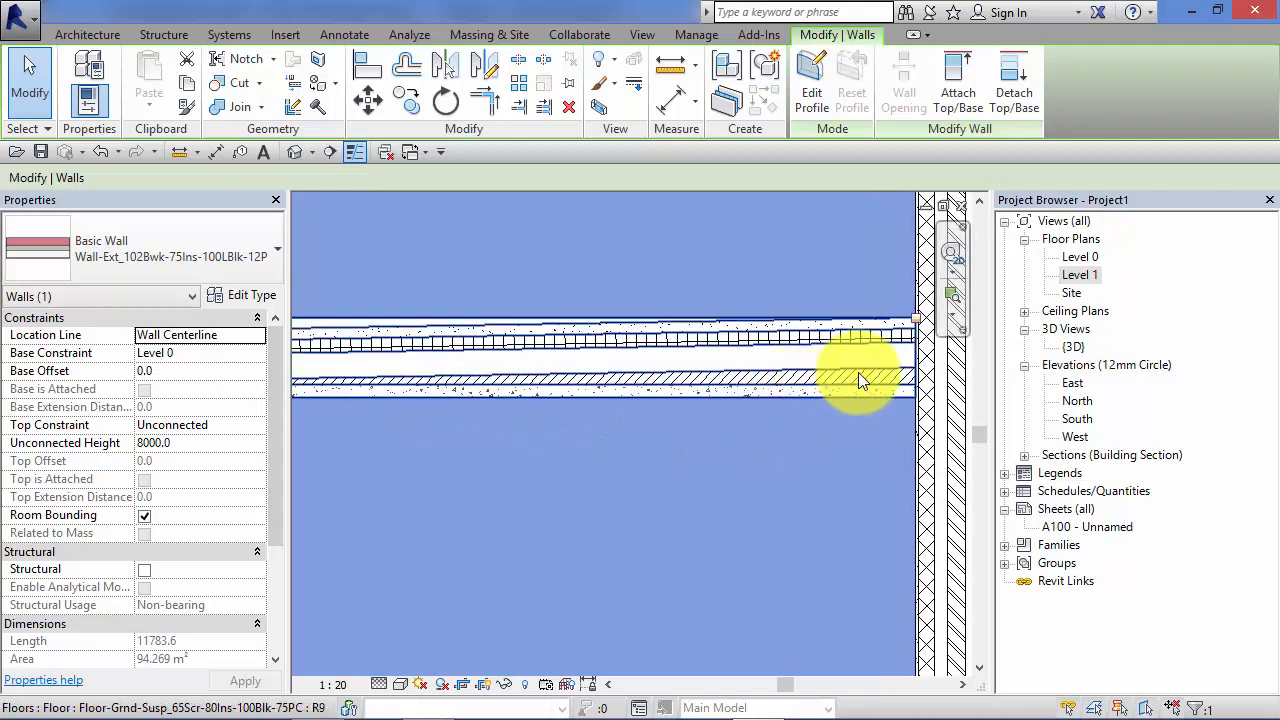
mouse_move(590, 384)
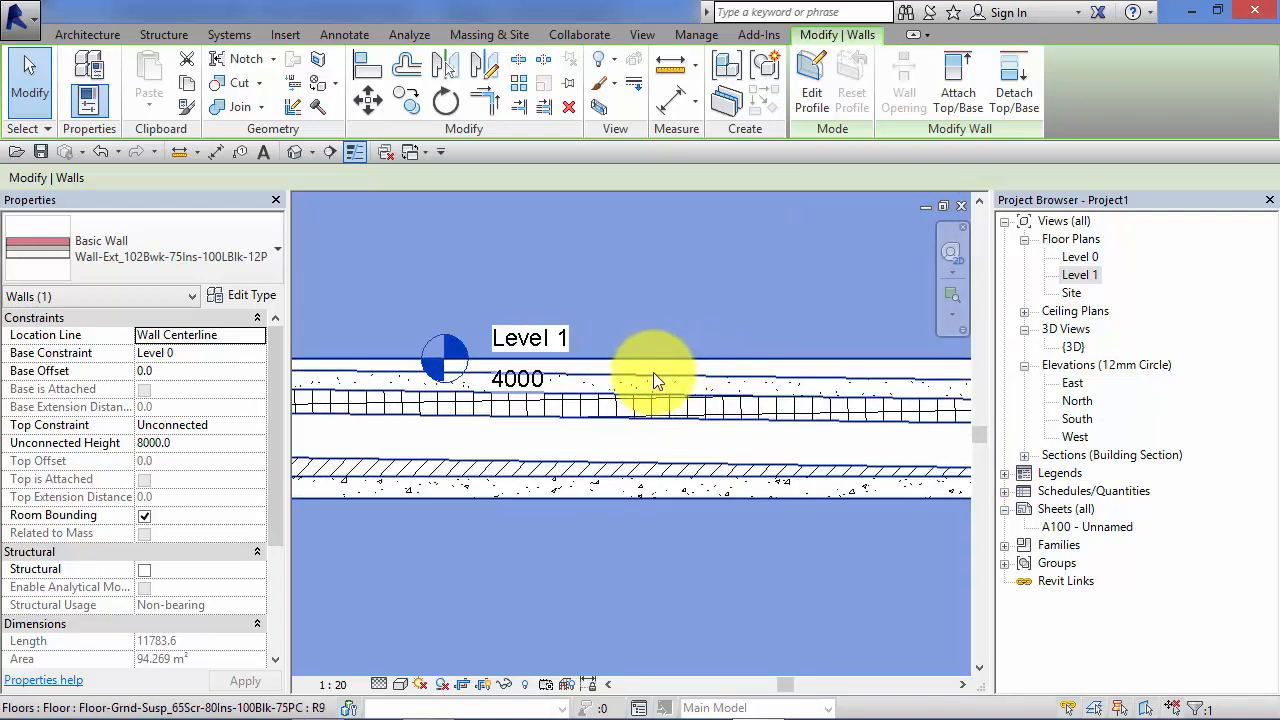
mouse_move(590, 378)
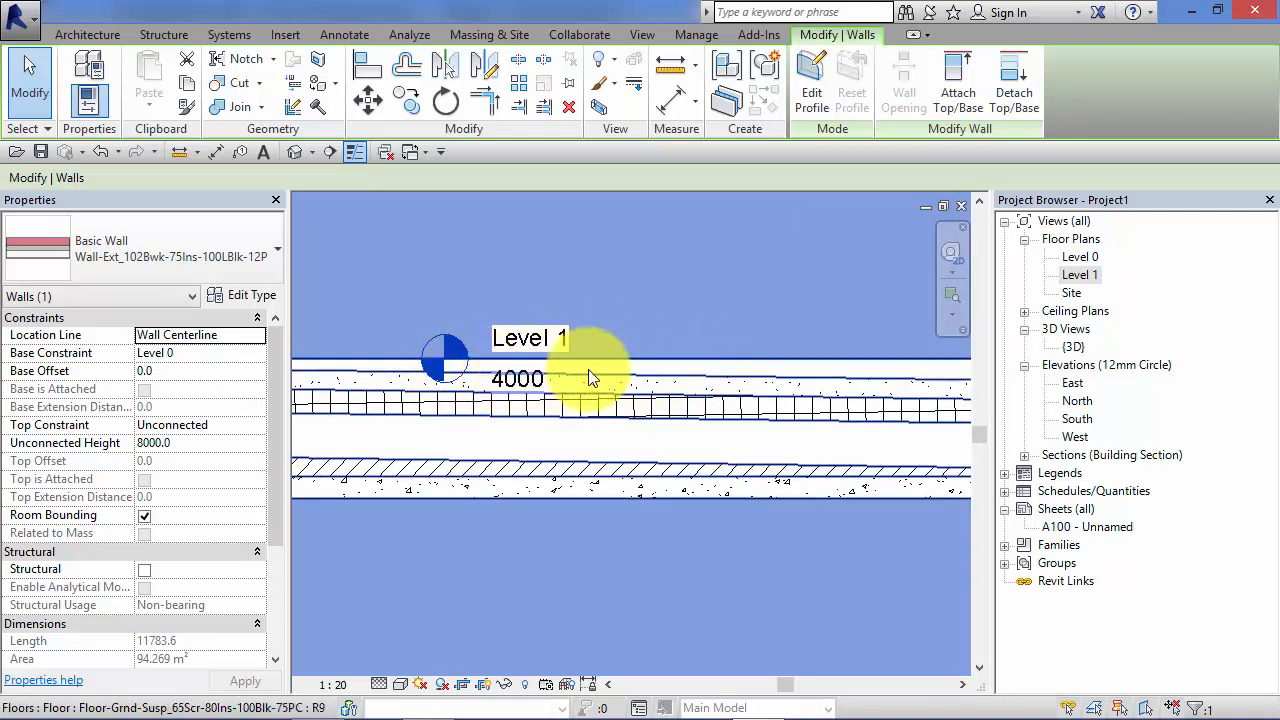
mouse_move(690, 372)
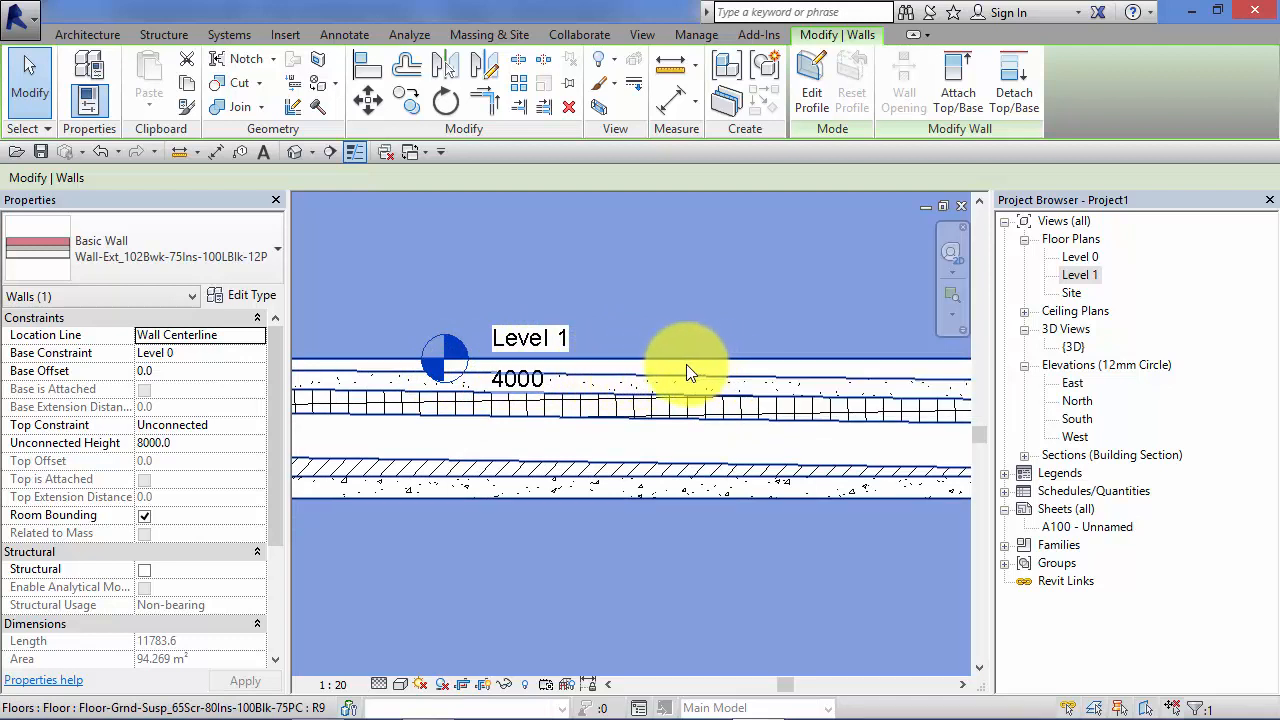
mouse_move(680, 376)
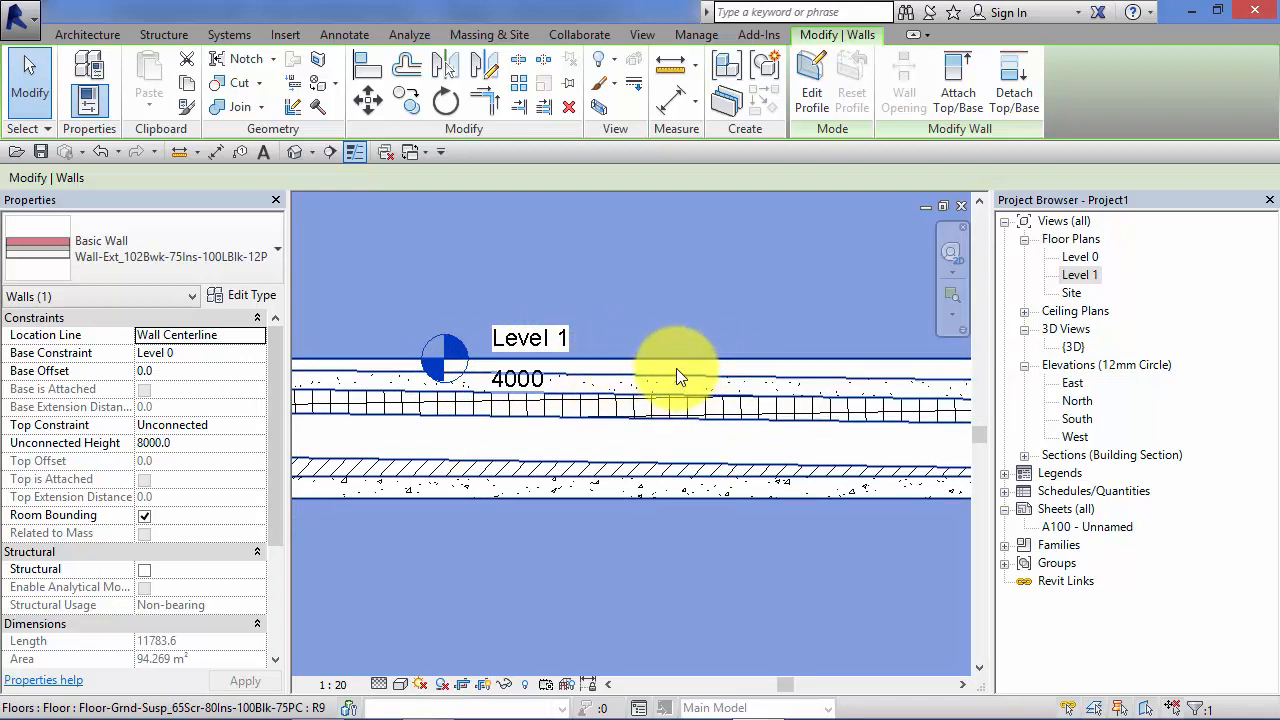
mouse_move(668, 382)
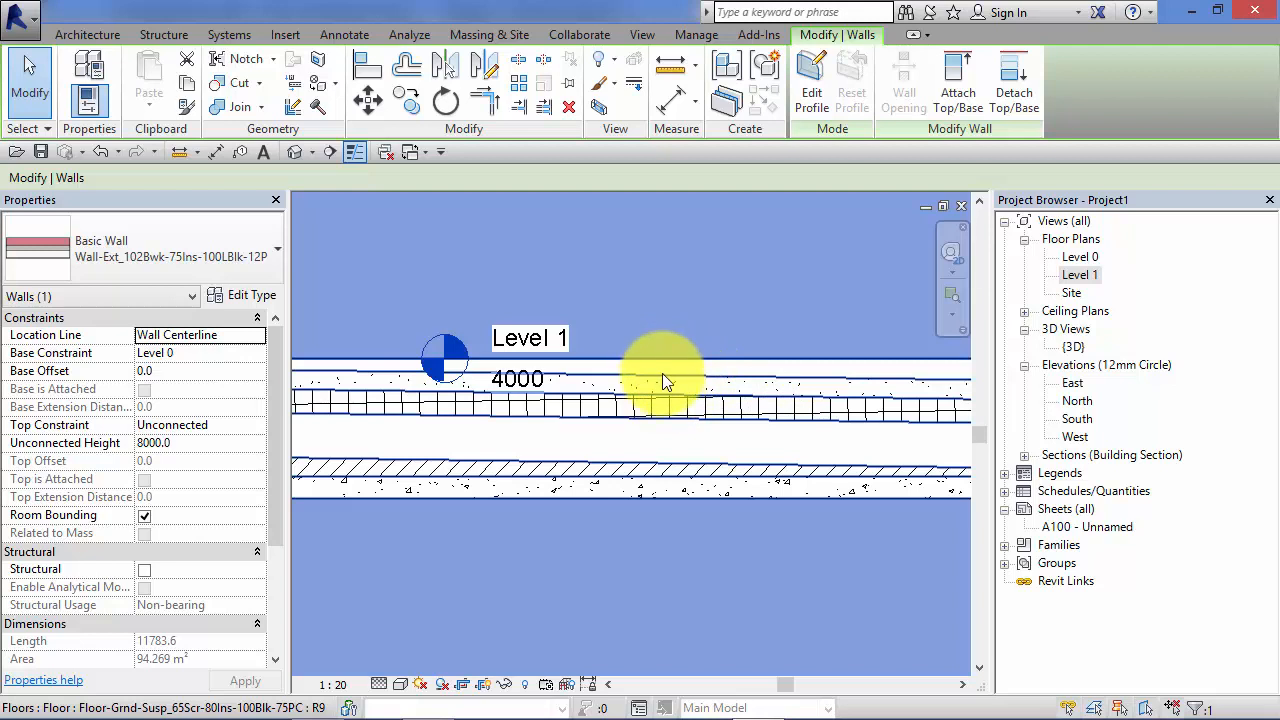
mouse_move(658, 398)
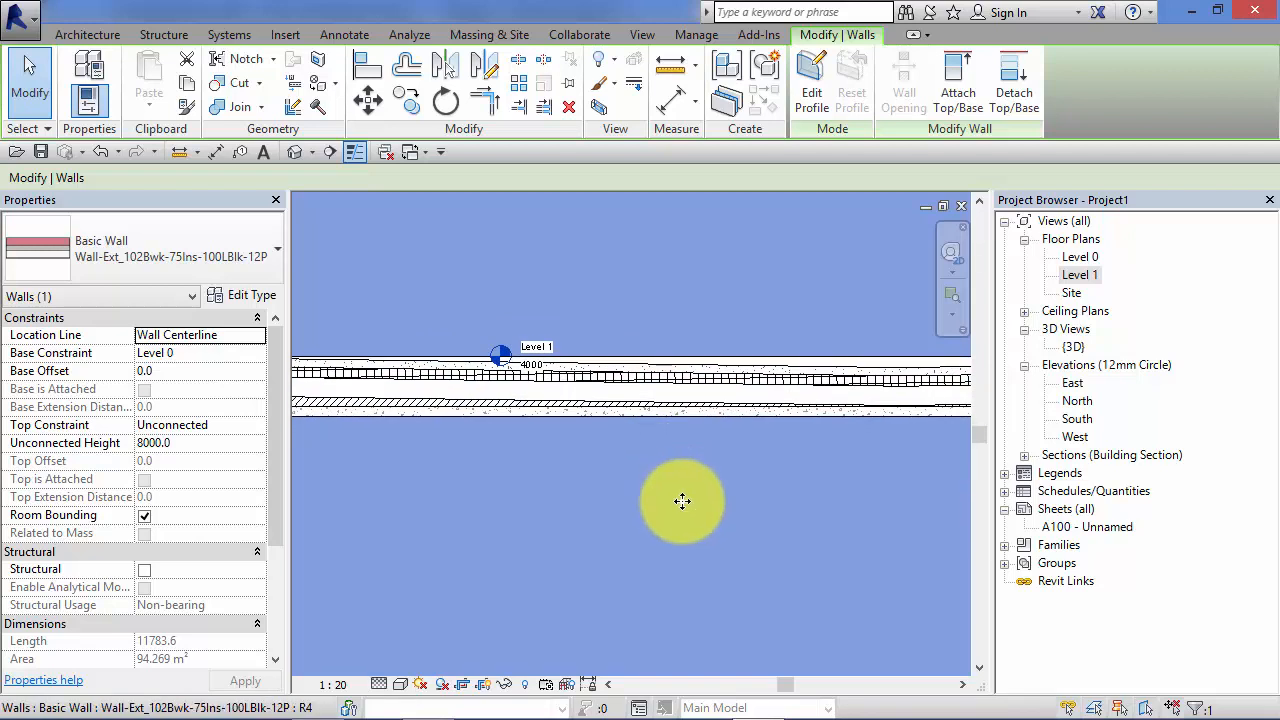
double_click(1072, 346)
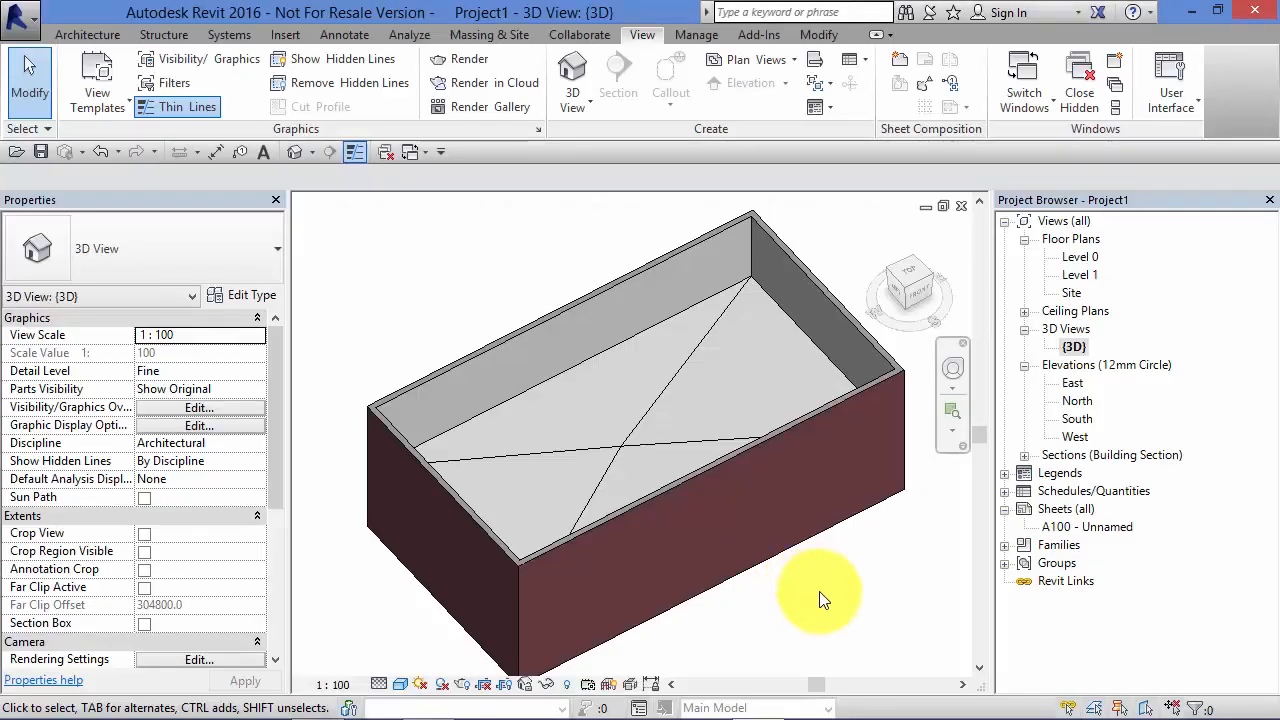
- Select the shape-edited floor slab inside the walled box in the 3D view
left_click(670, 360)
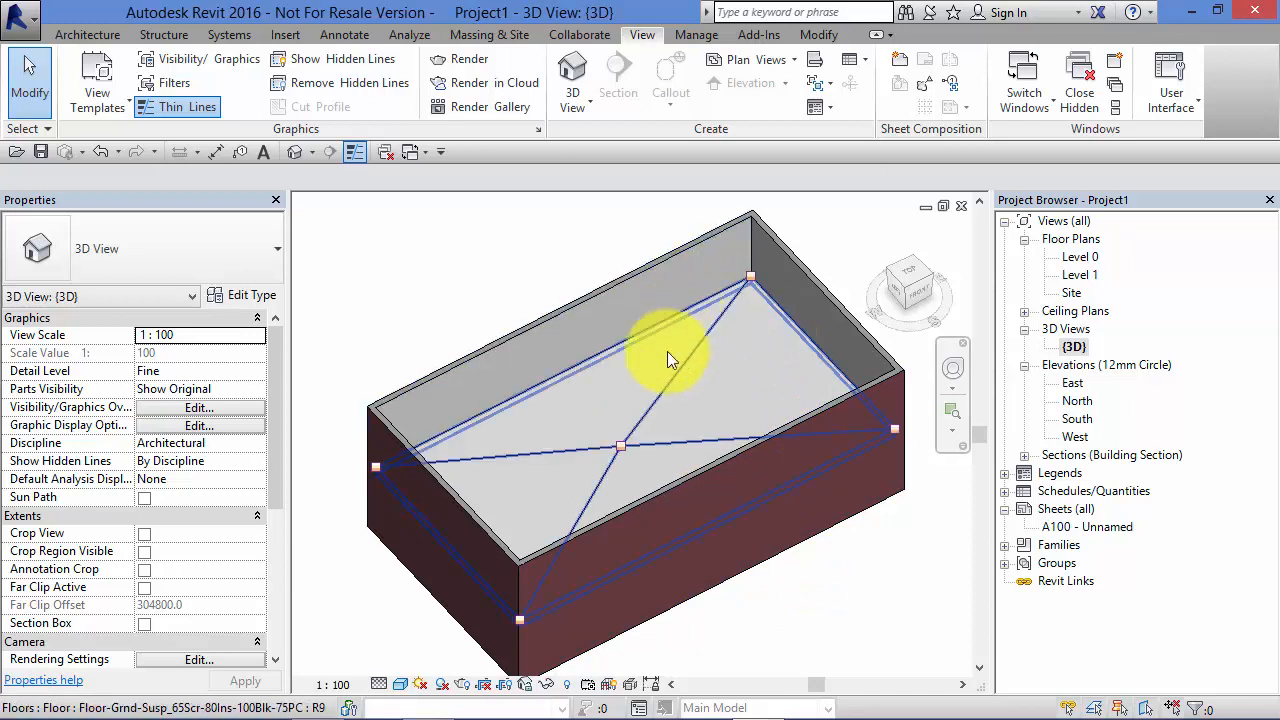
mouse_move(736, 384)
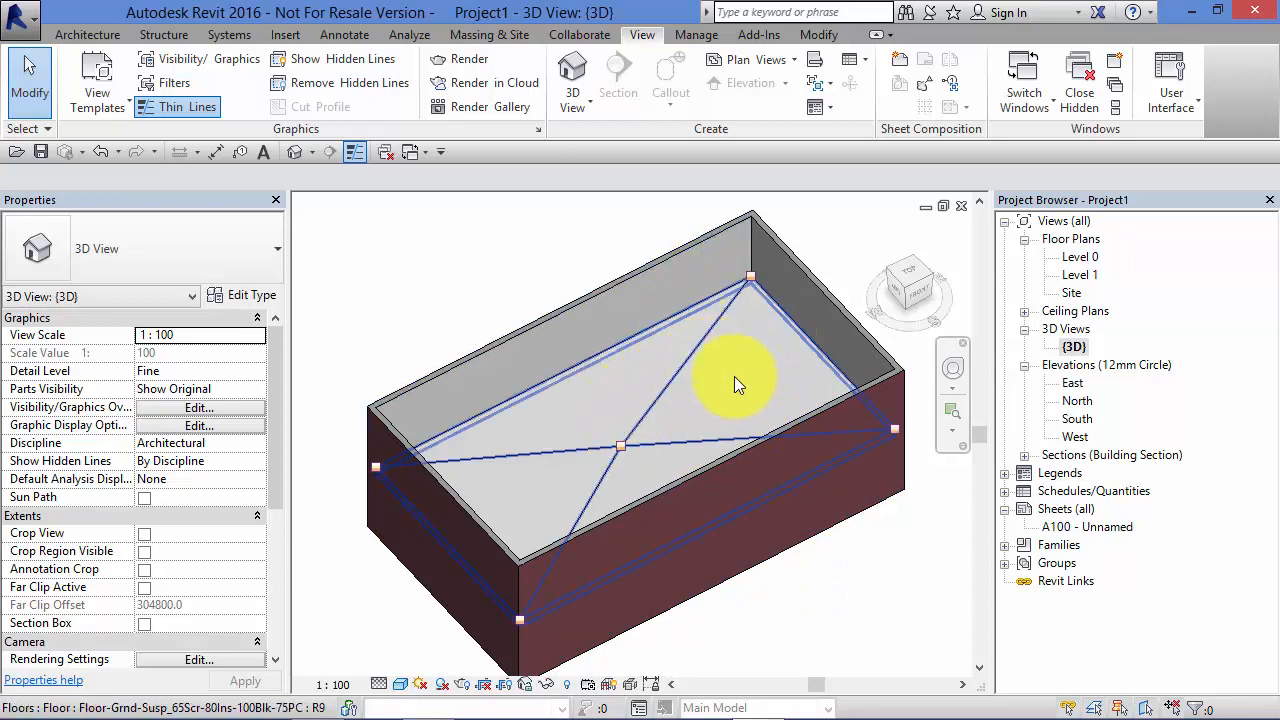
mouse_move(596, 490)
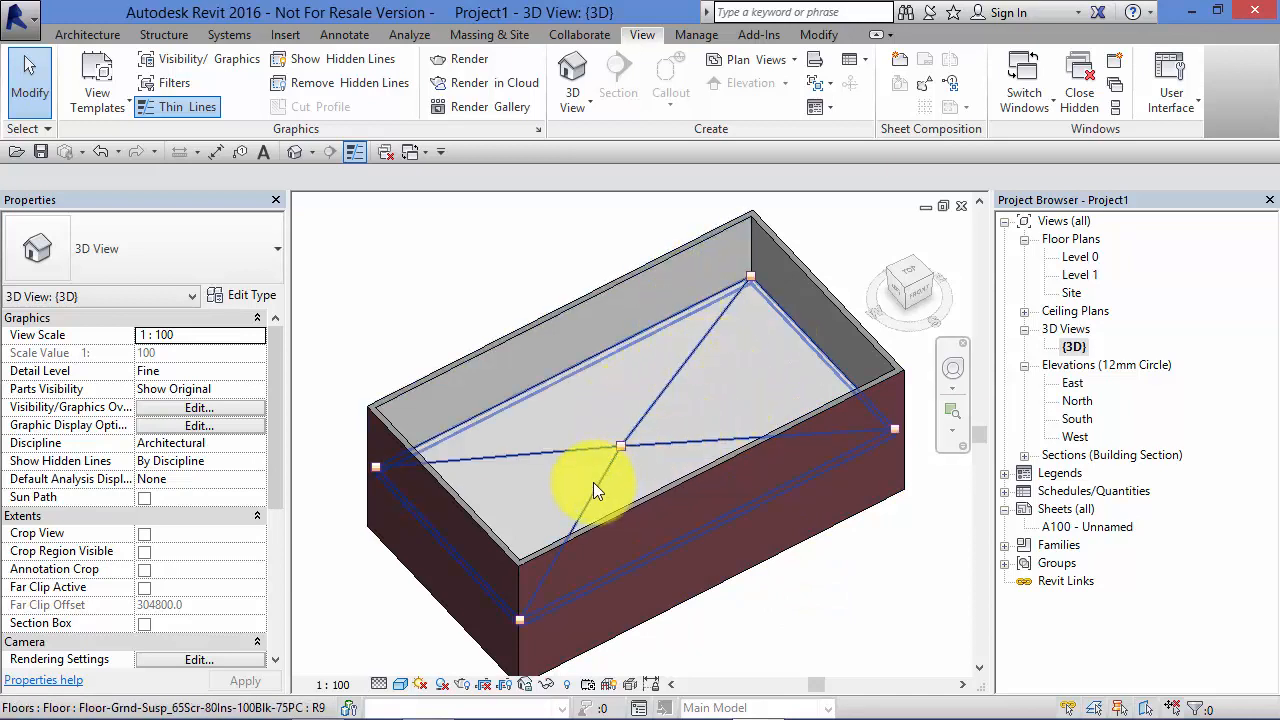
mouse_move(520, 424)
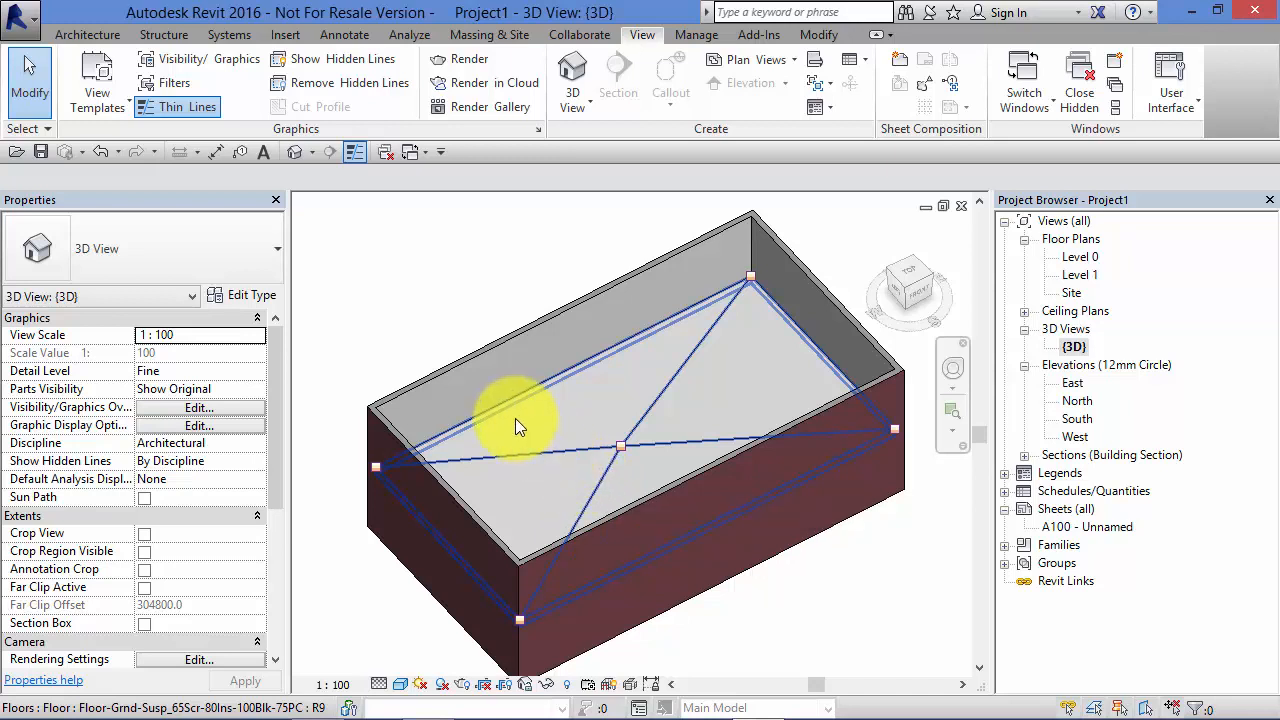
mouse_move(616, 376)
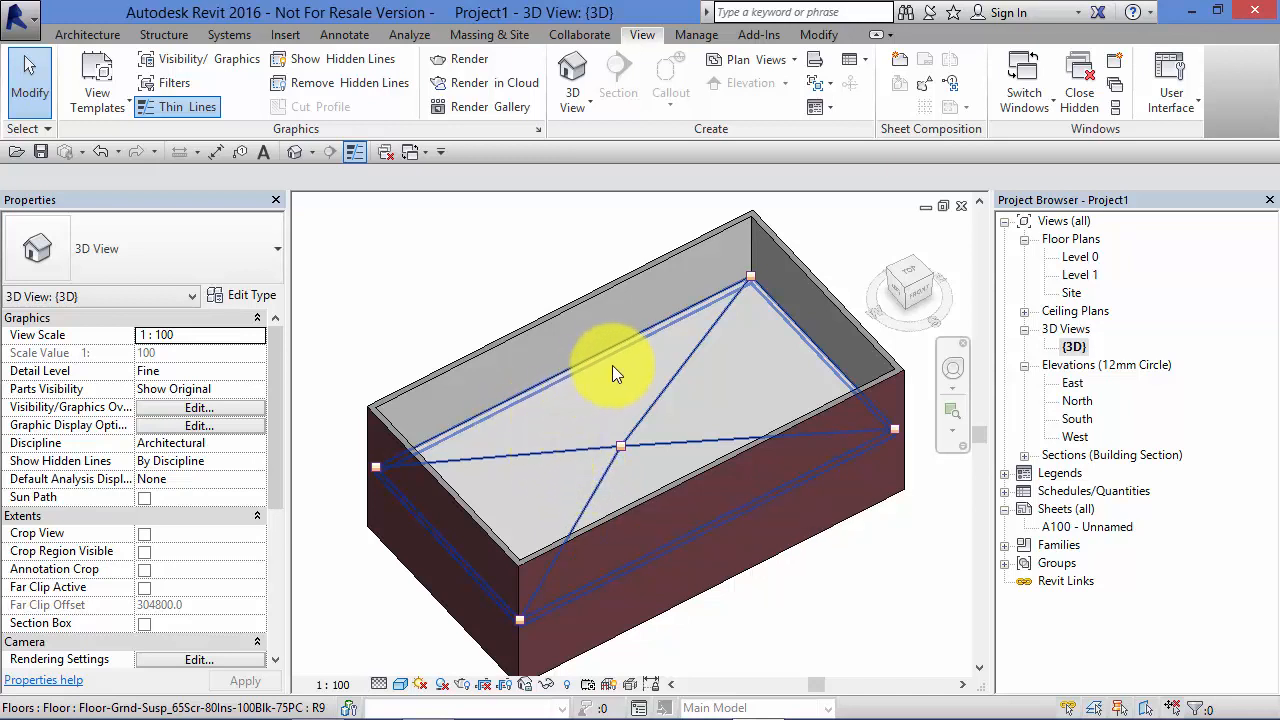
mouse_move(680, 460)
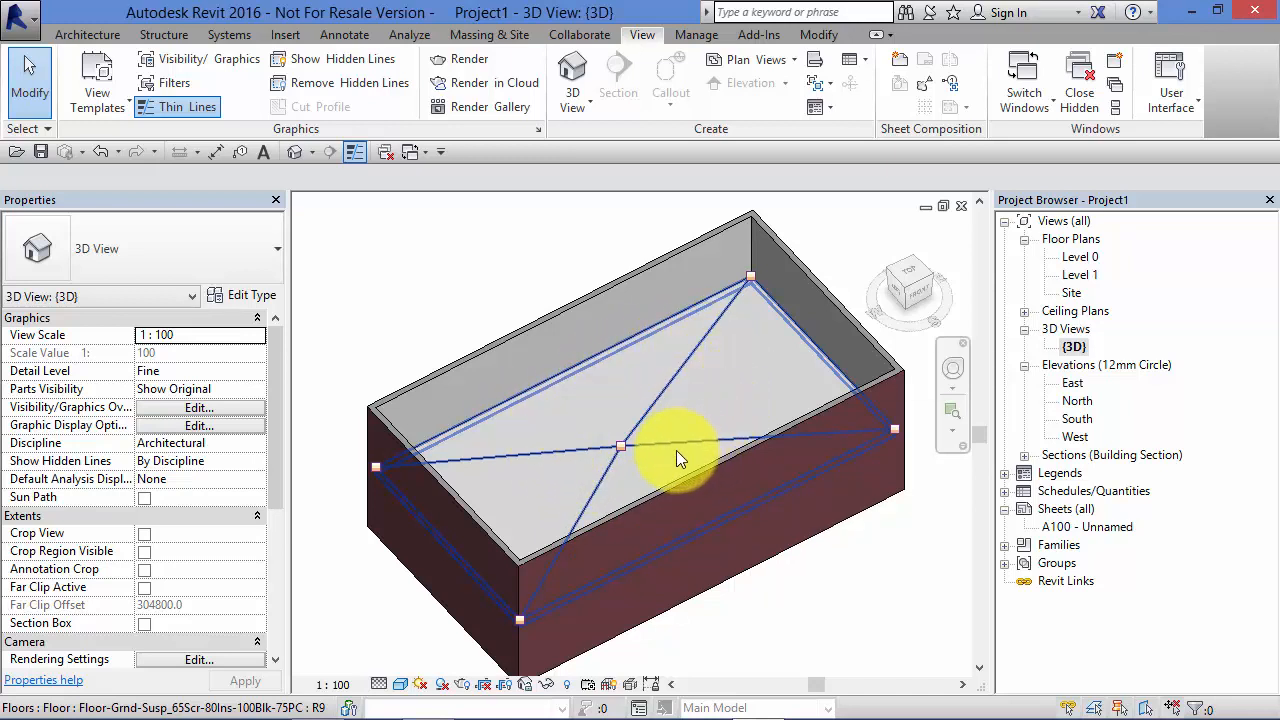
mouse_move(564, 458)
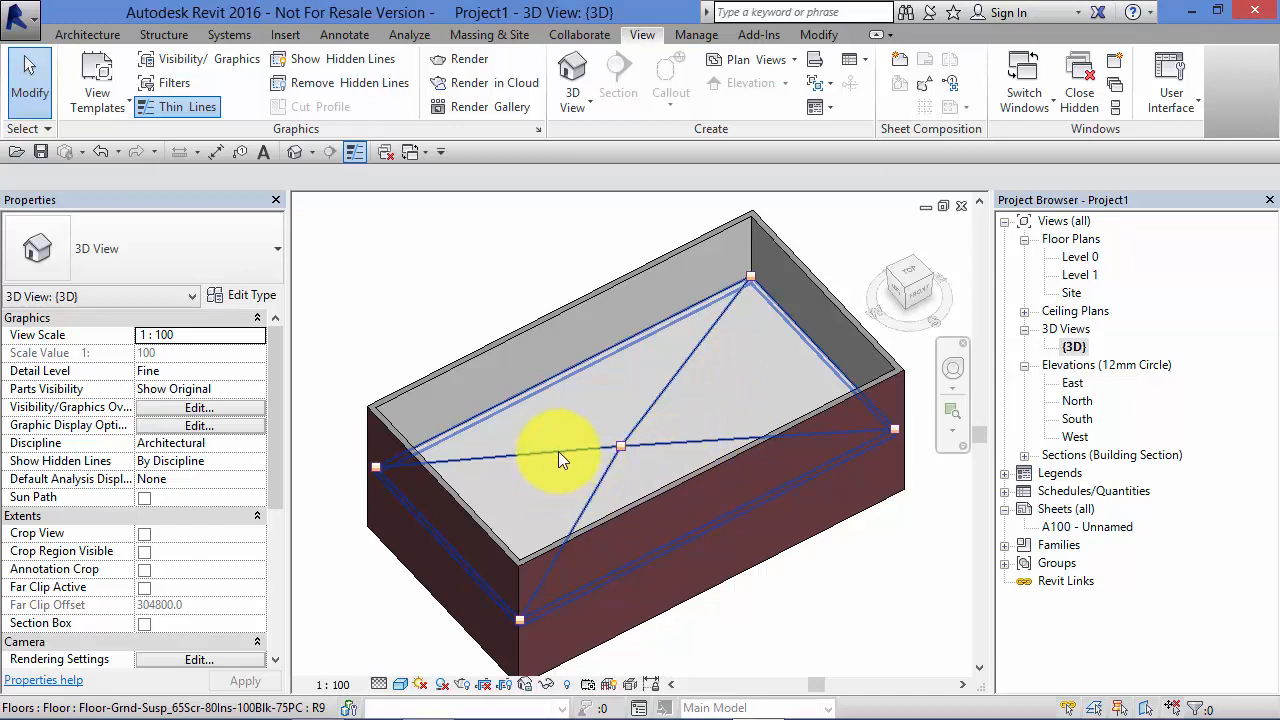
mouse_move(656, 424)
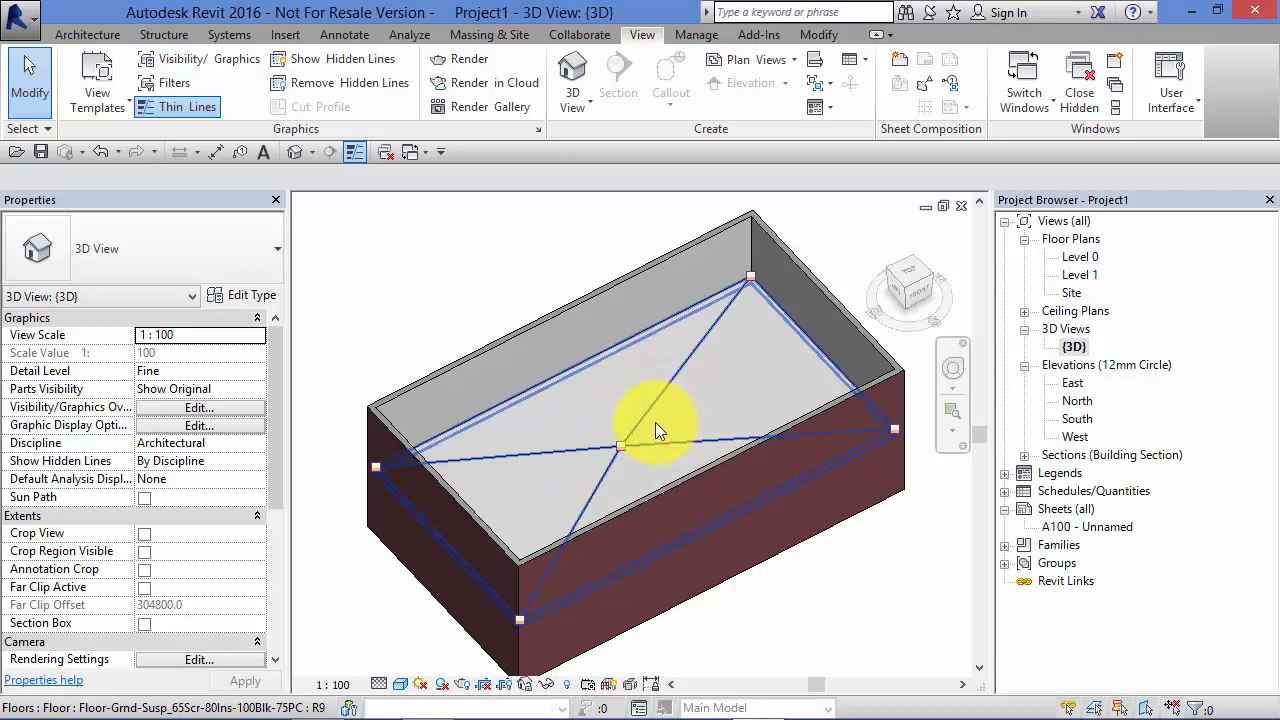
mouse_move(672, 416)
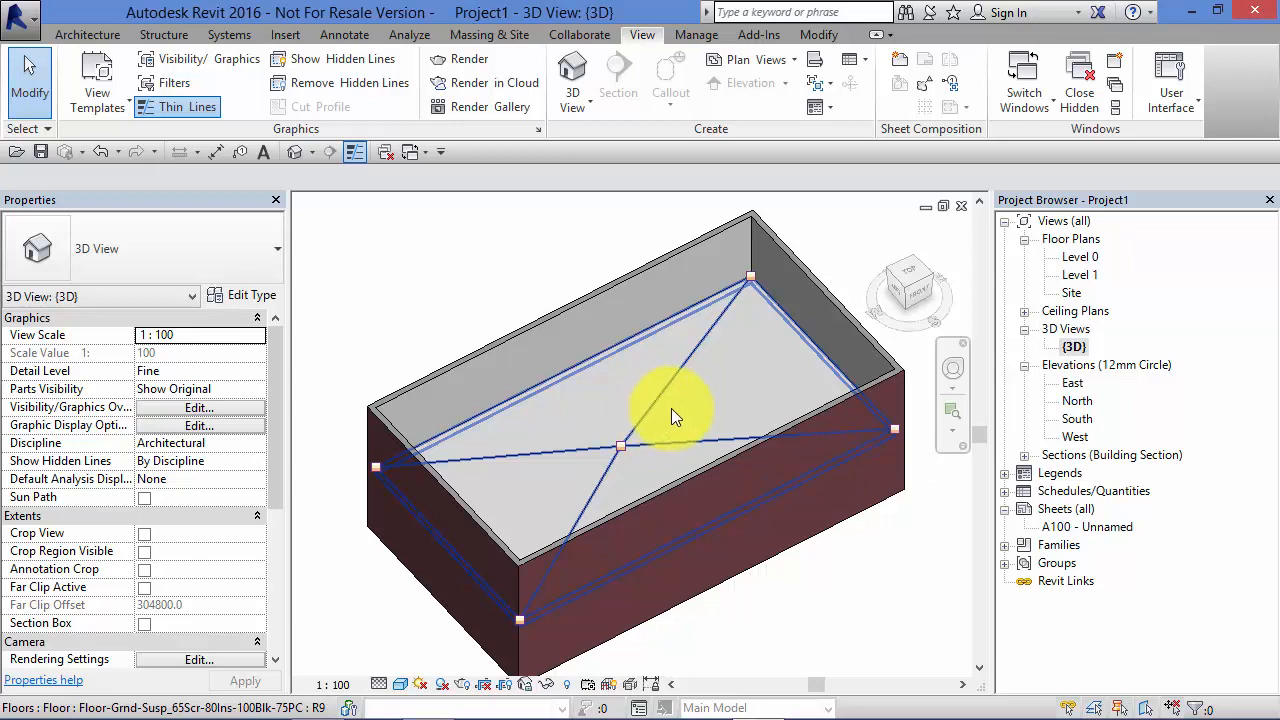
mouse_move(698, 410)
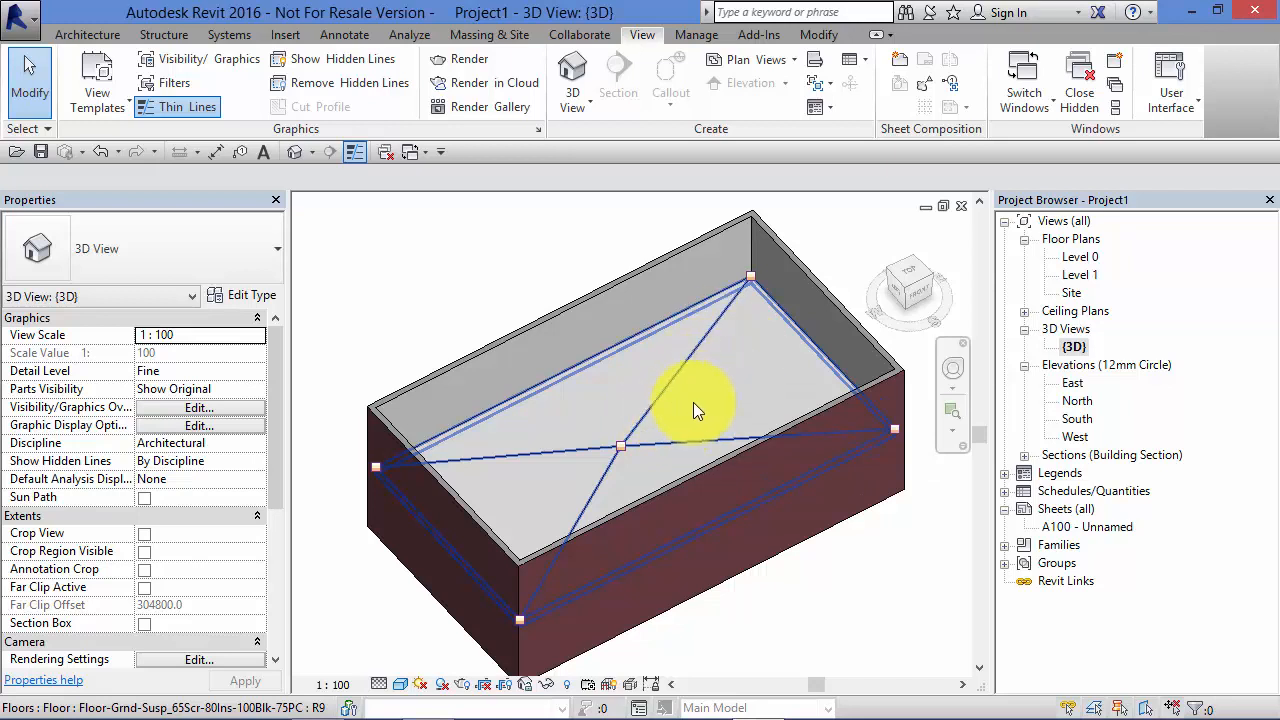
left_click(690, 400)
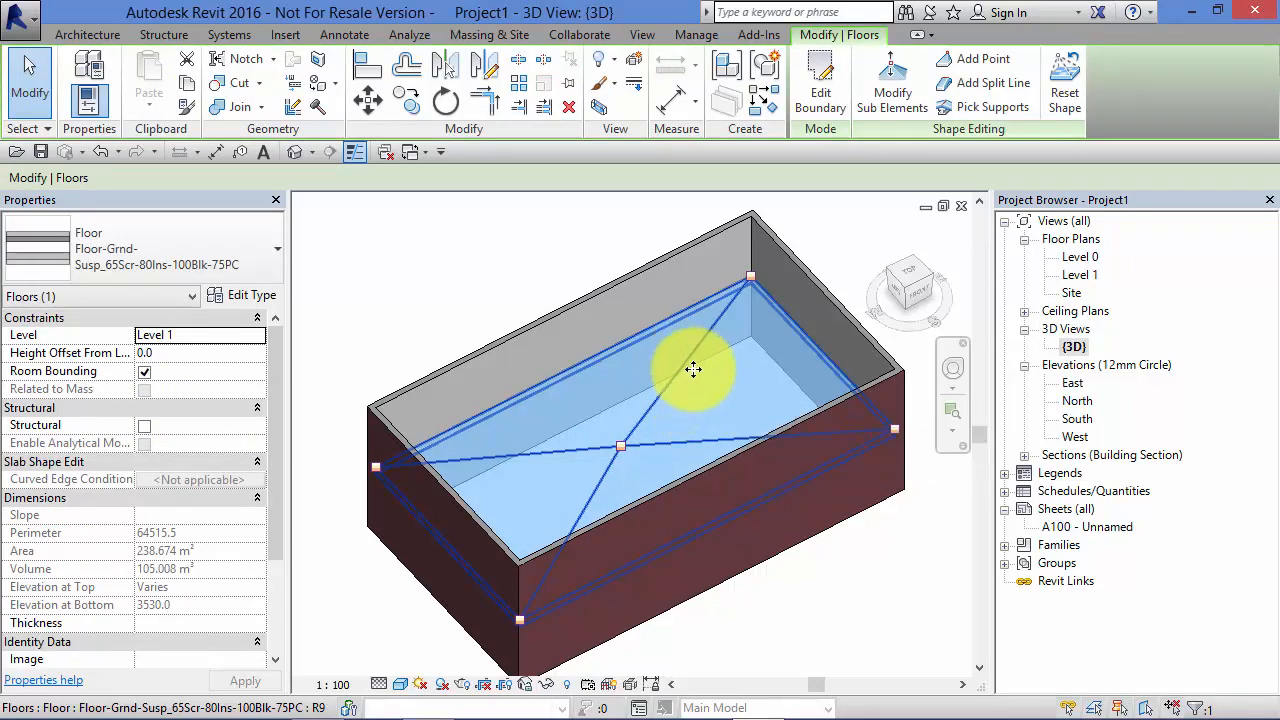
- Reset Shape on the floor so it returns to a flat 470.0 slab, then deselect it
left_click(1064, 84)
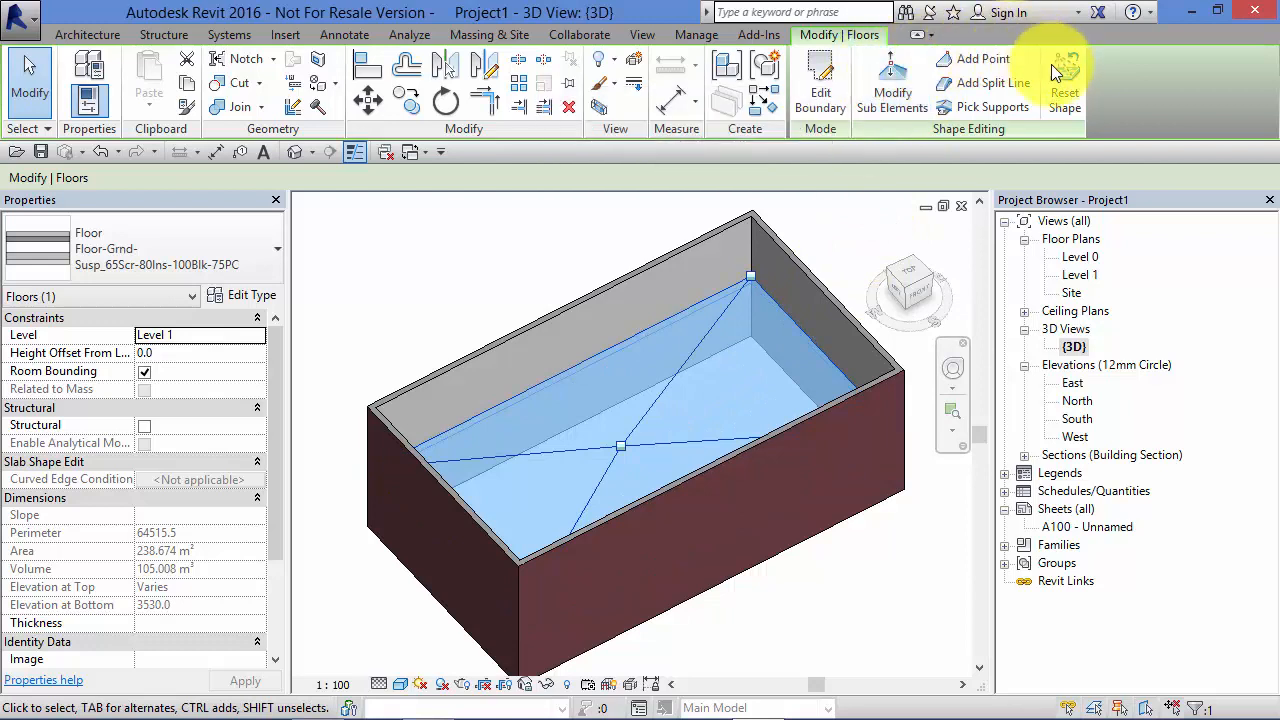
mouse_move(1064, 90)
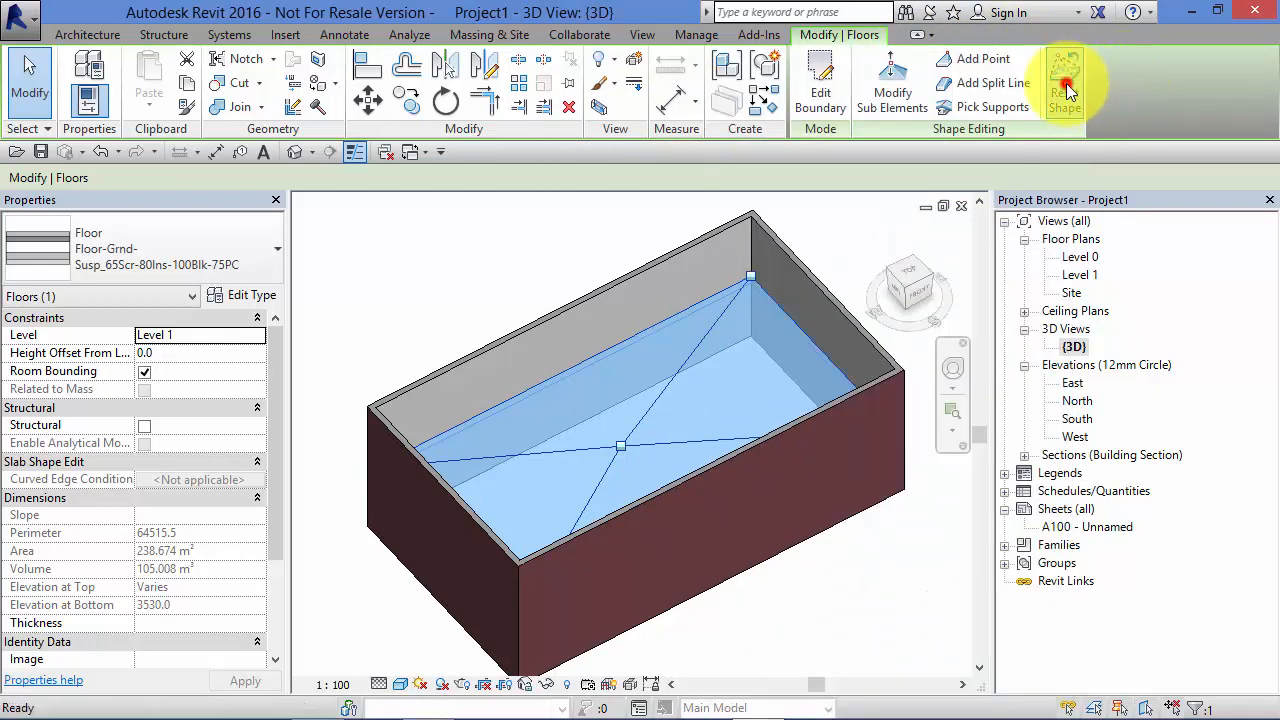
left_click(1064, 84)
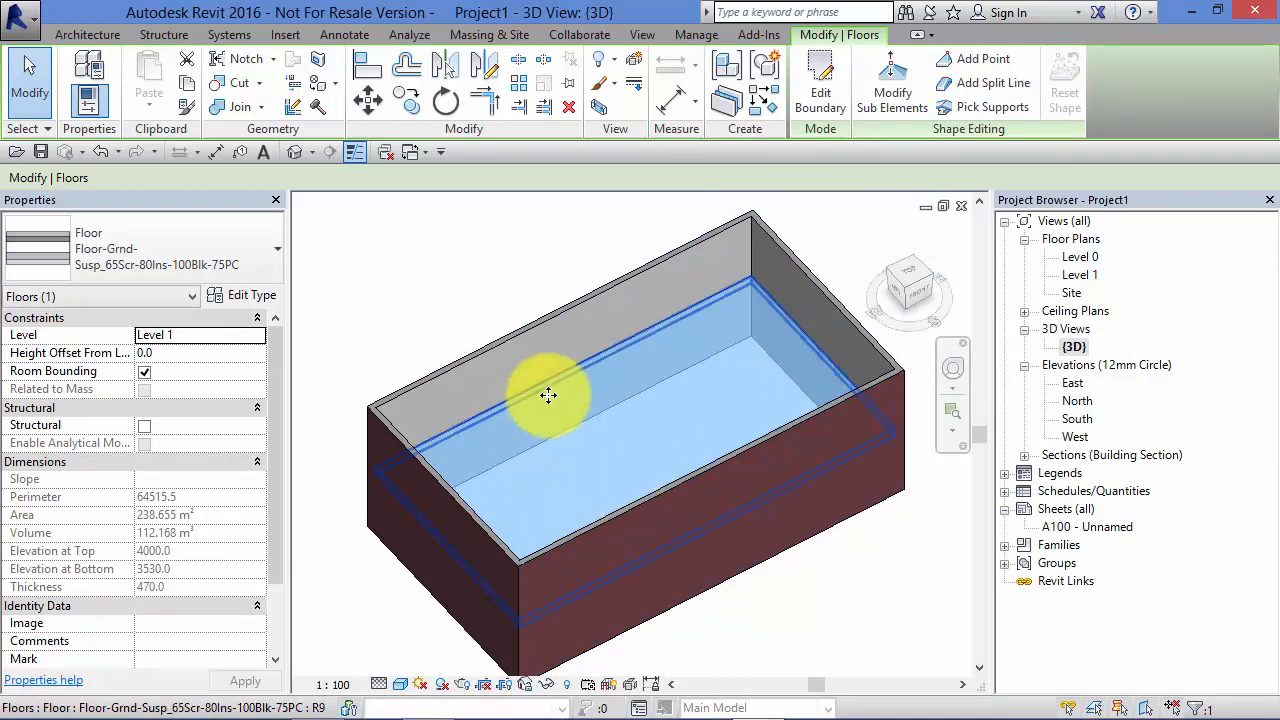
mouse_move(584, 428)
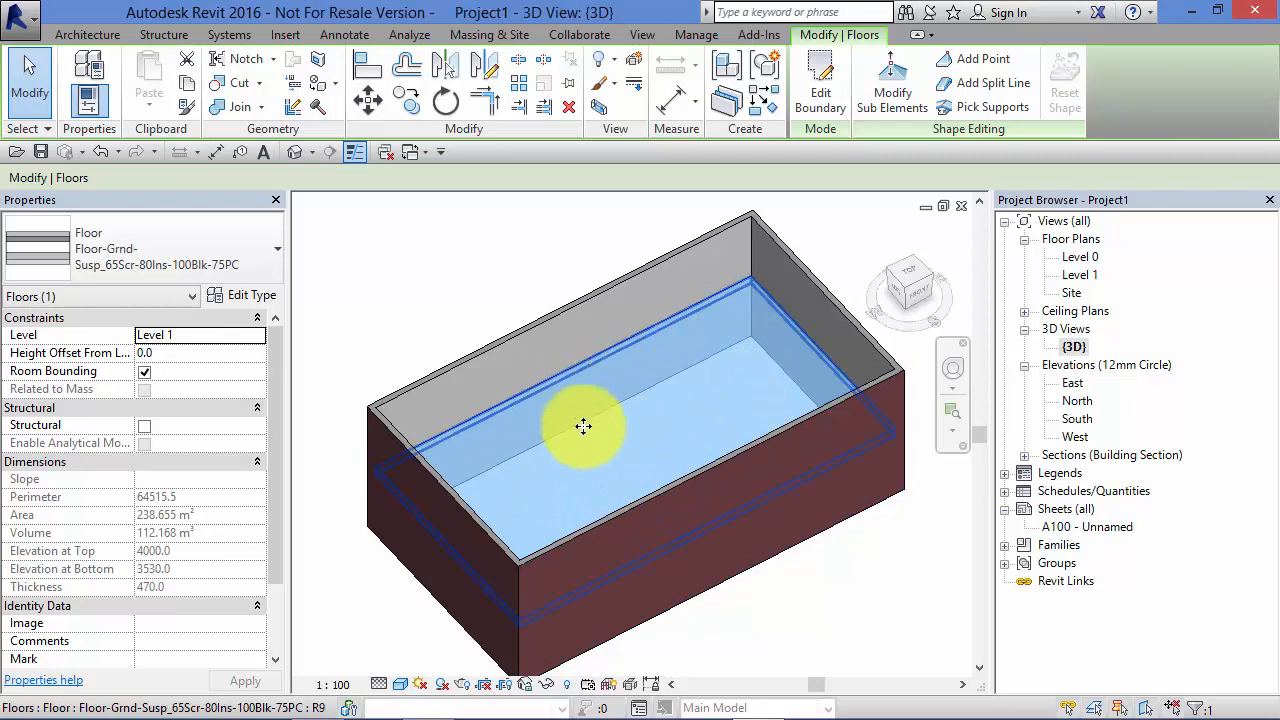
left_click(812, 572)
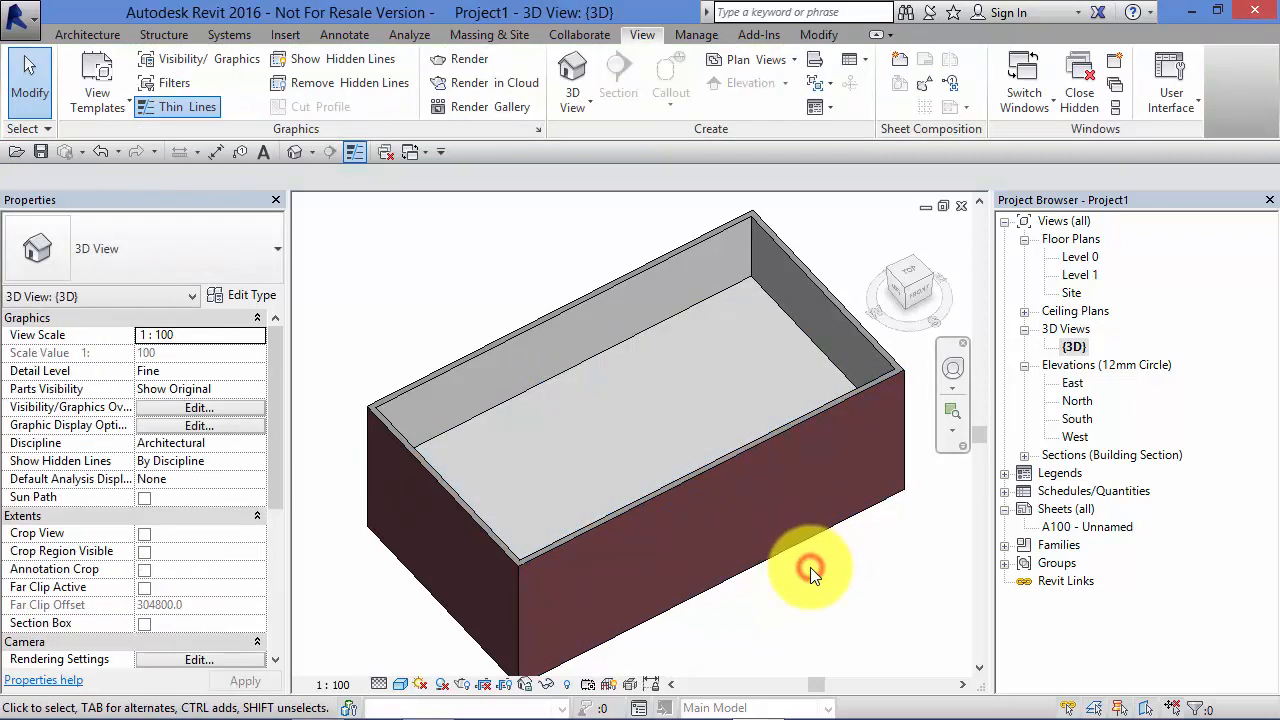